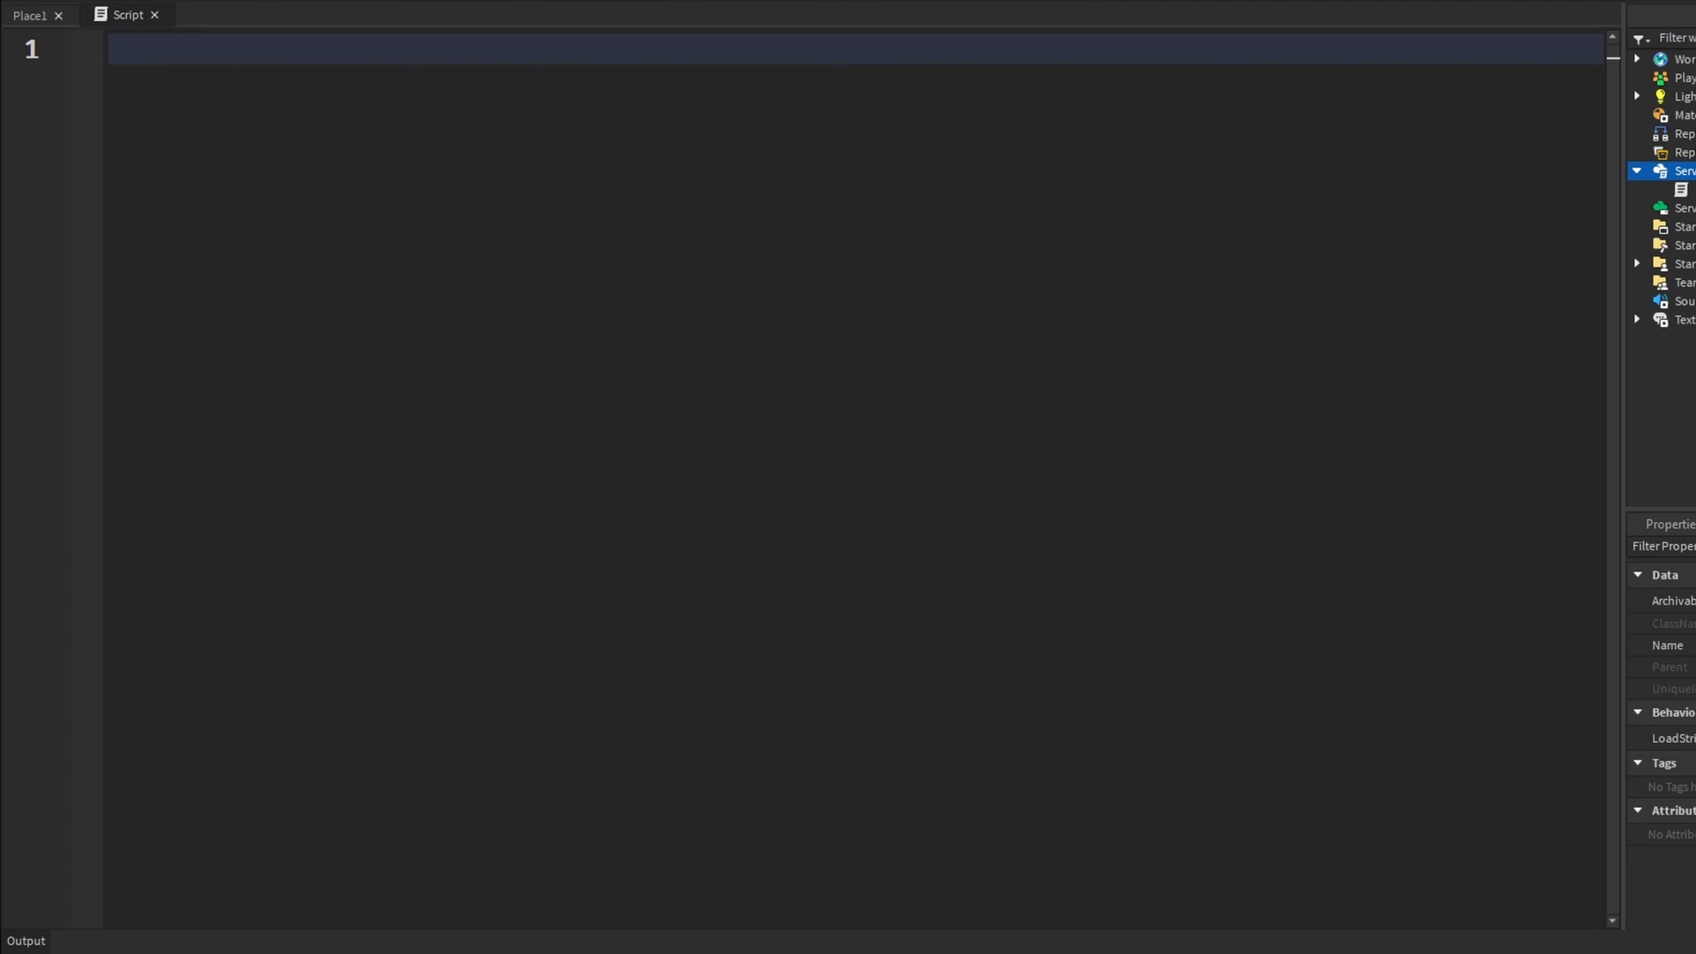
# Write Color3.new() via autocomplete and select the whole line.
pyautogui.write('Color3')
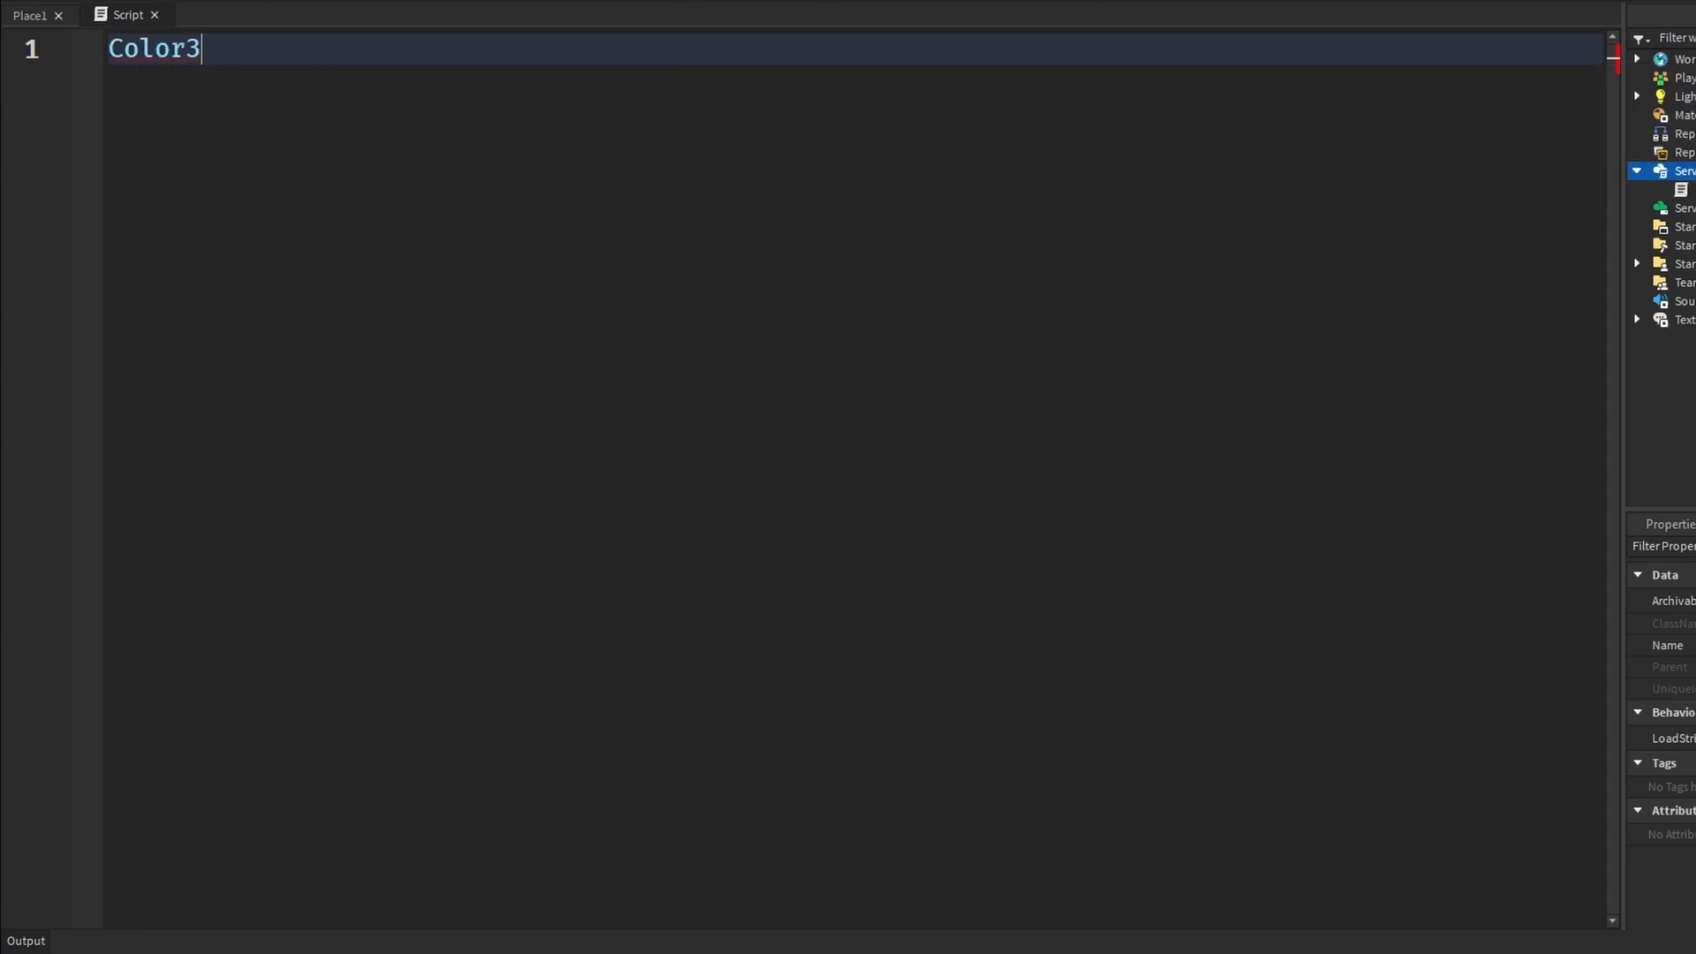
pyautogui.write('.')
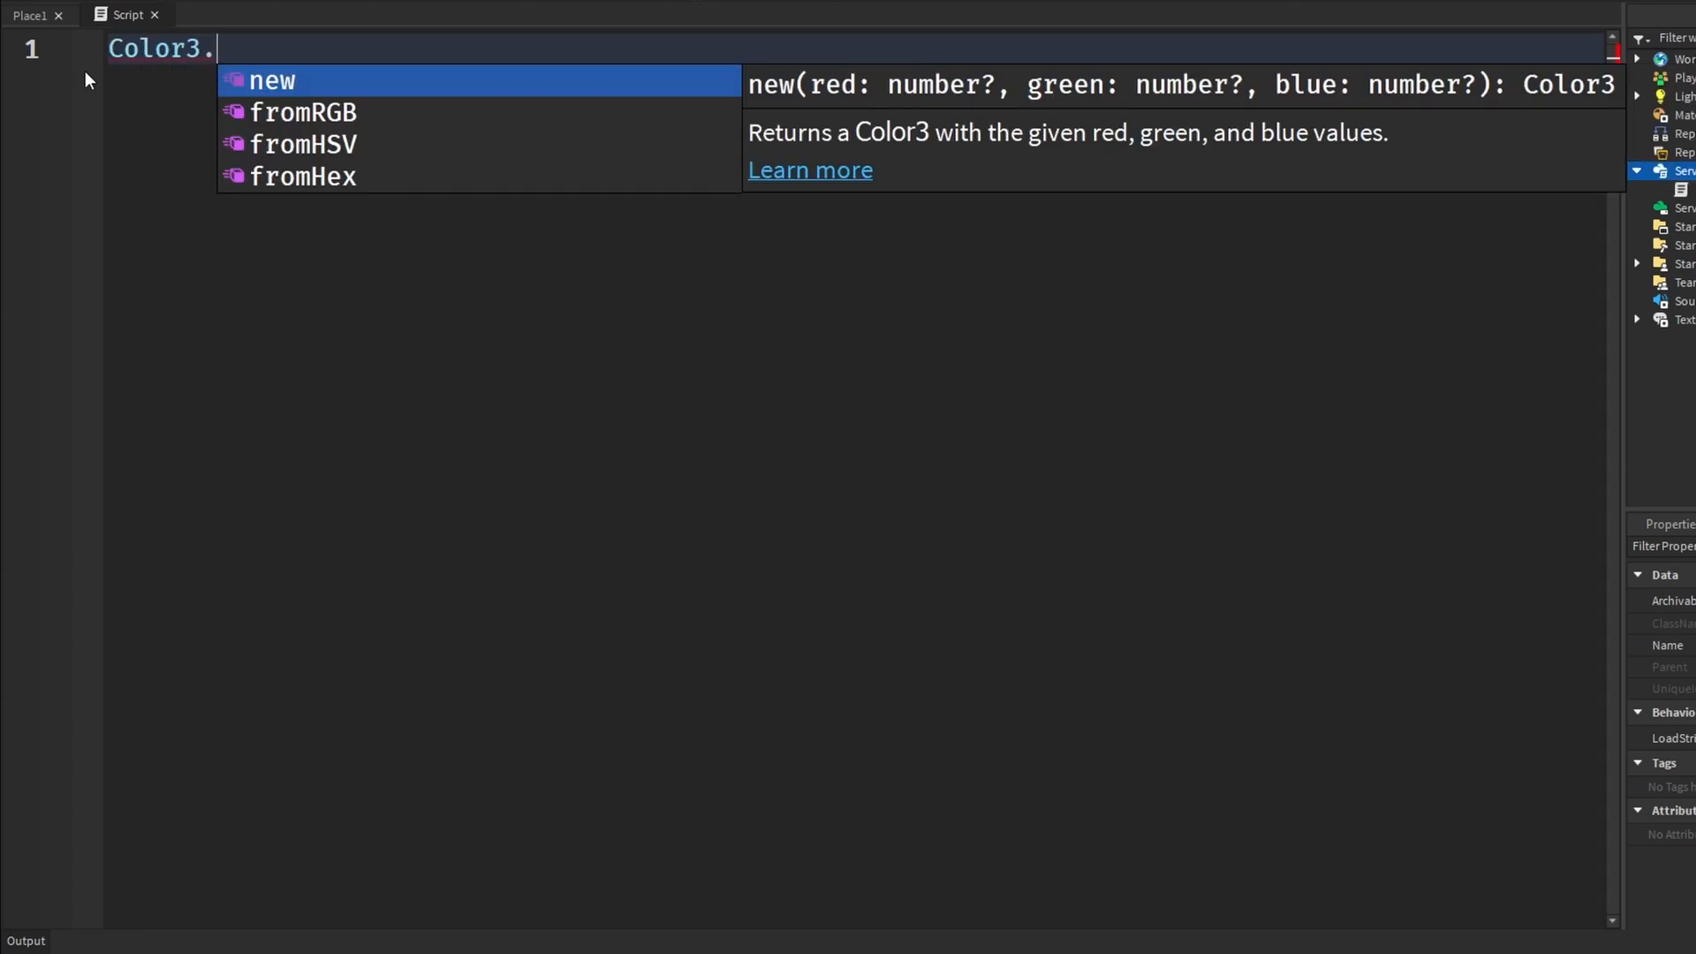
pyautogui.moveTo(272, 83)
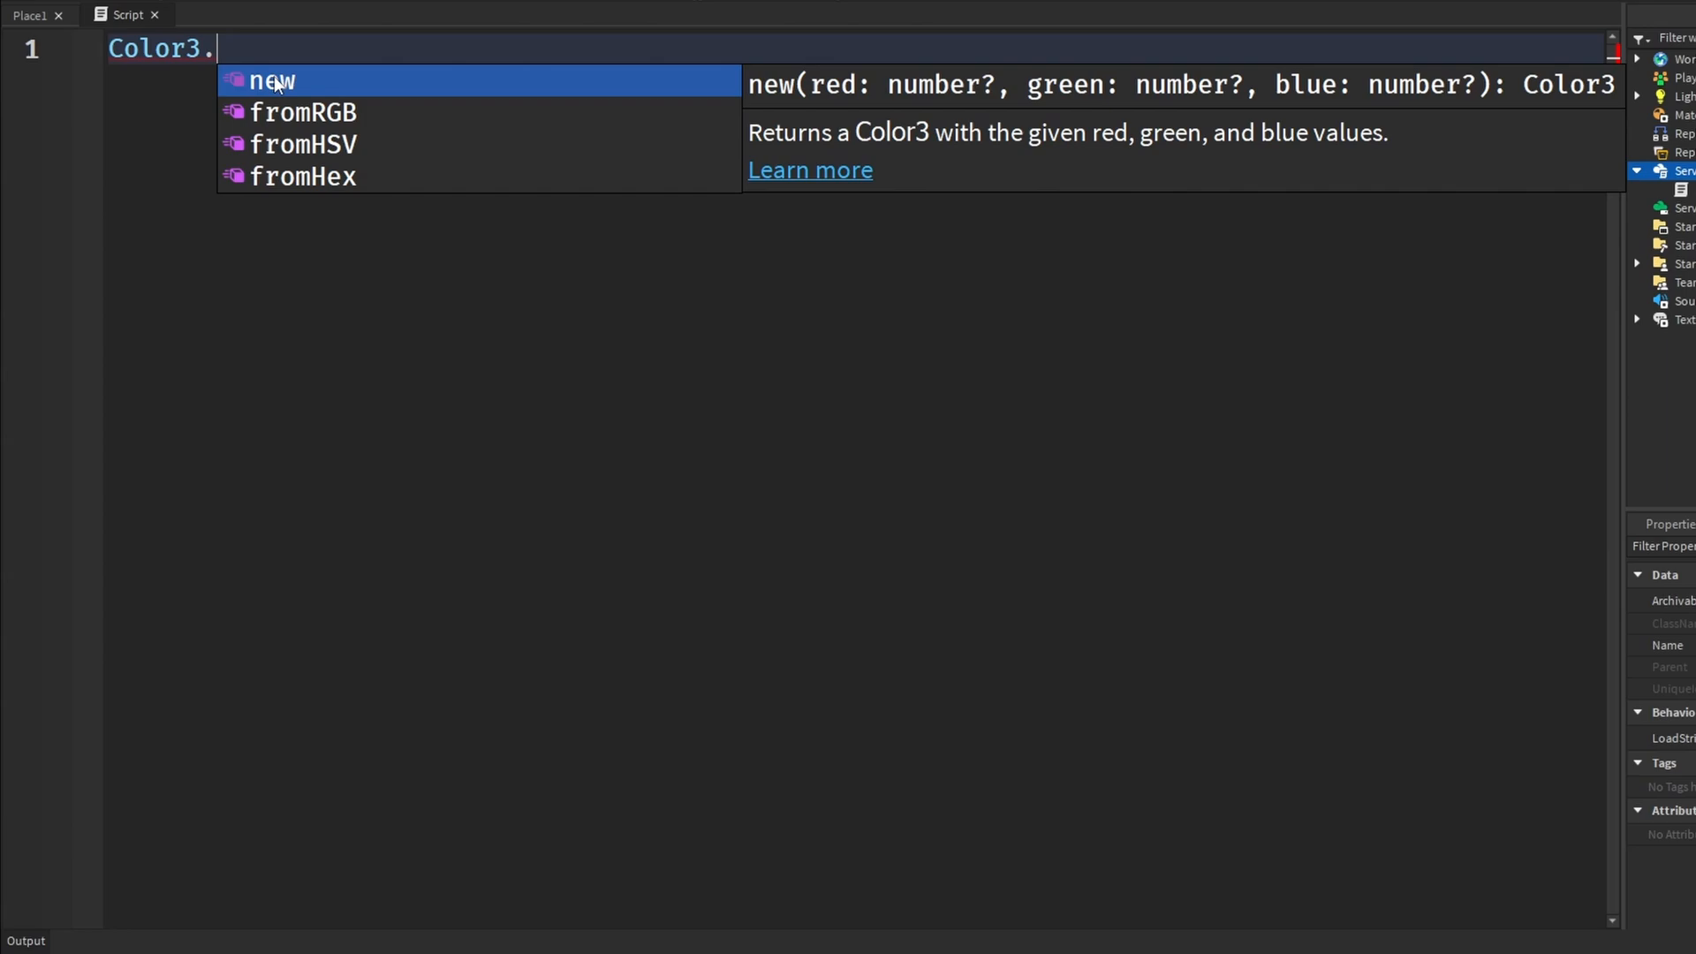
pyautogui.moveTo(316, 147)
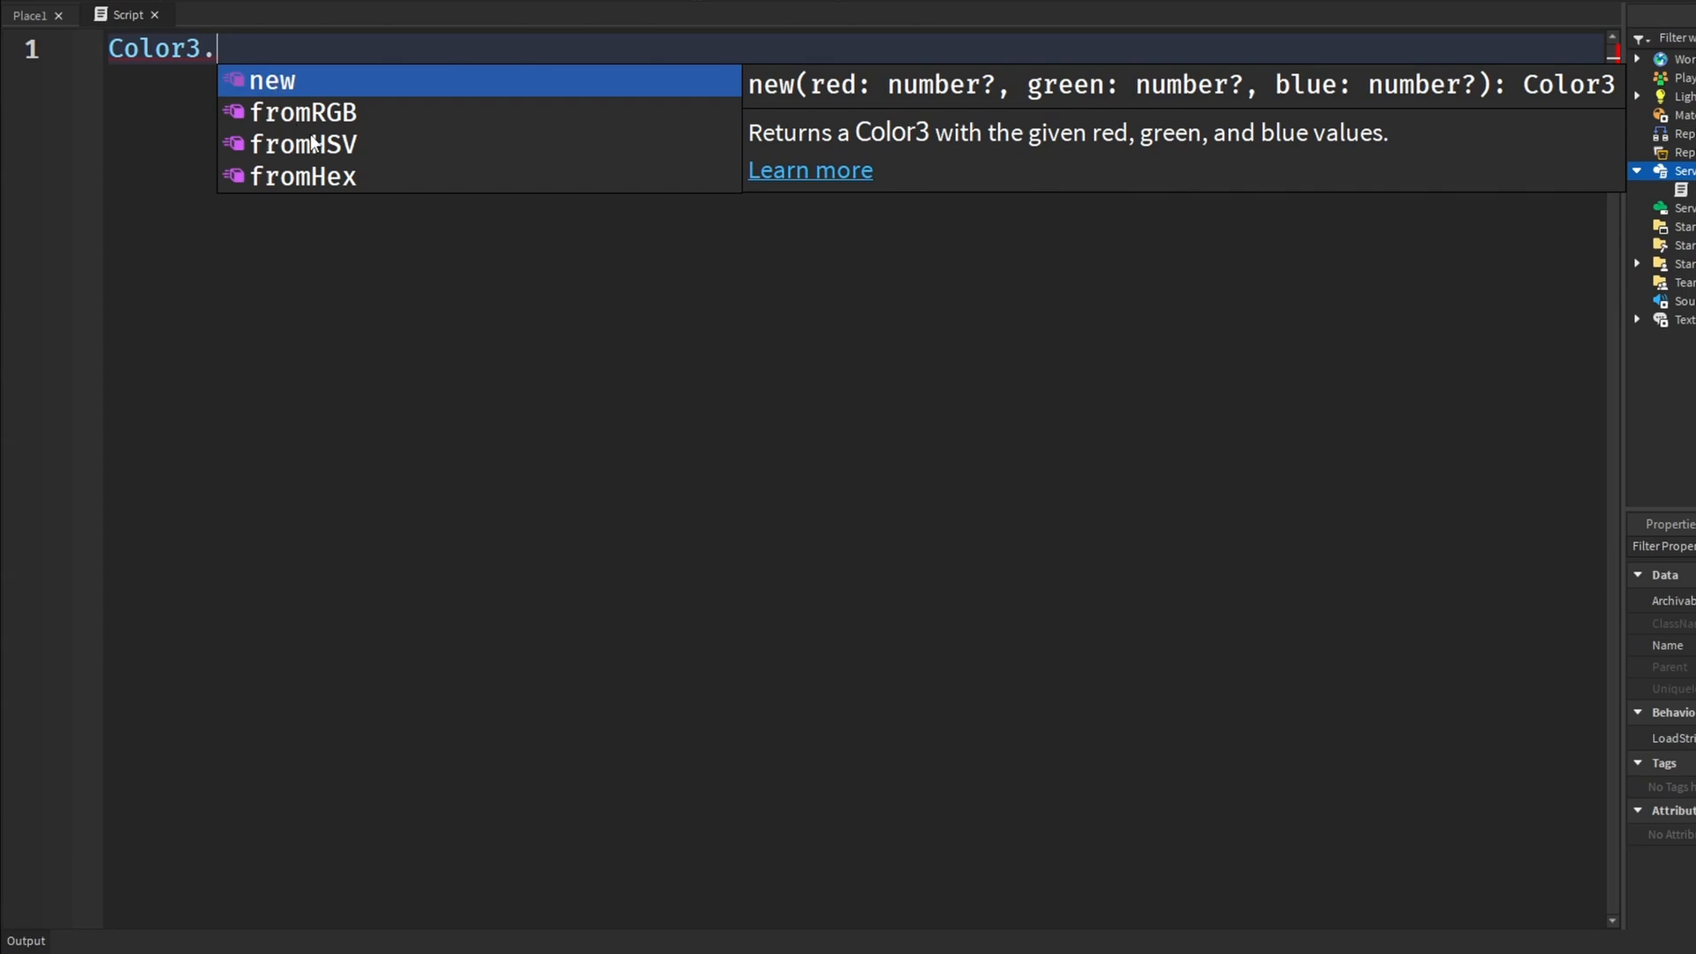
pyautogui.moveTo(267, 95)
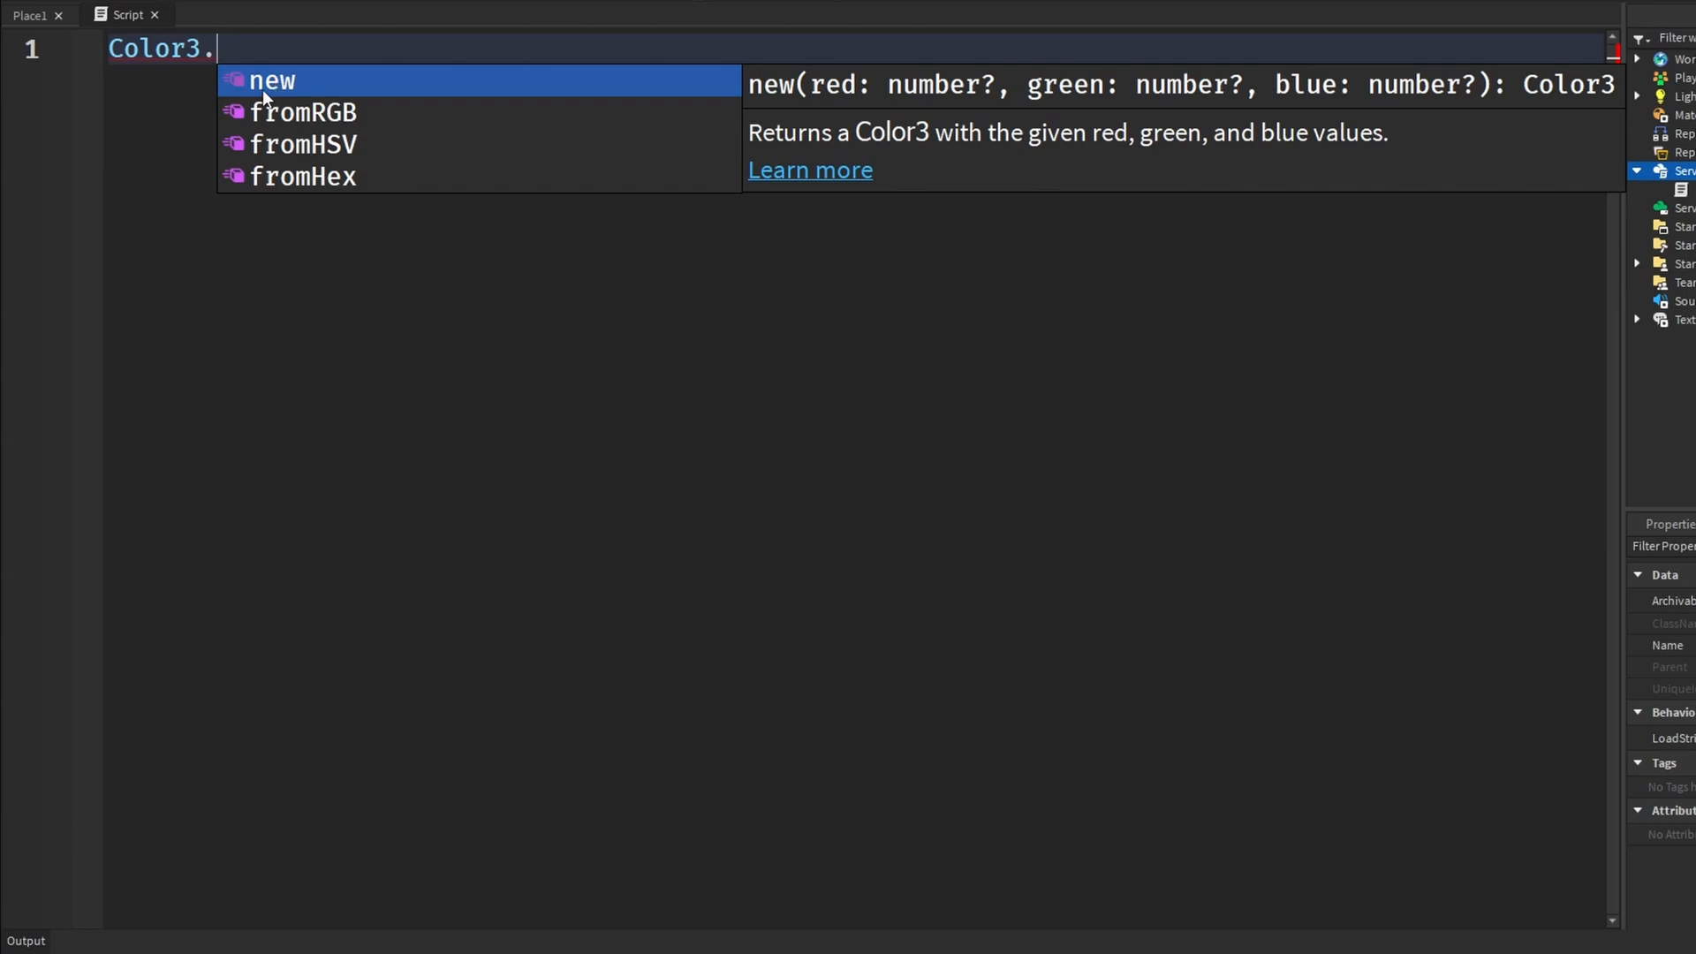
pyautogui.click(271, 79)
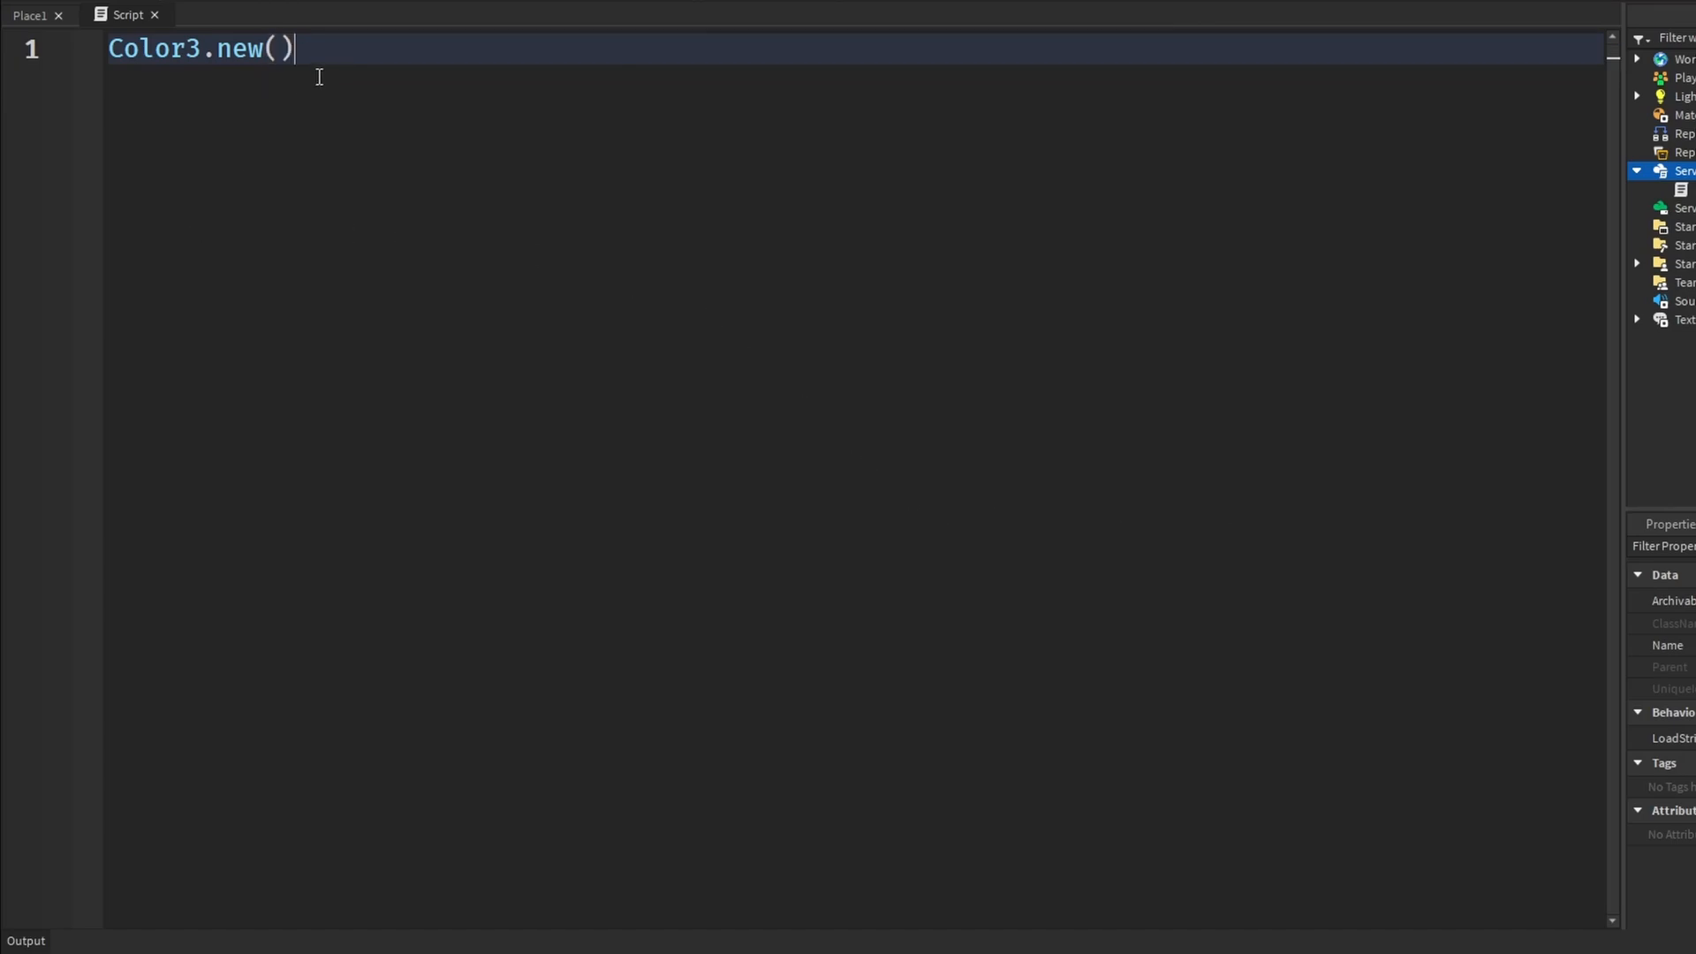
pyautogui.press('ctrl+a')
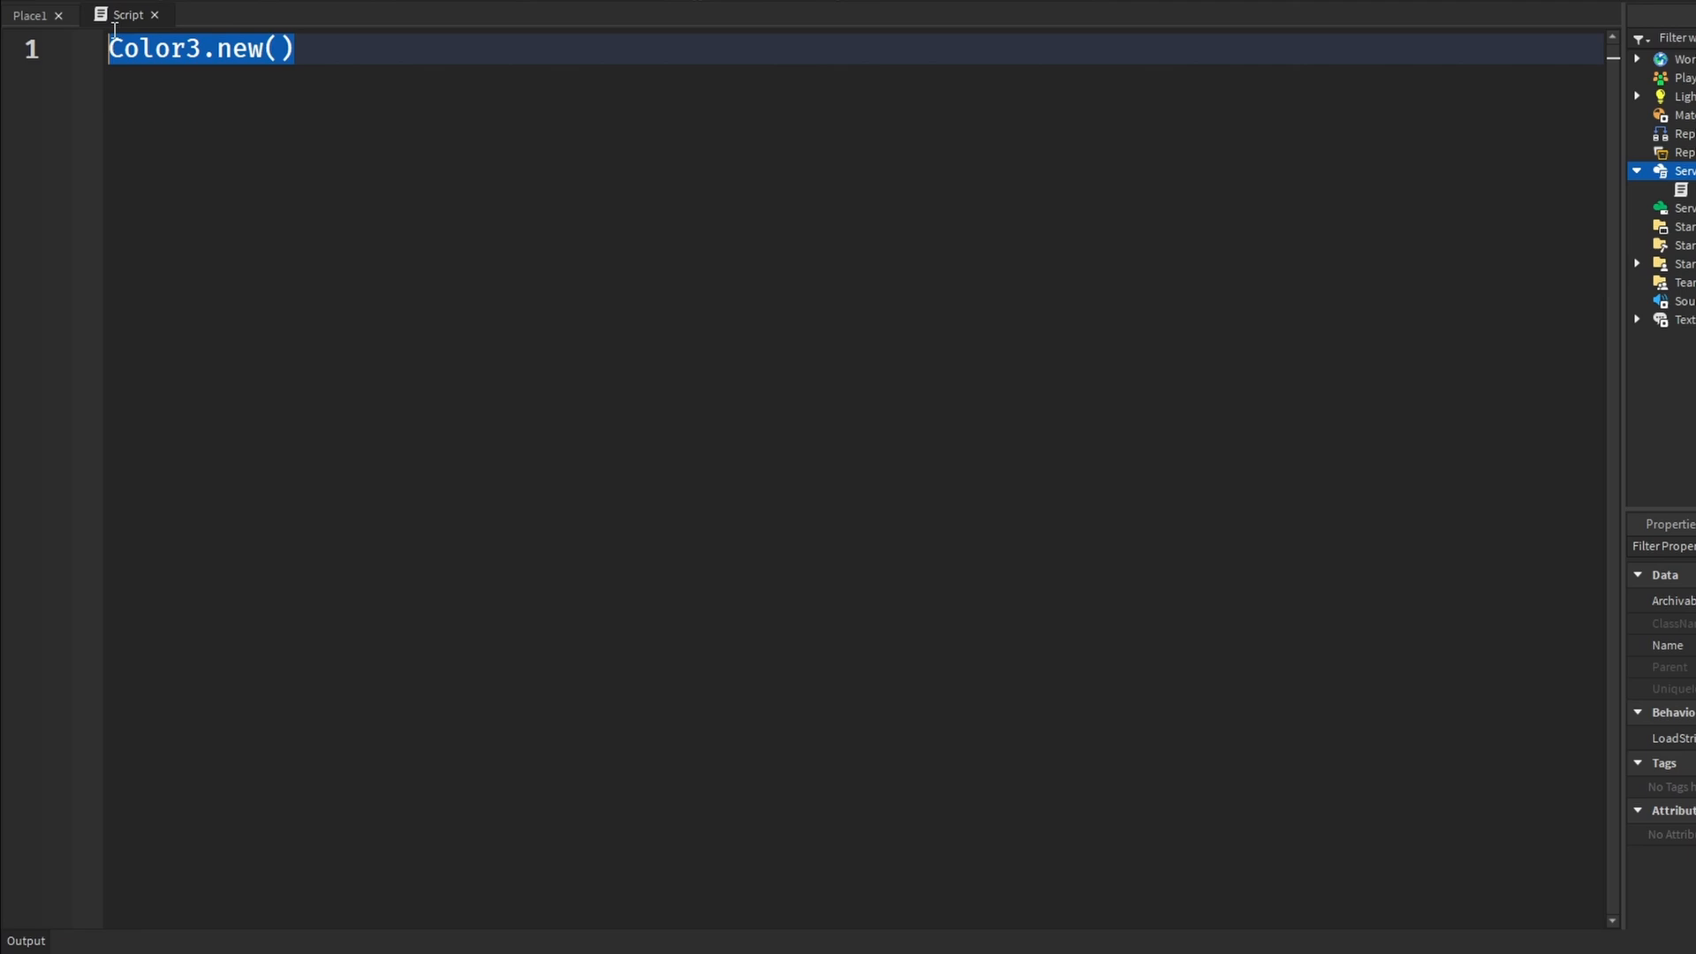
pyautogui.moveTo(495, 135)
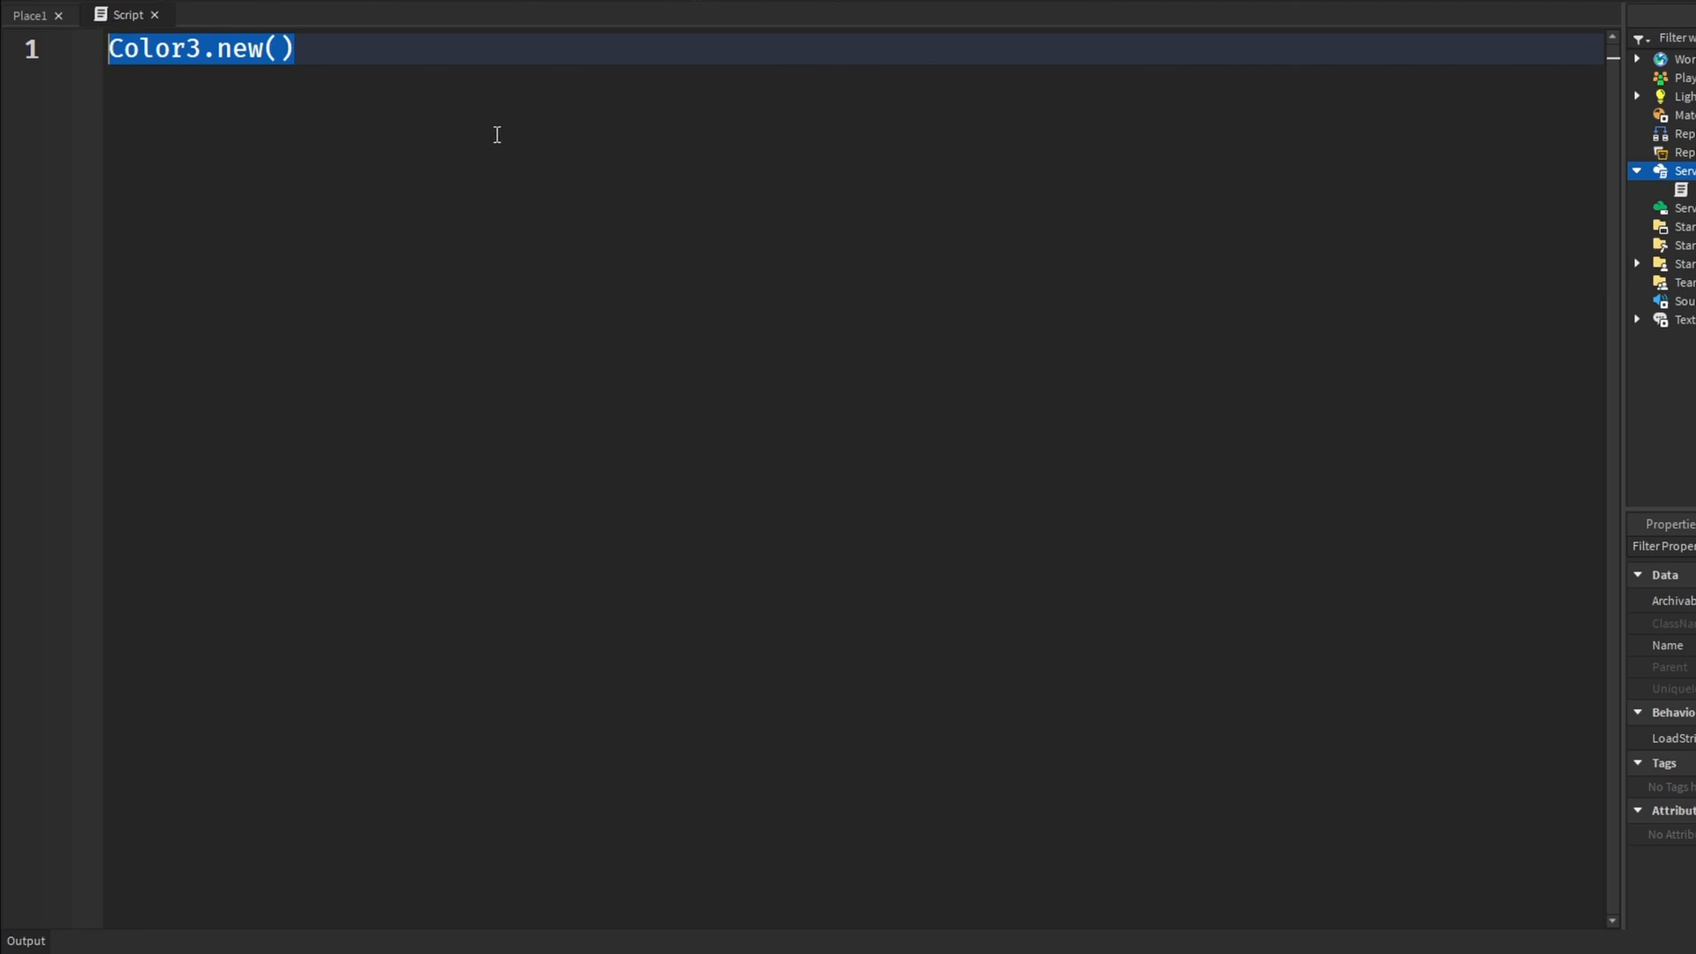
pyautogui.moveTo(776, 53)
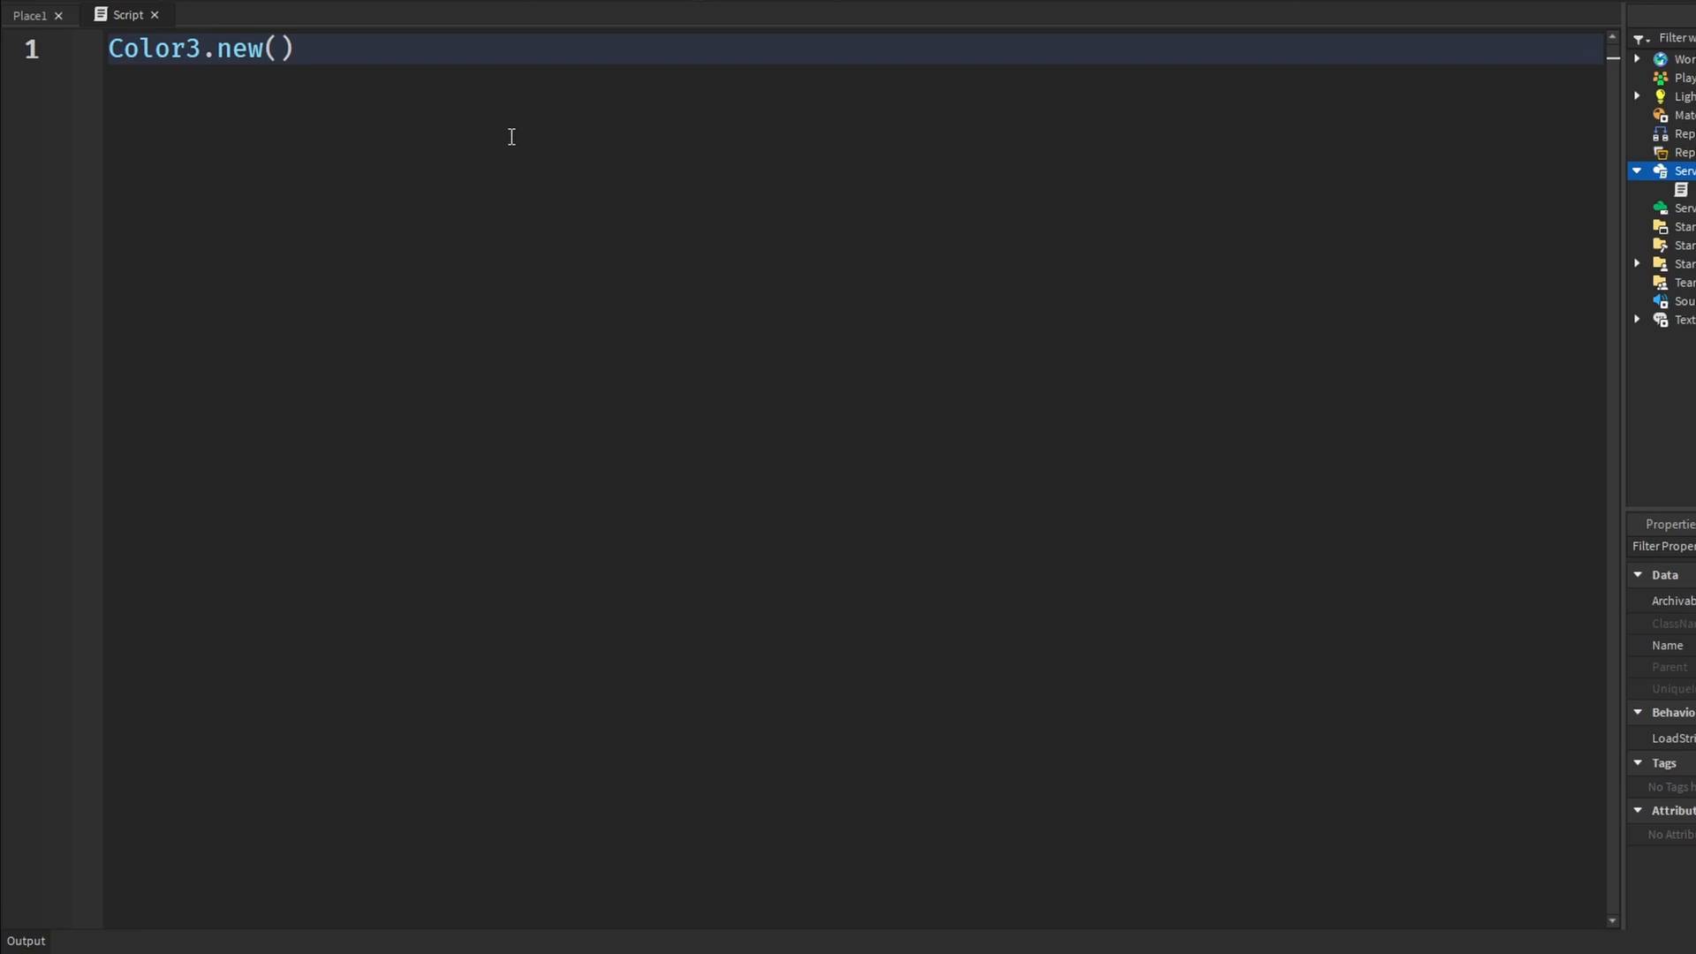
# Fill the parentheses with RGB values 1, 0.5, 0 to preview orange.
pyautogui.click(283, 48)
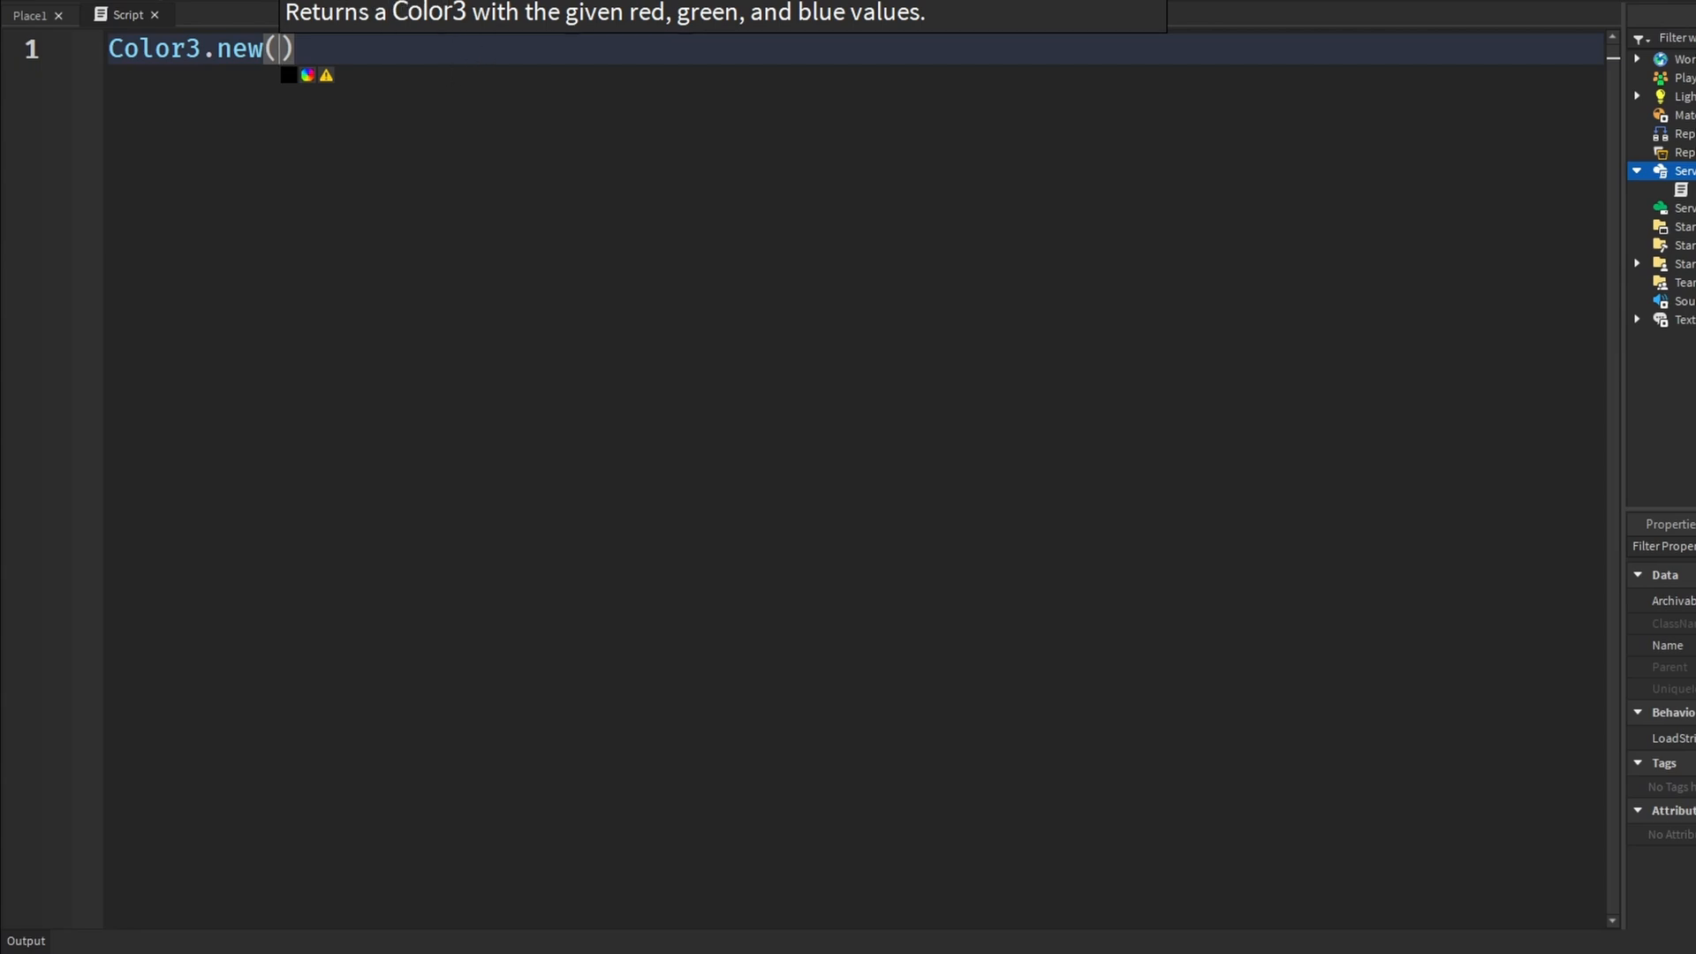
pyautogui.moveTo(219, 58)
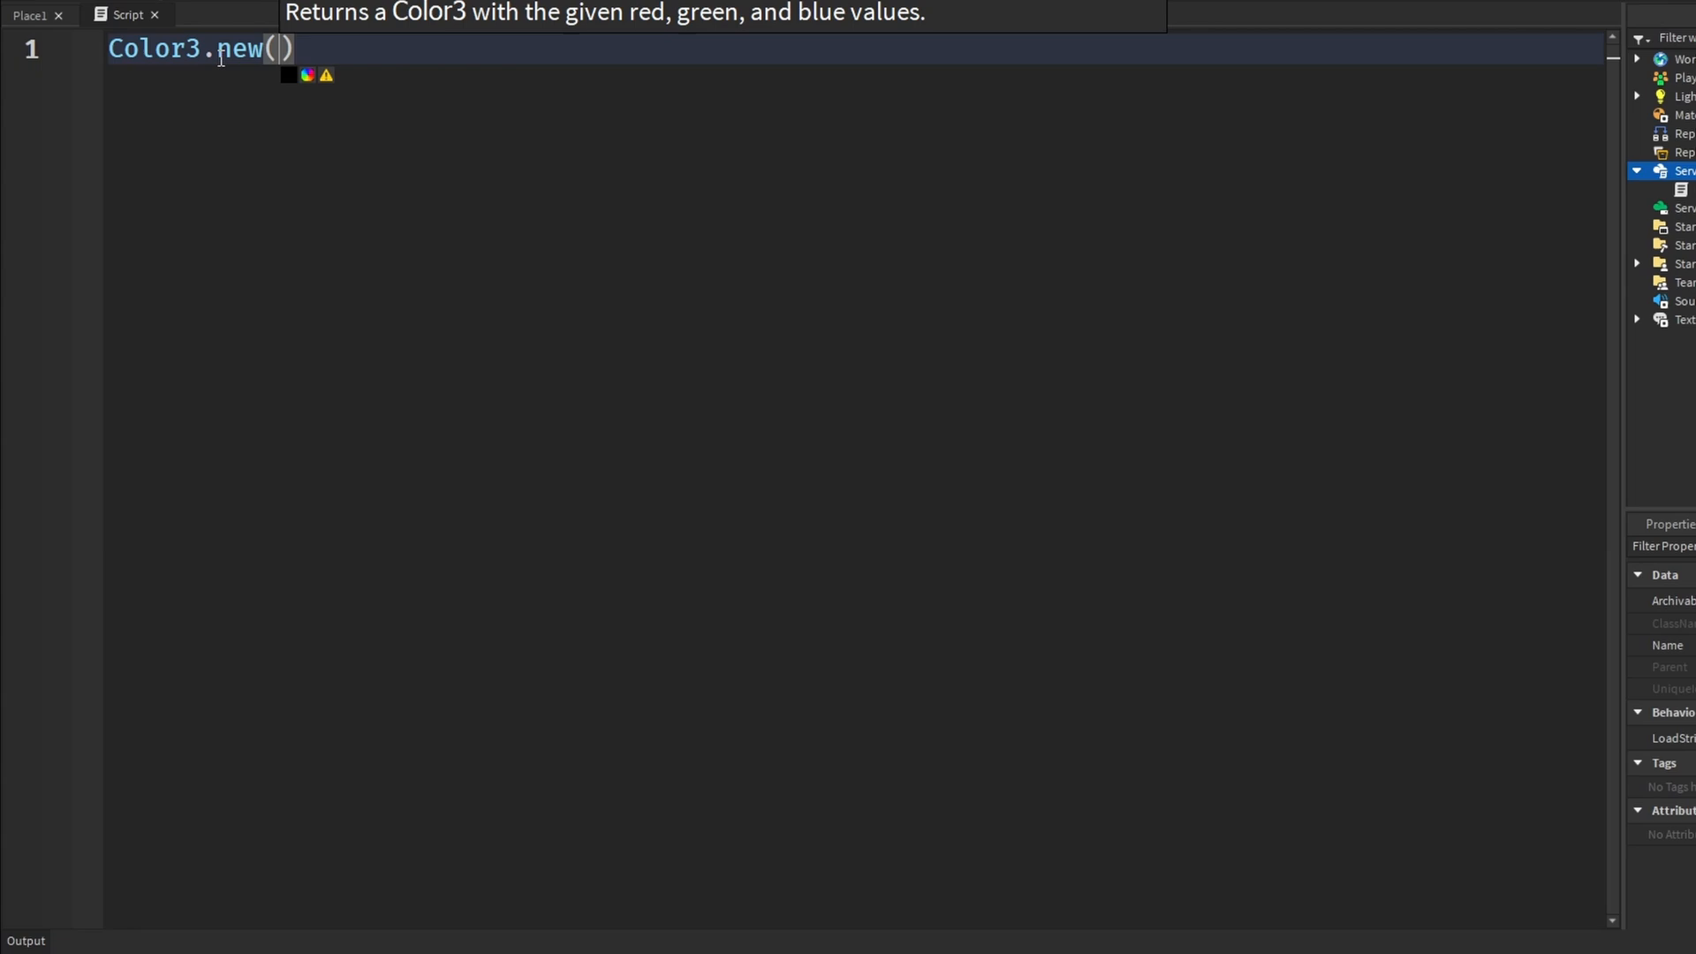
pyautogui.moveTo(367, 108)
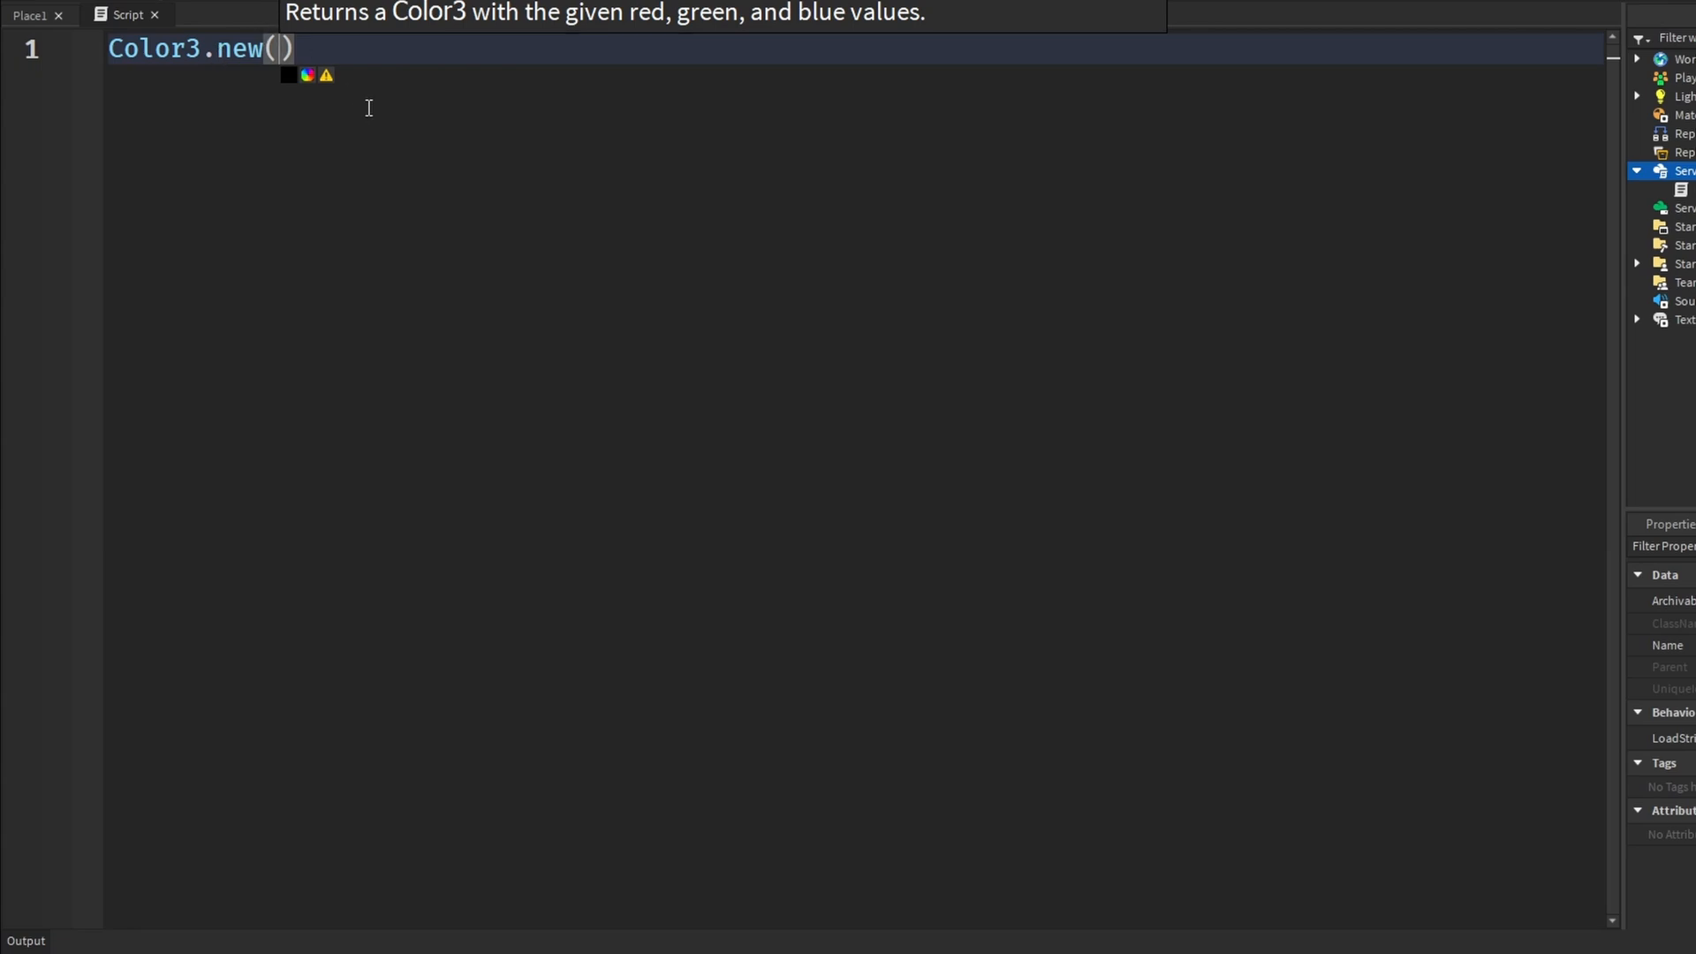
pyautogui.write('1,0,09')
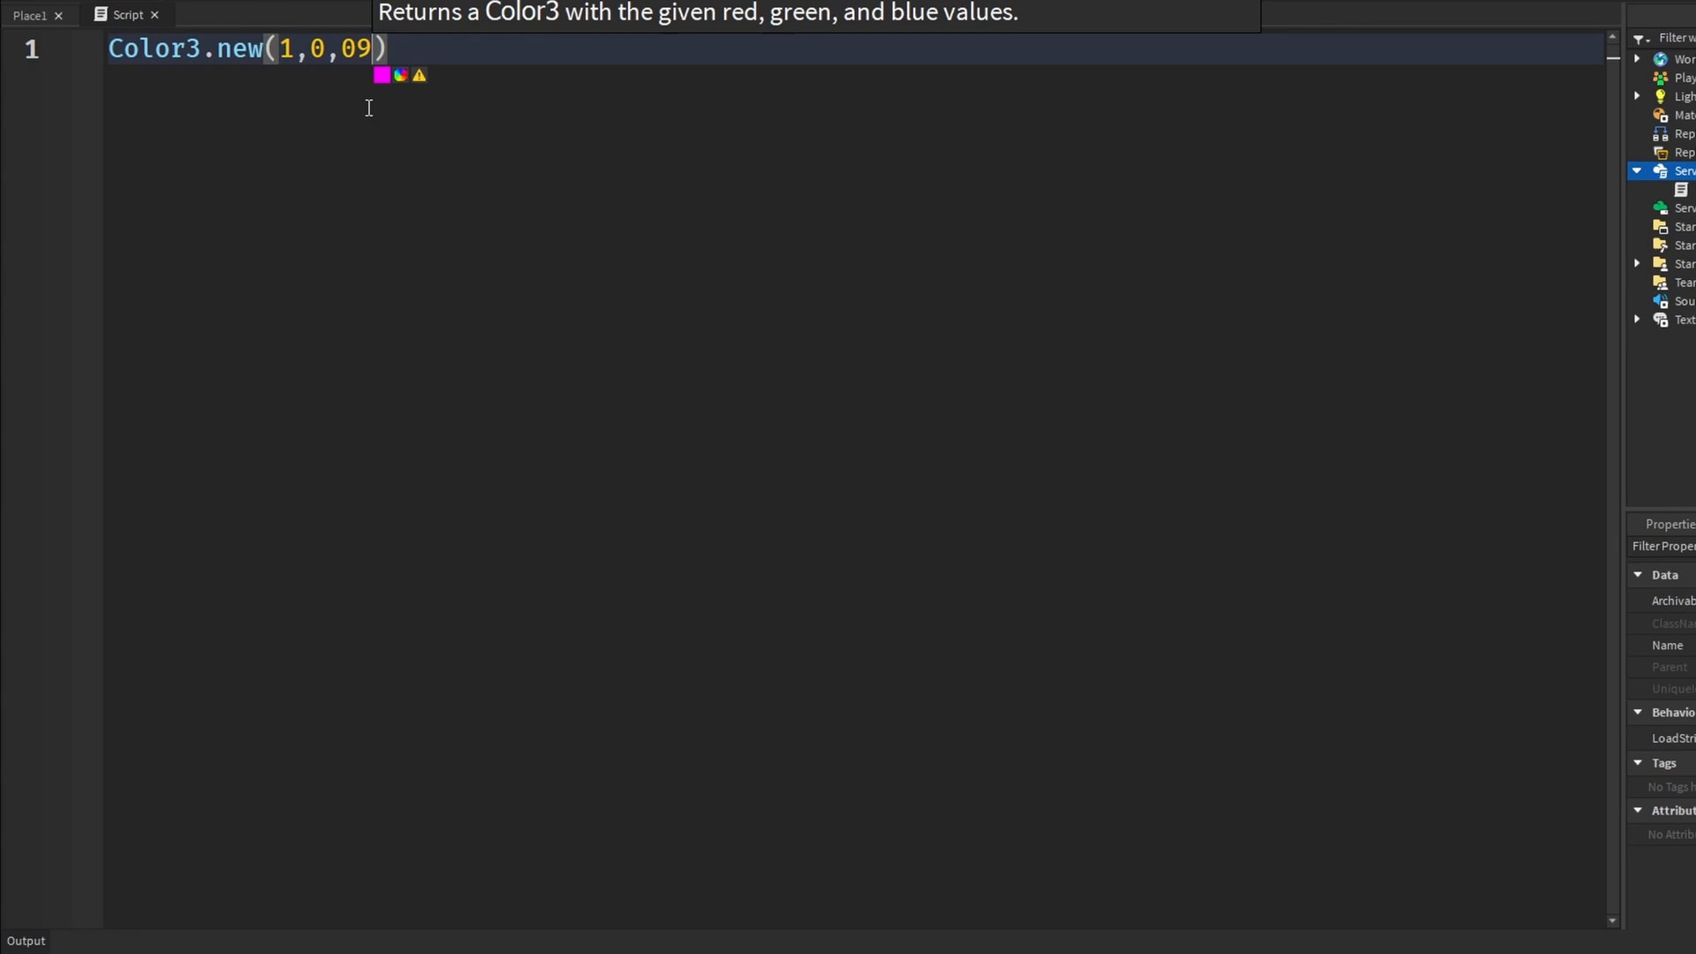
pyautogui.press('Backspace')
pyautogui.write('0,')
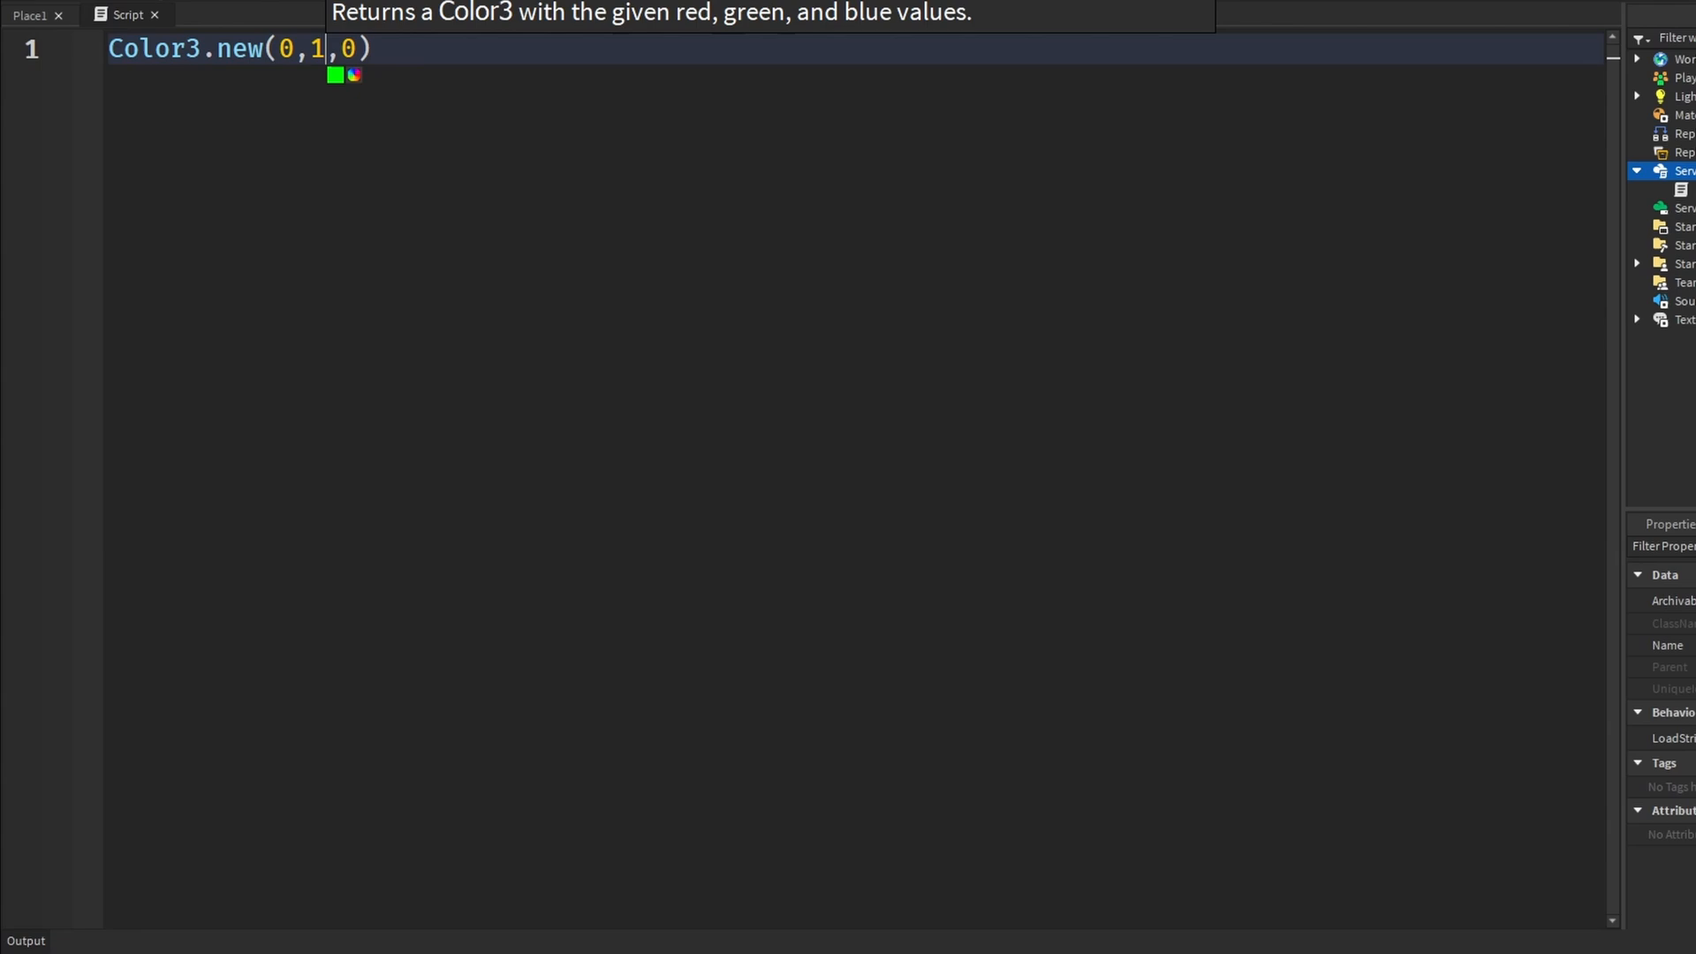
pyautogui.write('1')
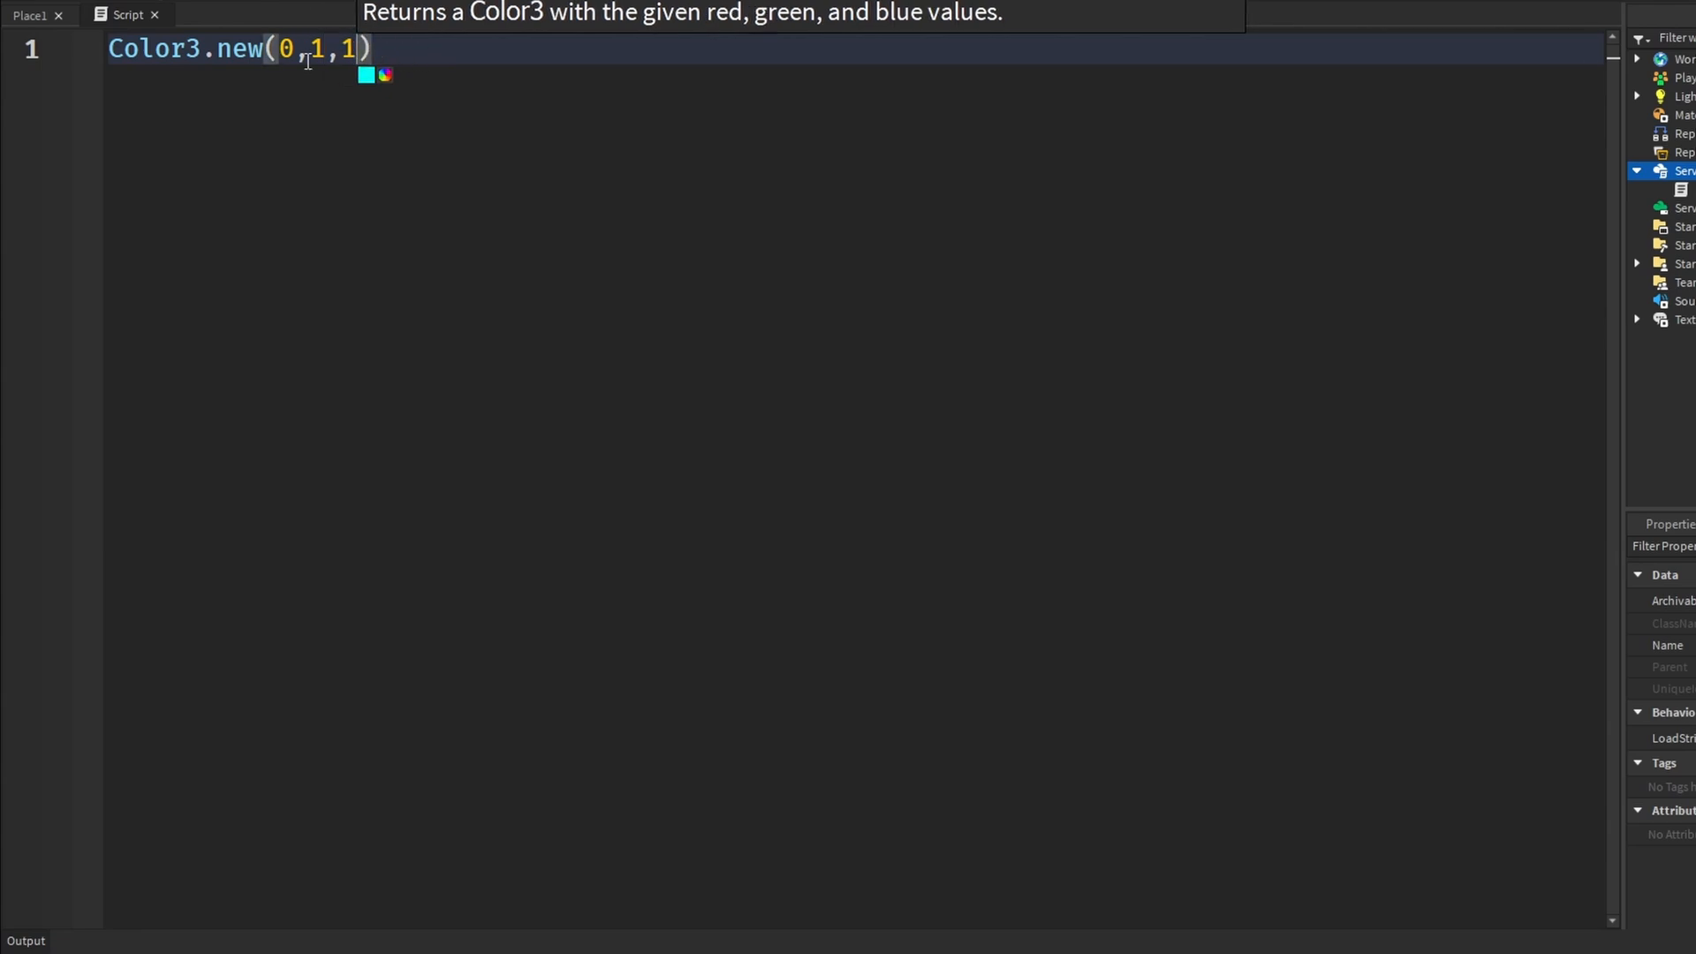
pyautogui.write('1')
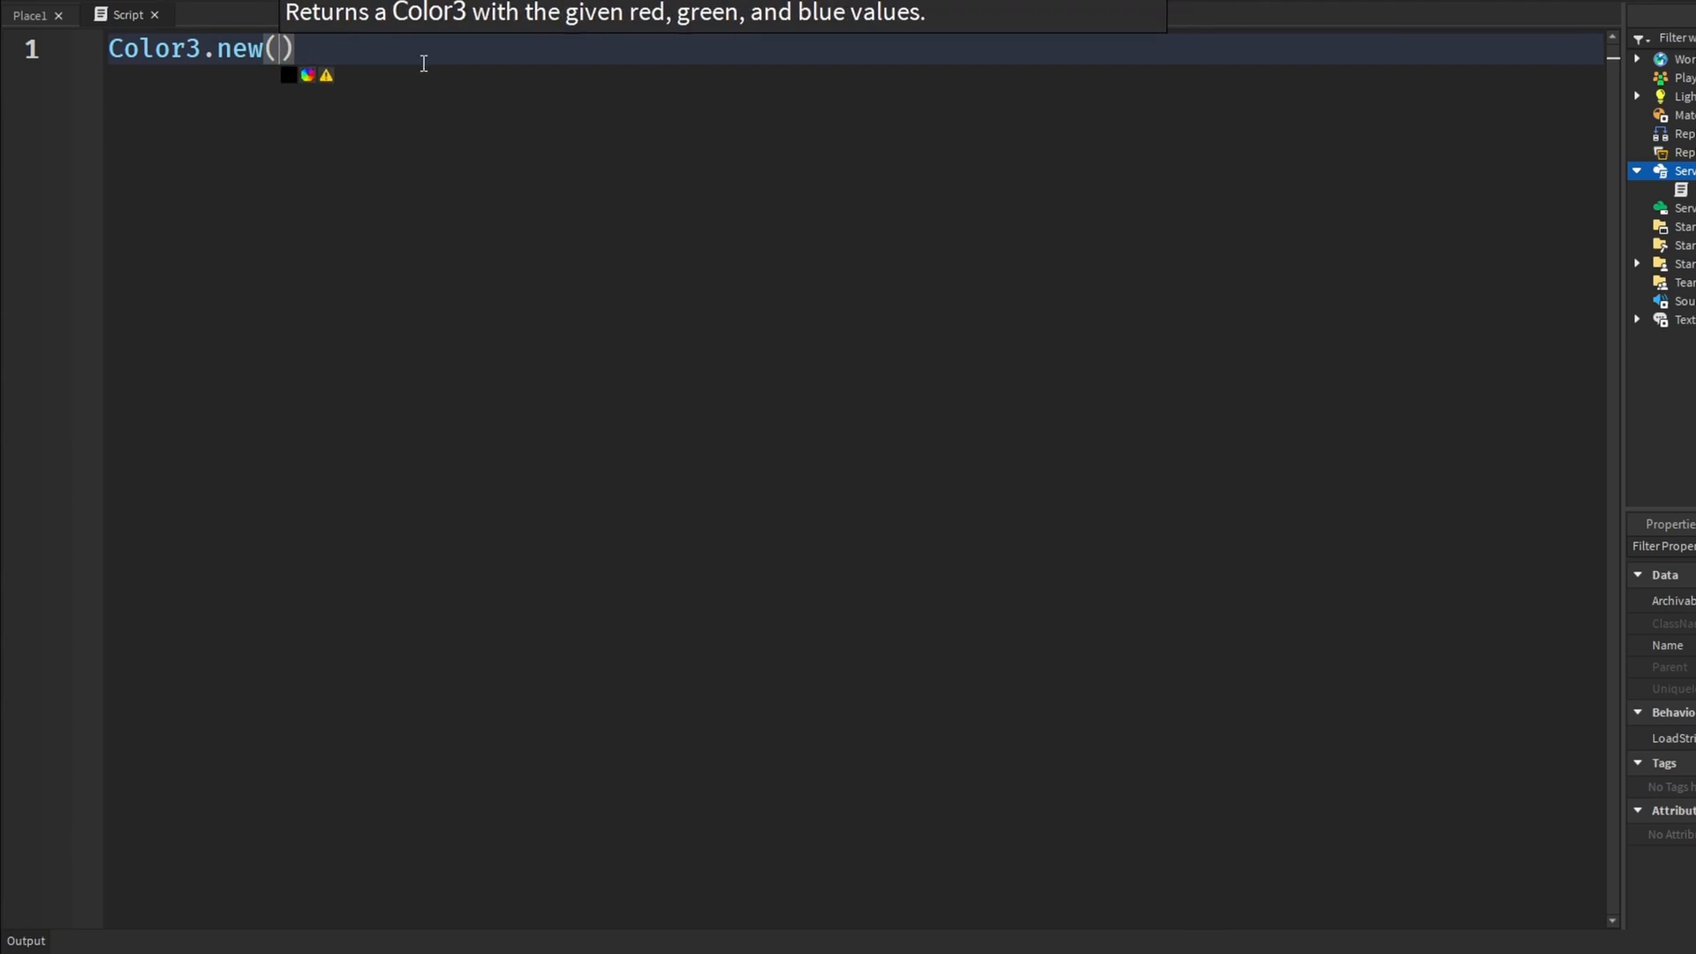
pyautogui.write('1,')
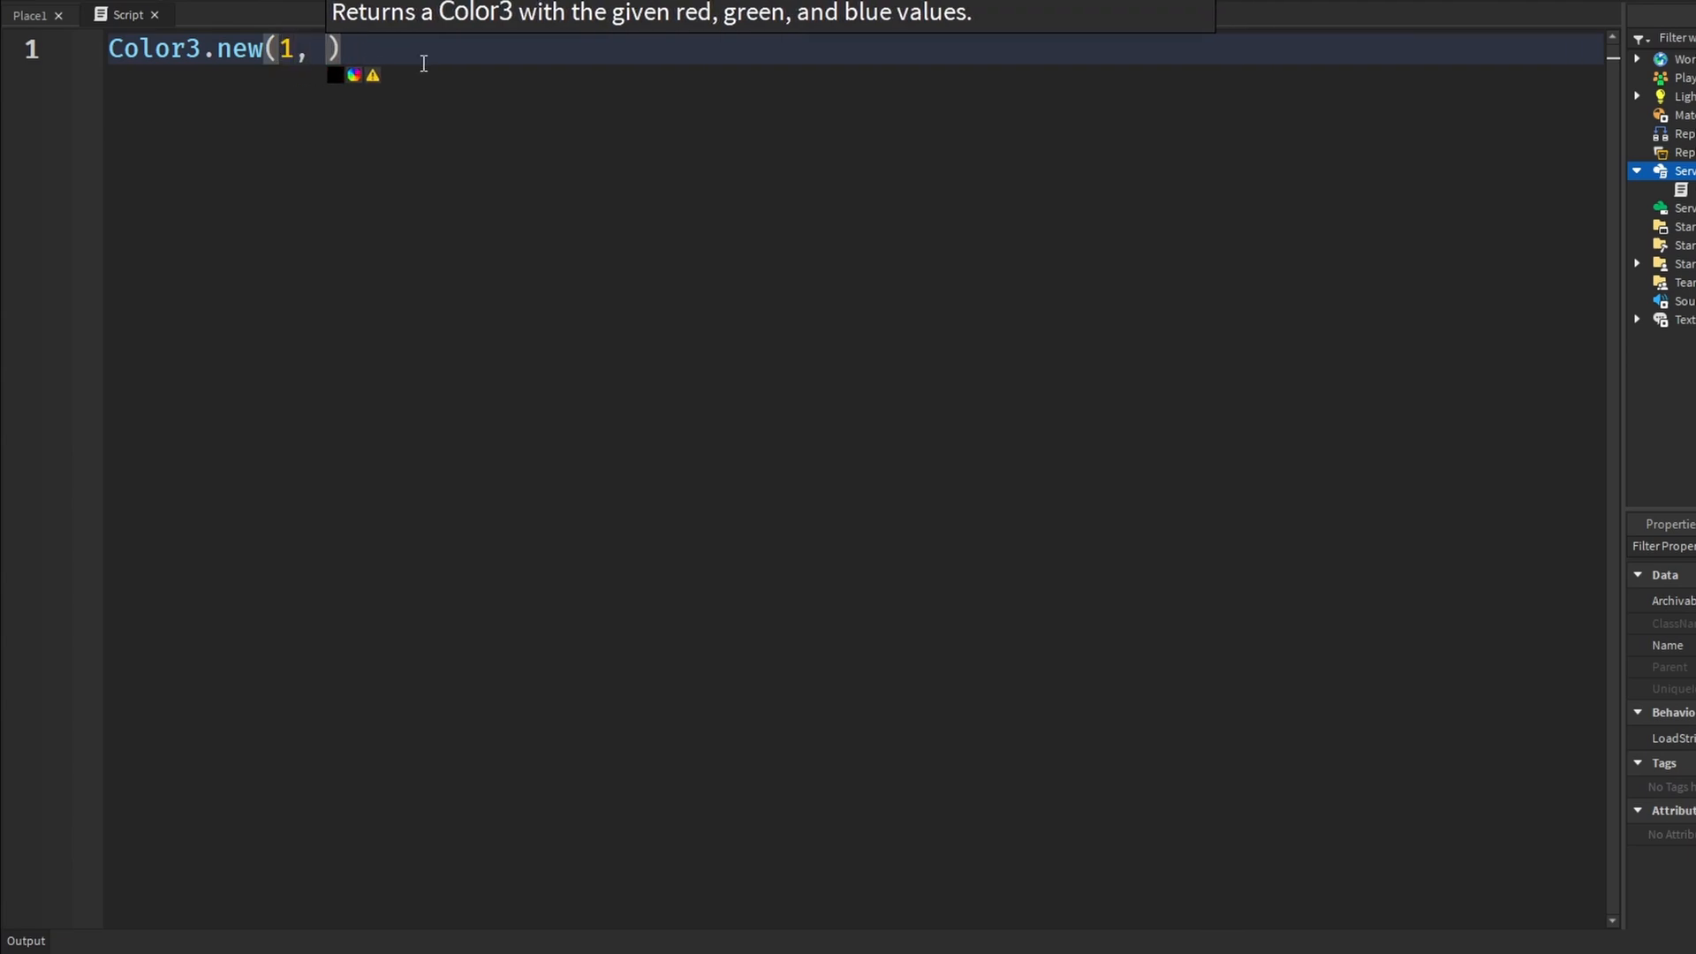
pyautogui.write('0.5, 0')
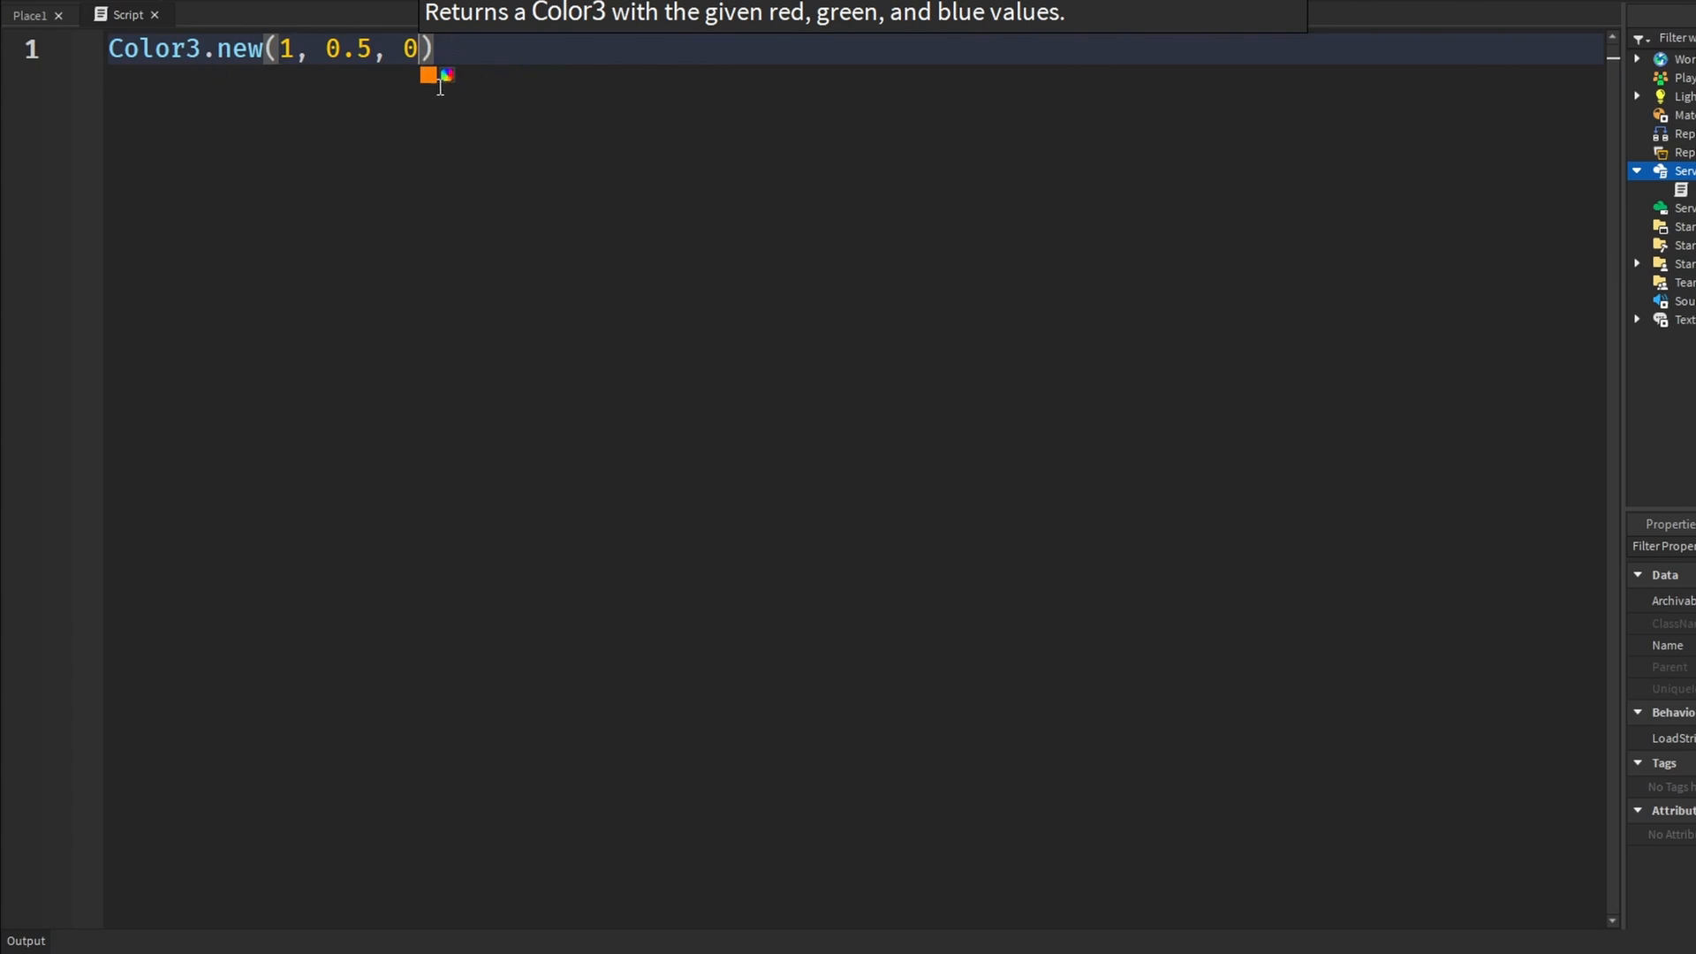
# Pick a light blue from the colour swatch, giving Color3.new(0.235294, 0.670588, 1).
pyautogui.click(427, 76)
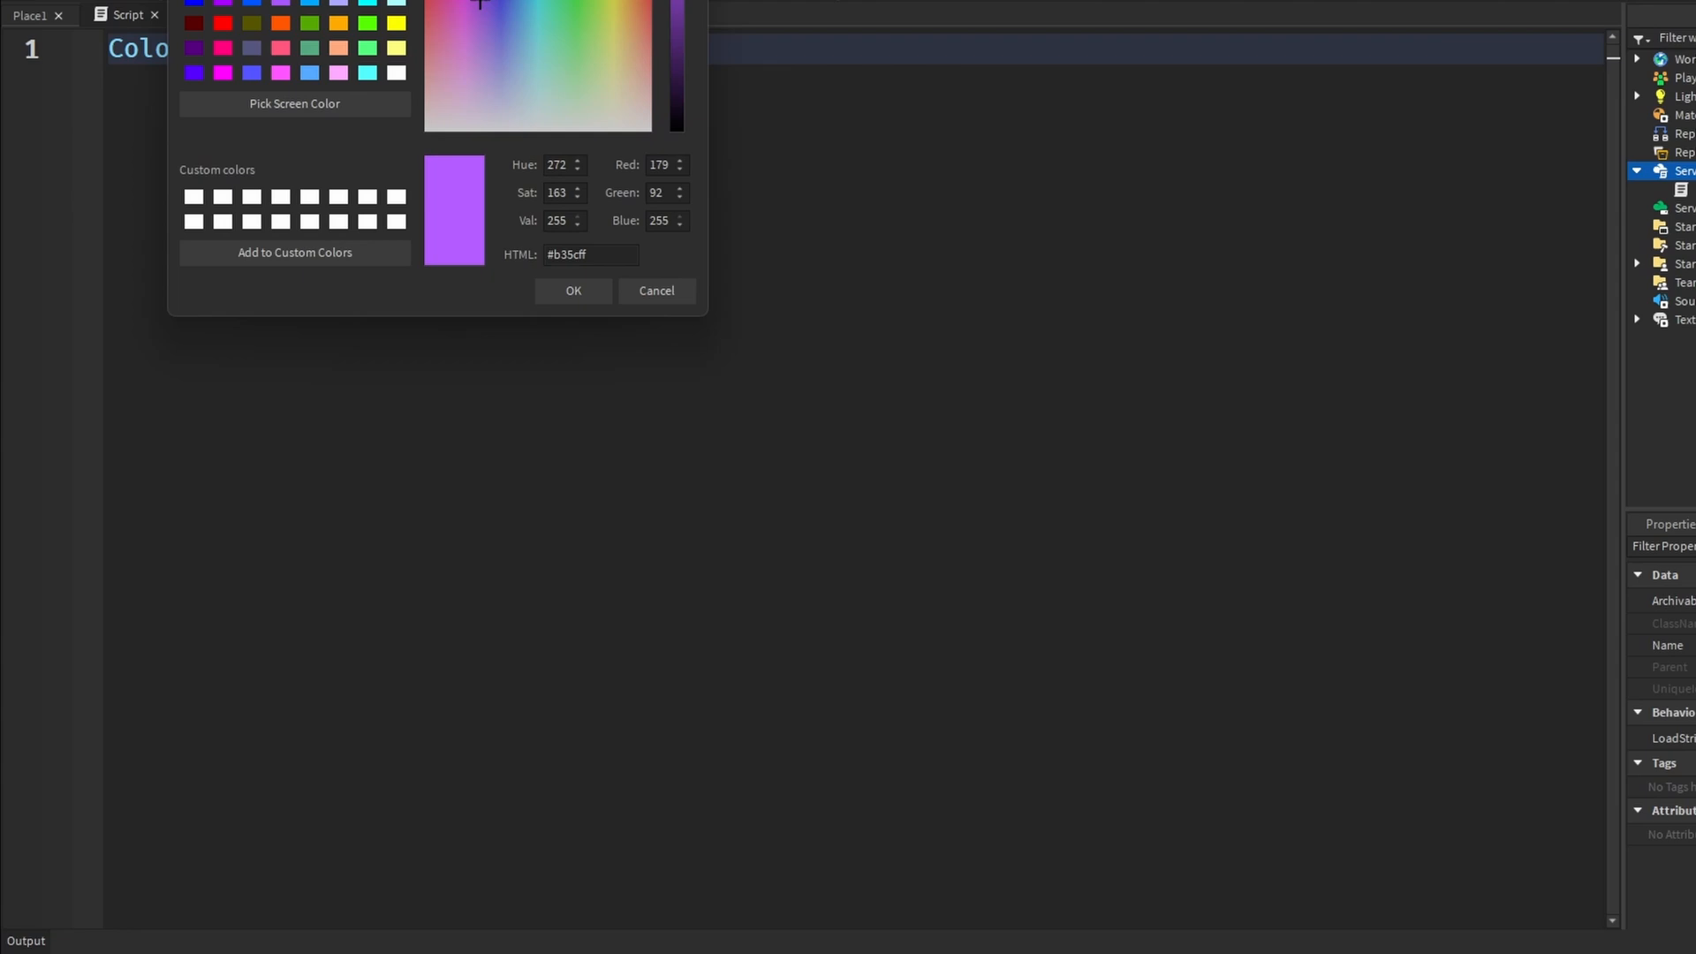
pyautogui.click(573, 290)
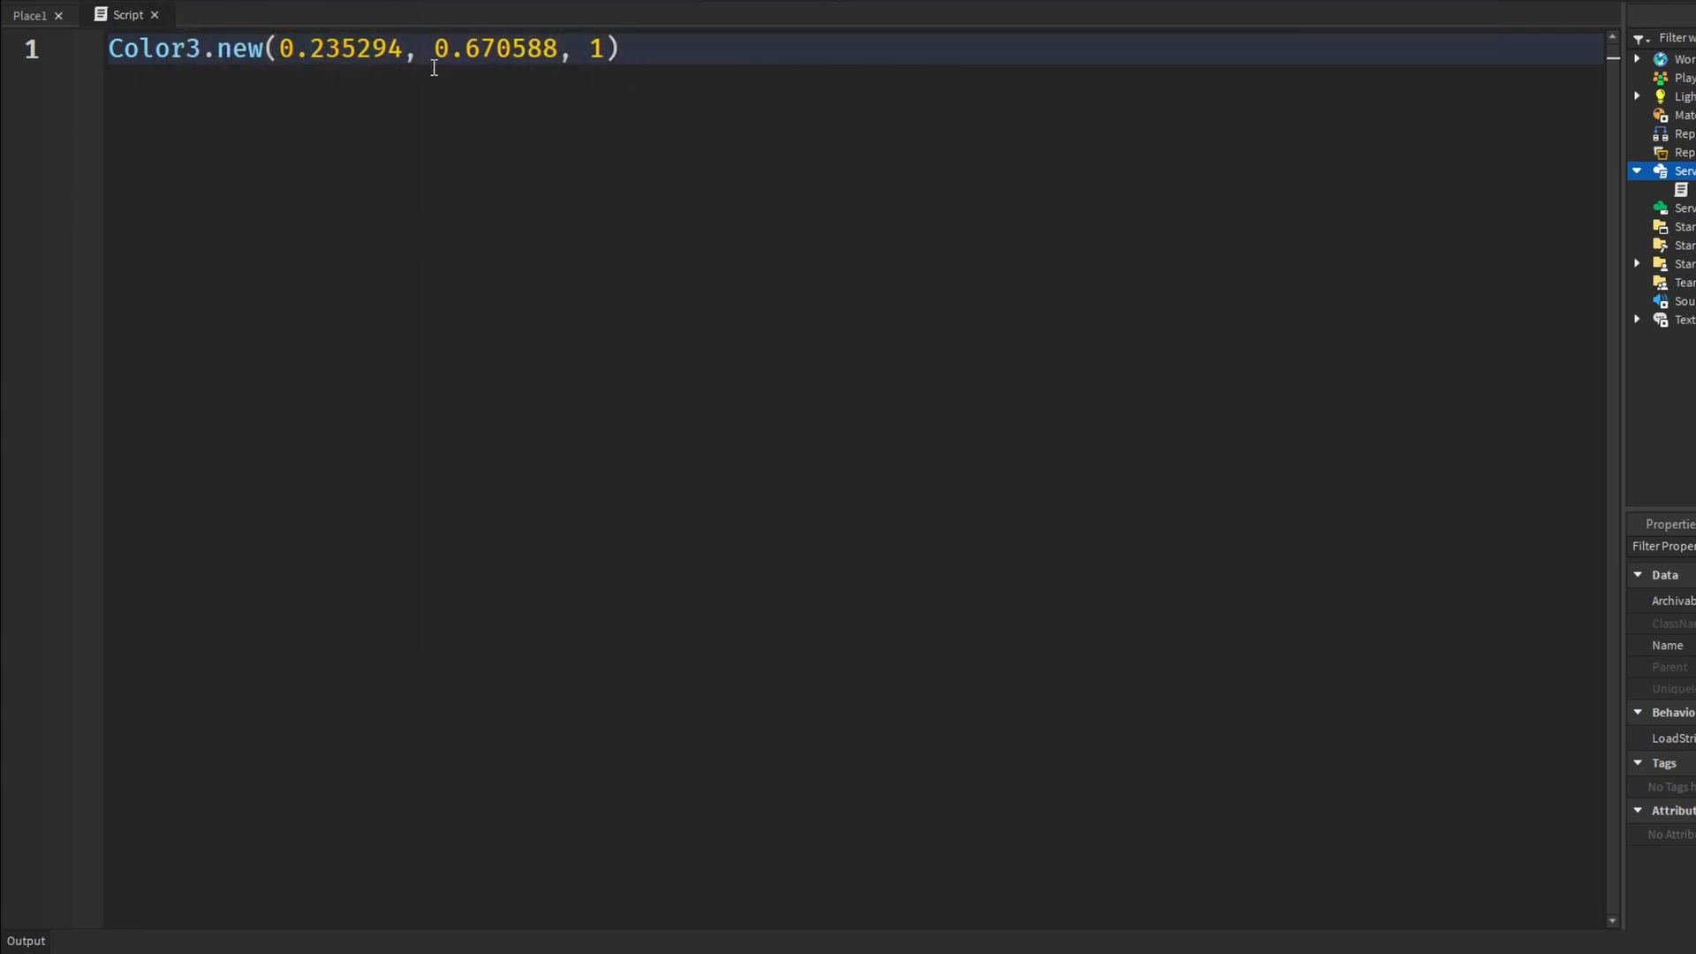
pyautogui.press('ctrl+a')
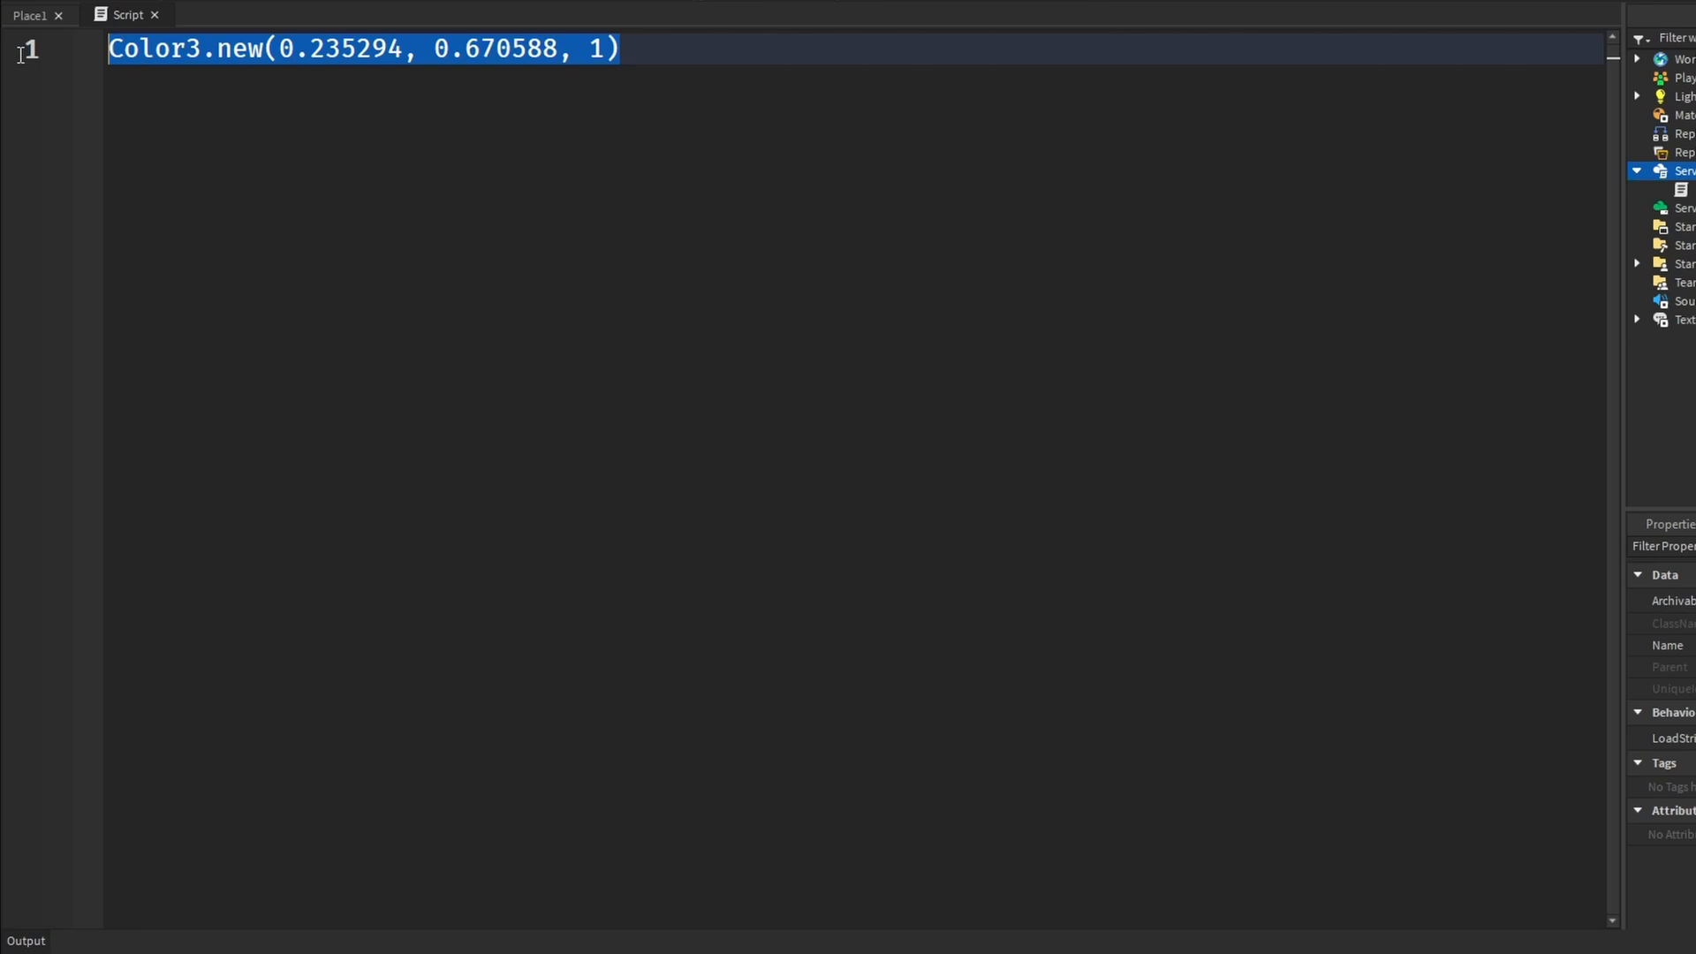
pyautogui.click(618, 50)
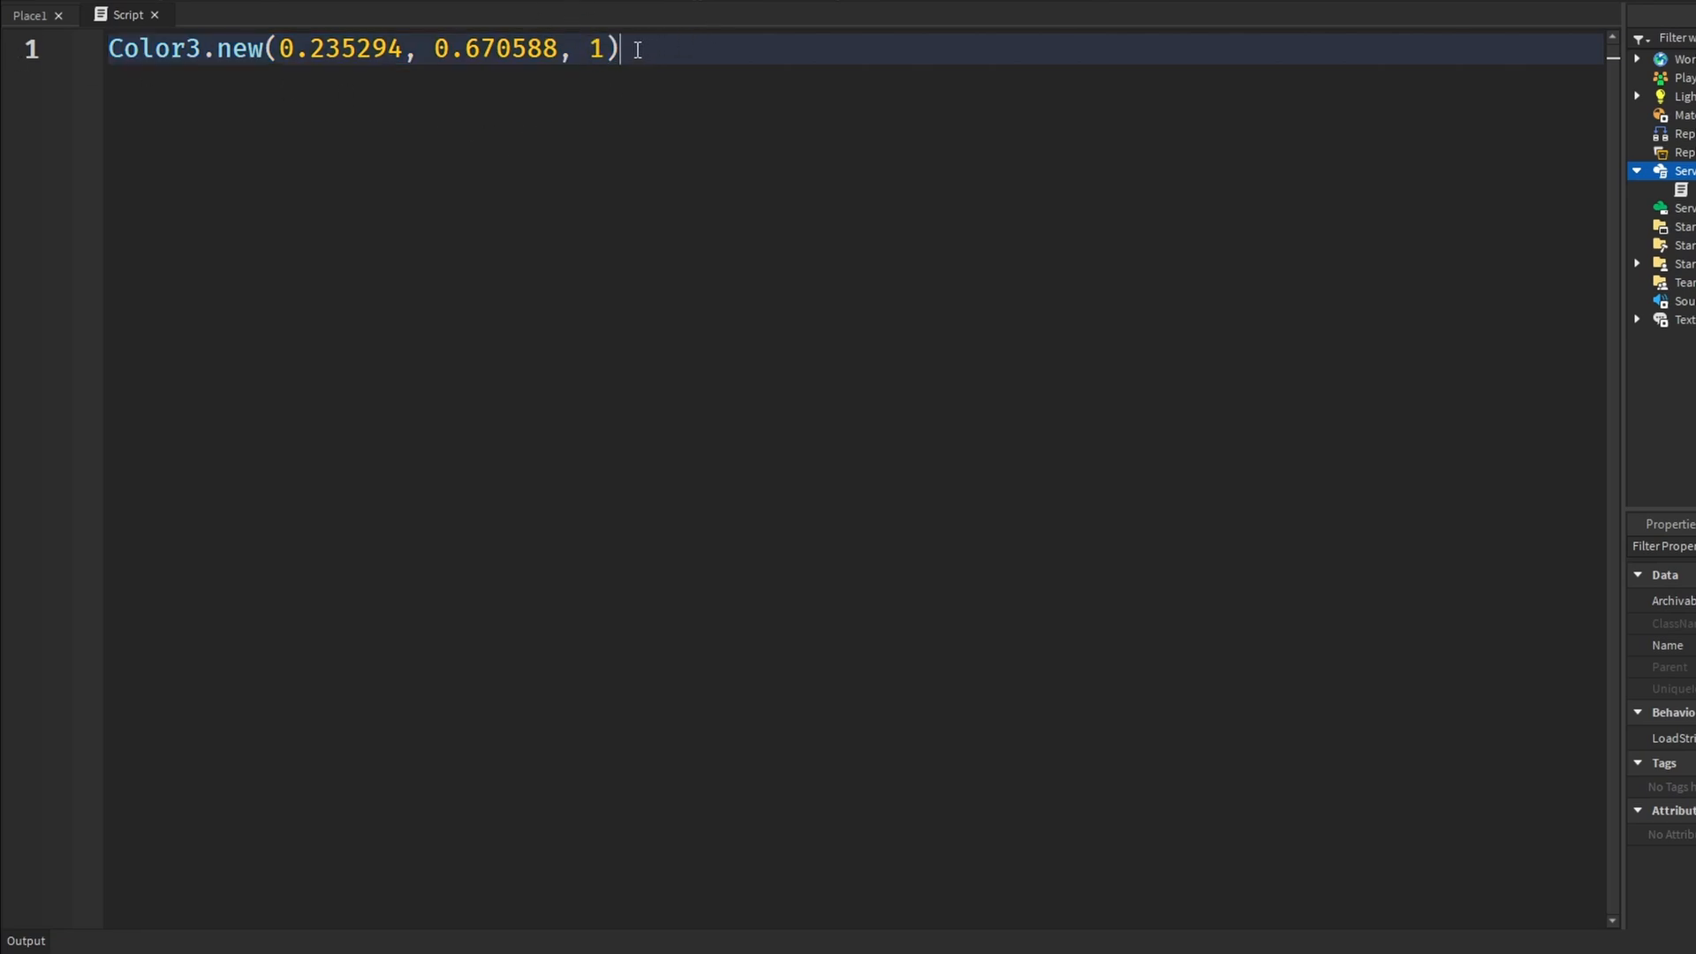
pyautogui.moveTo(203, 62)
pyautogui.write('Color3.fromRGB(')
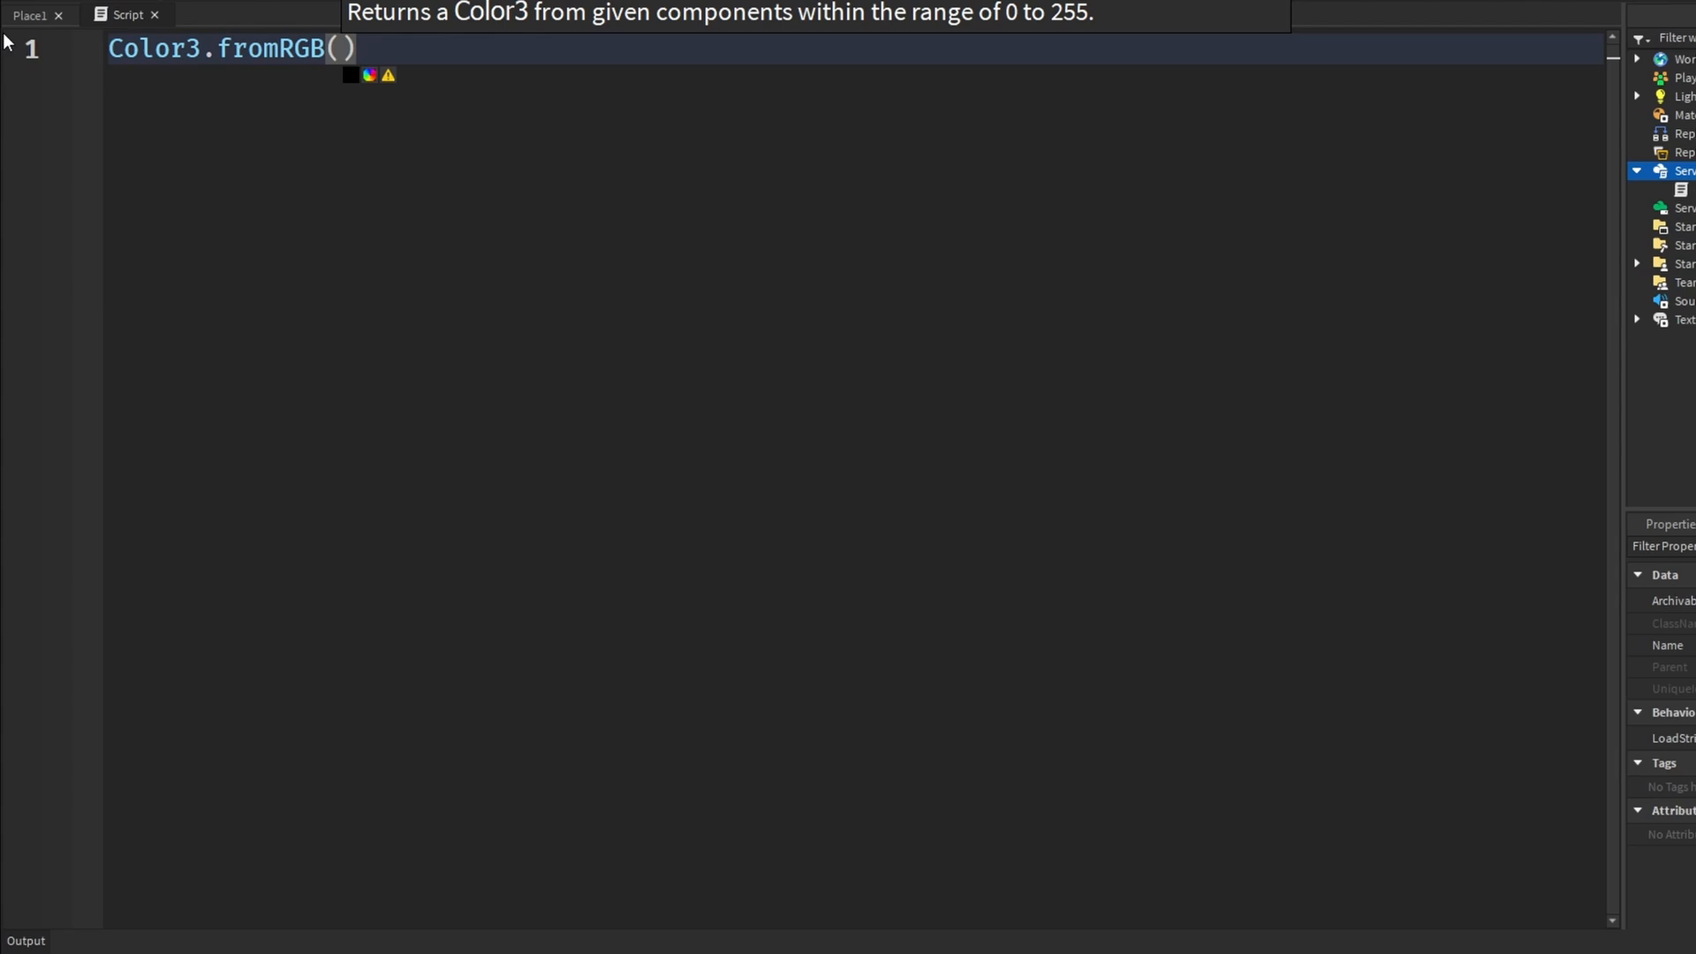
pyautogui.moveTo(392, 191)
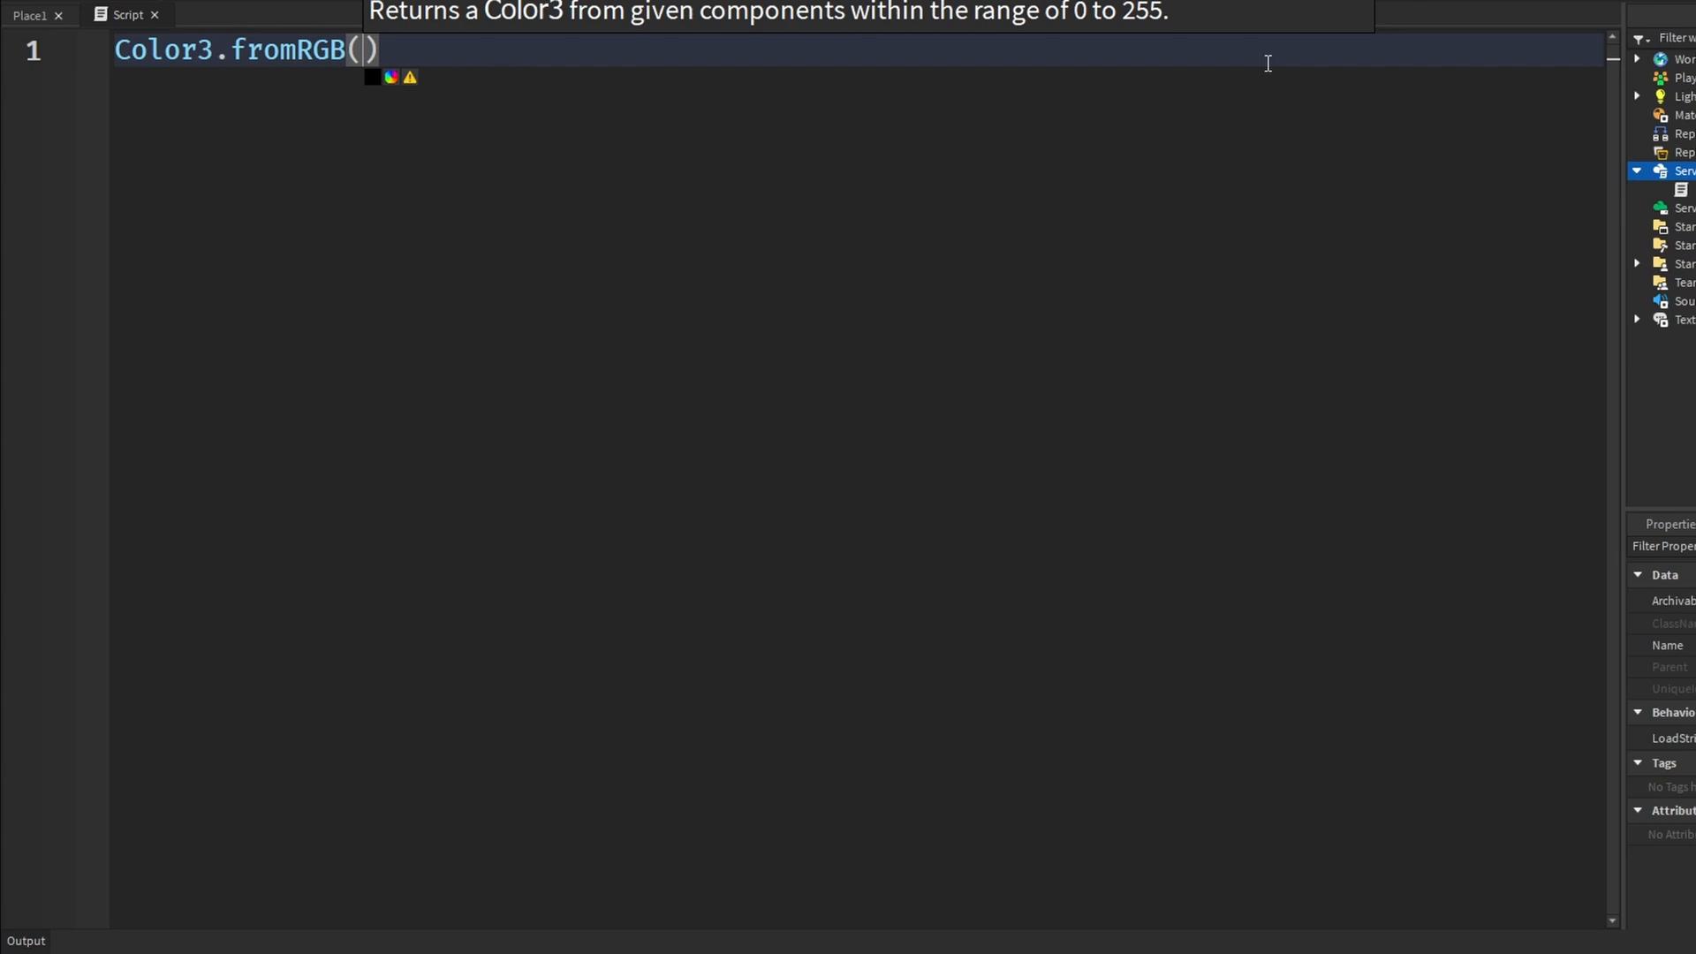
pyautogui.moveTo(423, 90)
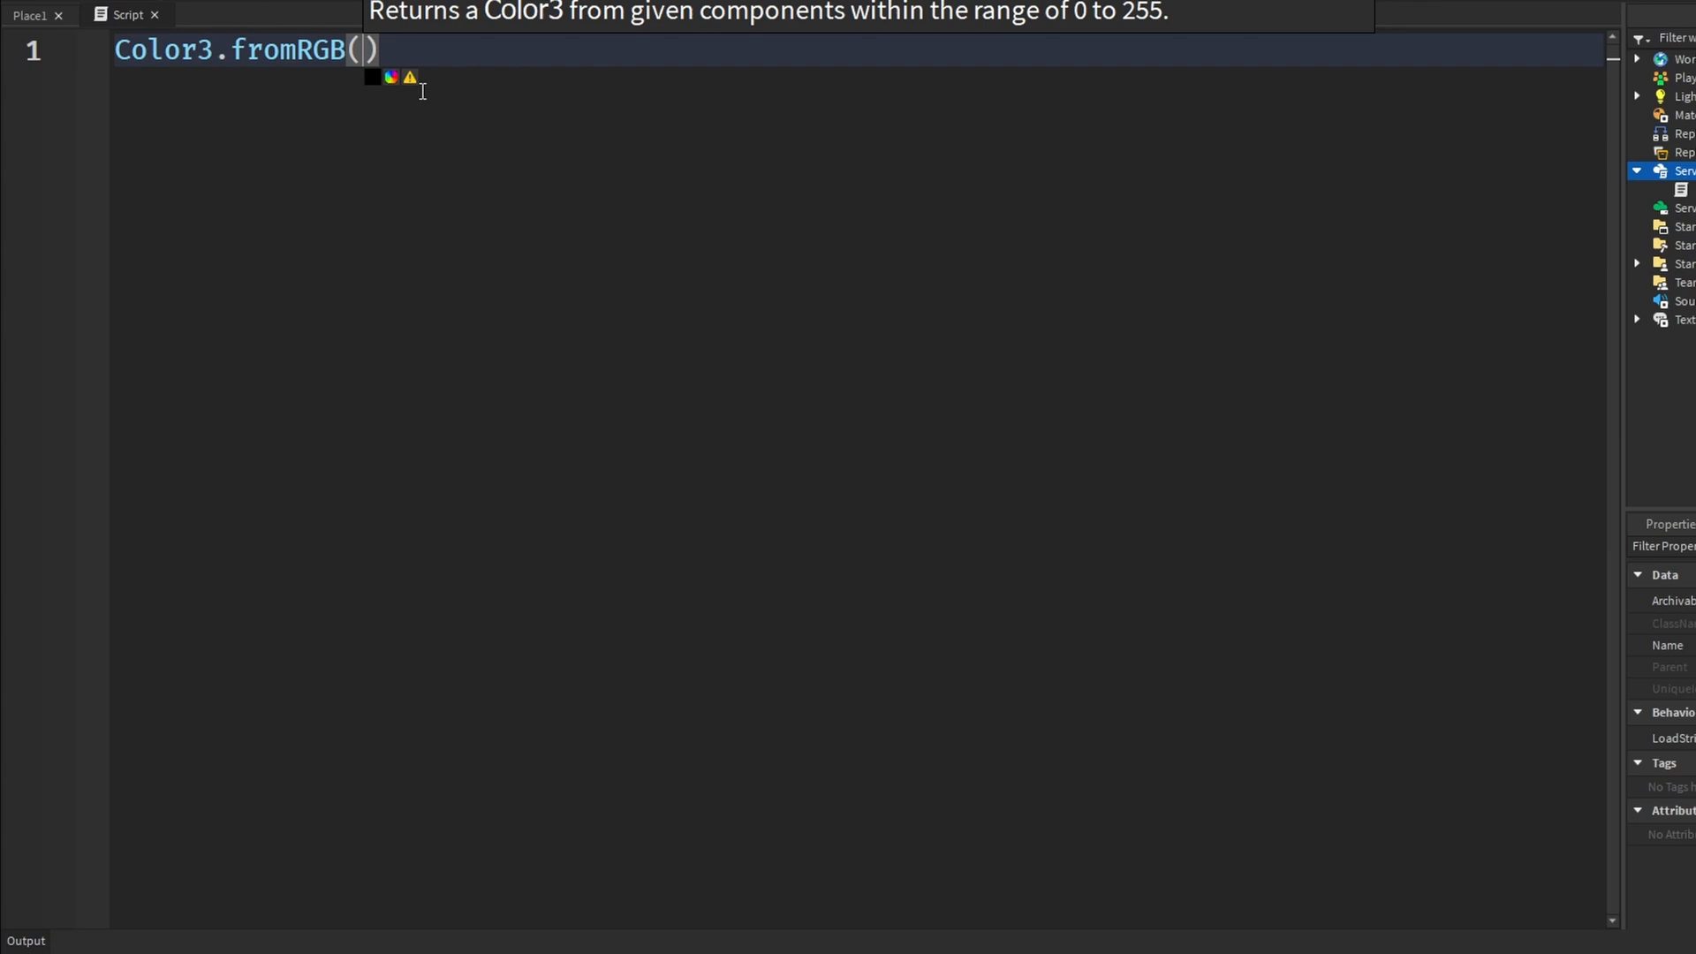
# Enter fromRGB arguments, trying 255, 0, 0 and ending at 255, 75, 89 pinkish-red.
pyautogui.write('255,')
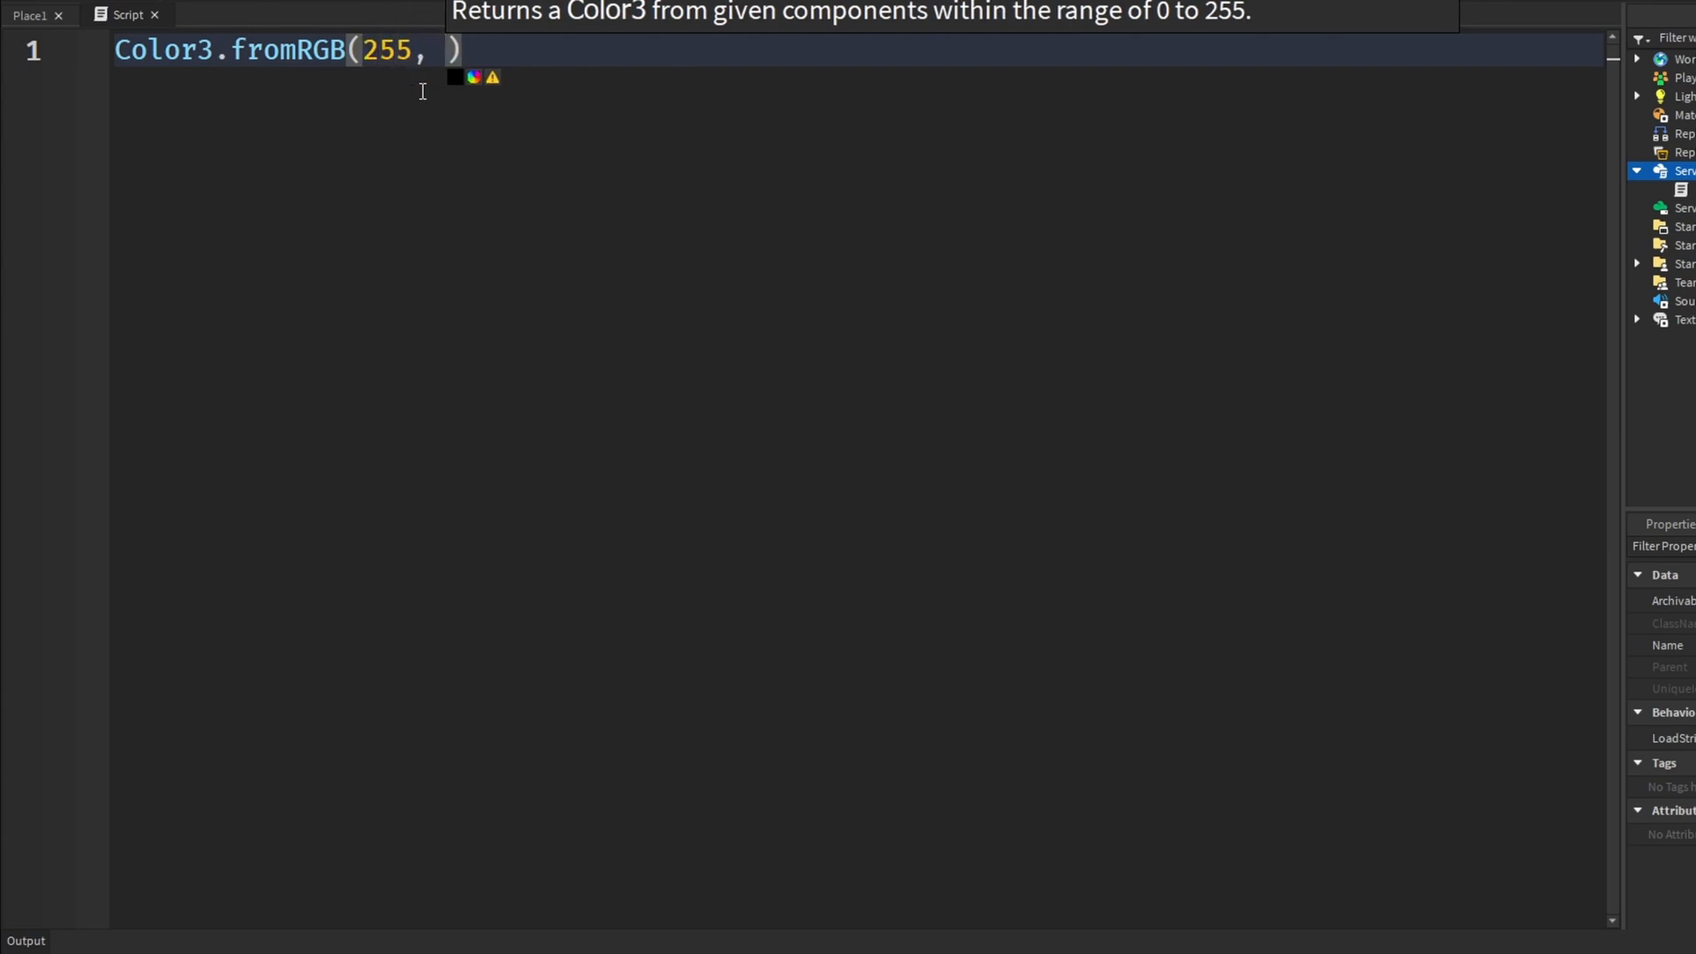
pyautogui.write('0,')
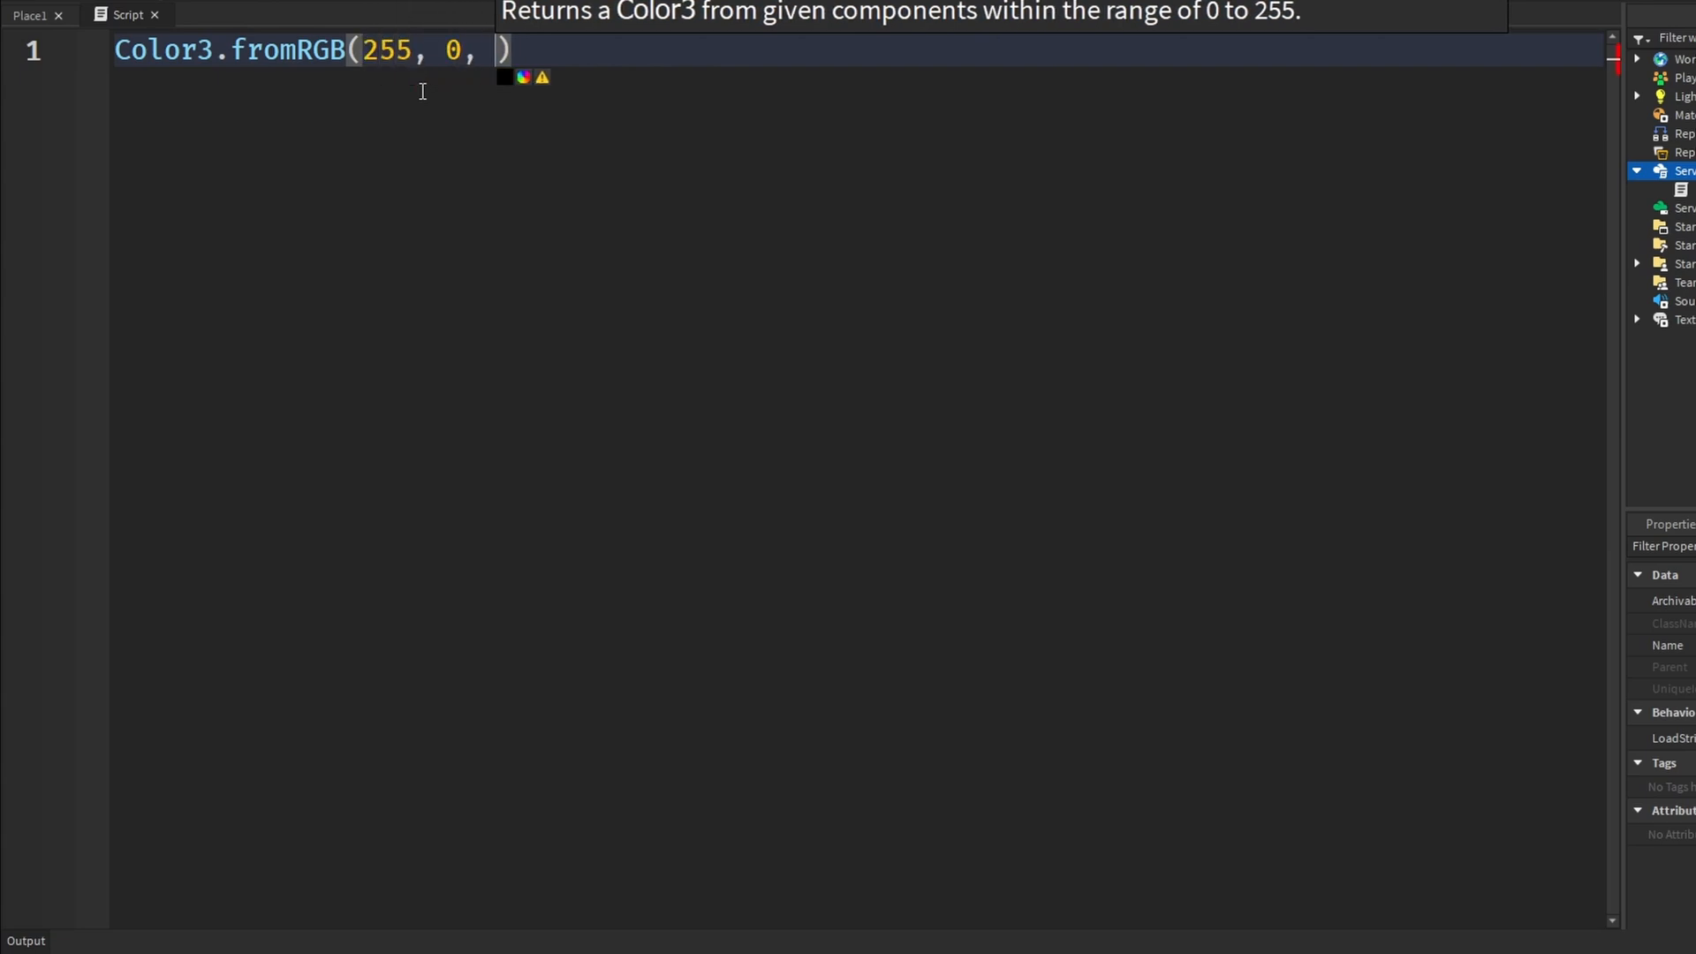
pyautogui.write('0')
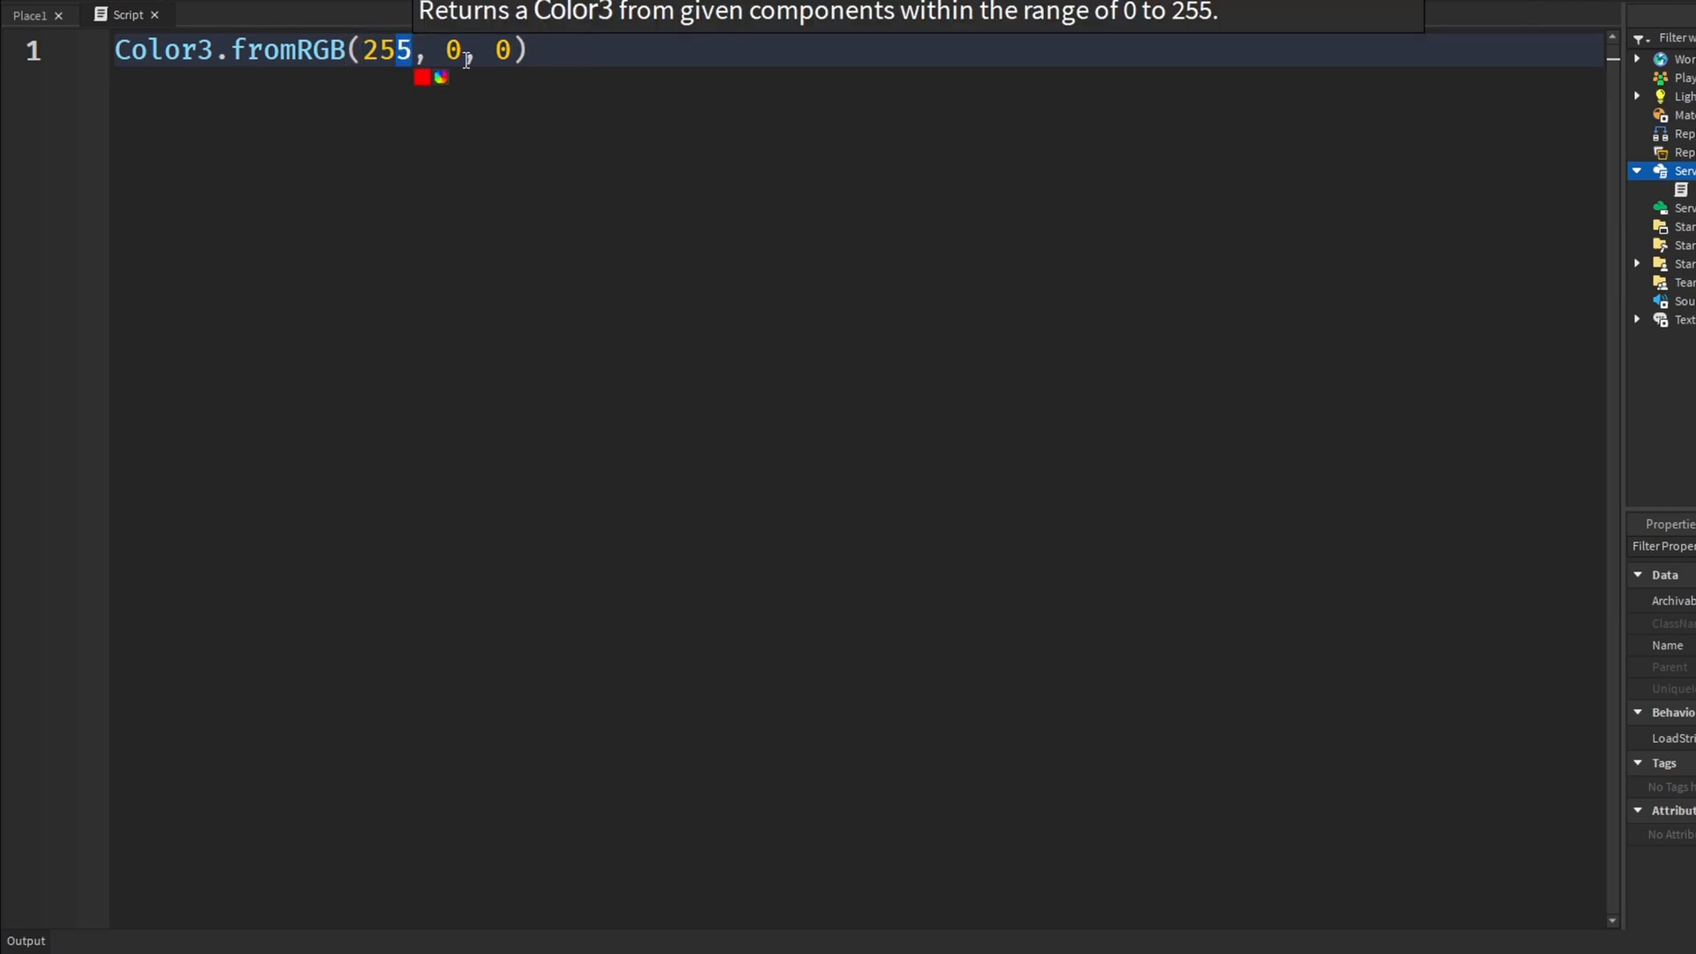
pyautogui.press('Backspace')
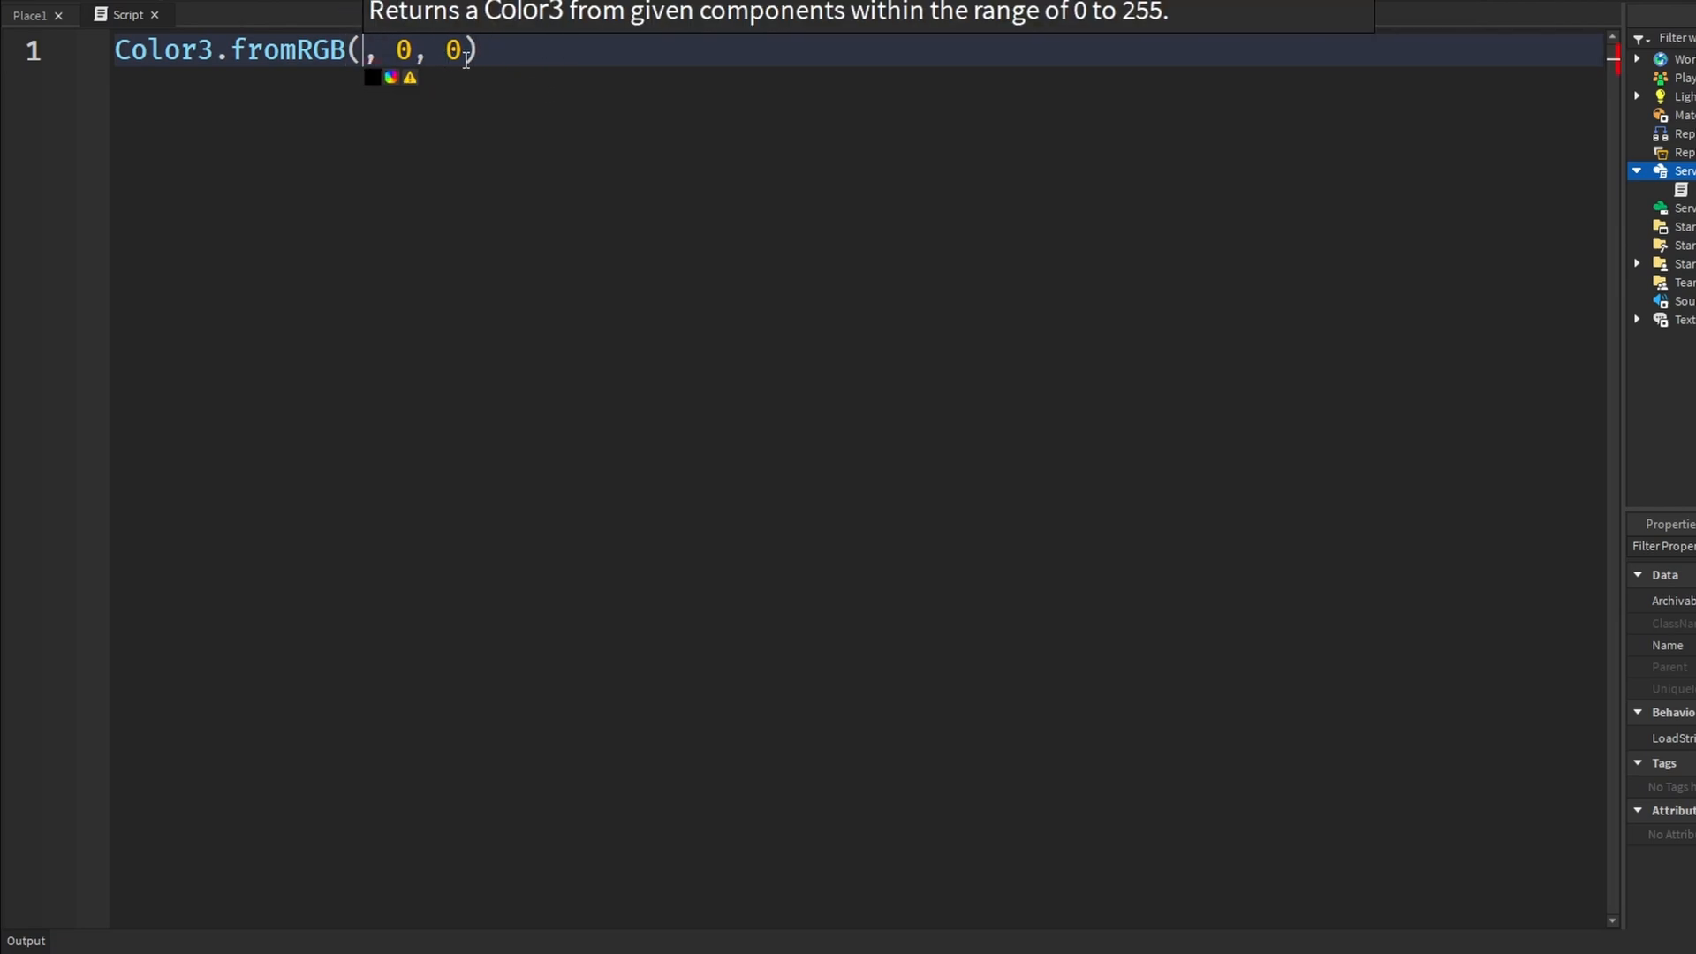
pyautogui.write('255')
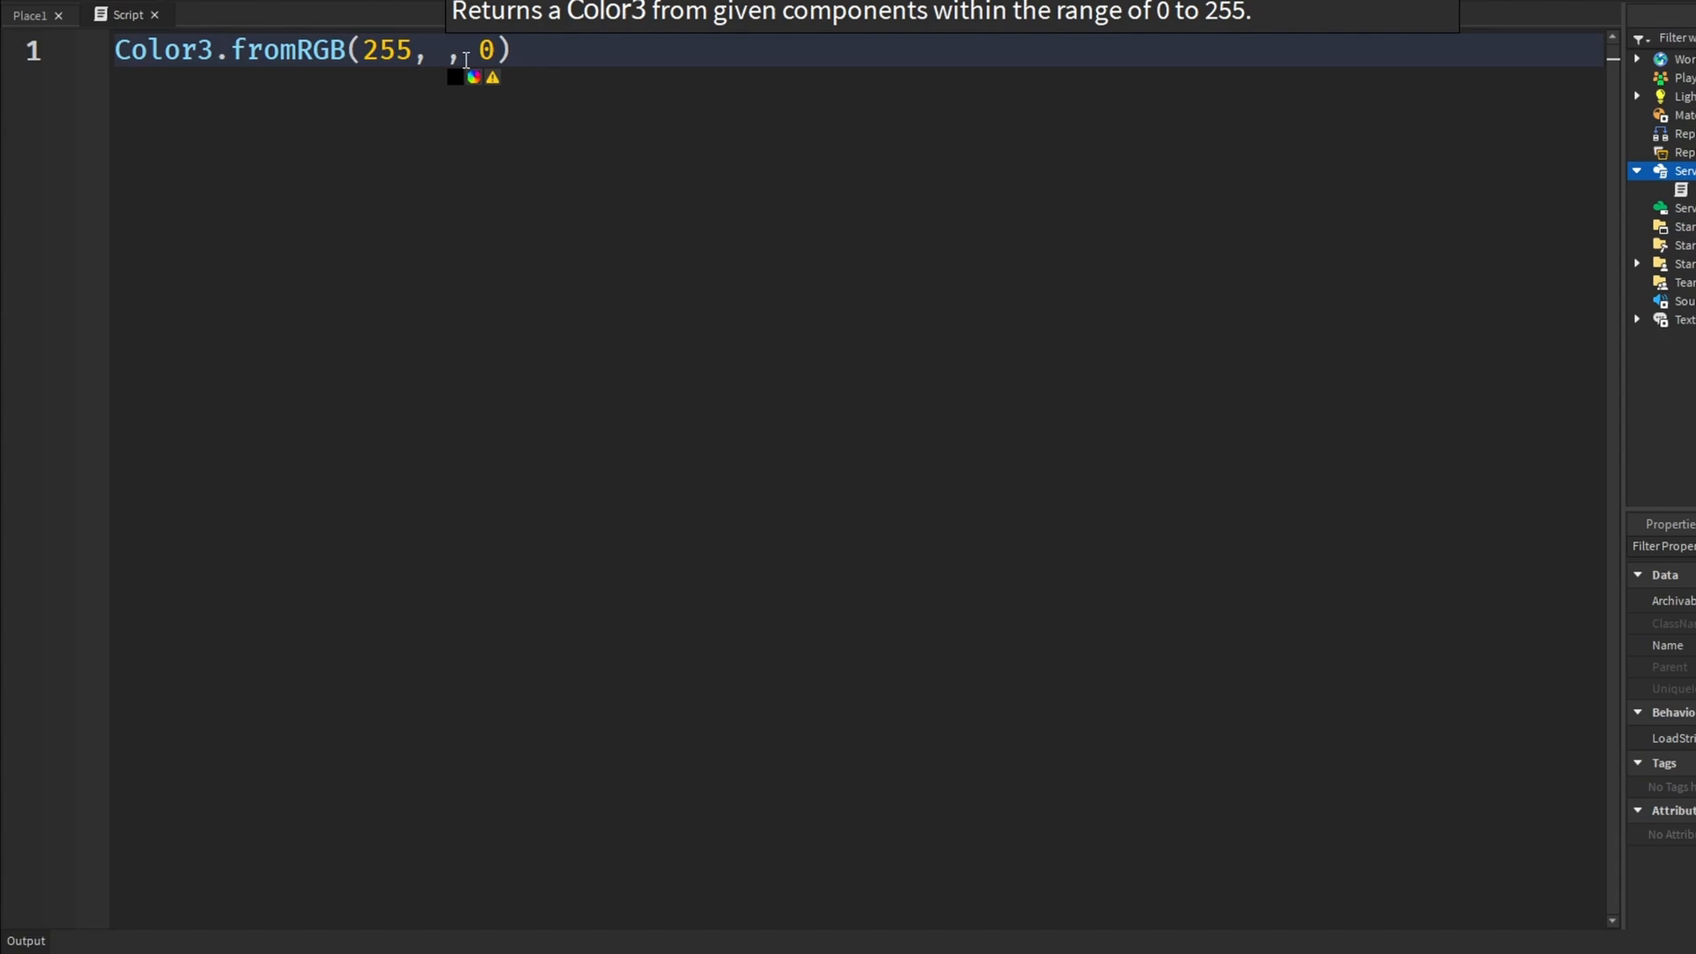
pyautogui.write('75, 25')
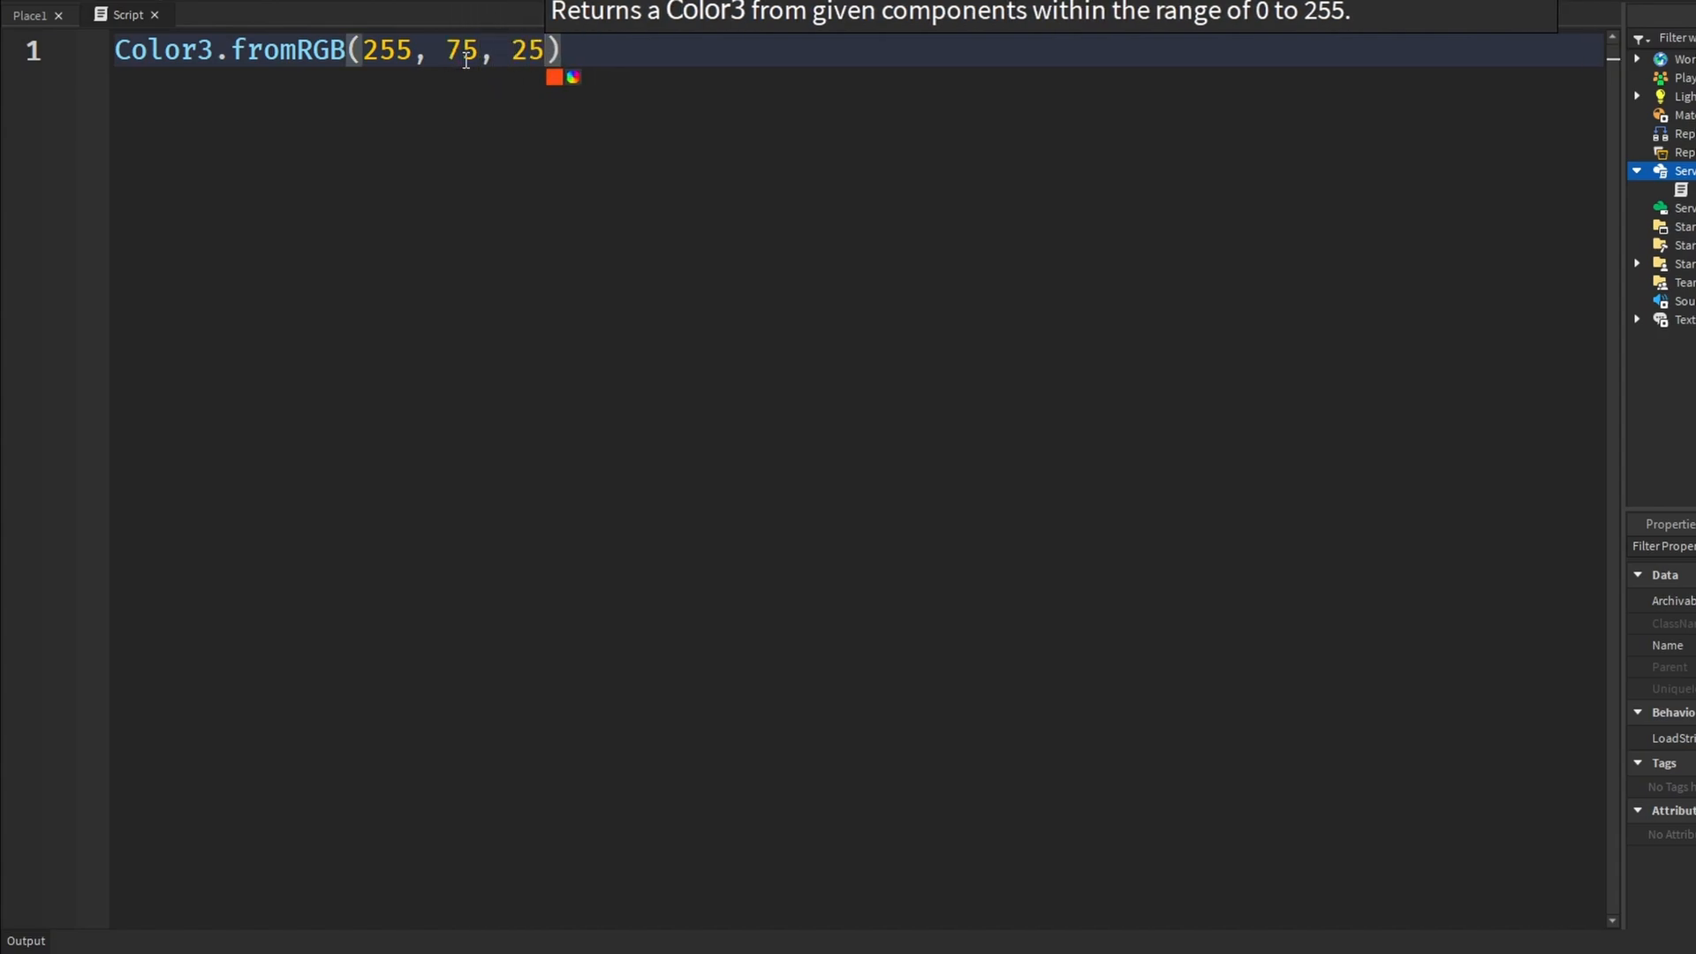
pyautogui.write('89')
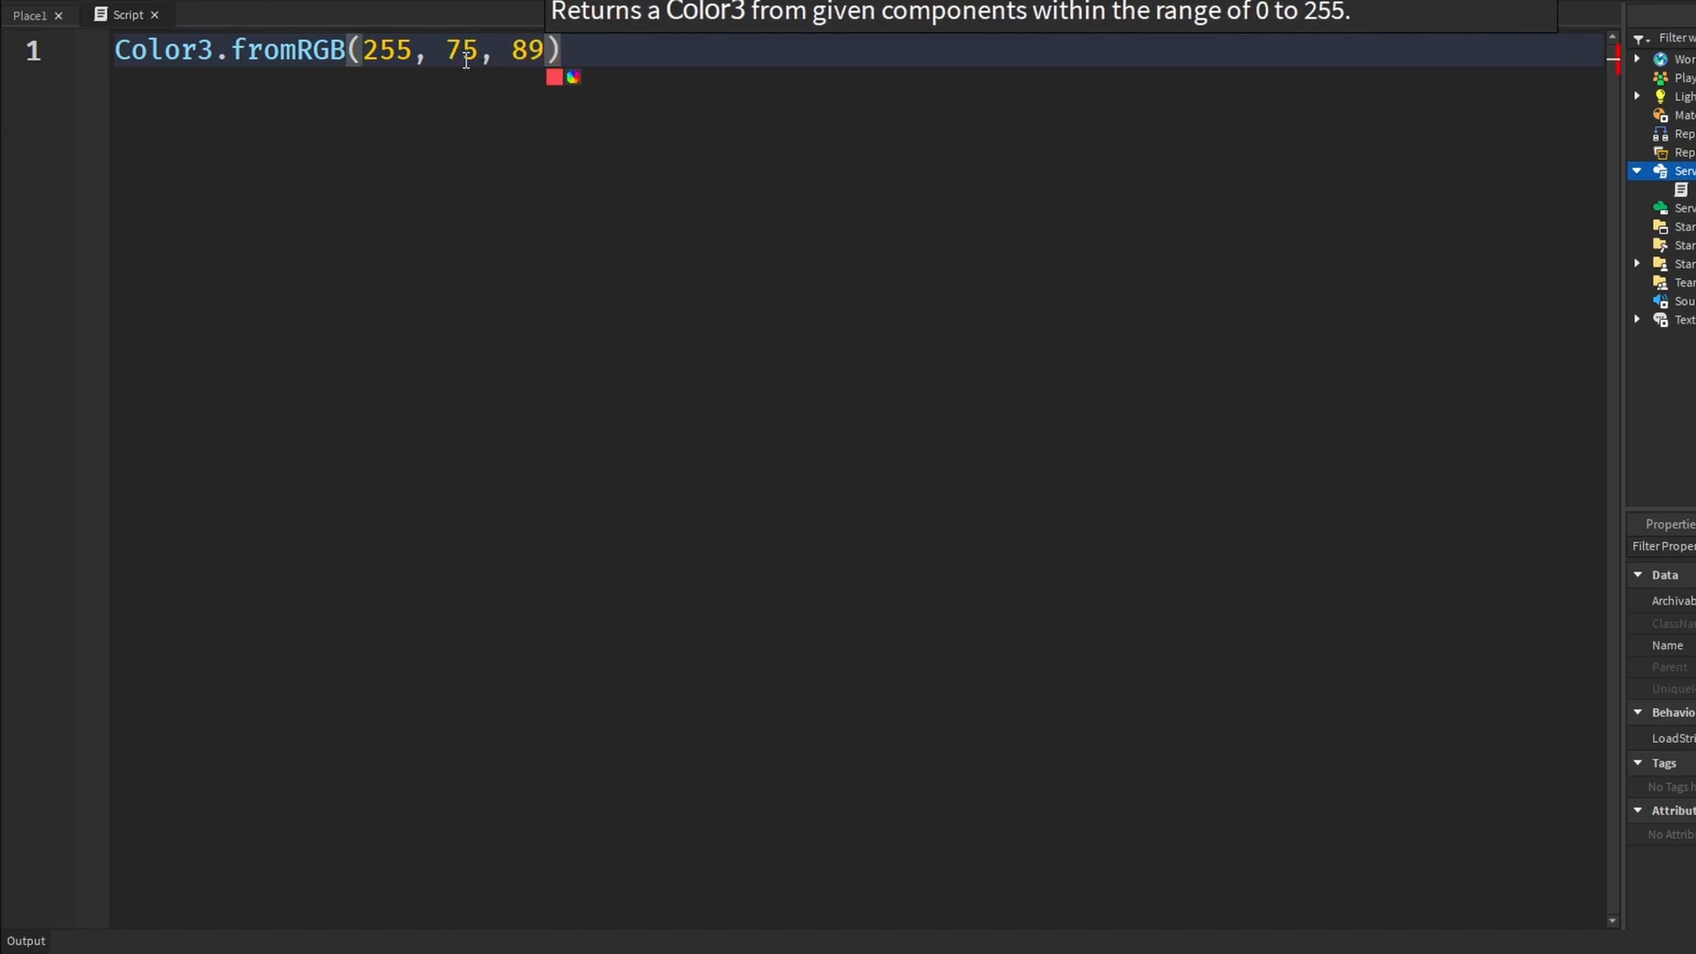
pyautogui.click(553, 76)
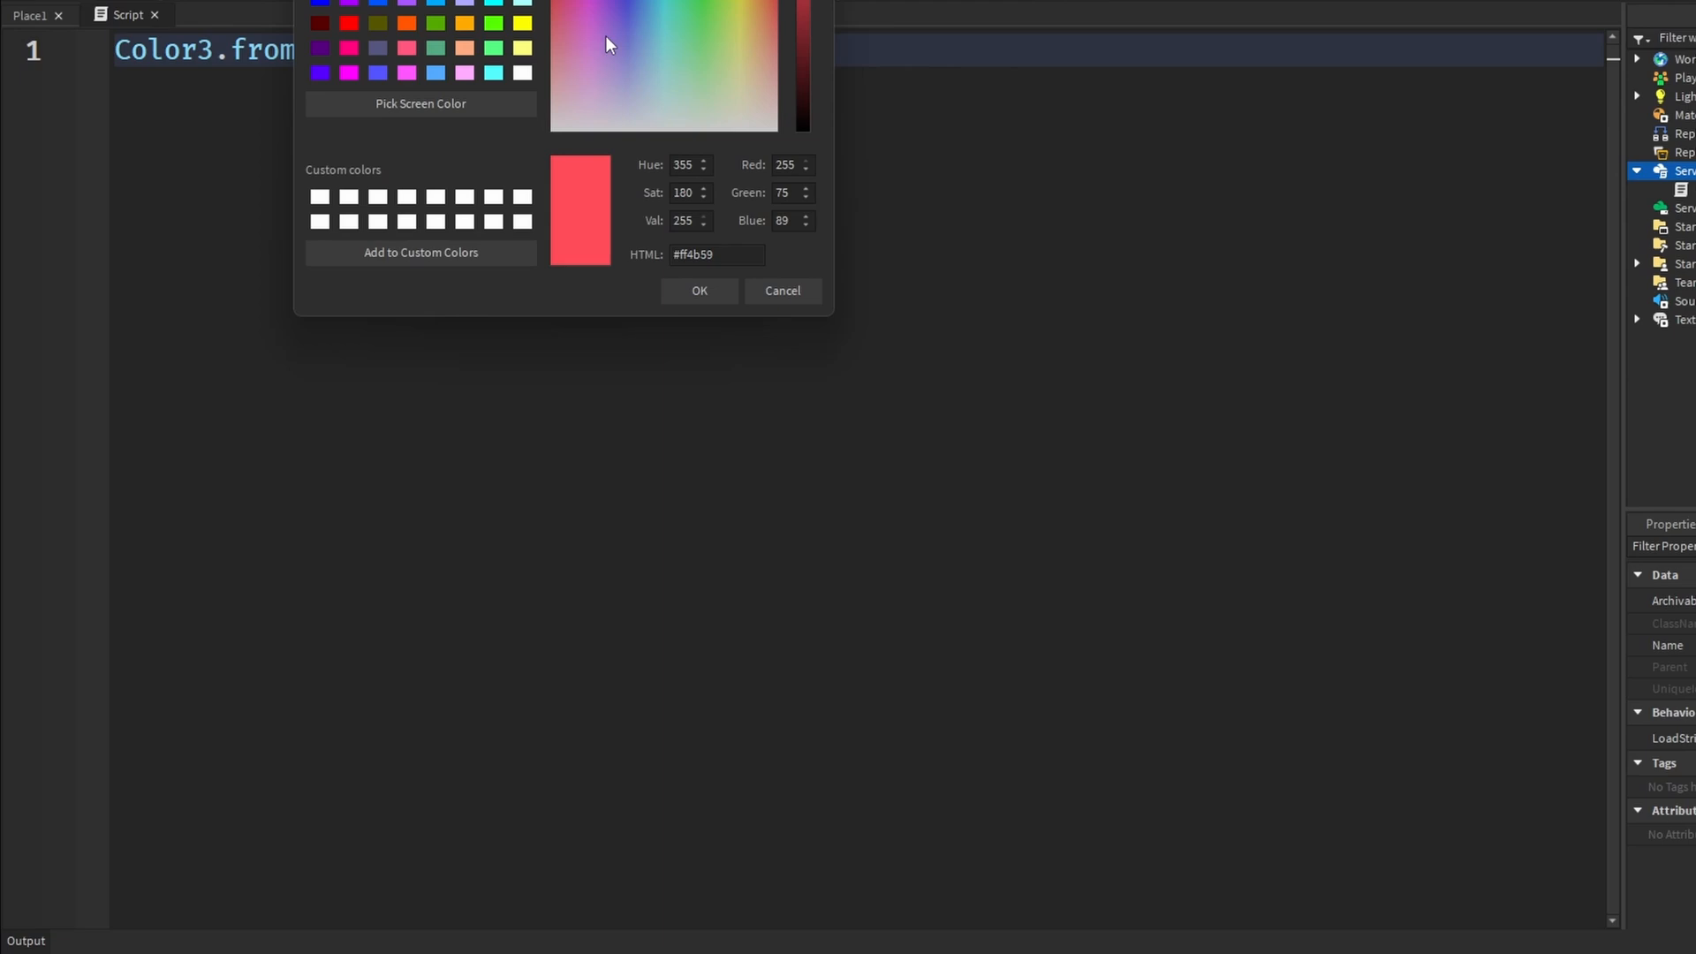
pyautogui.click(699, 289)
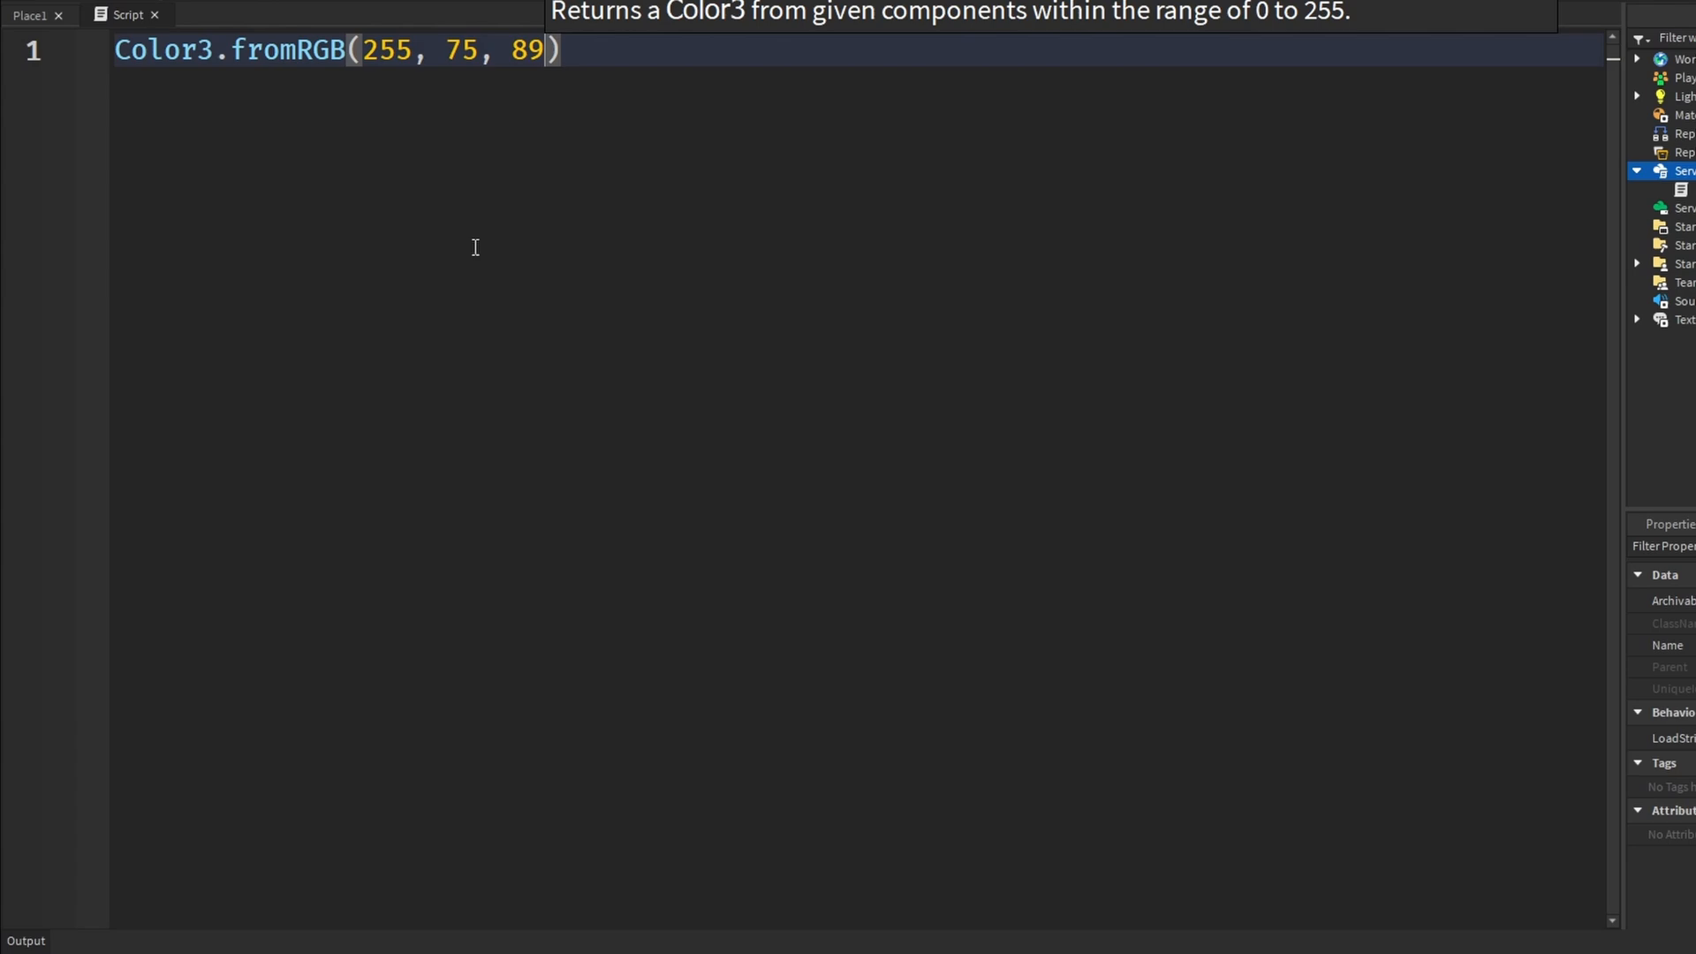
pyautogui.moveTo(480, 233)
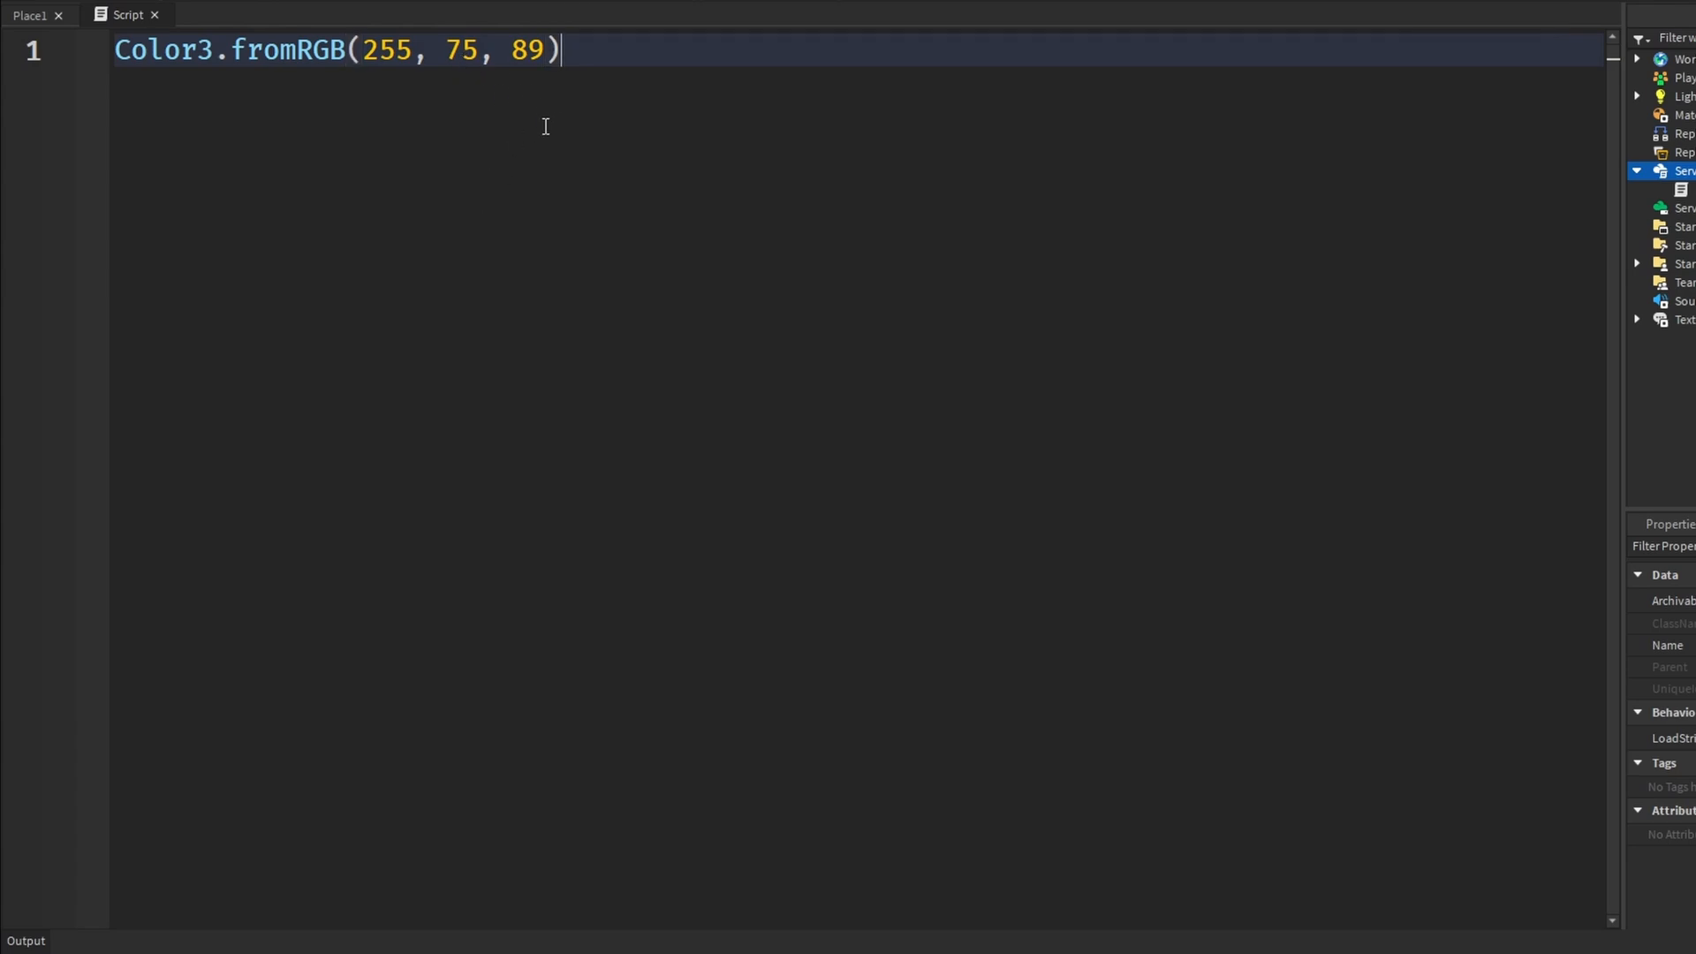
pyautogui.press('ctrl+a')
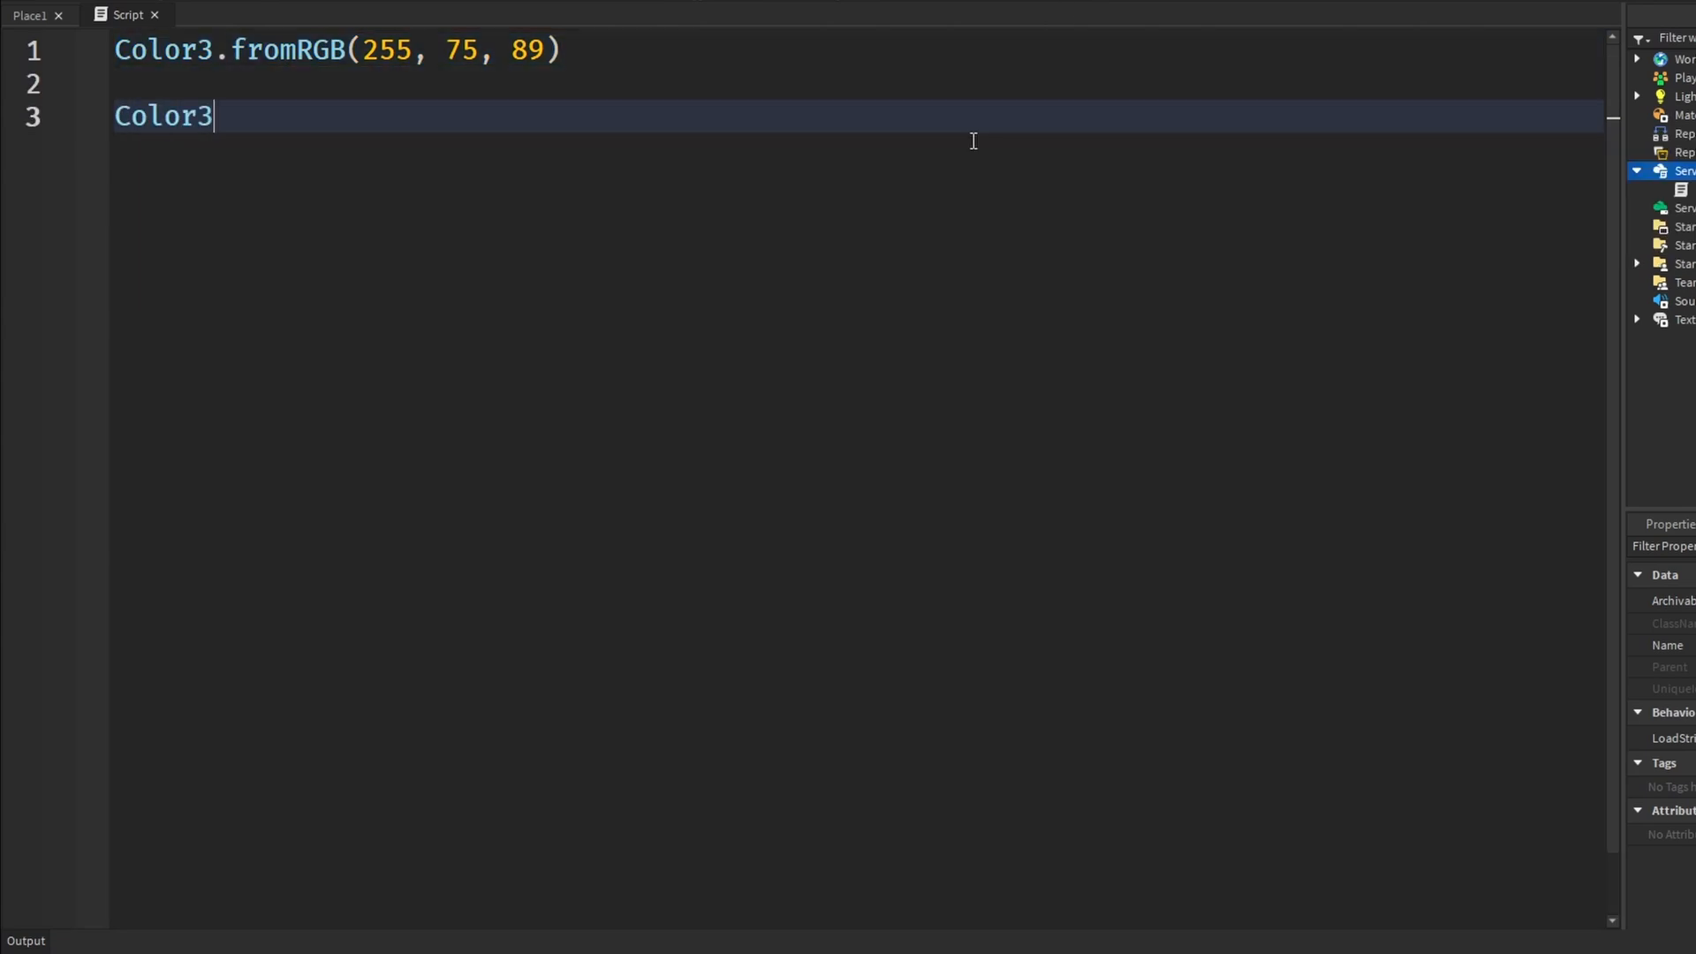
pyautogui.write('.new()')
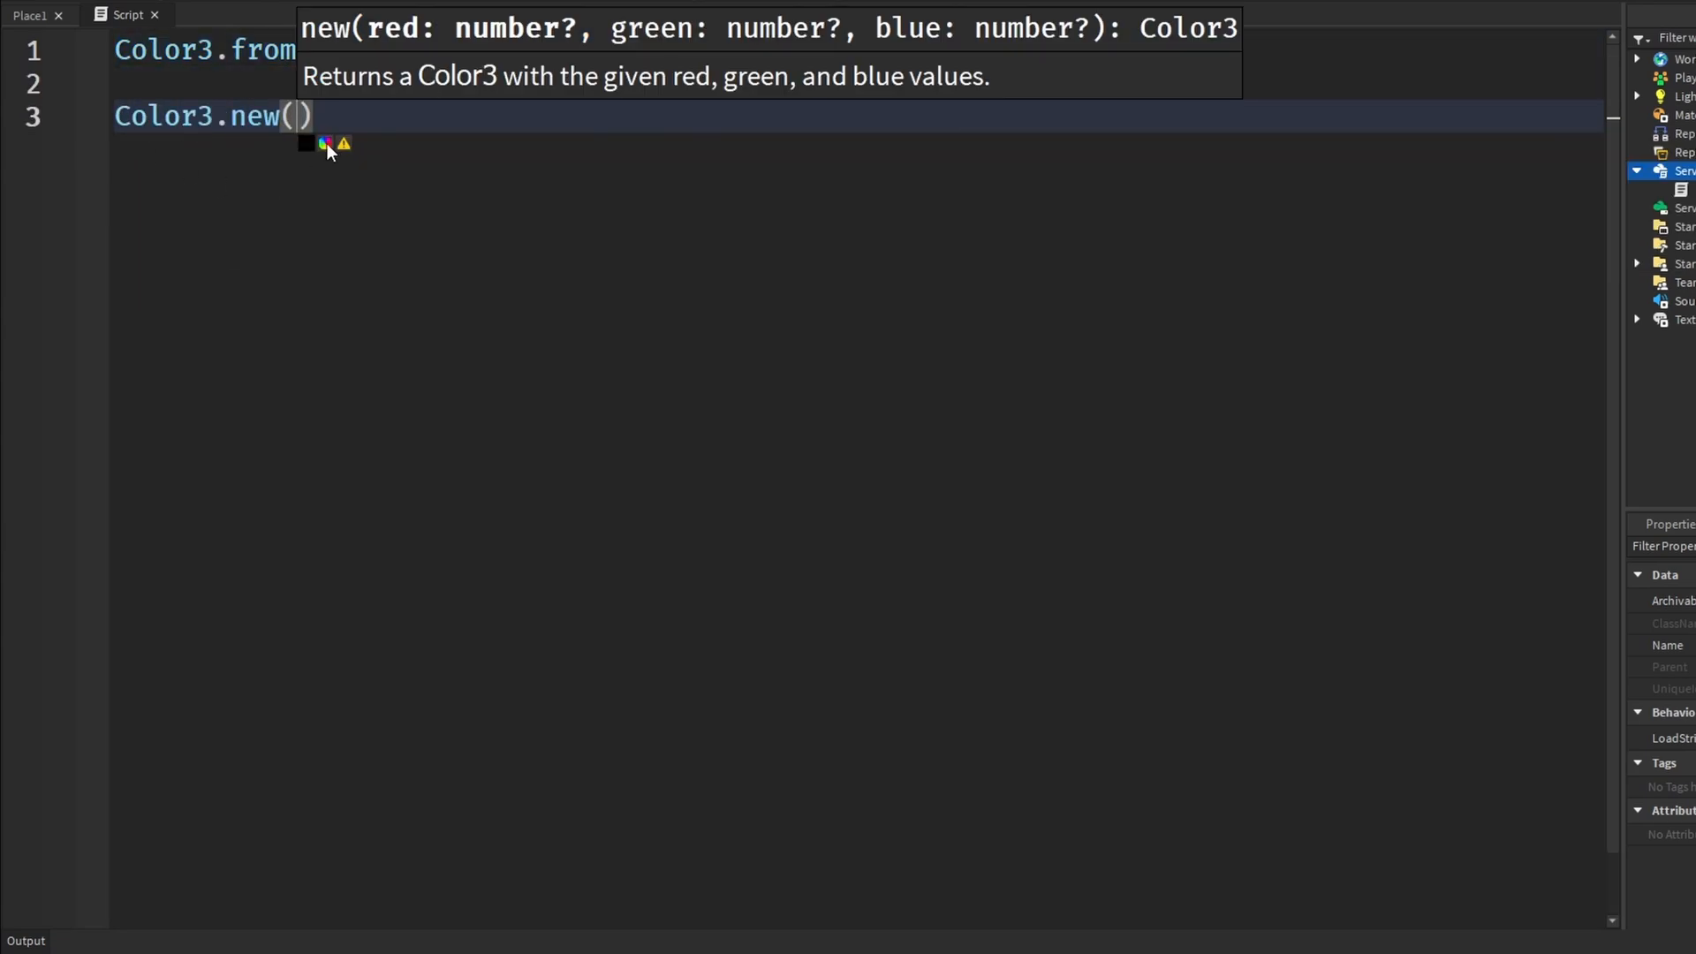
pyautogui.click(323, 143)
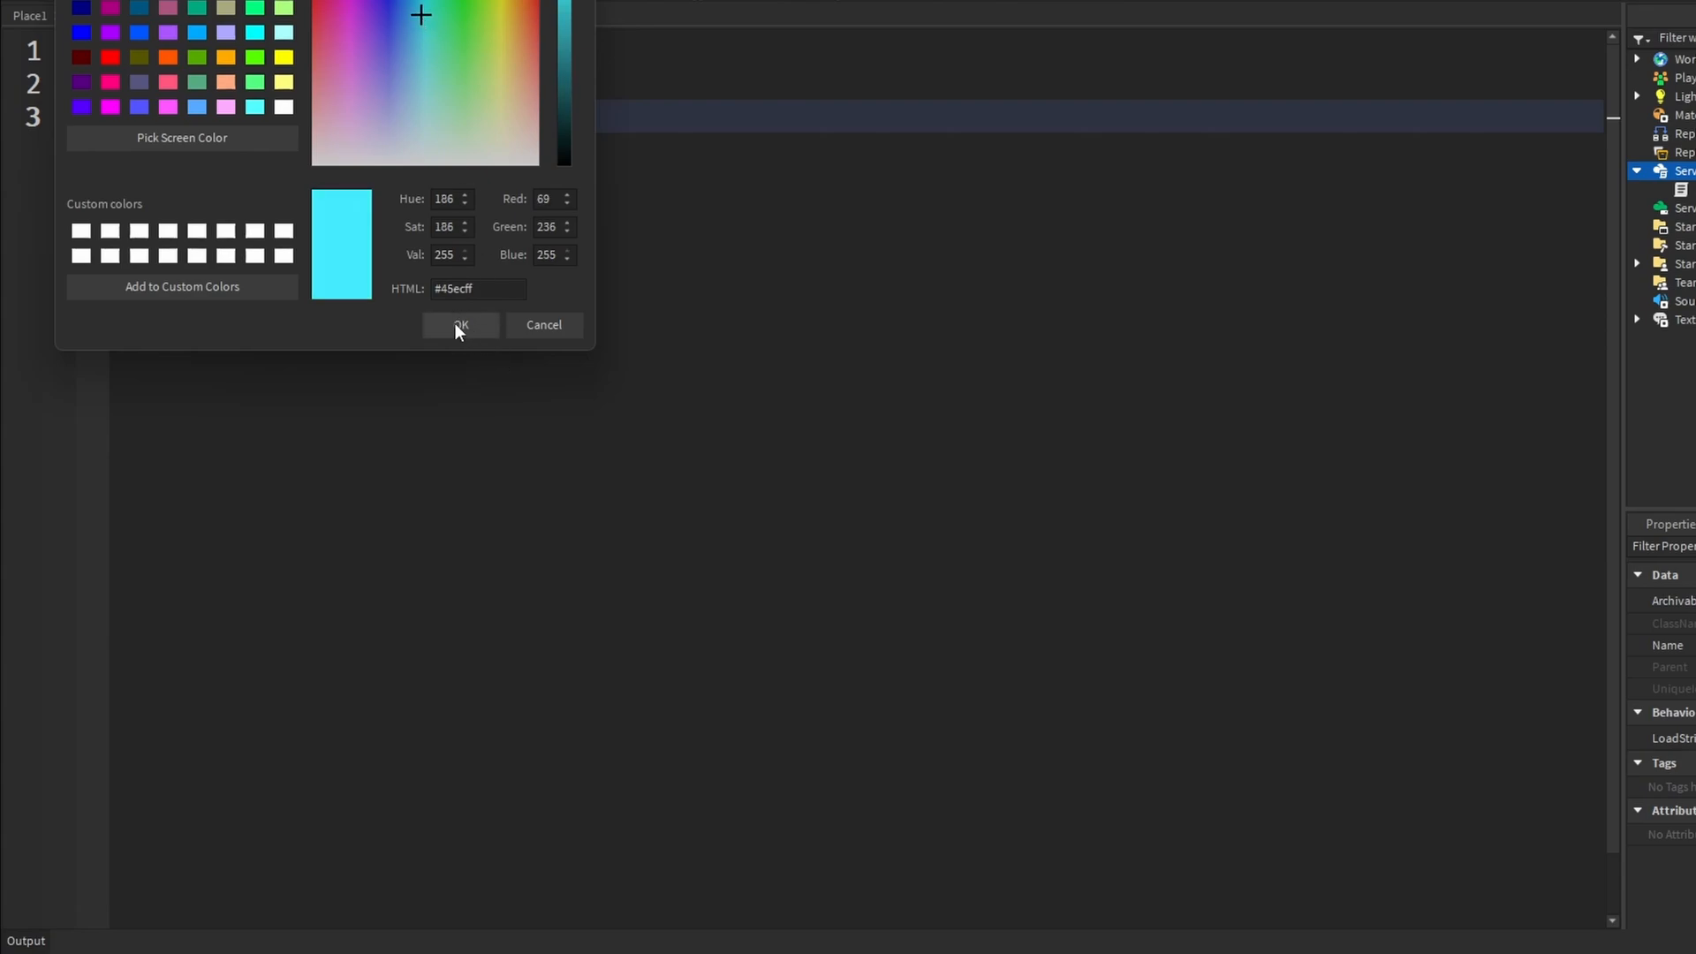
pyautogui.click(459, 325)
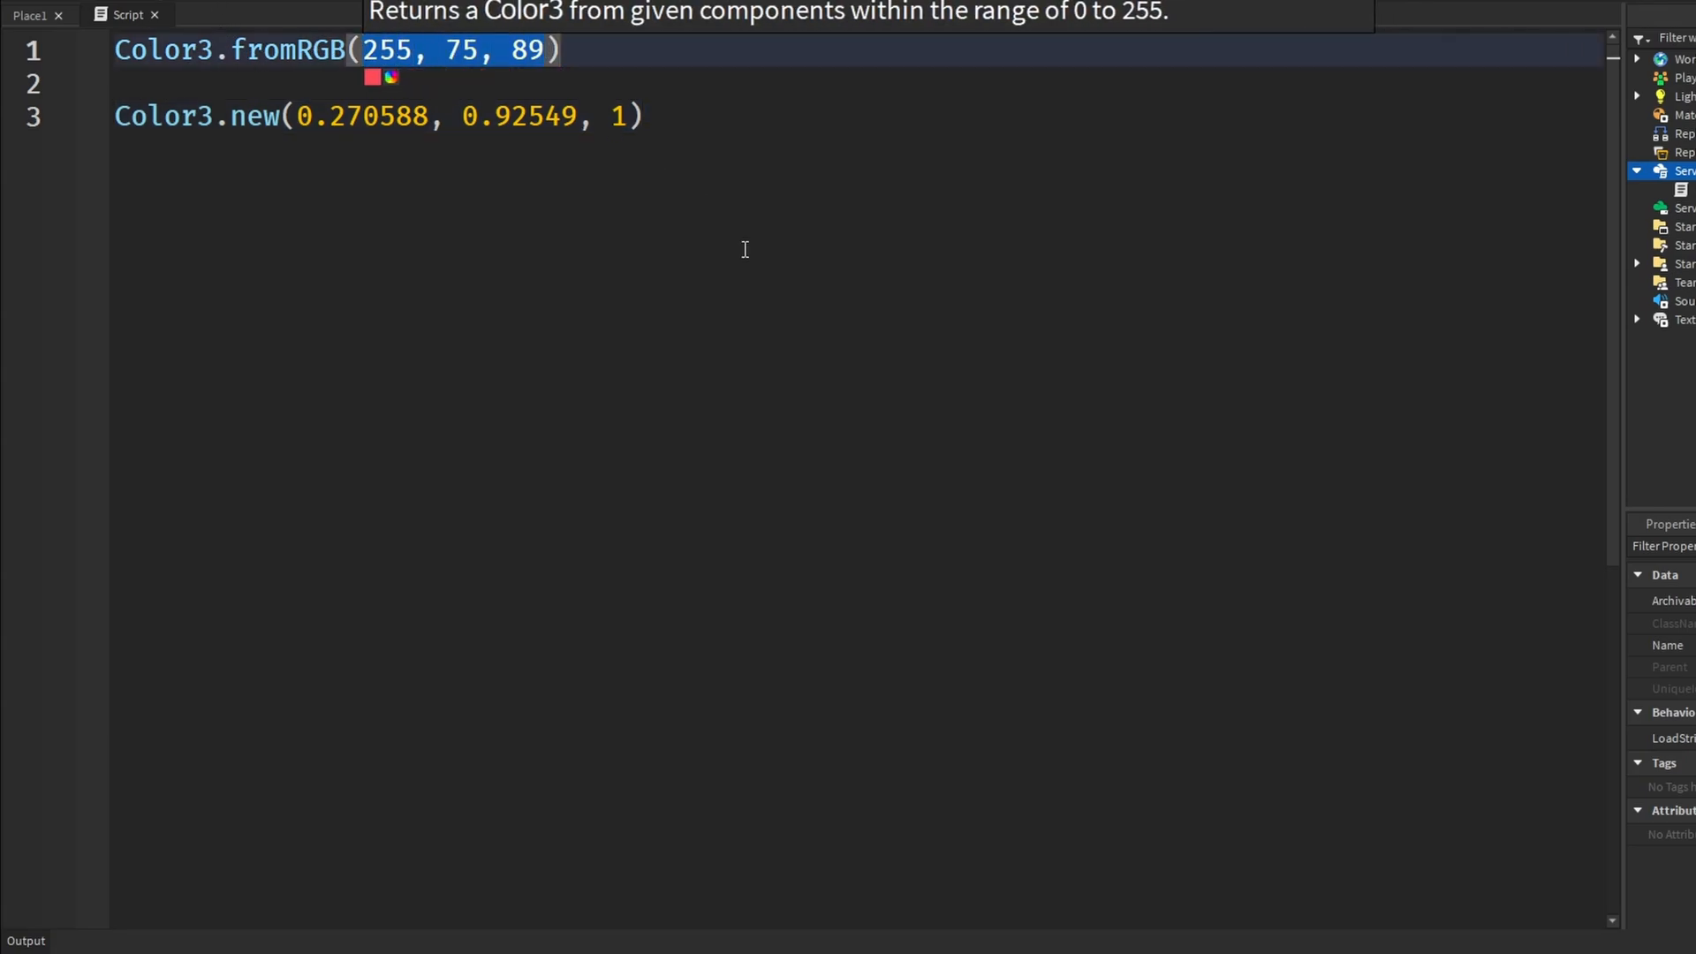
pyautogui.click(380, 117)
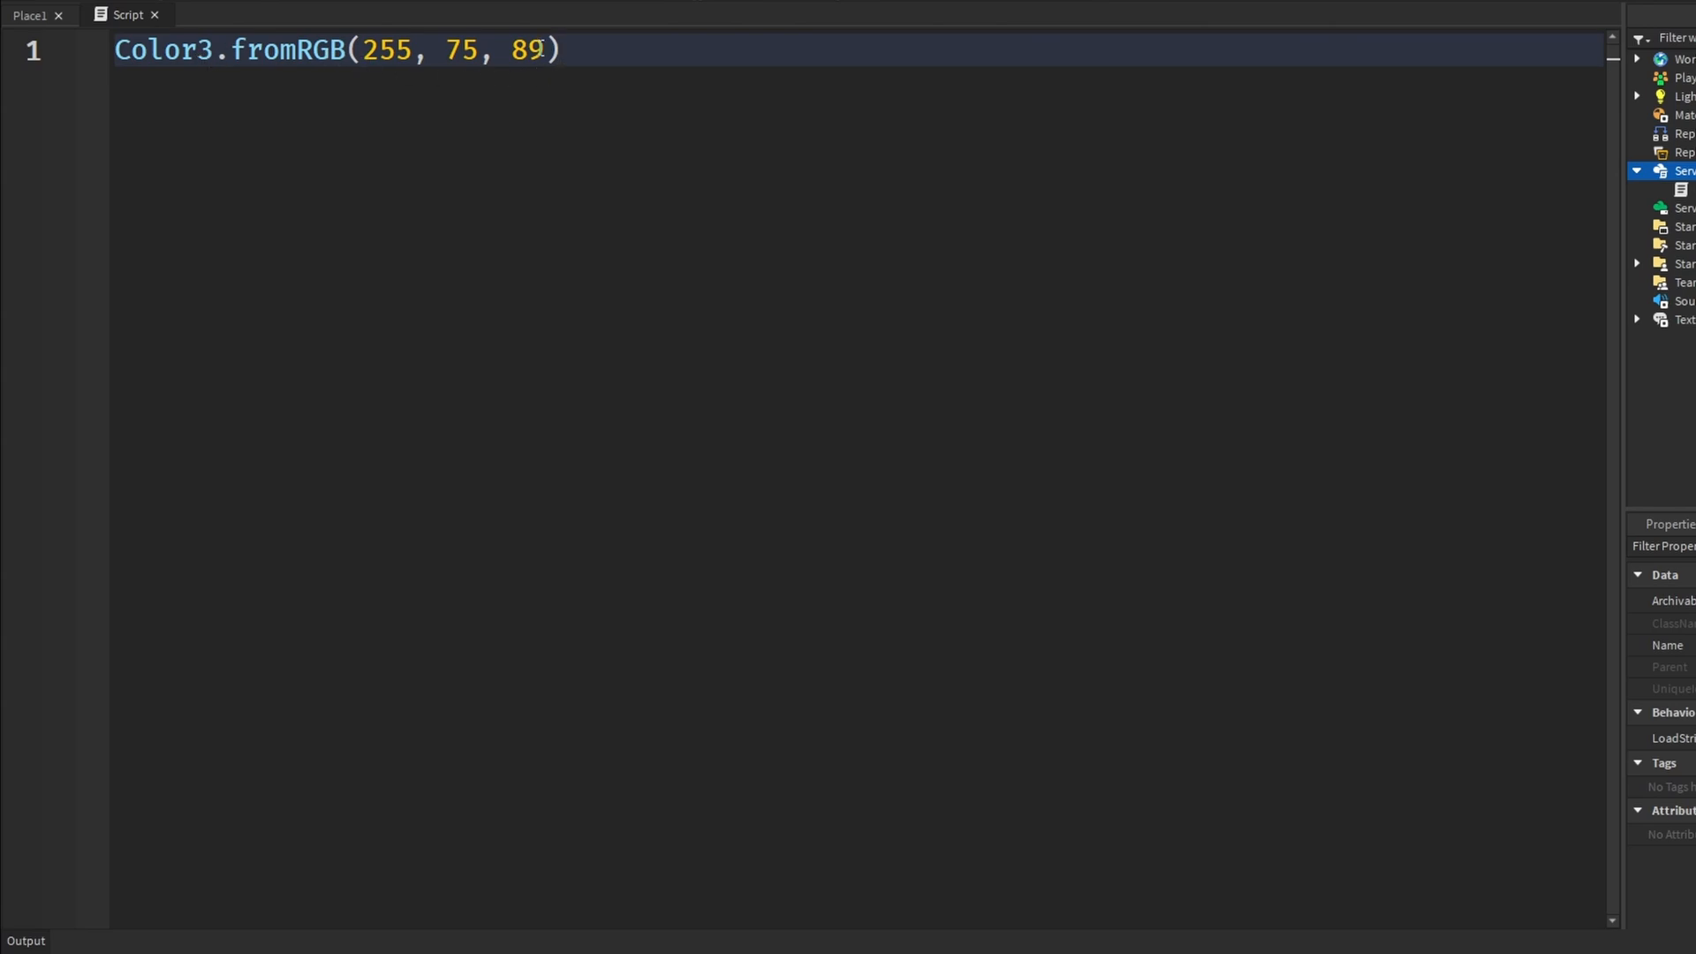
# Clear the fromRGB line and start a new Color3.fromHSV() call.
pyautogui.press('ctrl+a')
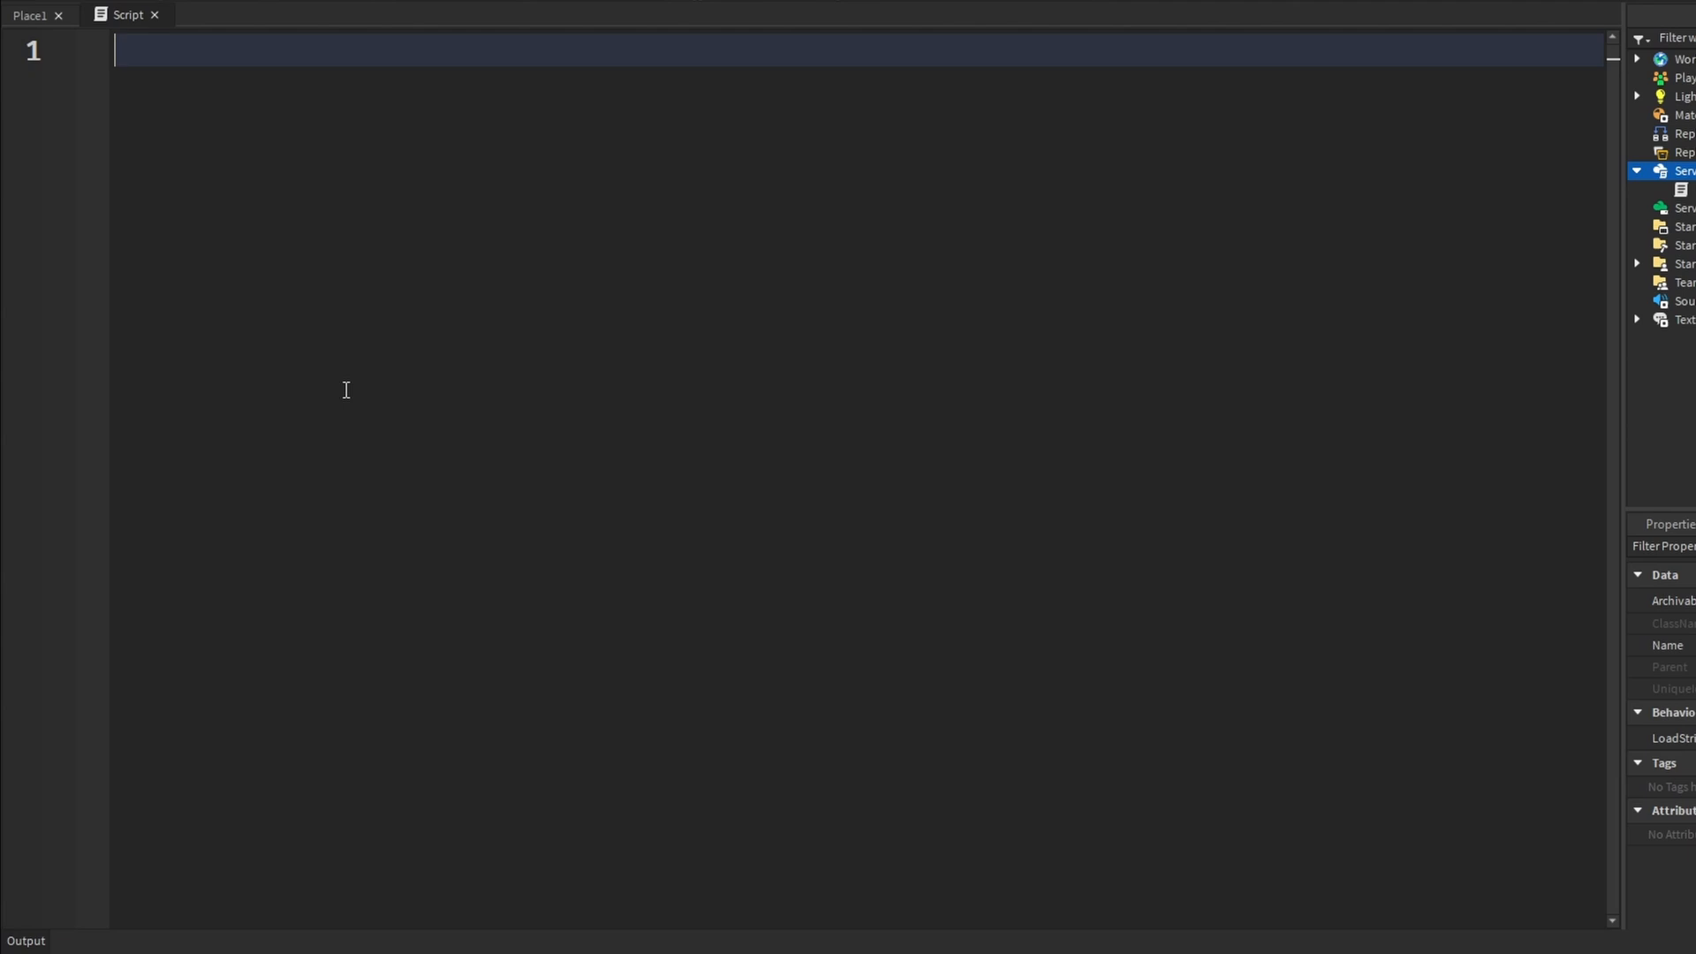
pyautogui.write('Color3.fromHSV(')
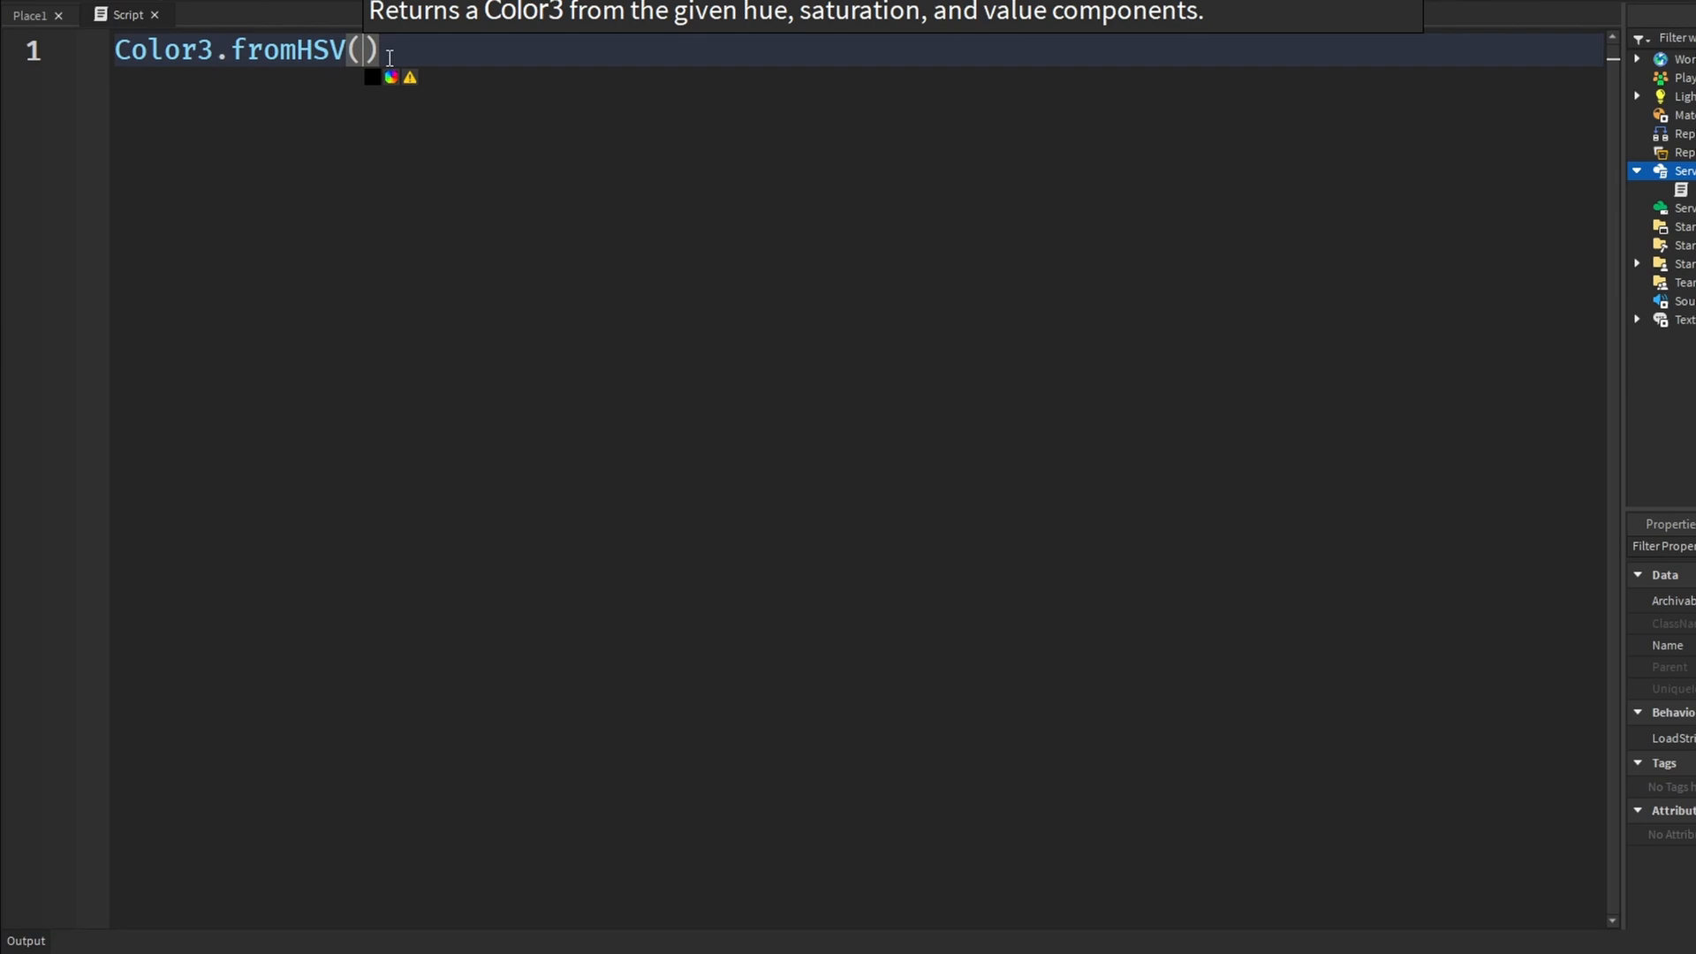
pyautogui.moveTo(251, 224)
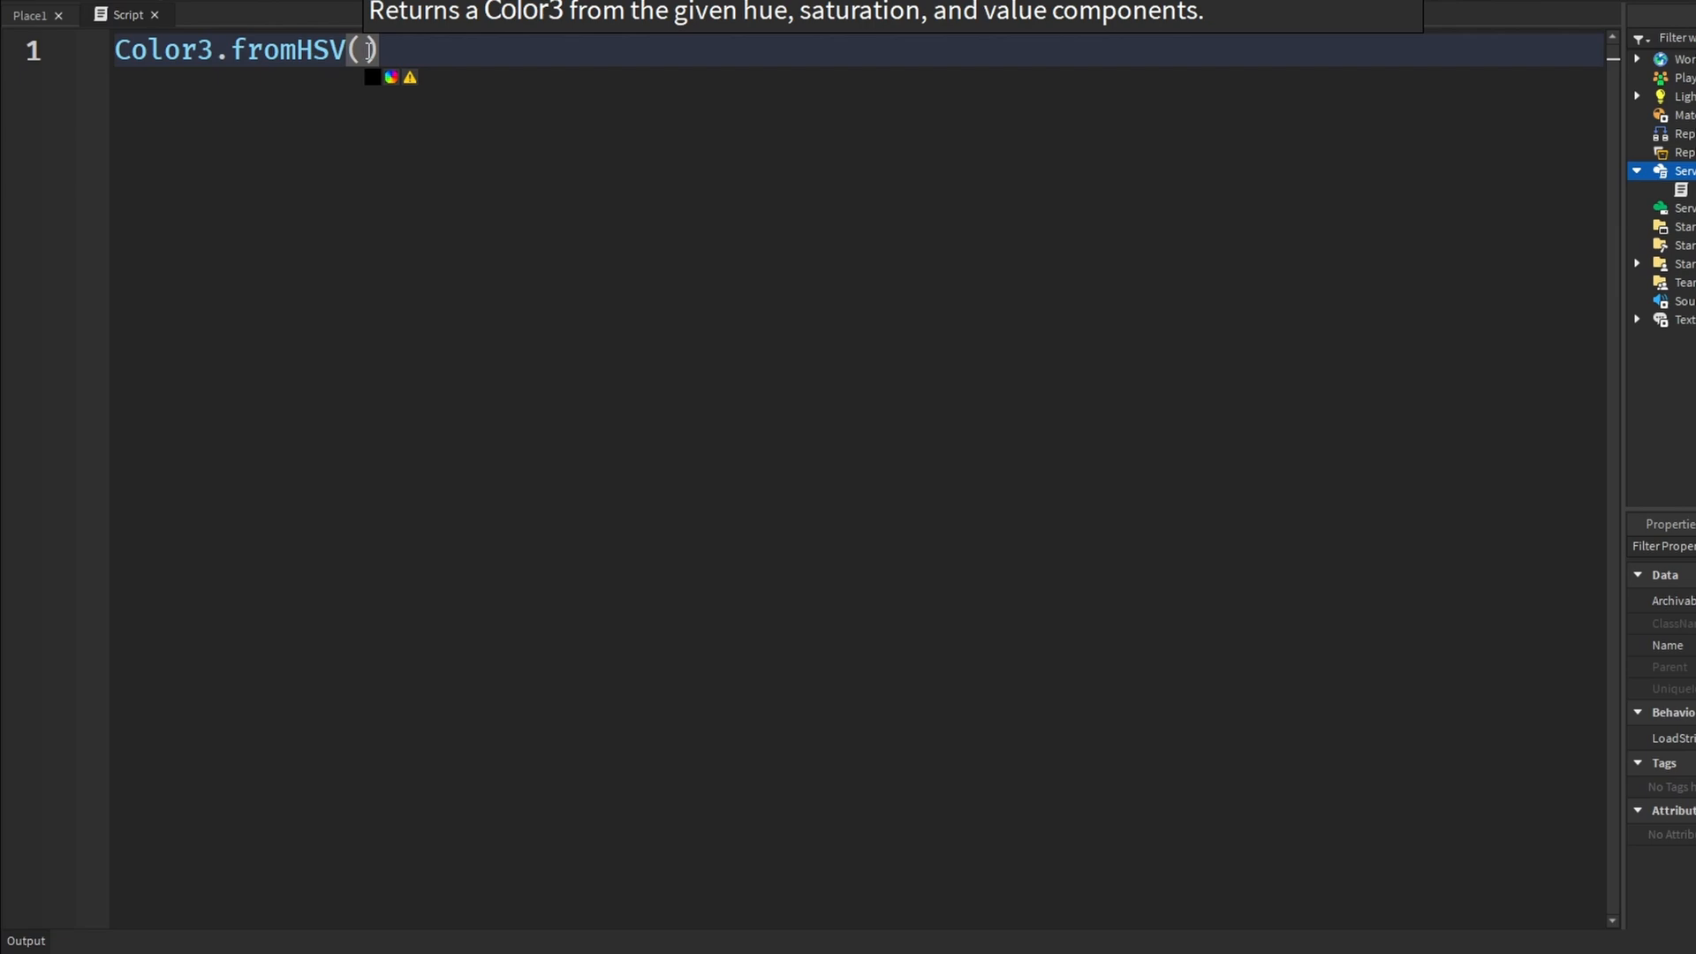
# Enter fromHSV(0, 1, 1) for red, briefly trying a 0.9 hue before restoring 0.
pyautogui.write('0,')
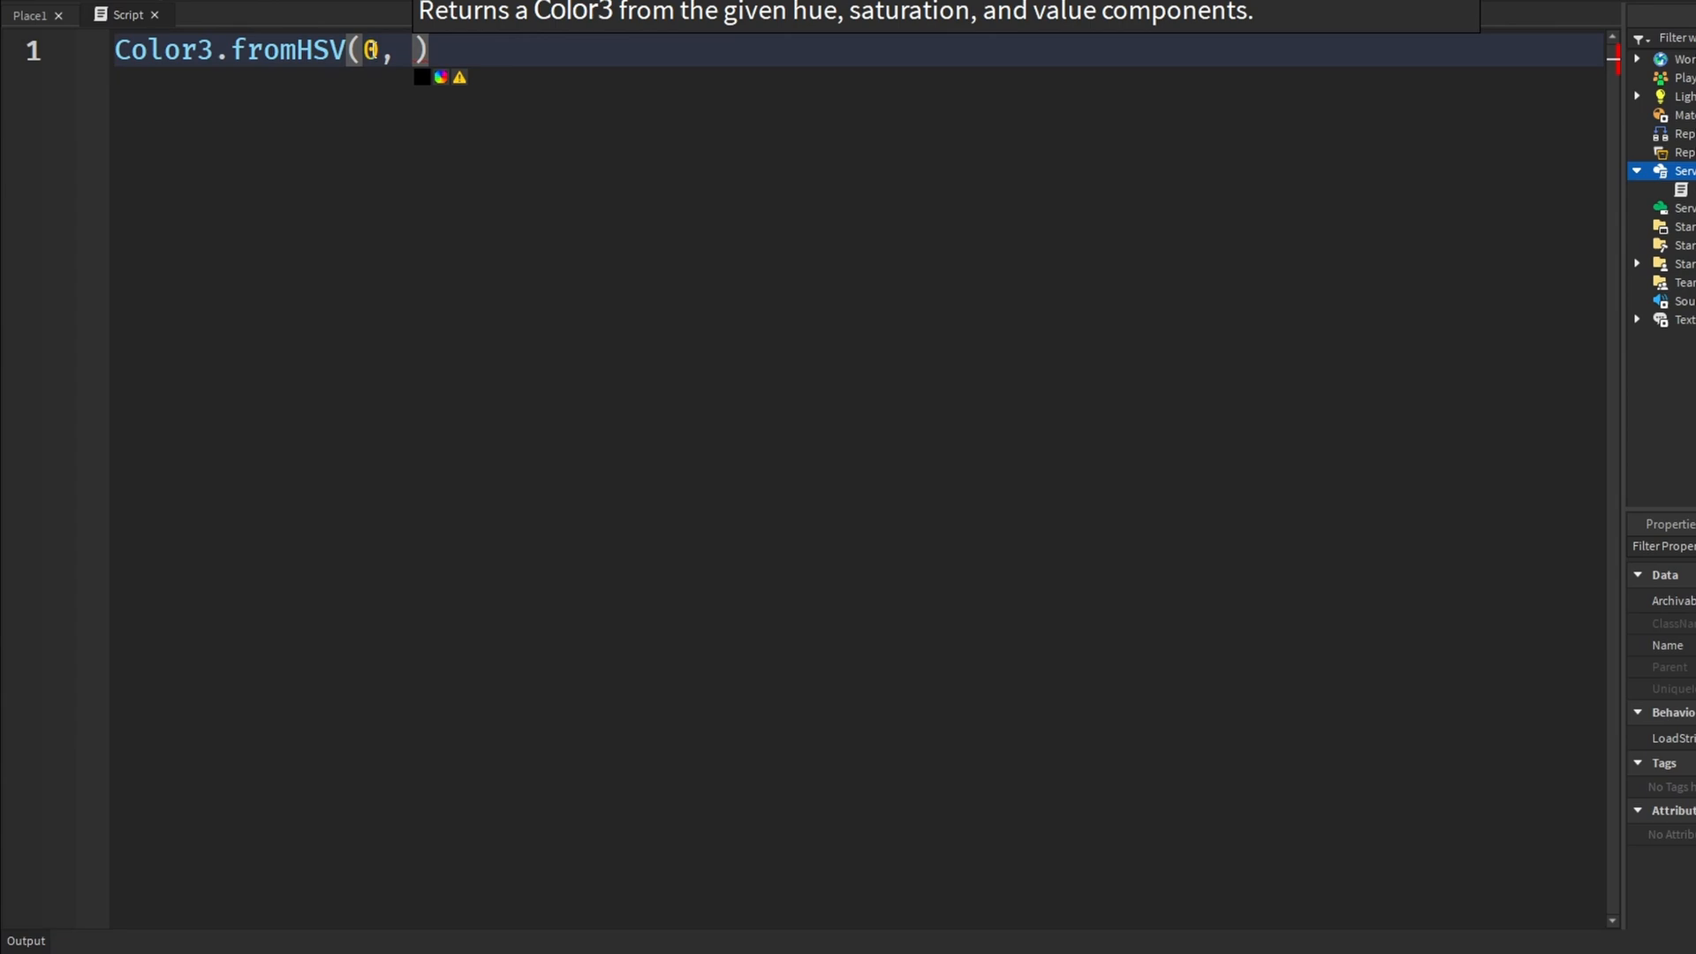
pyautogui.write('1, 1')
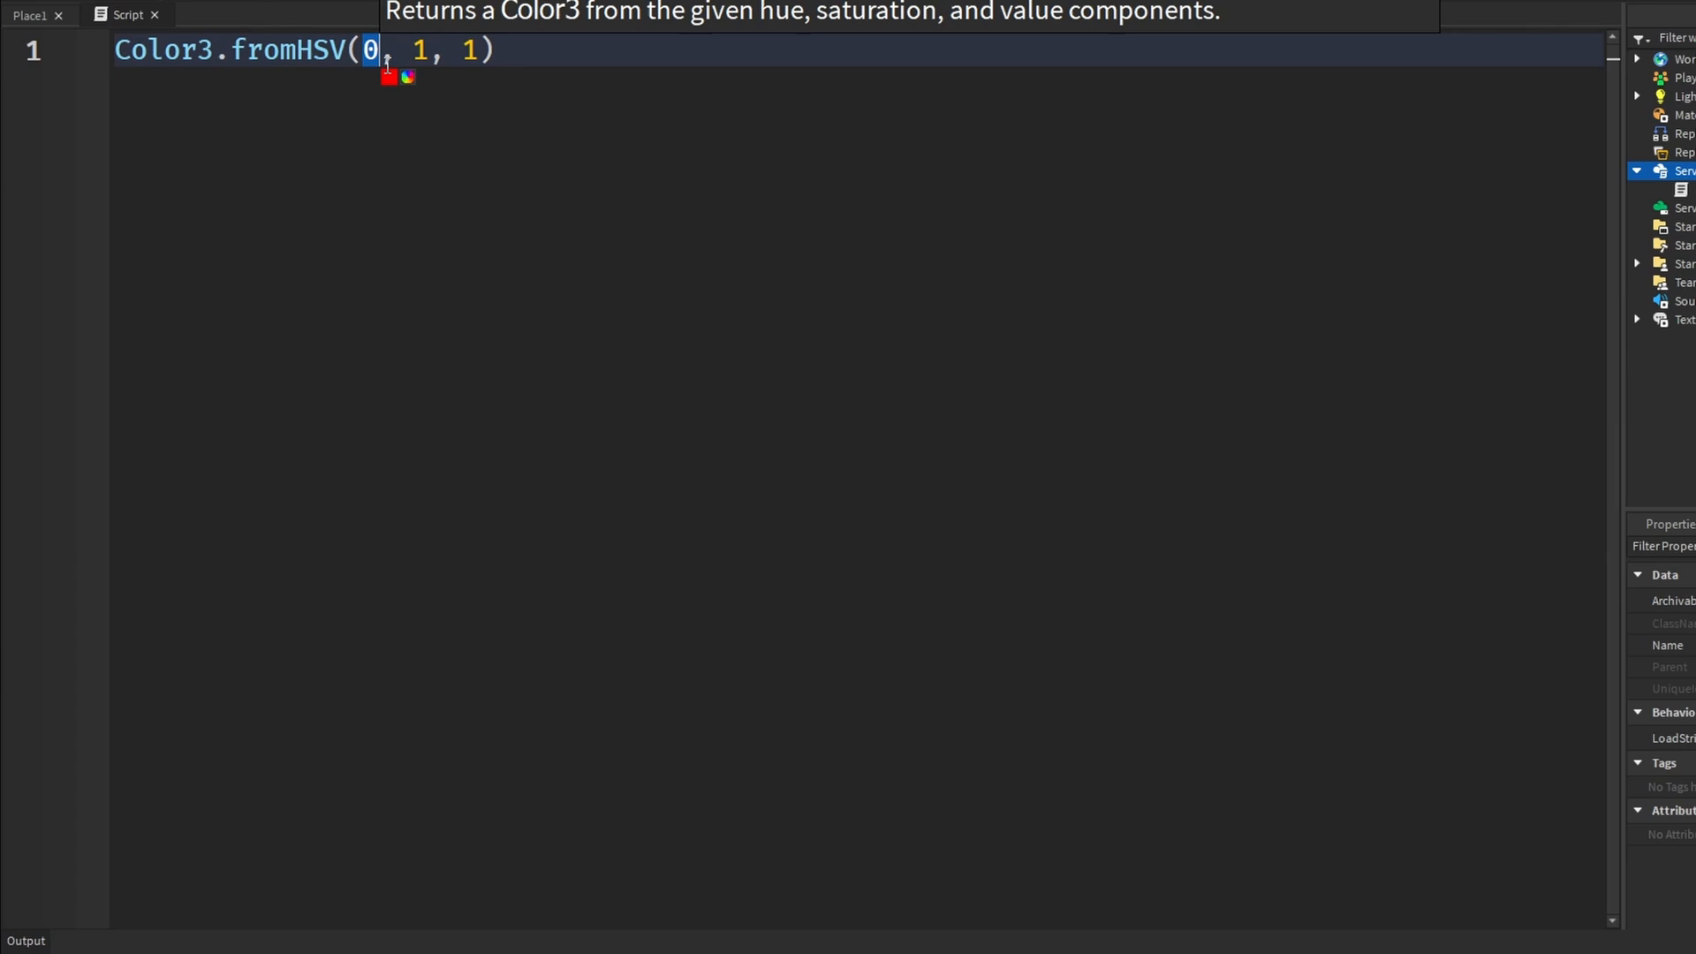
pyautogui.moveTo(440, 96)
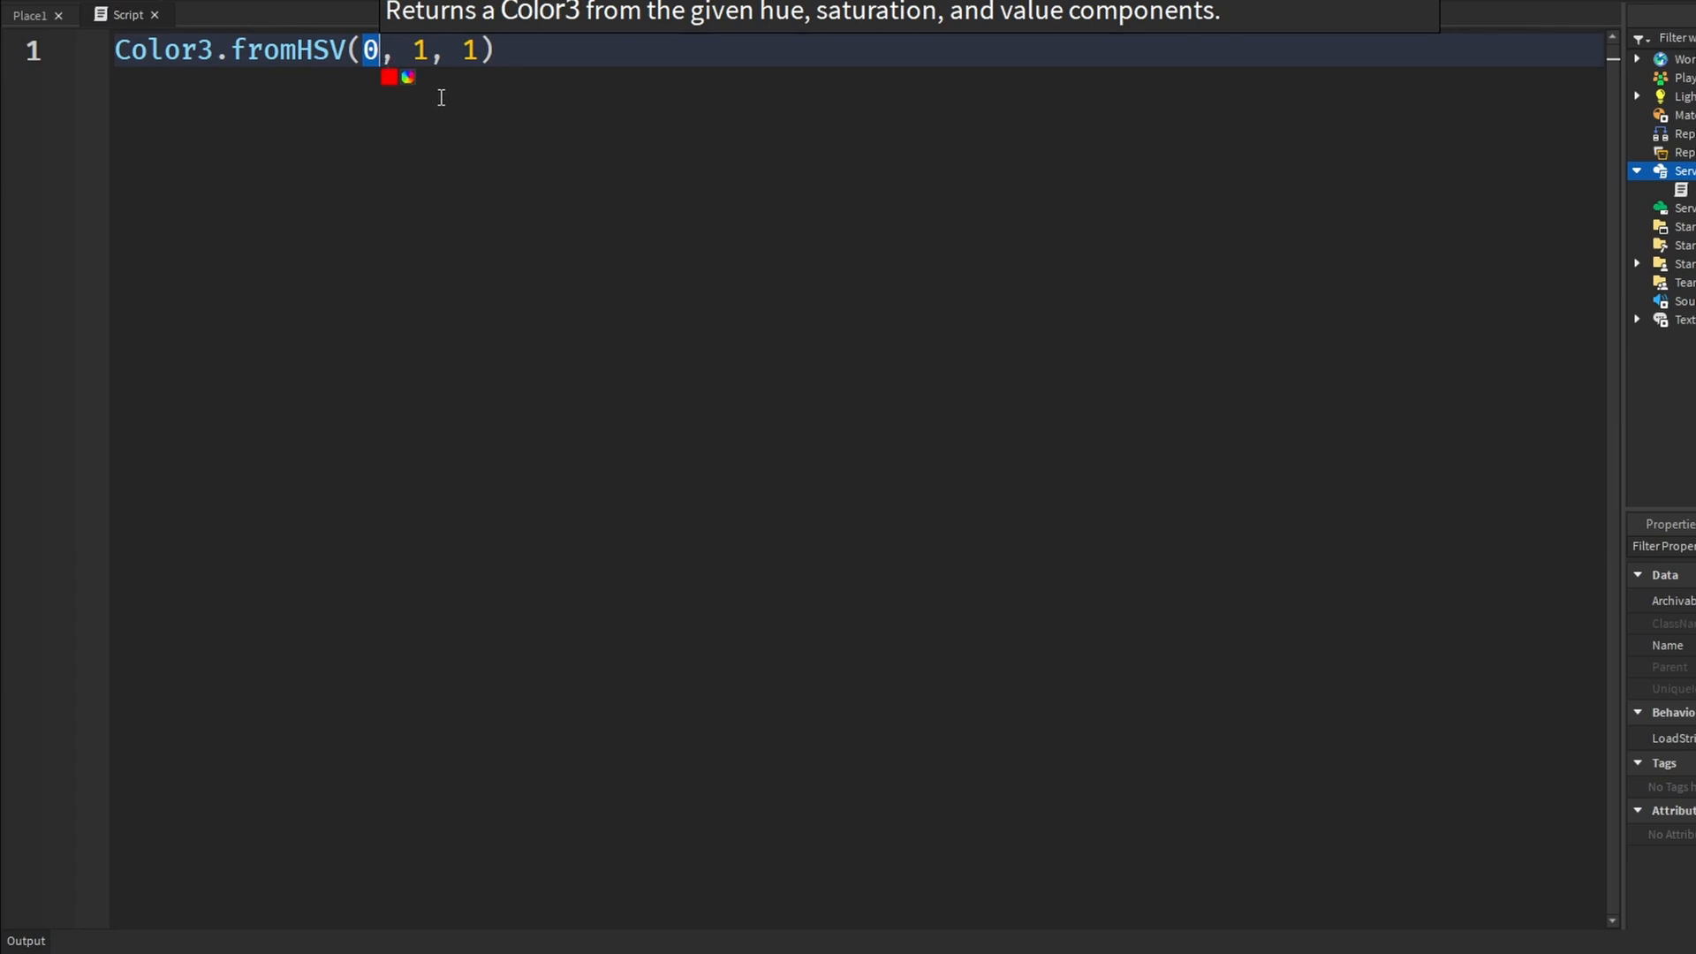
pyautogui.press('Backspace')
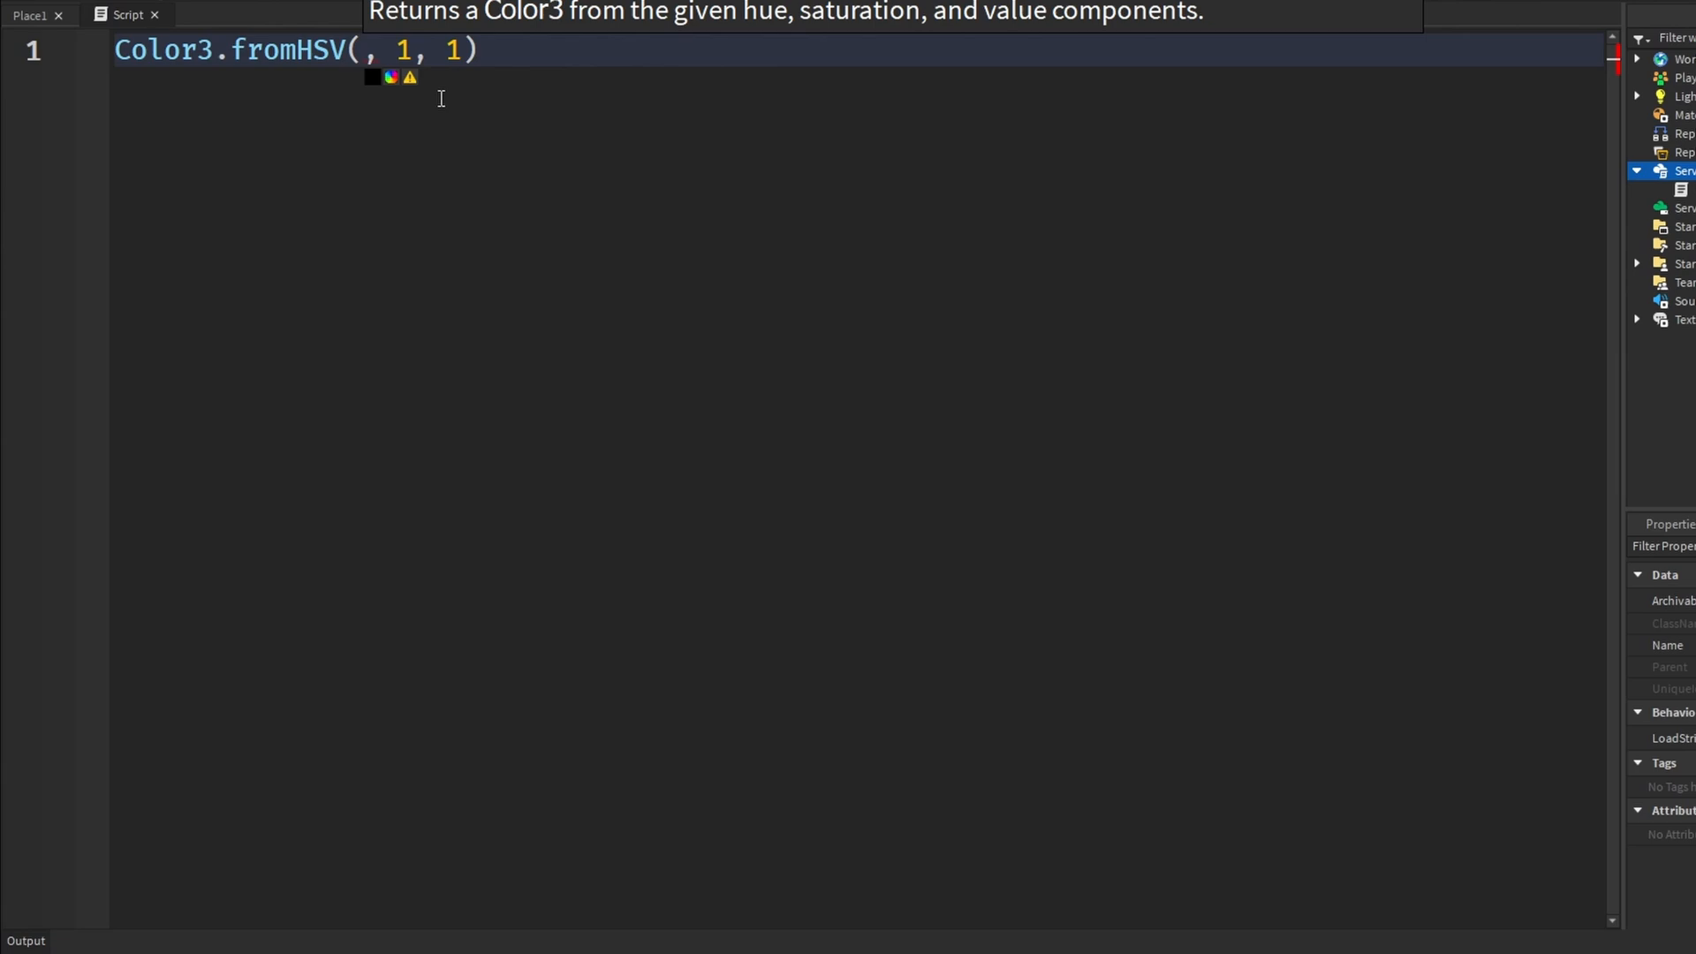
pyautogui.write('0.')
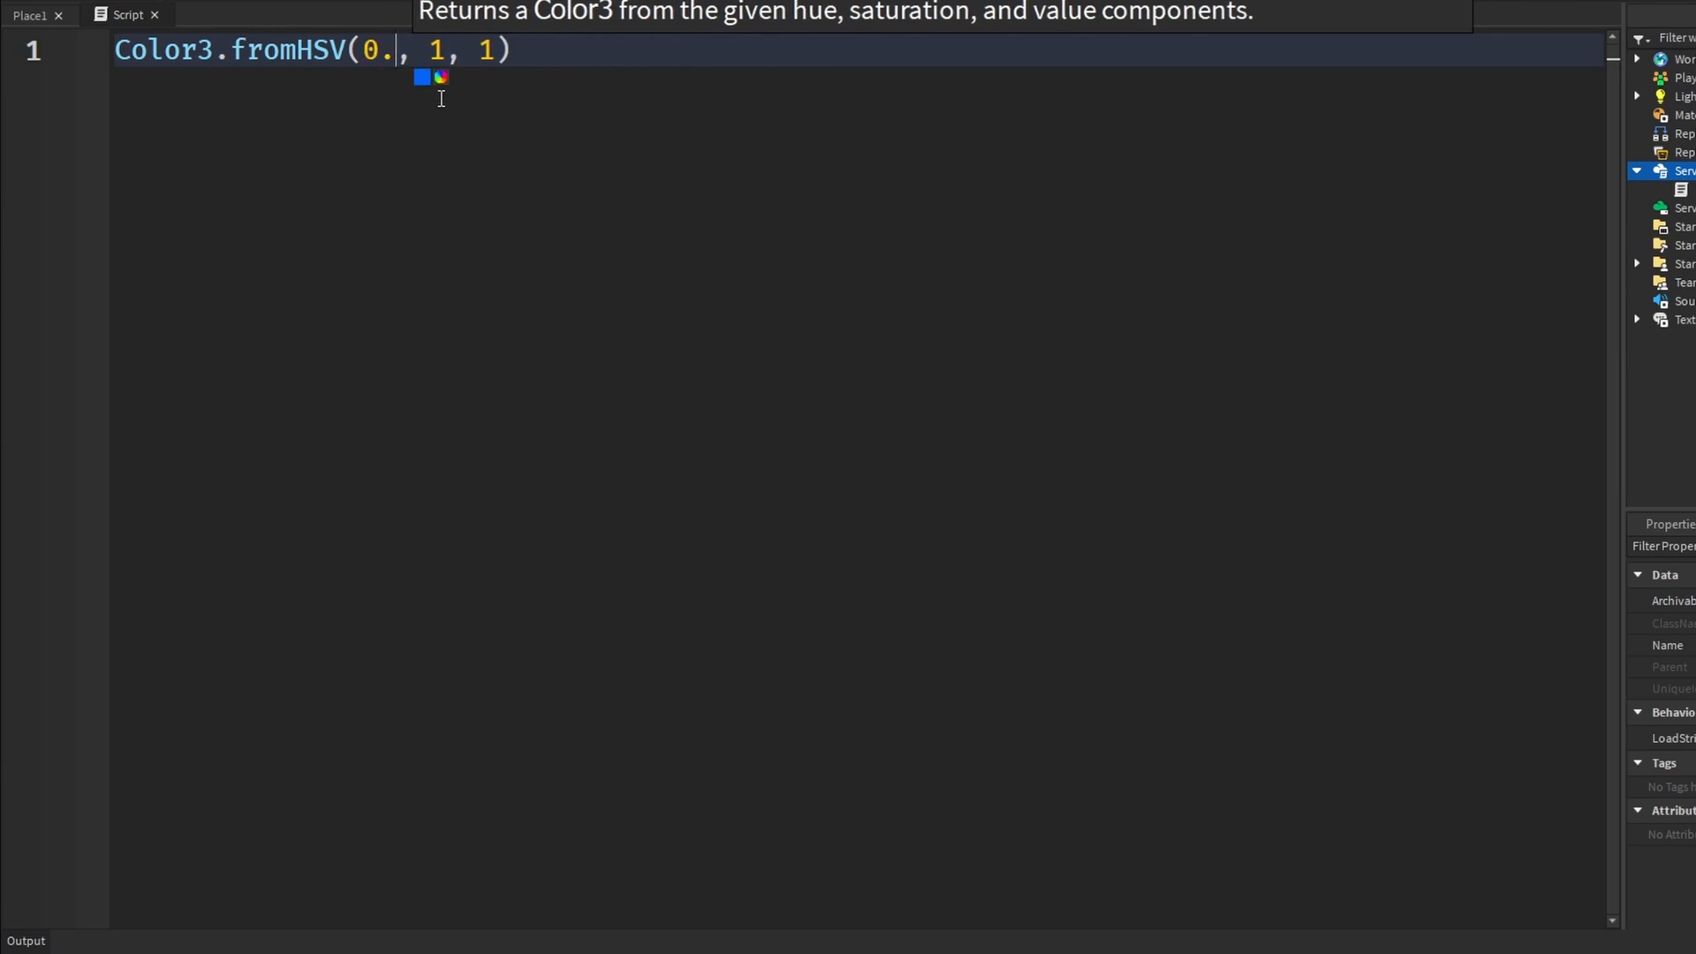
pyautogui.write('9')
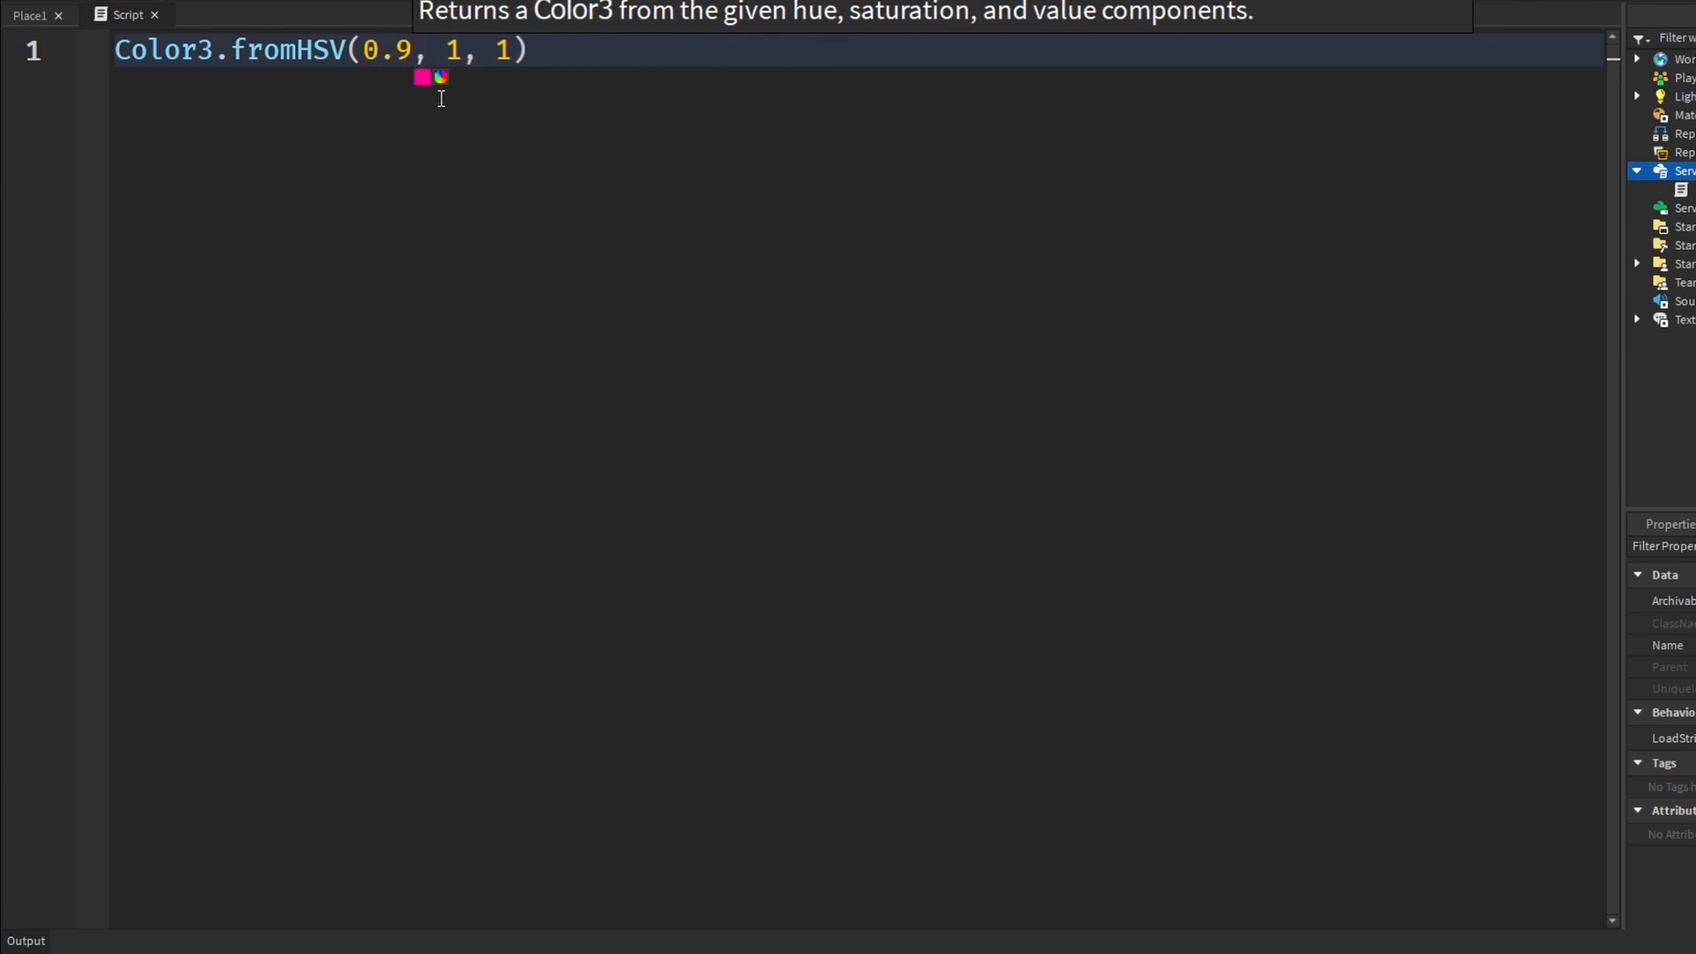
pyautogui.press('Backspace')
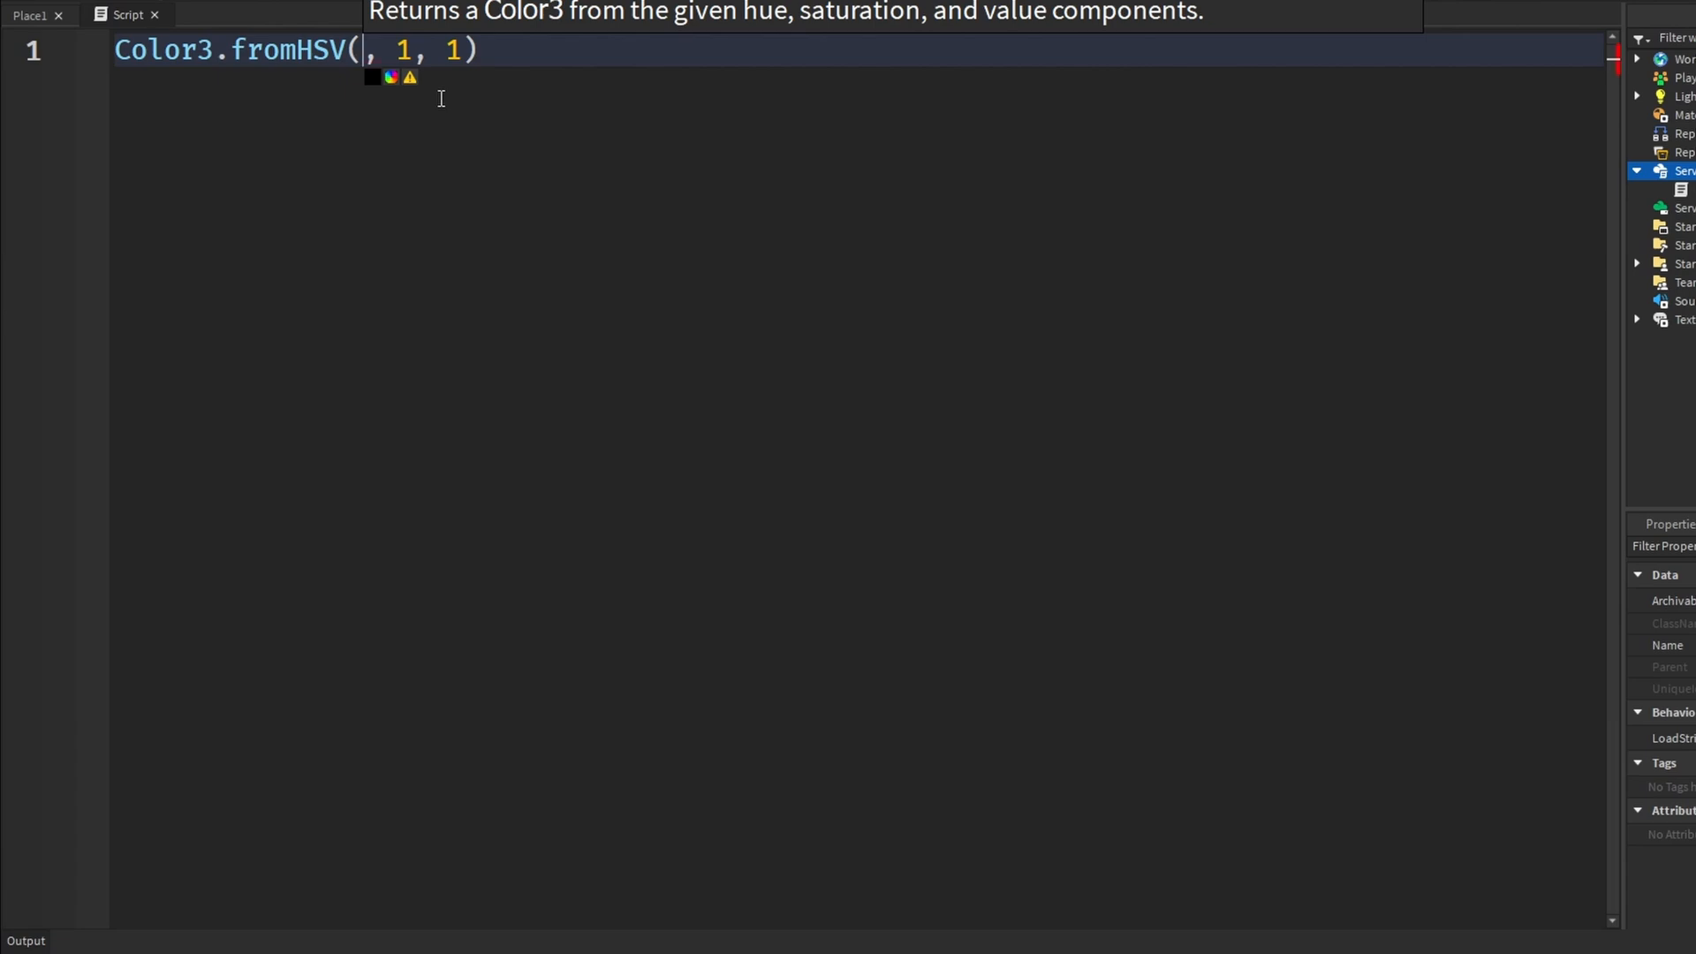
pyautogui.write('0')
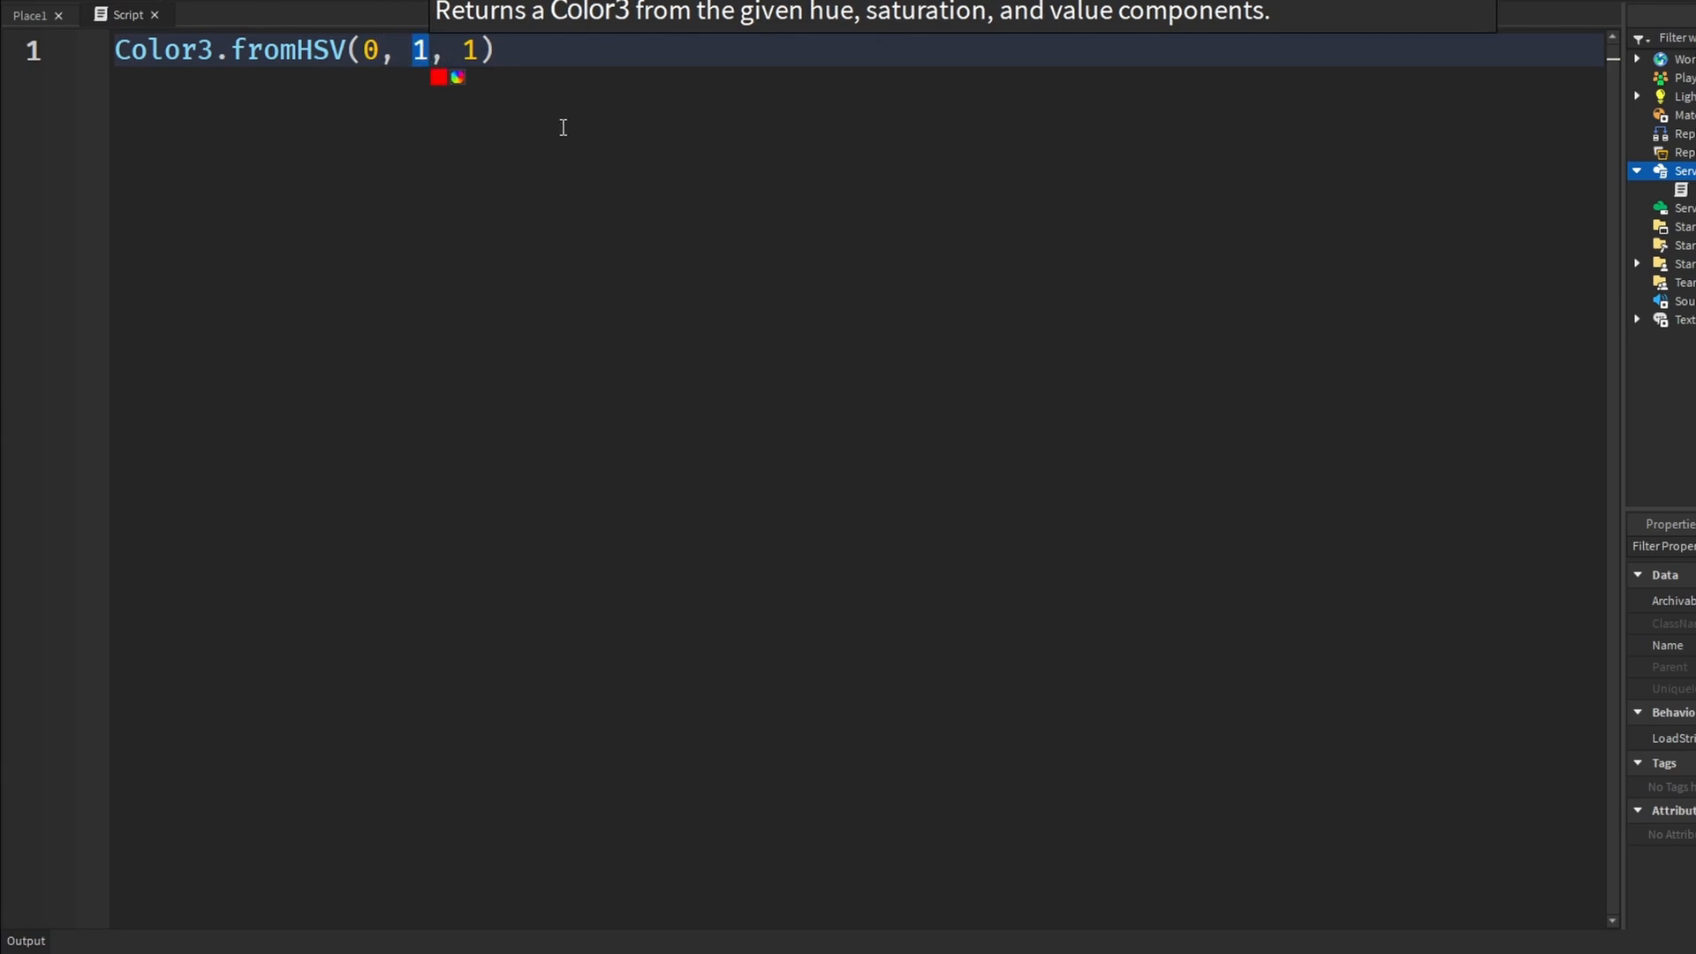
# Try saturation 0.5 to pale the colour, then restore it to 1 for pure red.
pyautogui.write('.5')
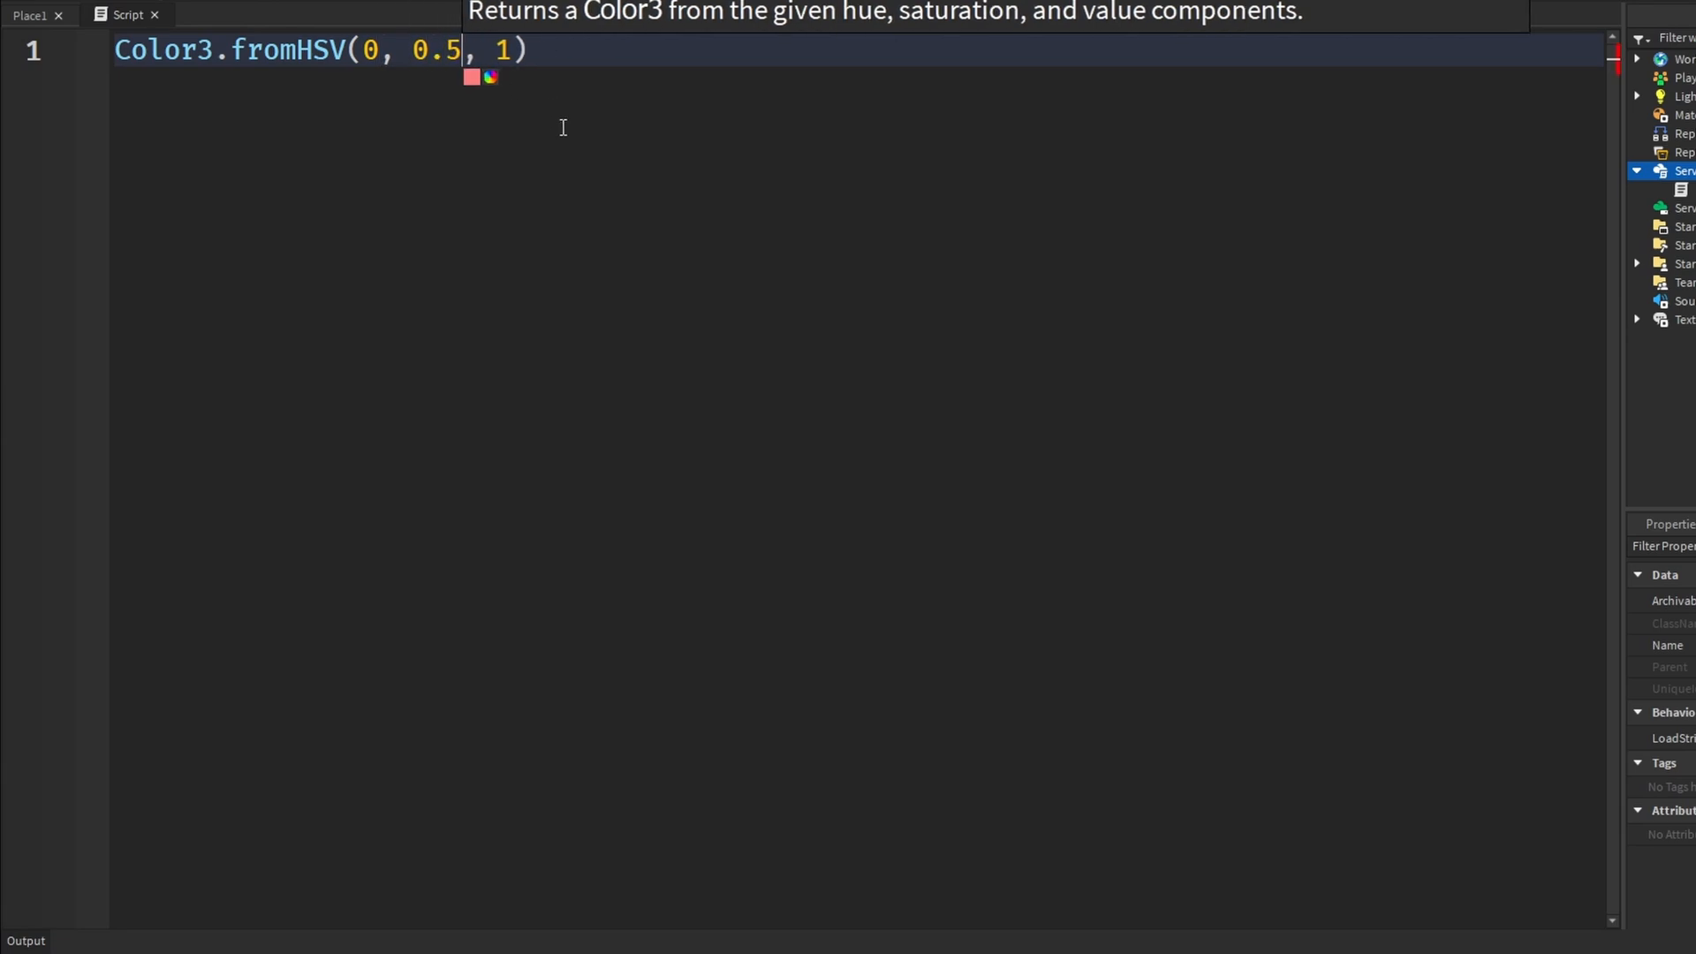
pyautogui.moveTo(473, 89)
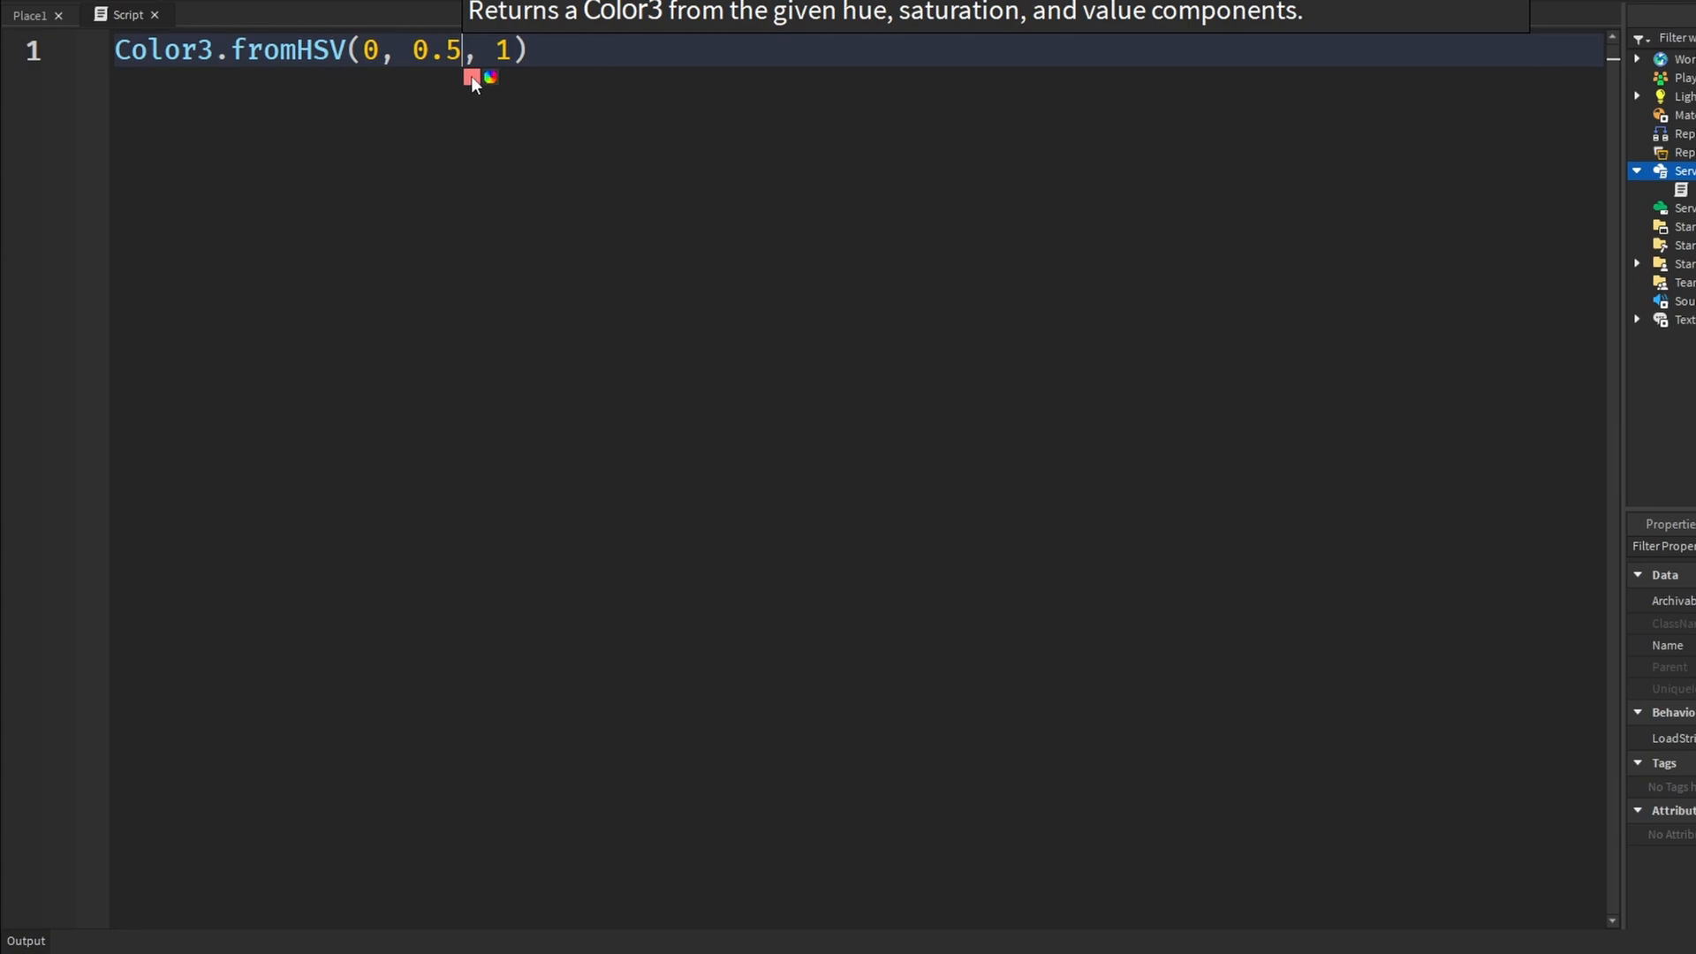
pyautogui.moveTo(470, 85)
pyautogui.write('1')
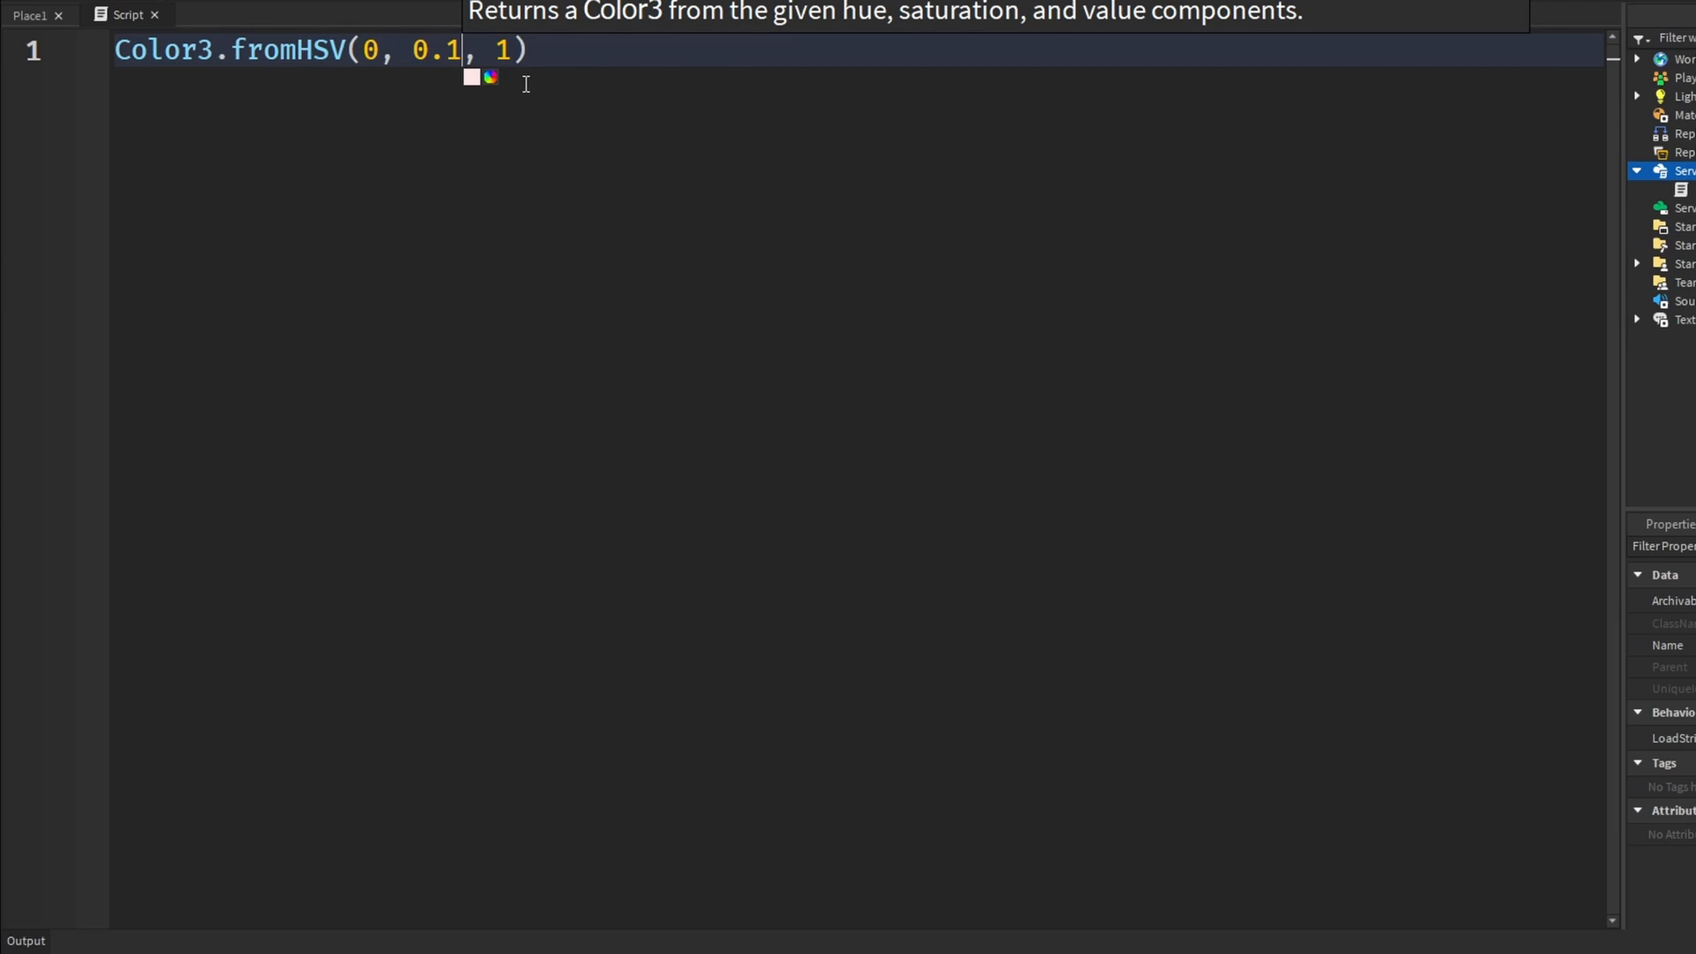
pyautogui.moveTo(917, 46)
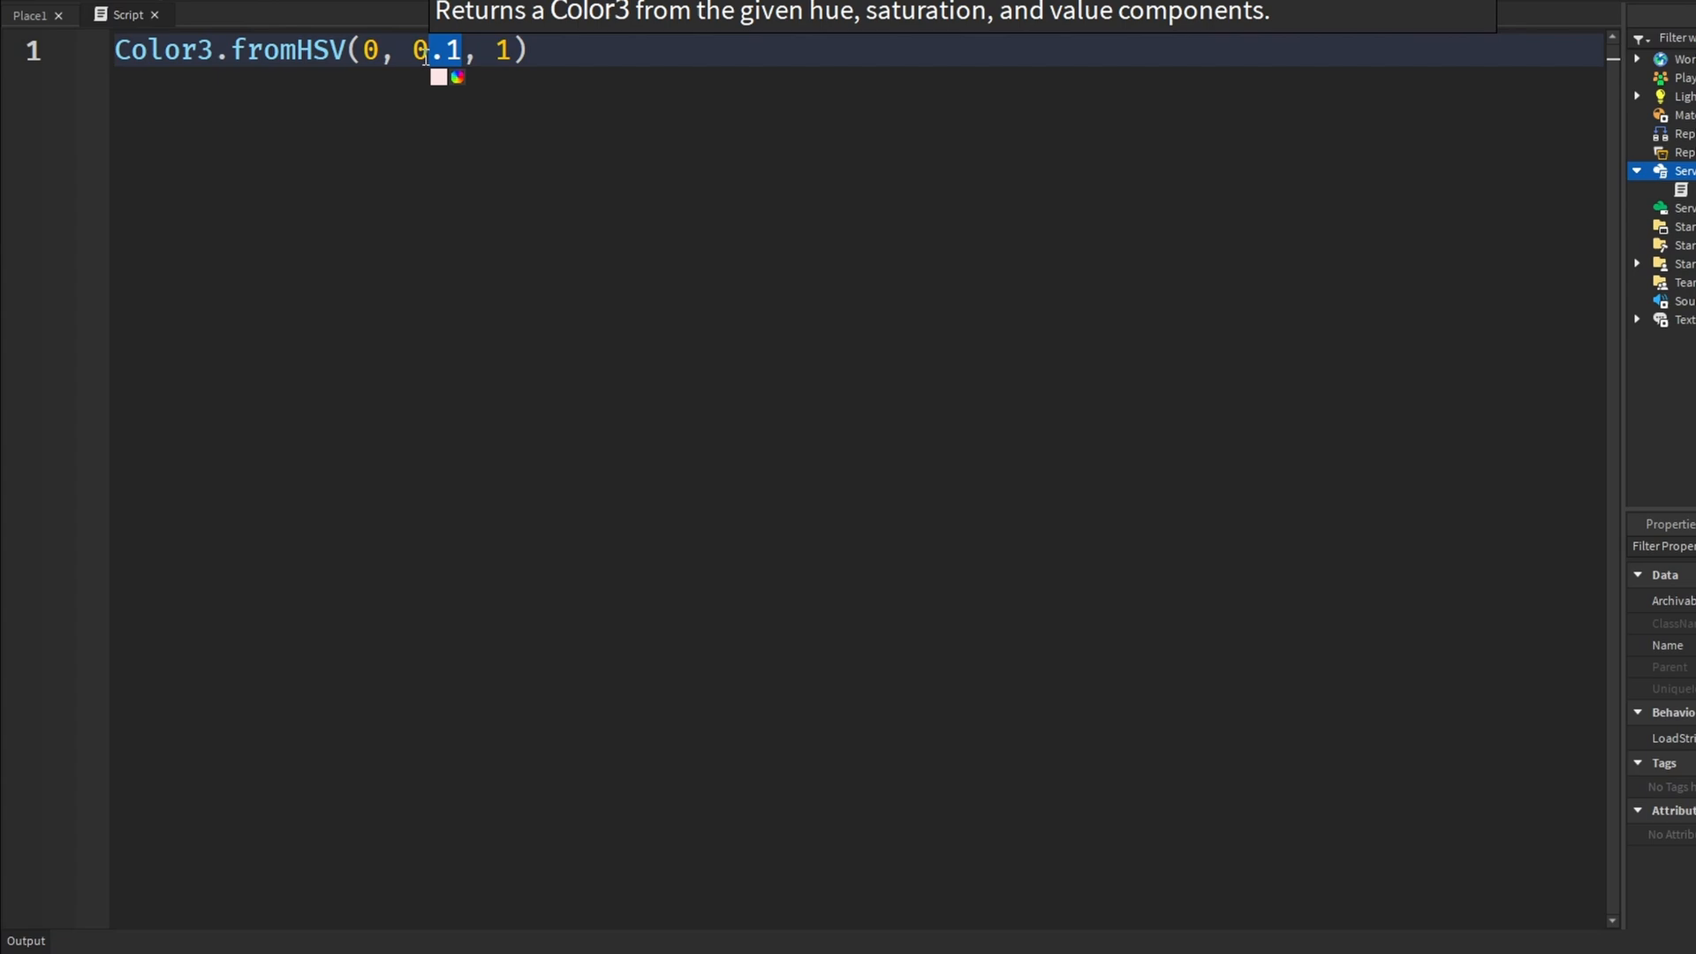
pyautogui.write('1')
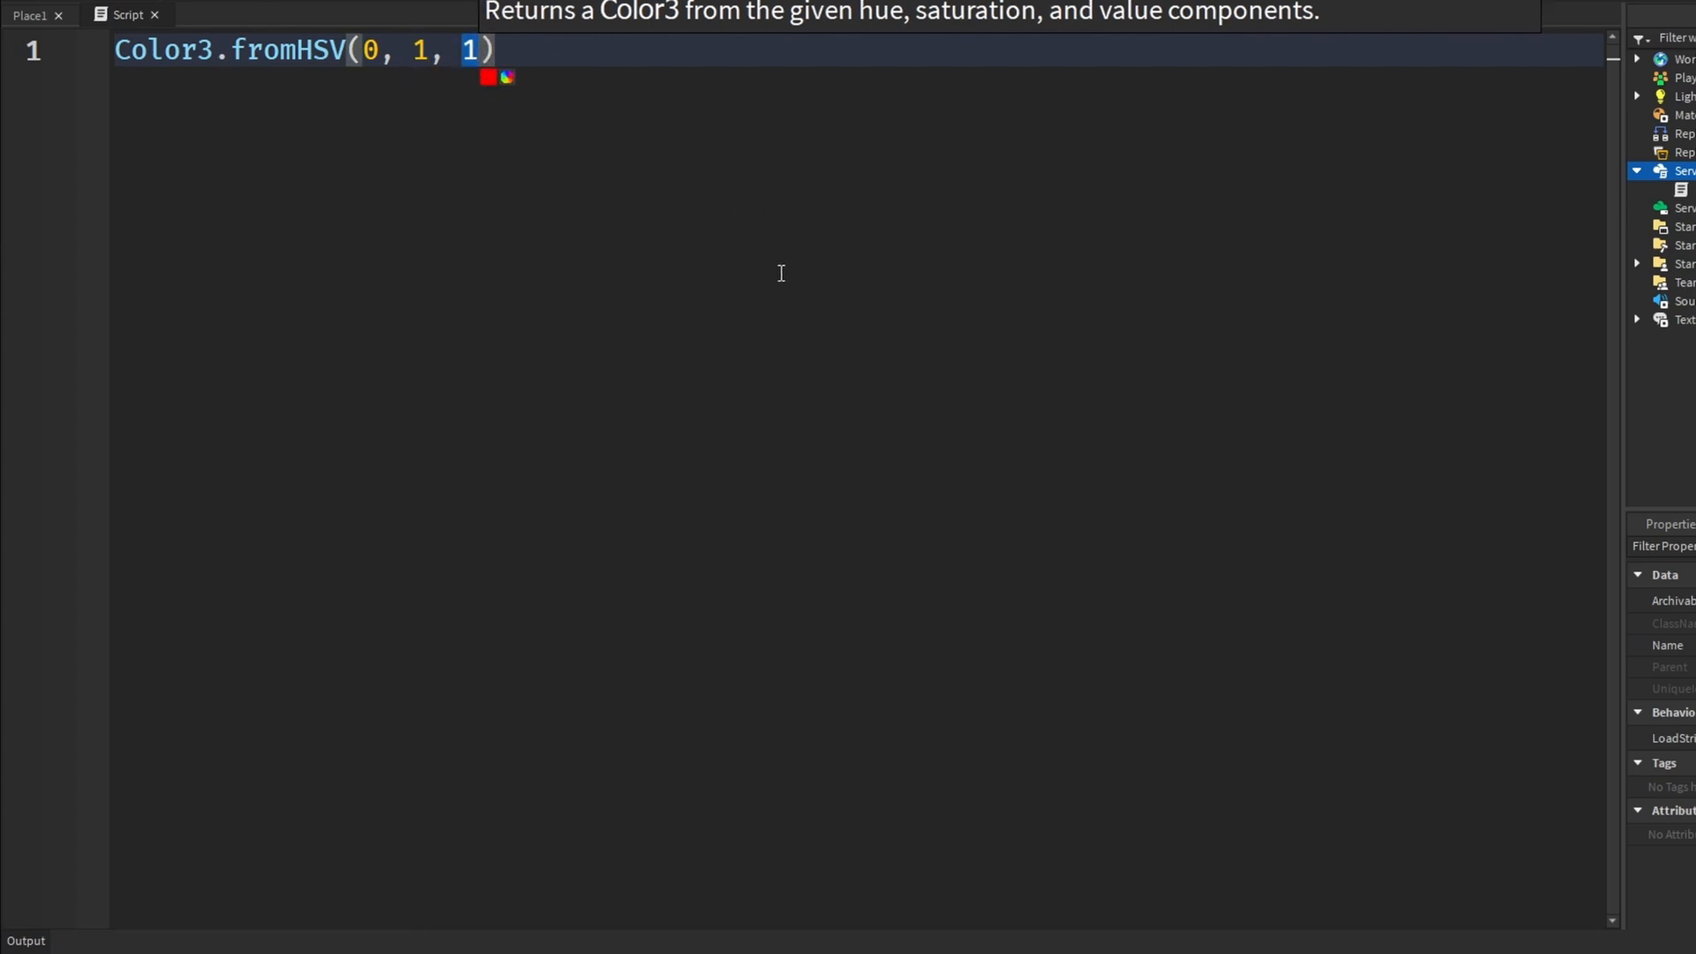
# Replace the value argument with 0.5, giving fromHSV(0, 1, 0.5) darker red.
pyautogui.press('Backspace')
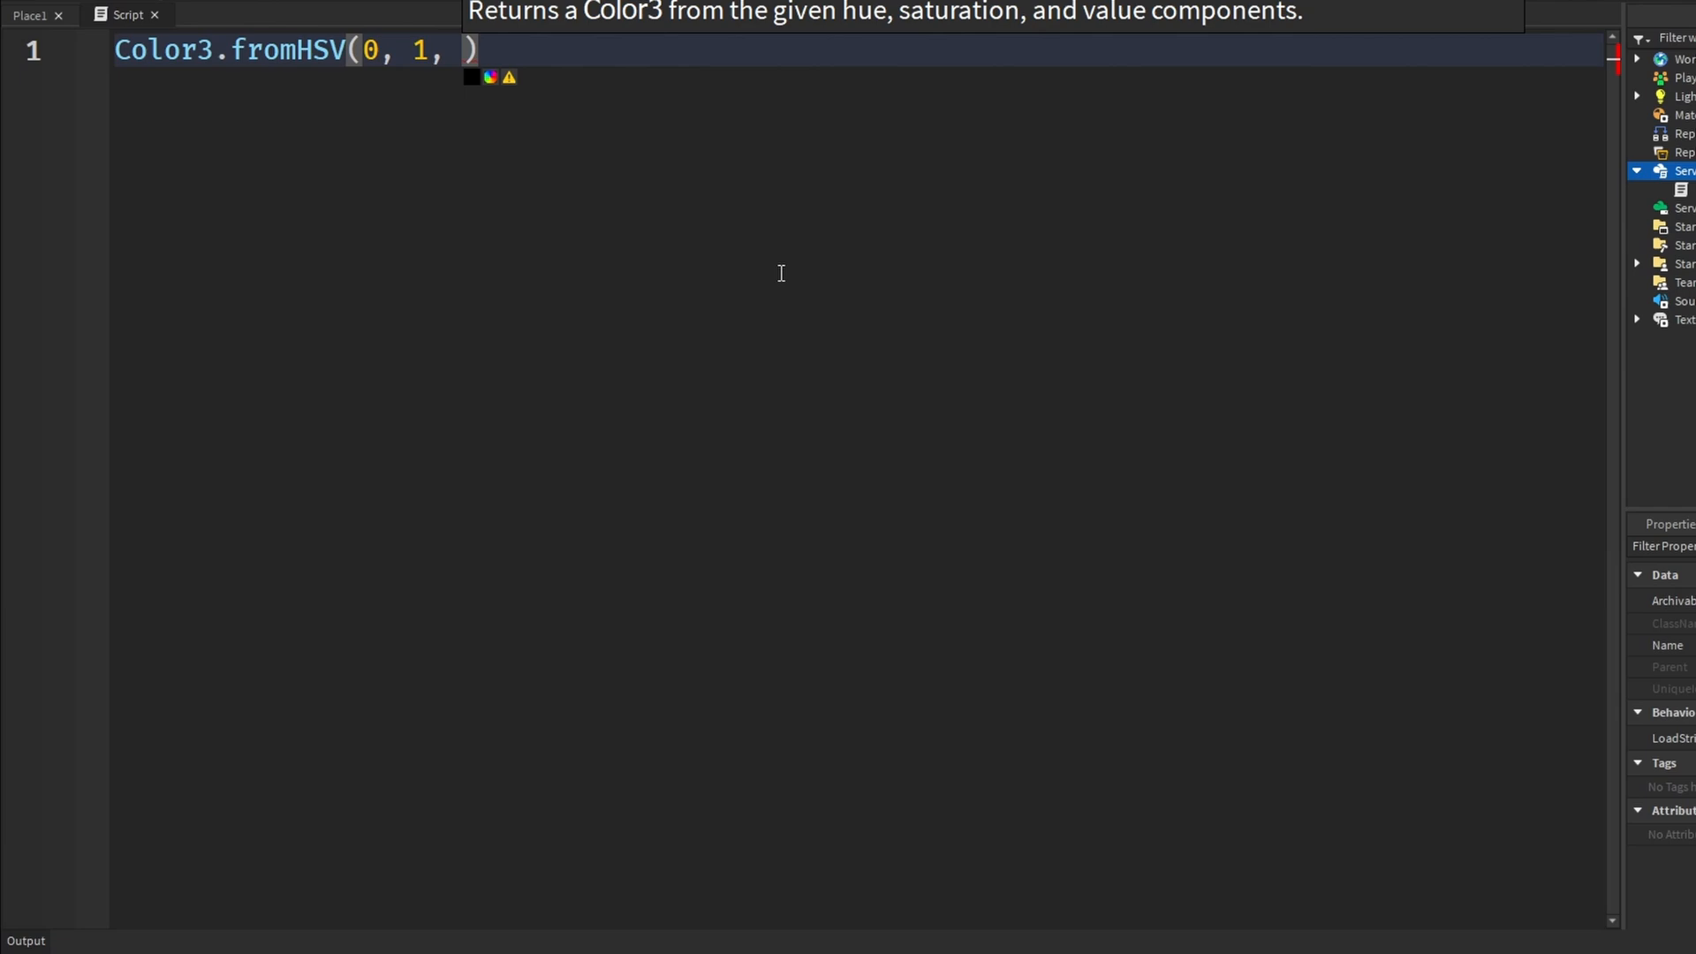
pyautogui.write('0.5')
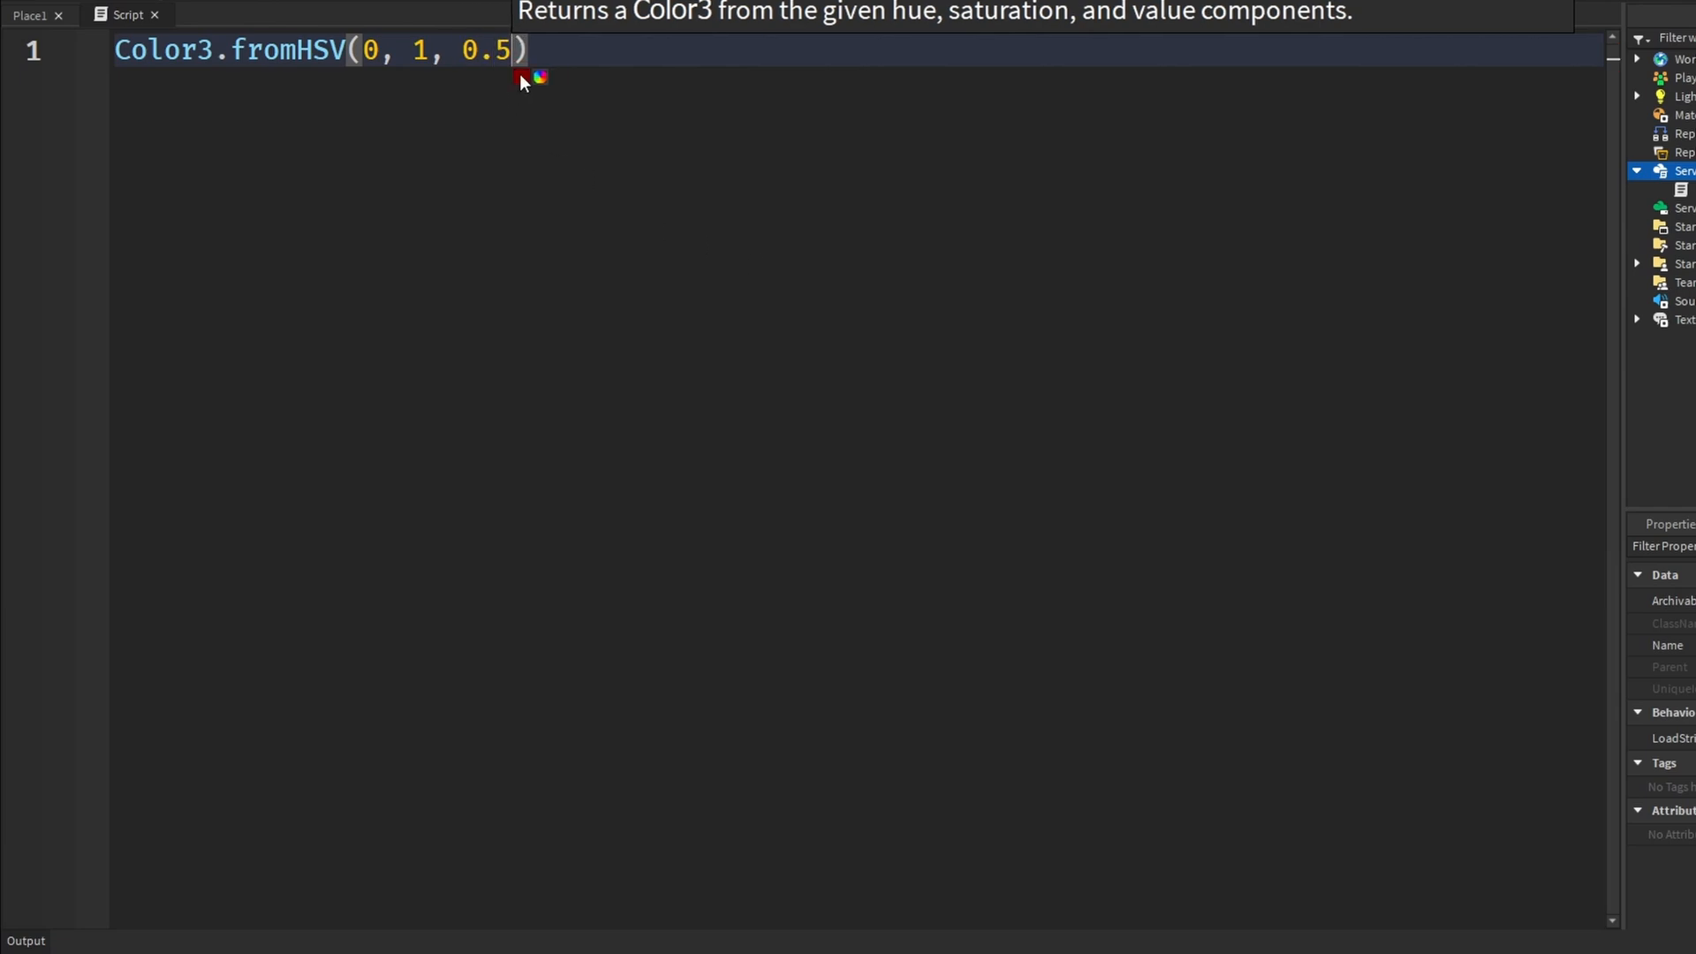
pyautogui.moveTo(518, 94)
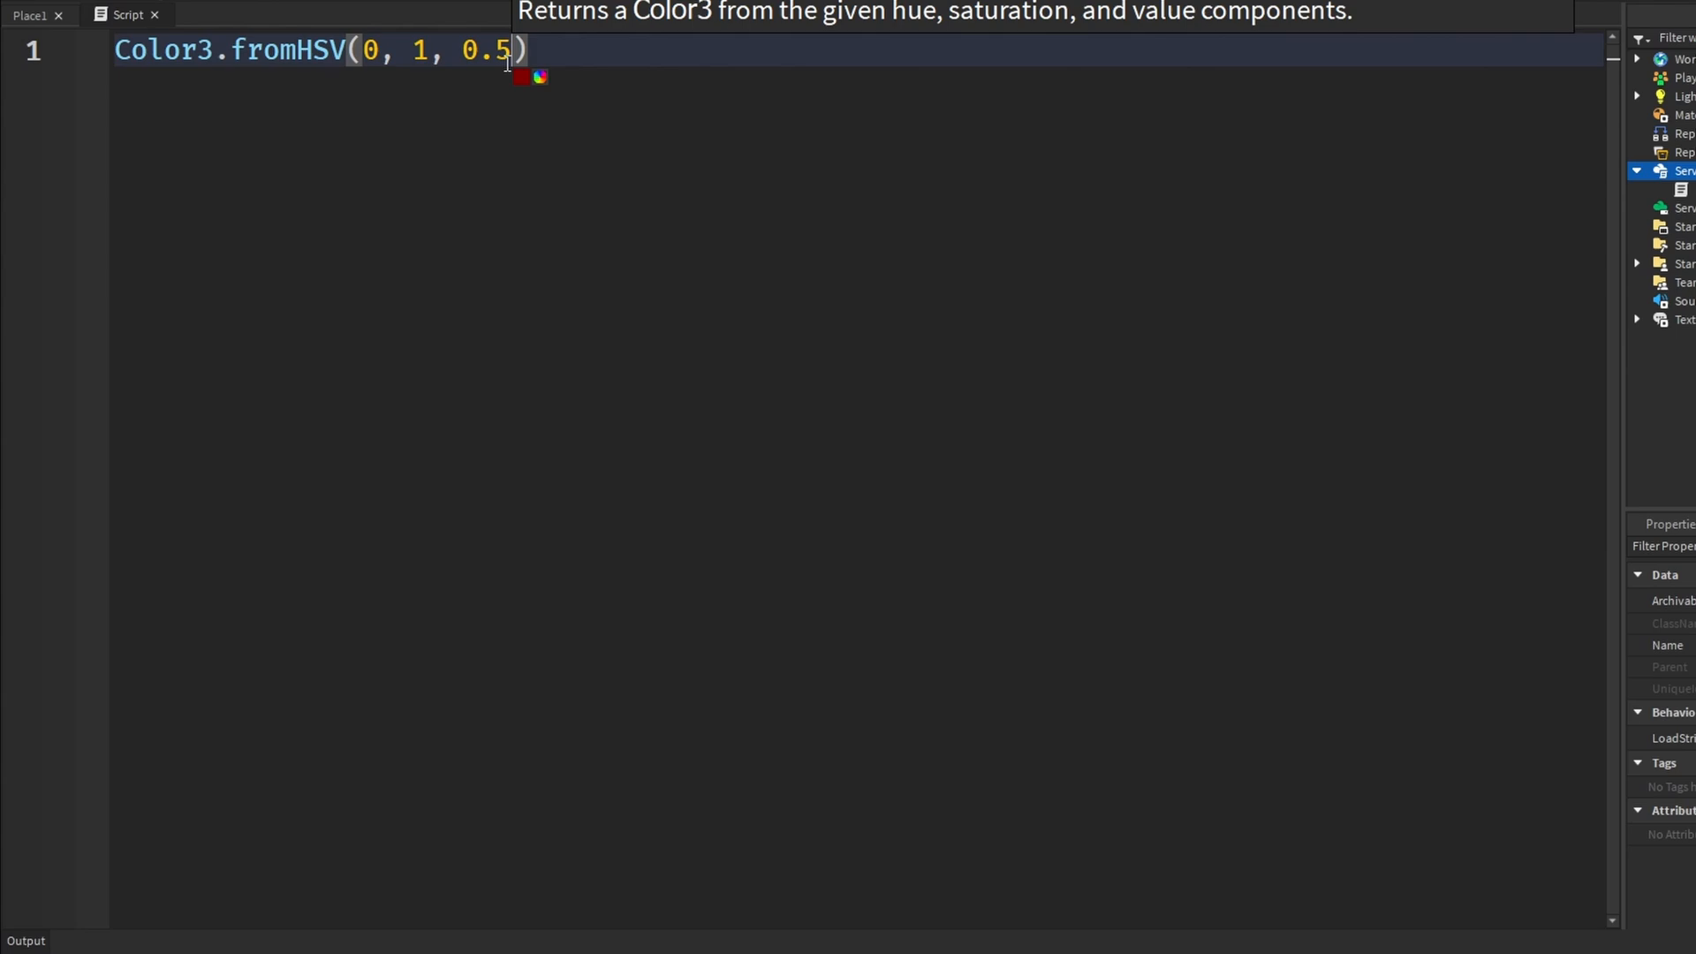
pyautogui.moveTo(585, 63)
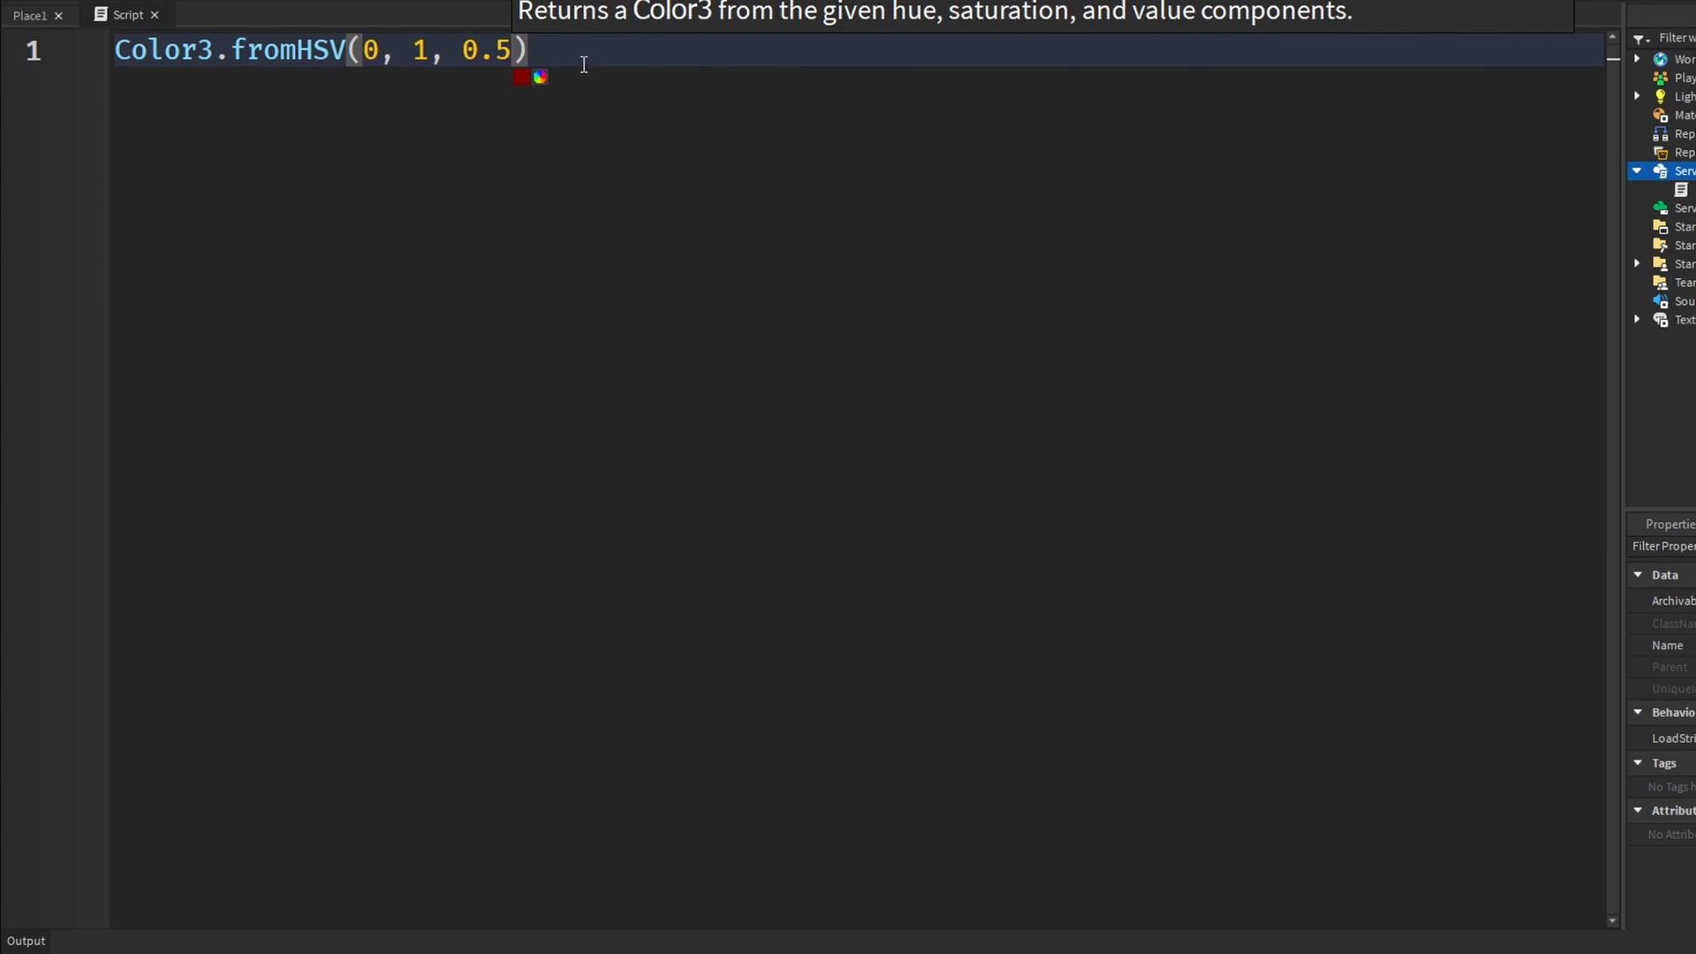
pyautogui.moveTo(426, 116)
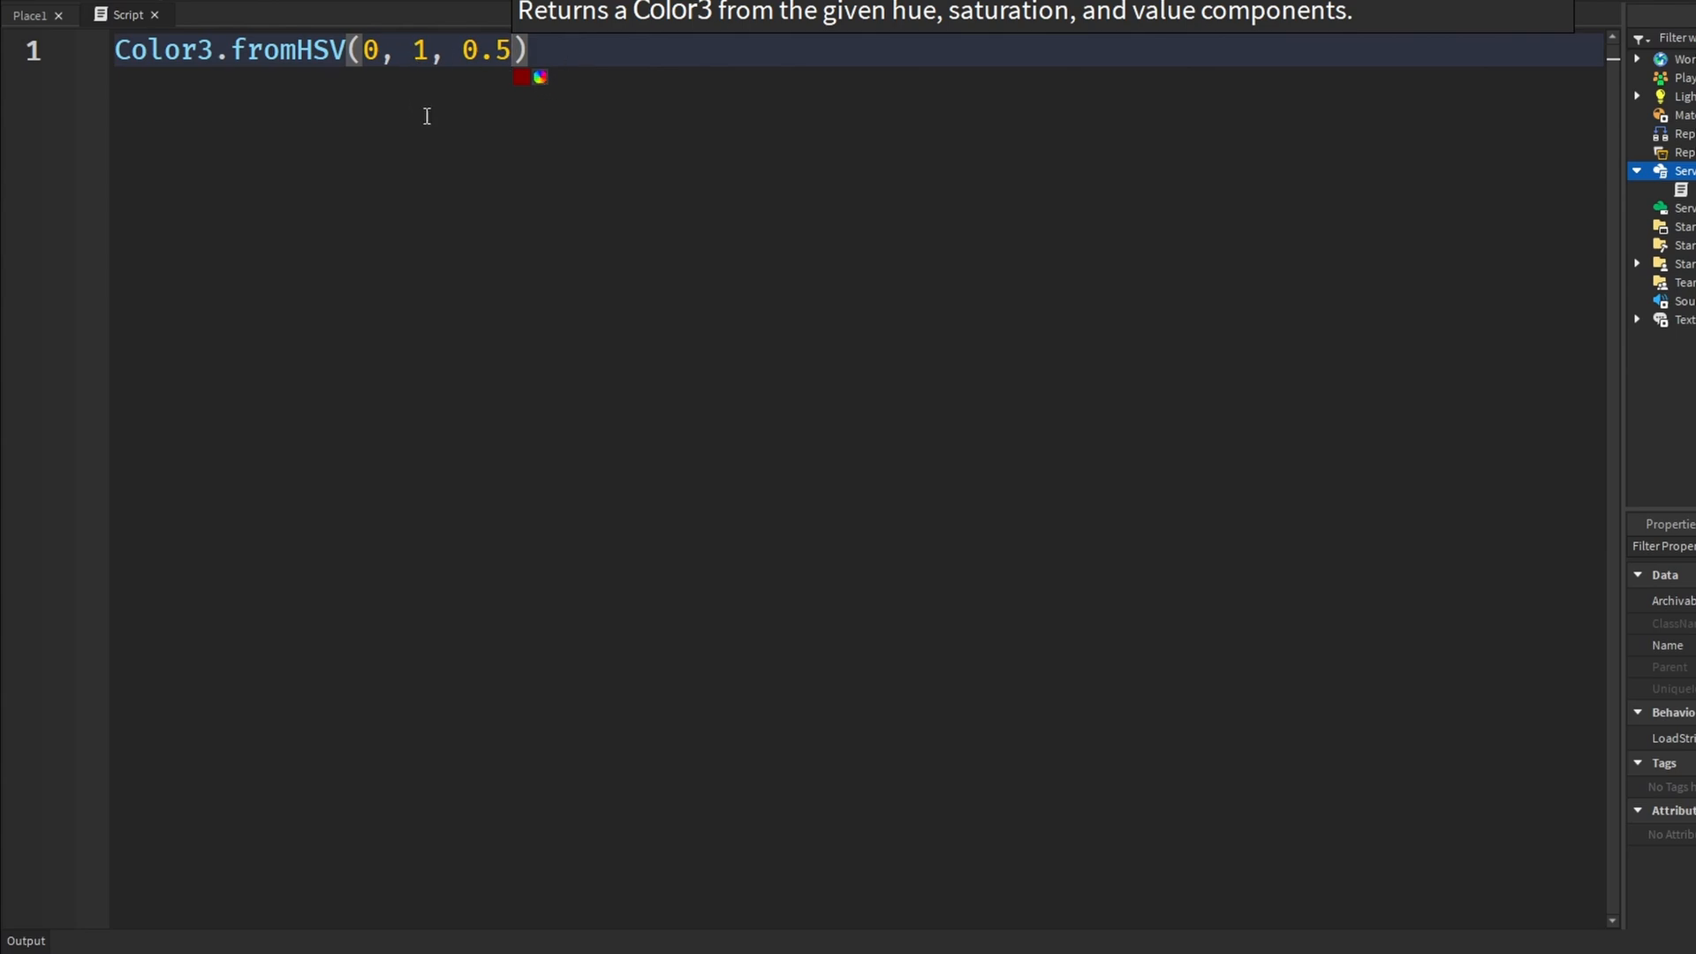
pyautogui.moveTo(599, 115)
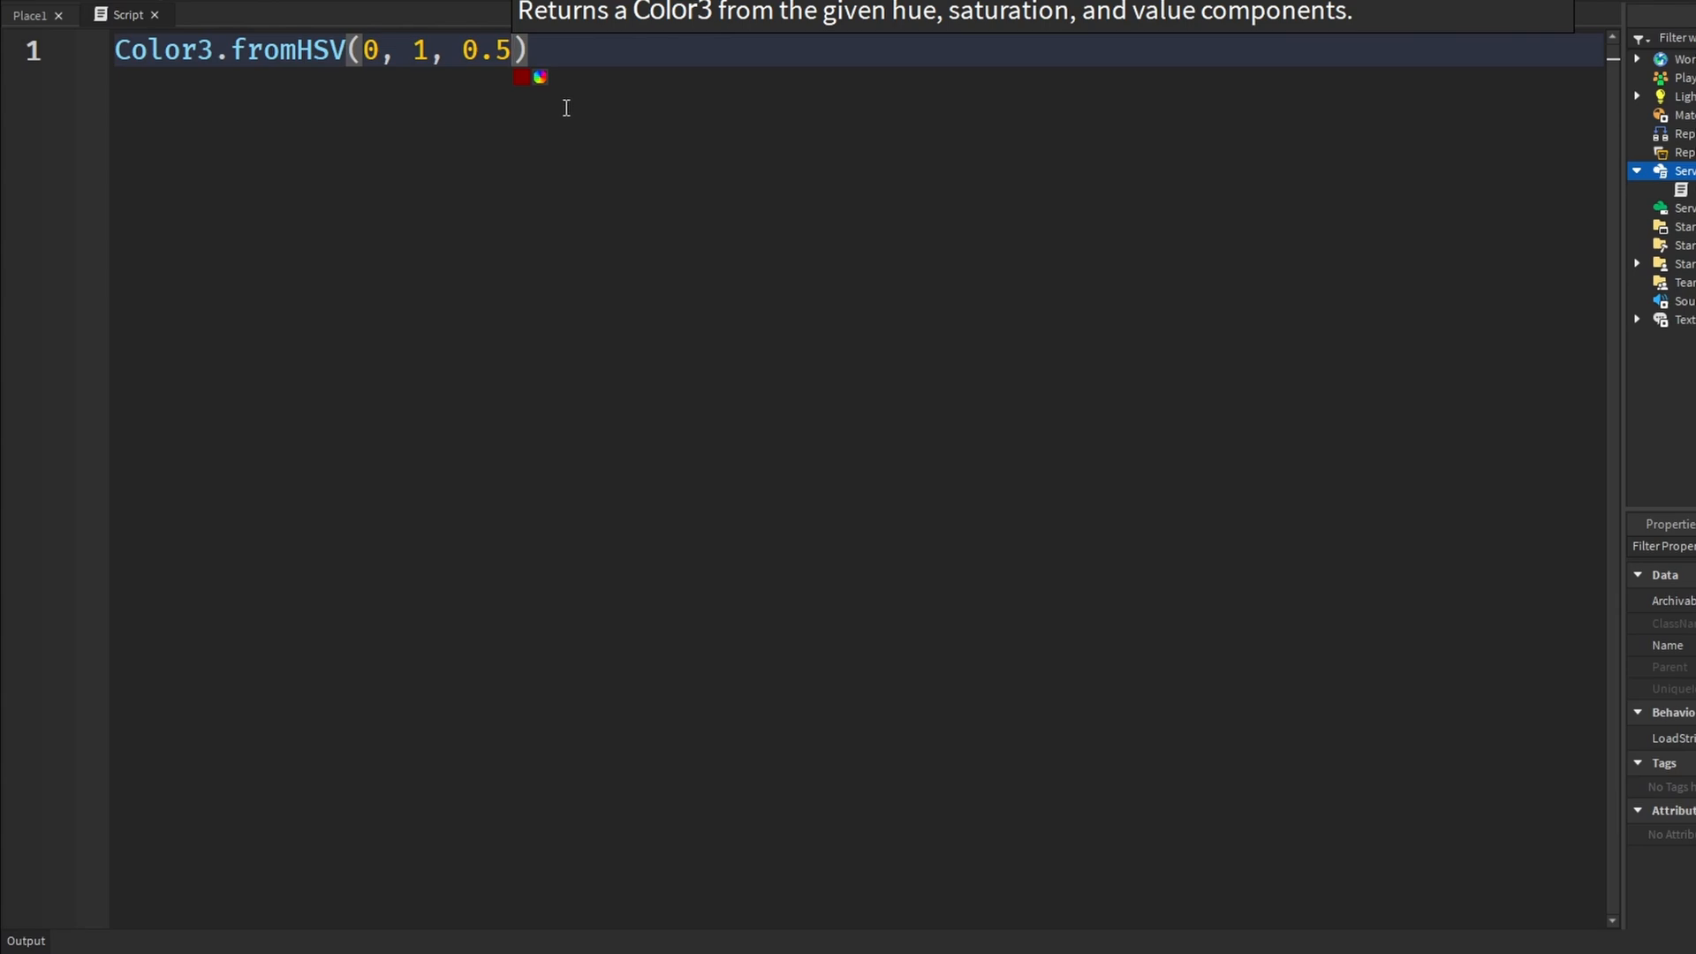
pyautogui.moveTo(500, 109)
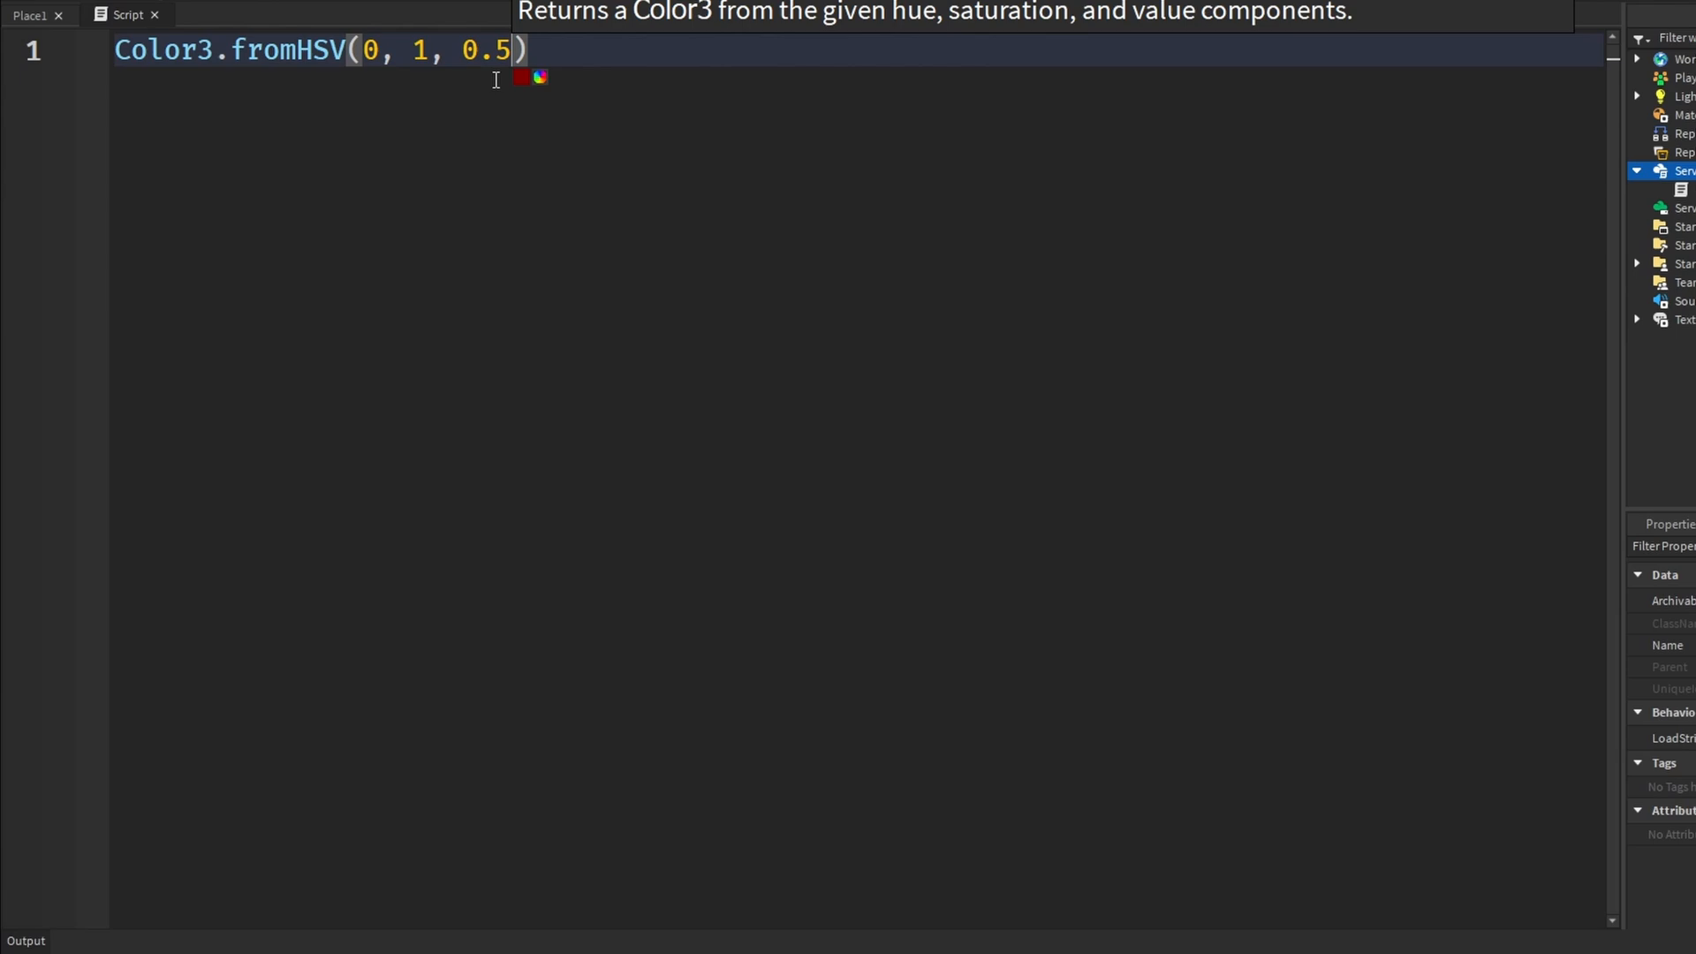
pyautogui.moveTo(157, 84)
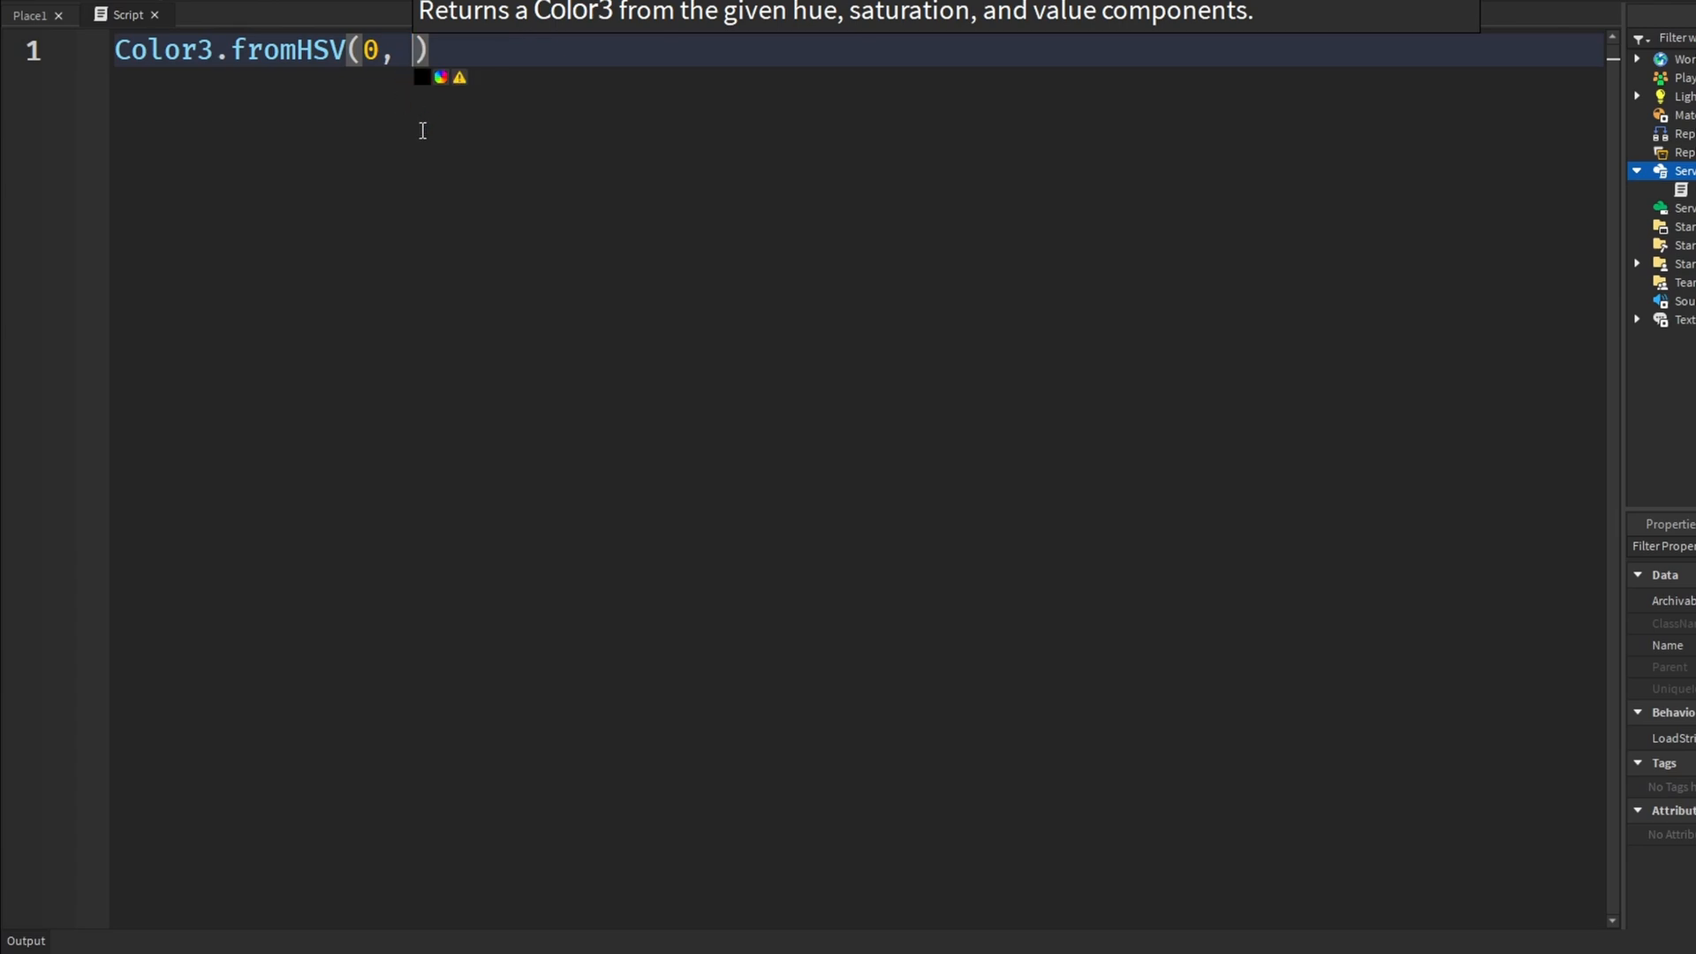
# Set the saturation argument to 0 and the value back to 1.
pyautogui.write('0,')
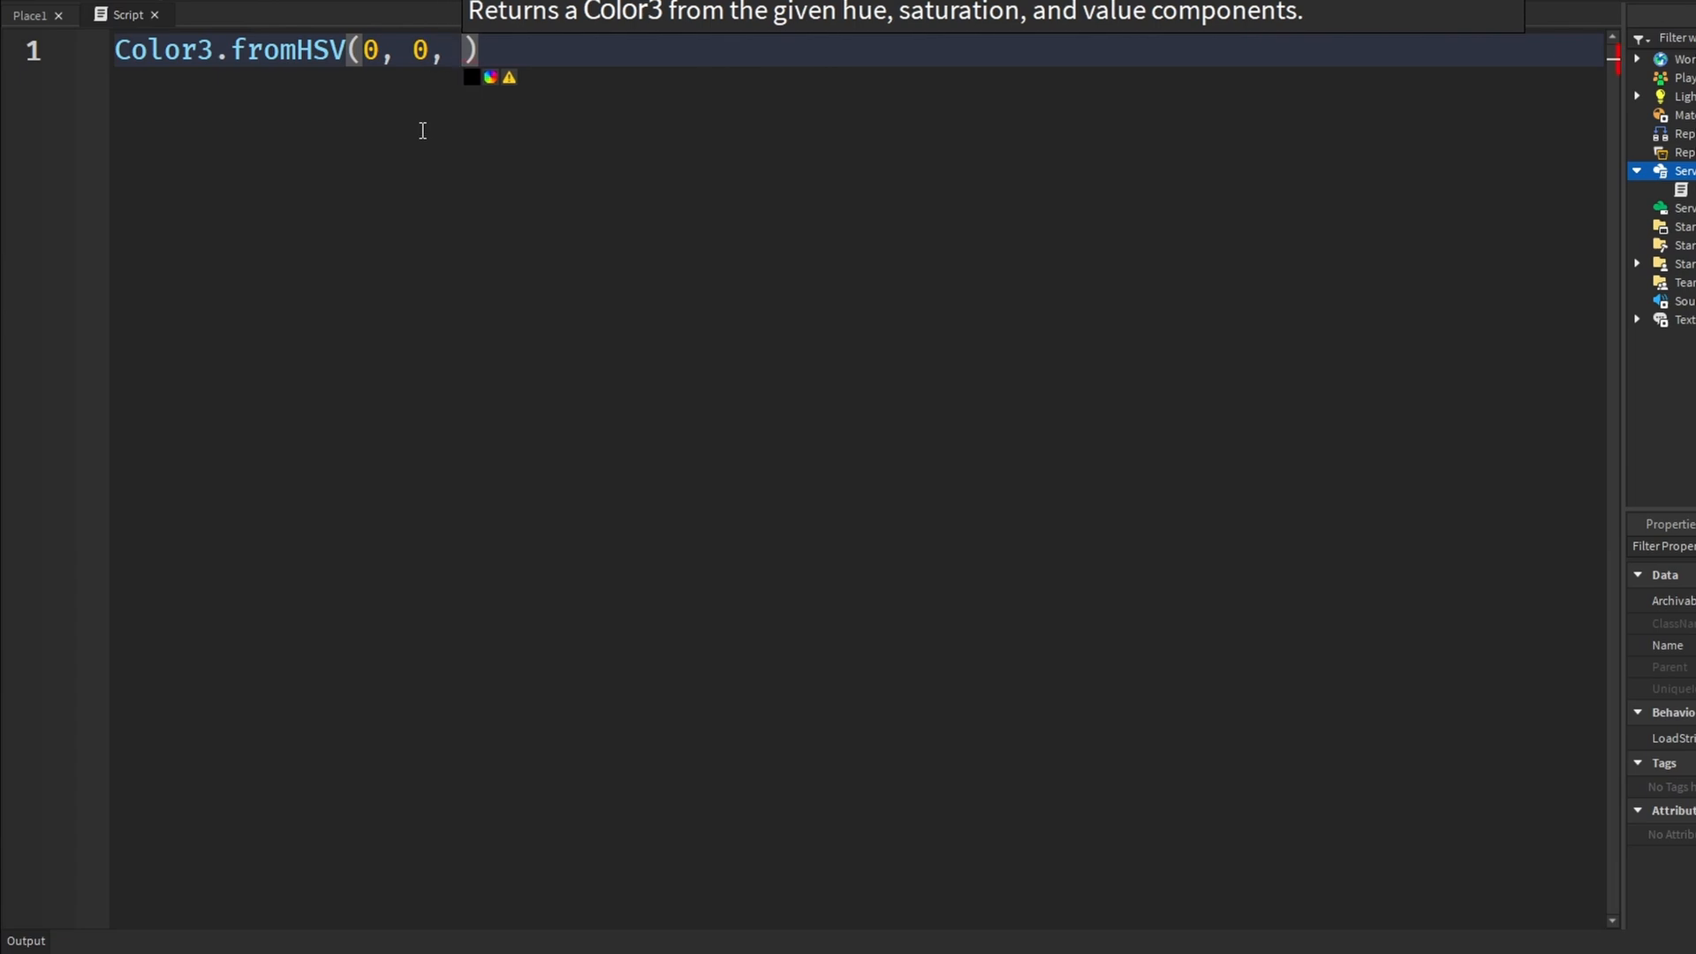
pyautogui.write('1')
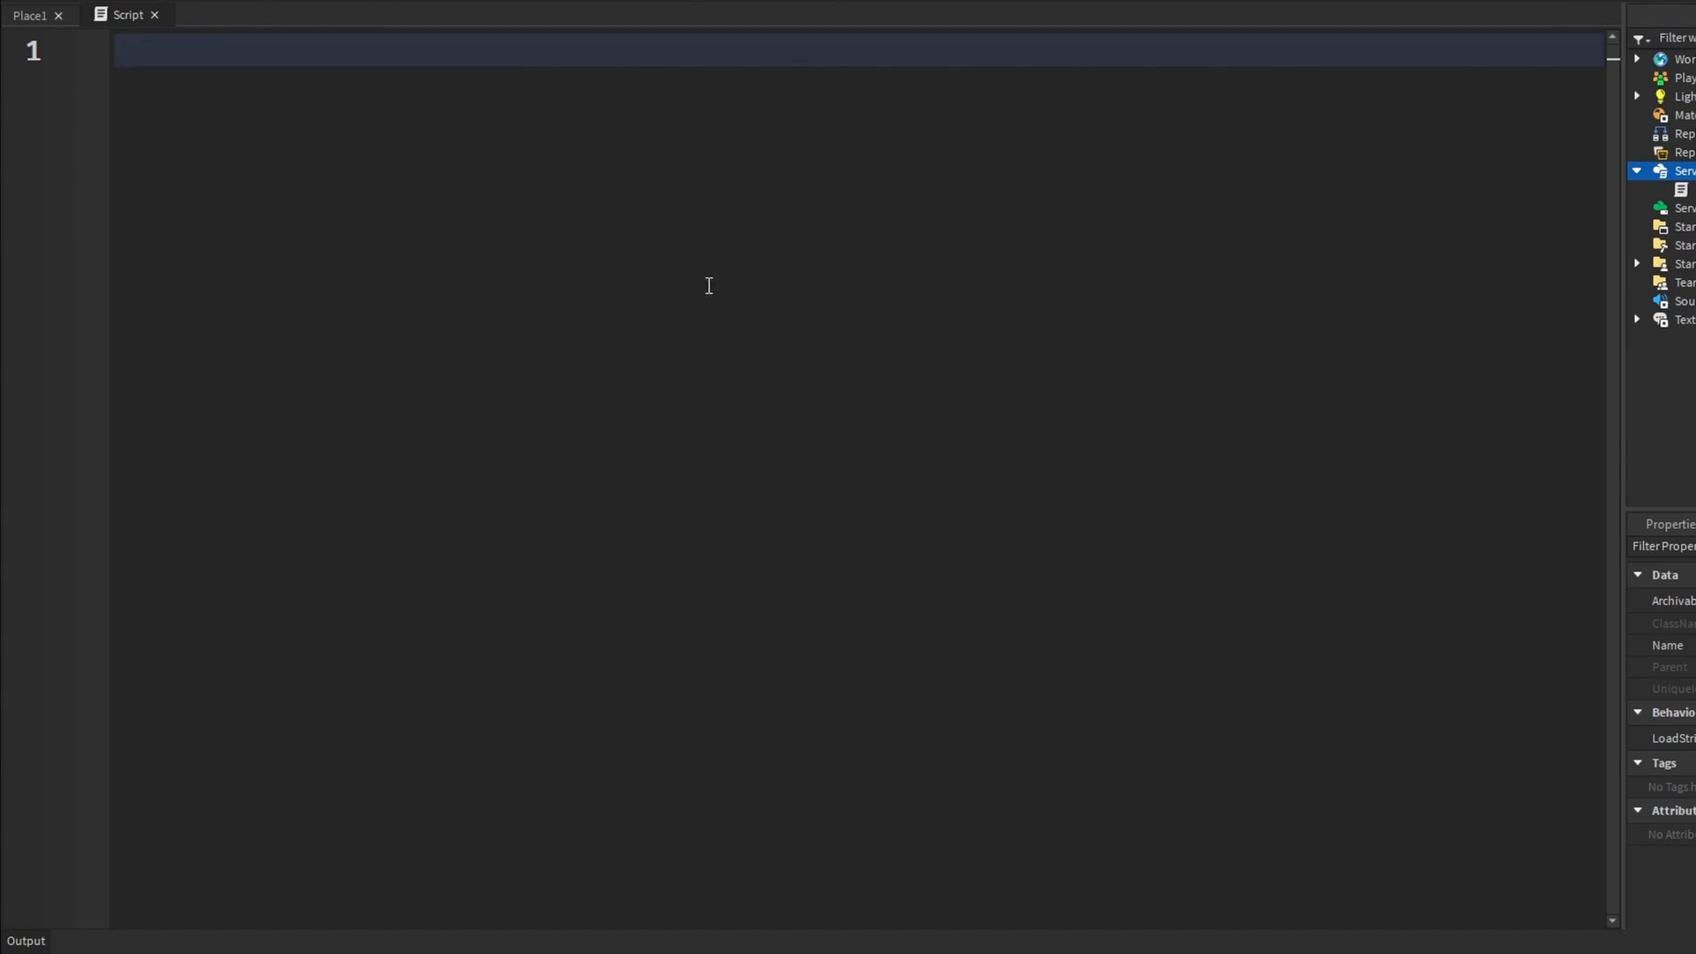
# Write Color3.fromHex() with the cursor inside, glancing at the Place1 baseplate scene.
pyautogui.write('col')
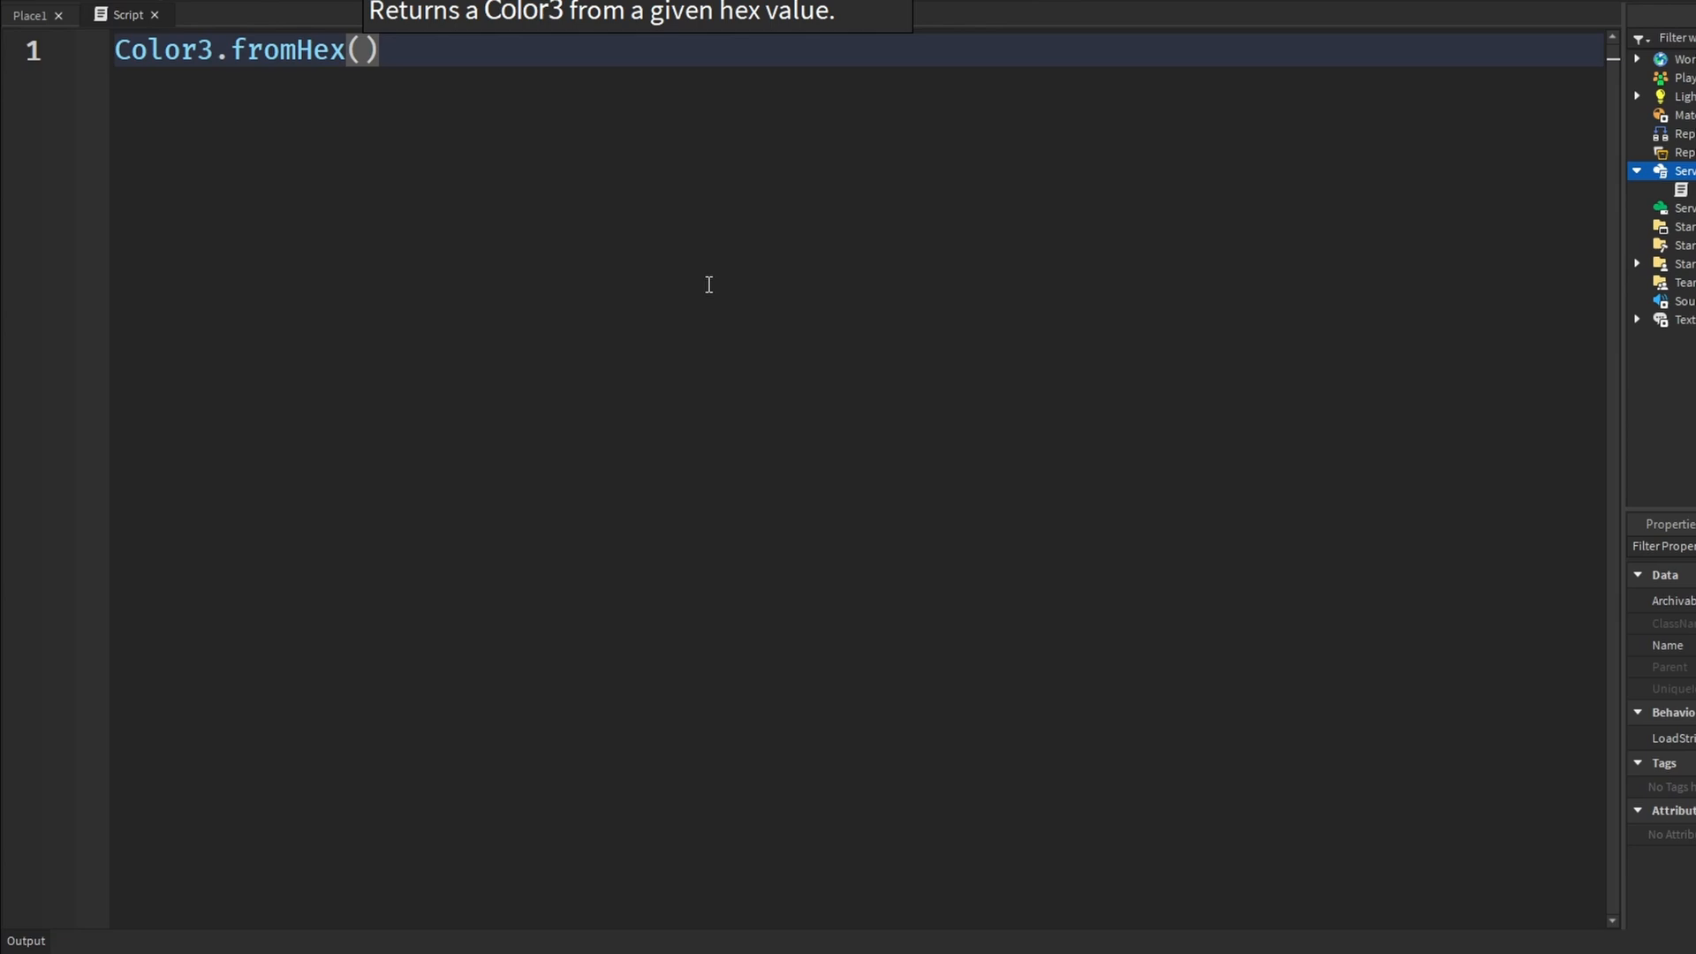
pyautogui.moveTo(316, 57)
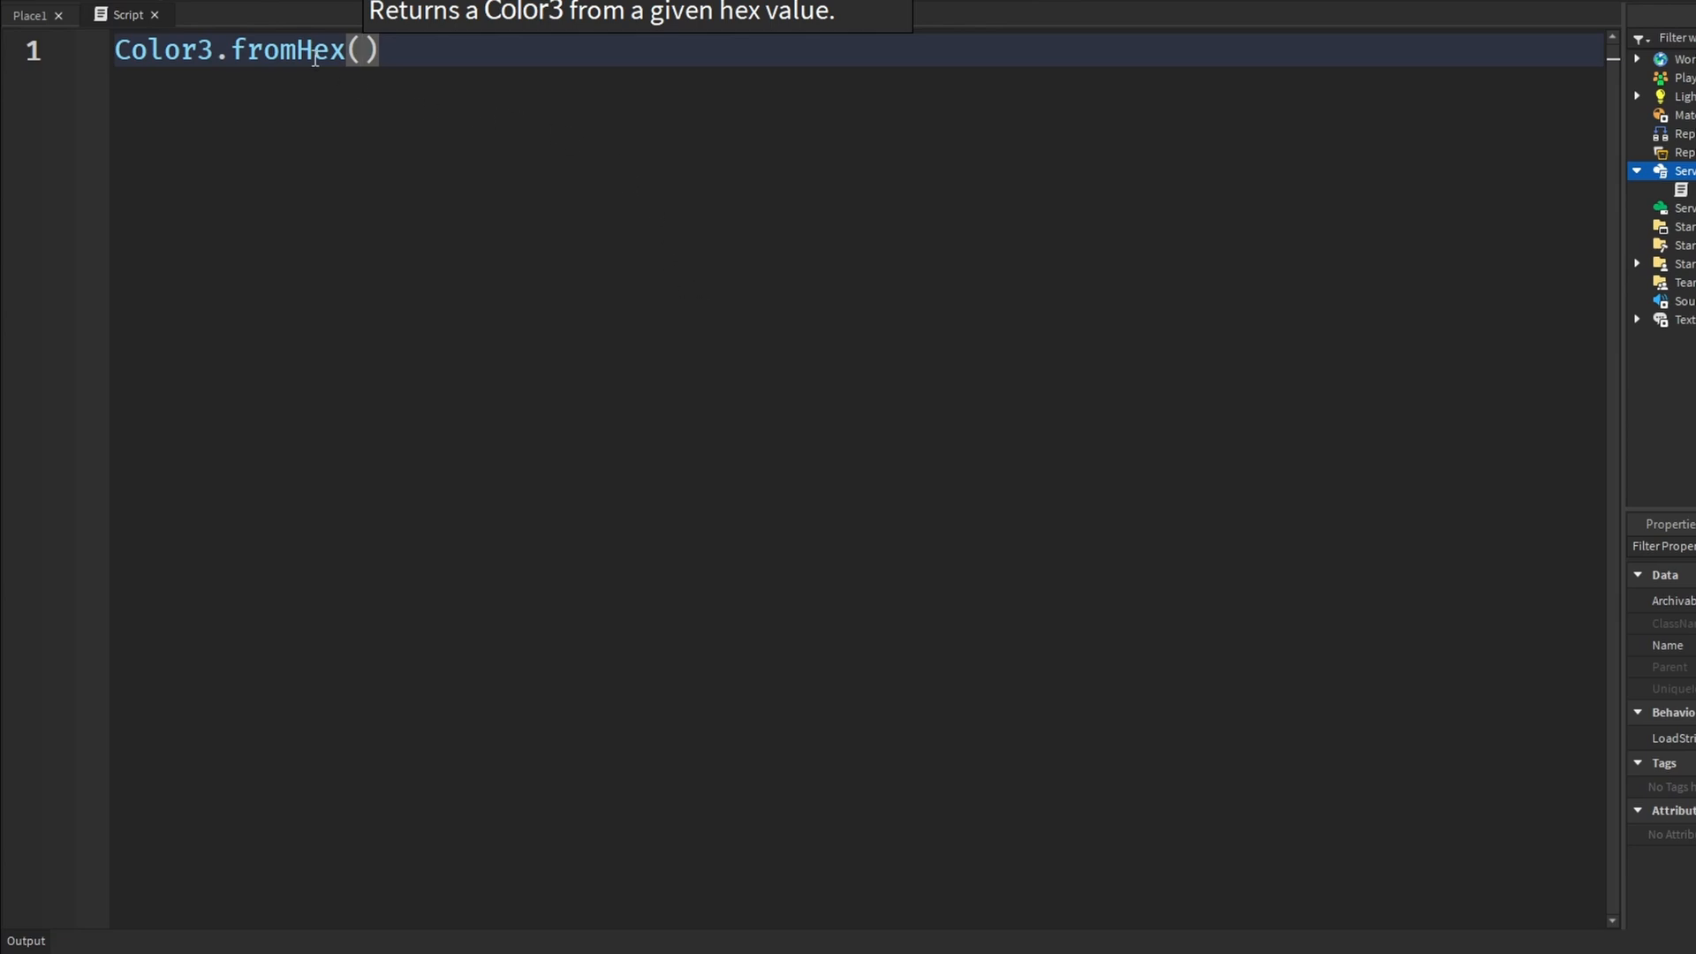
pyautogui.moveTo(463, 103)
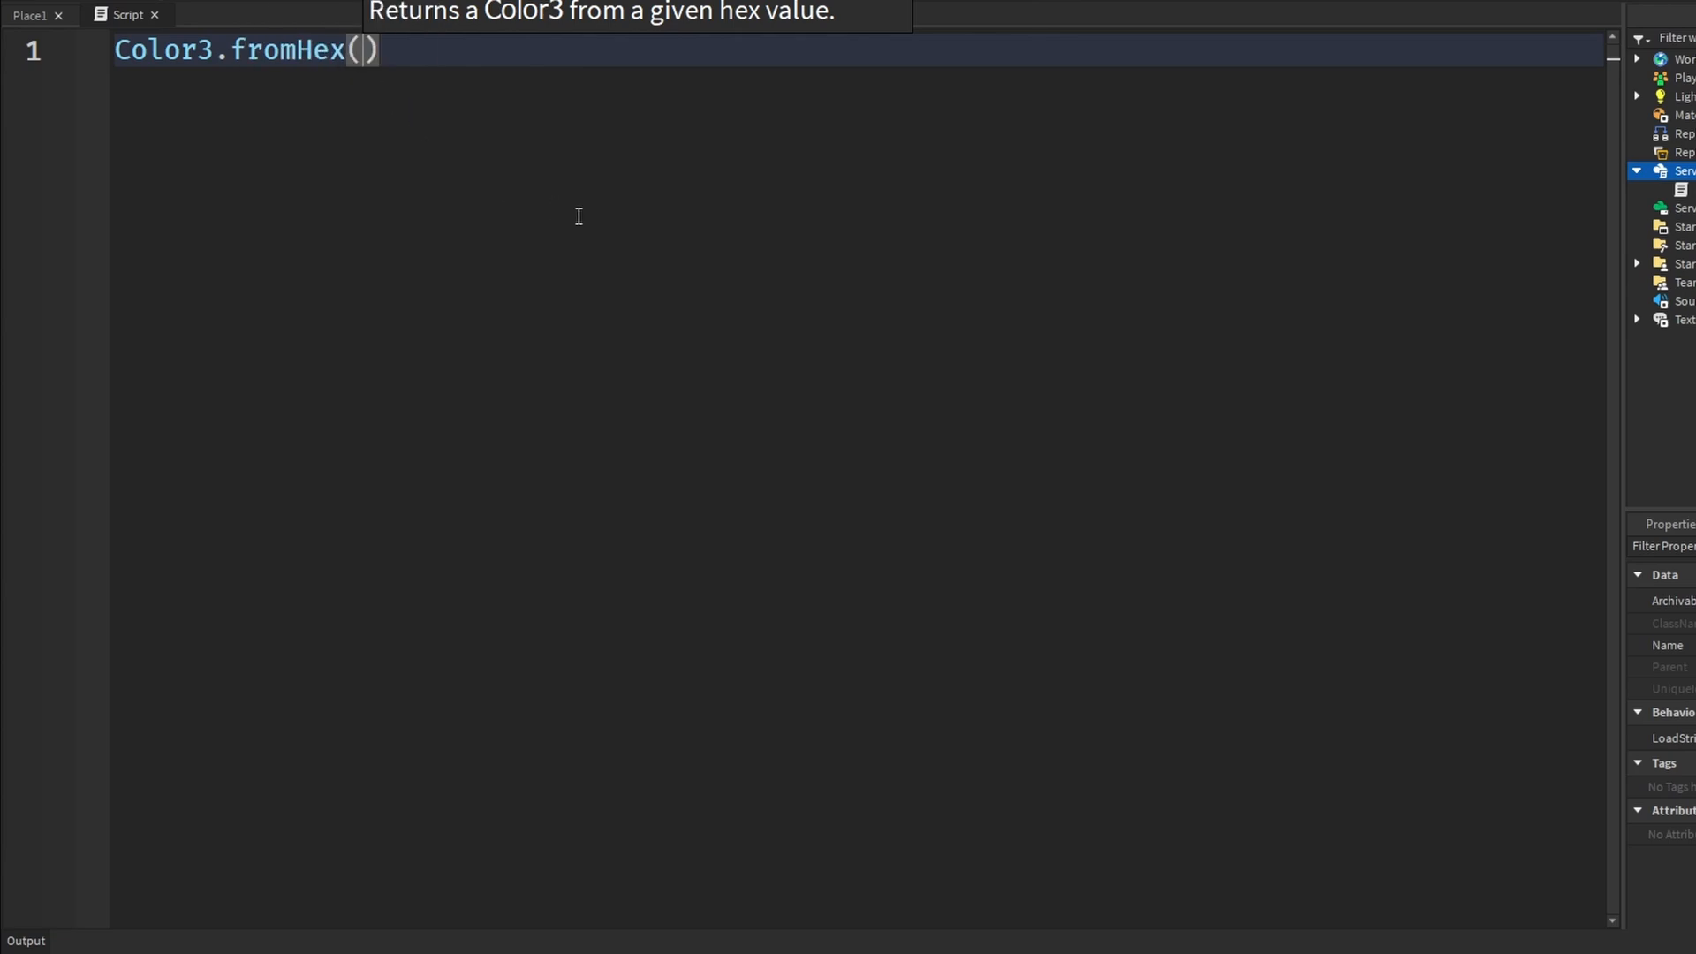
pyautogui.moveTo(285, 116)
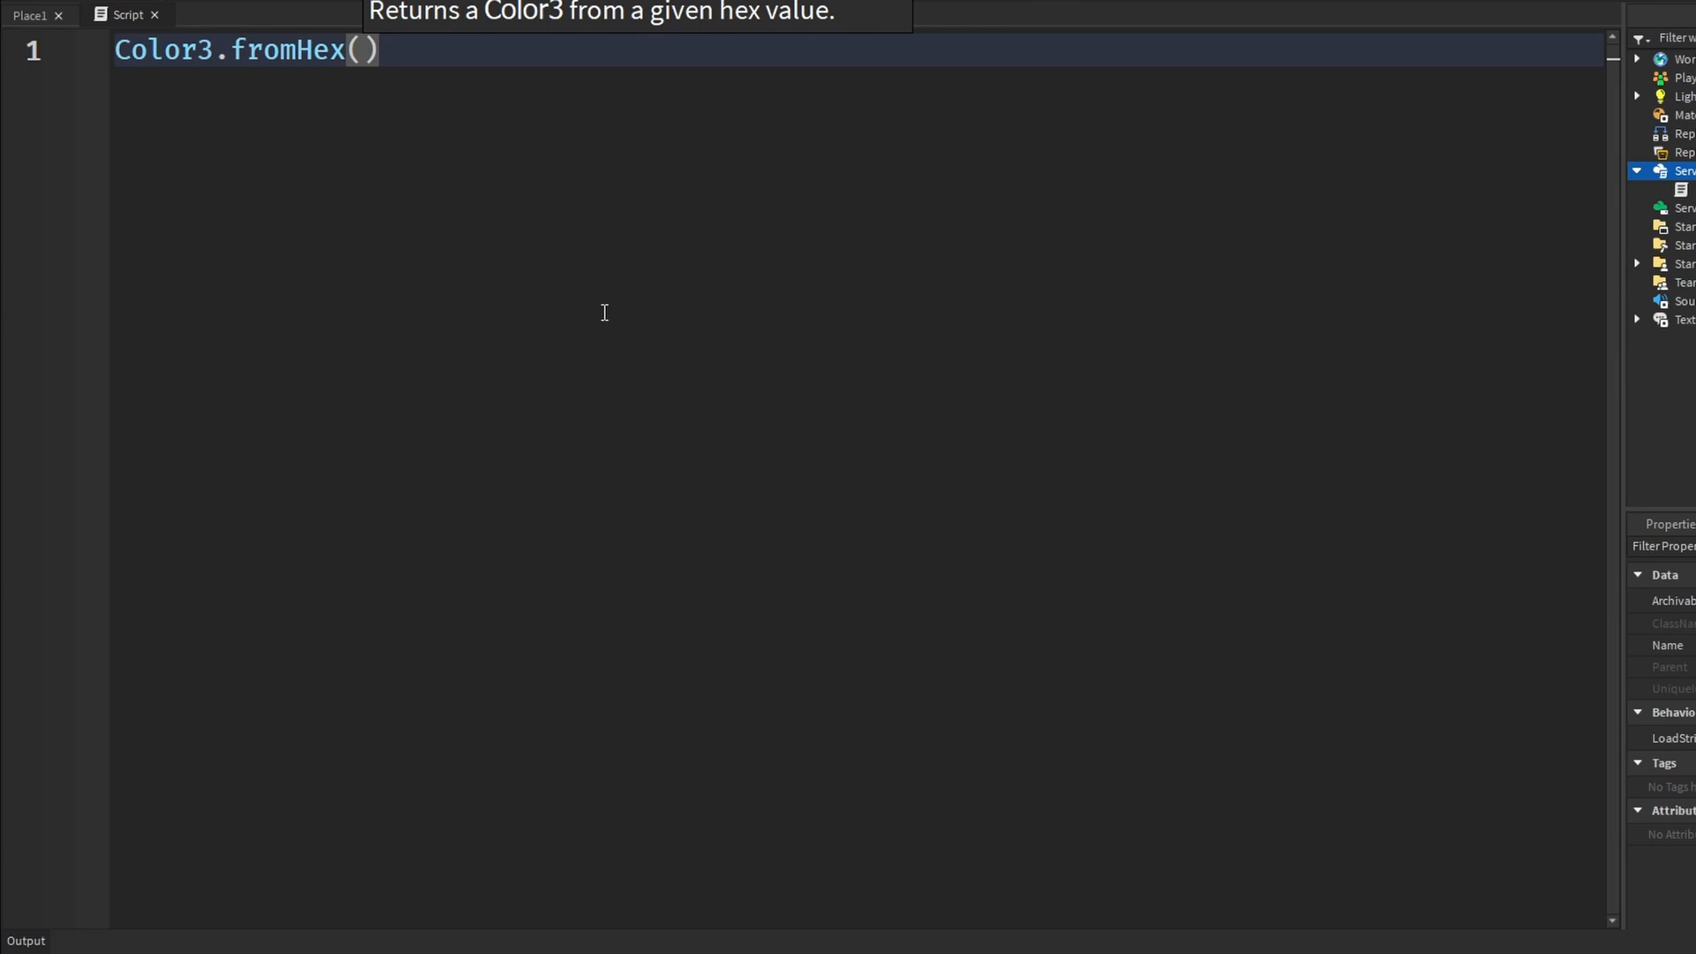
pyautogui.moveTo(311, 155)
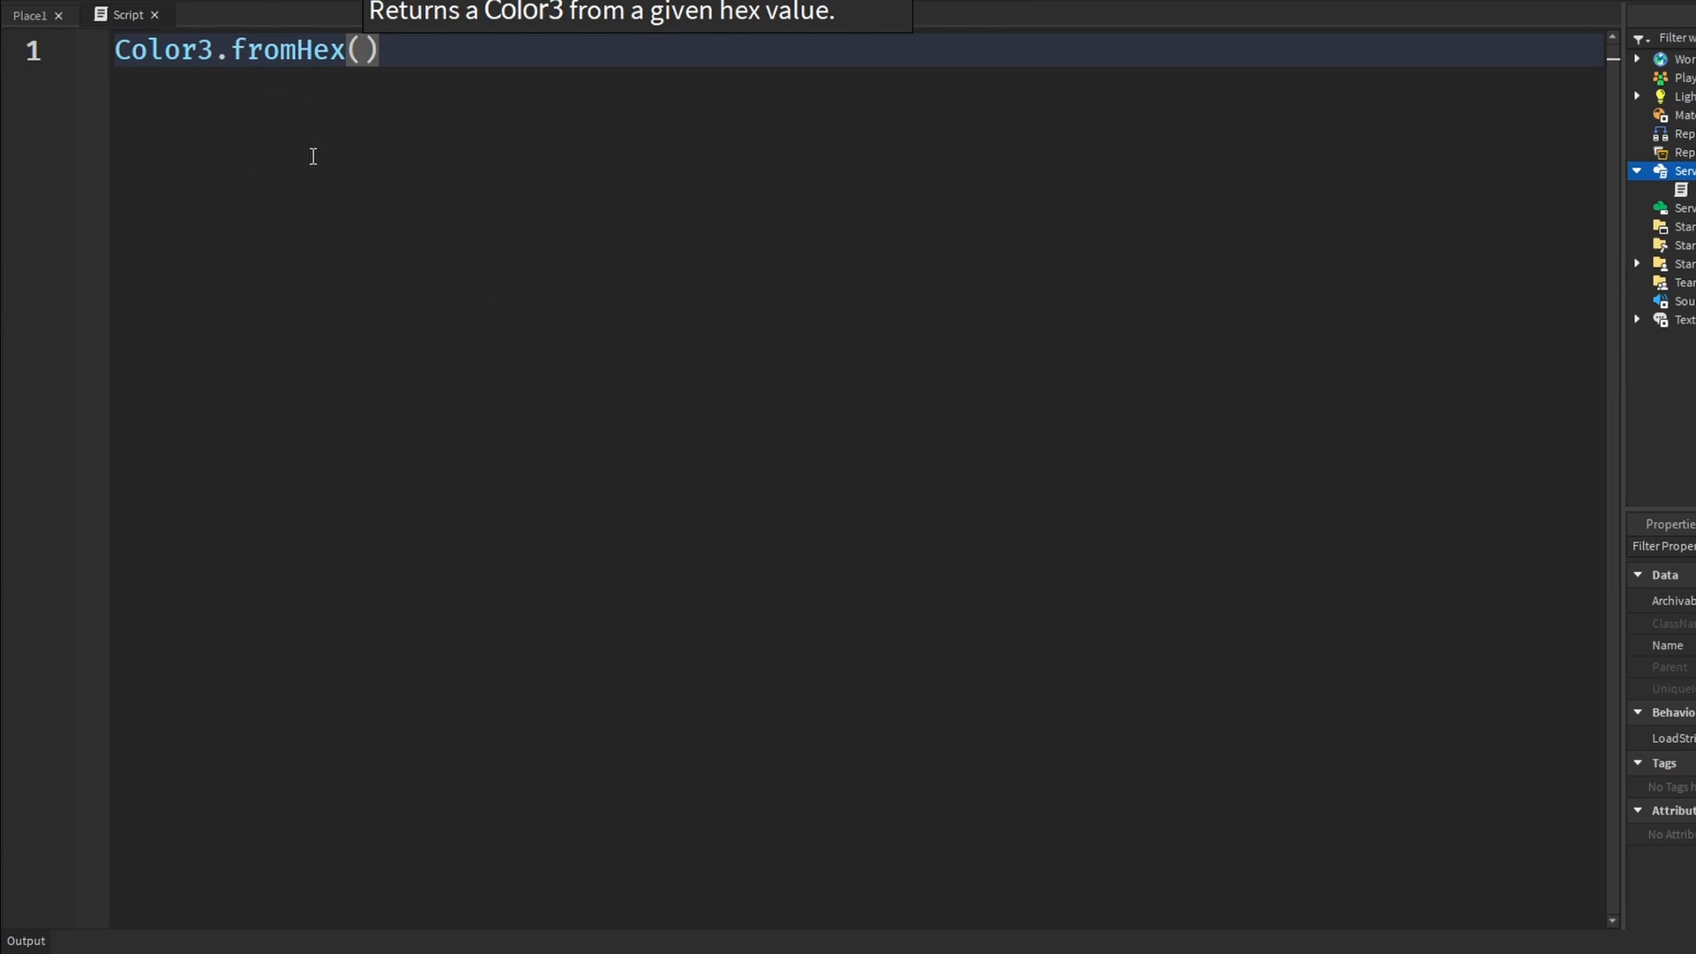
pyautogui.click(365, 49)
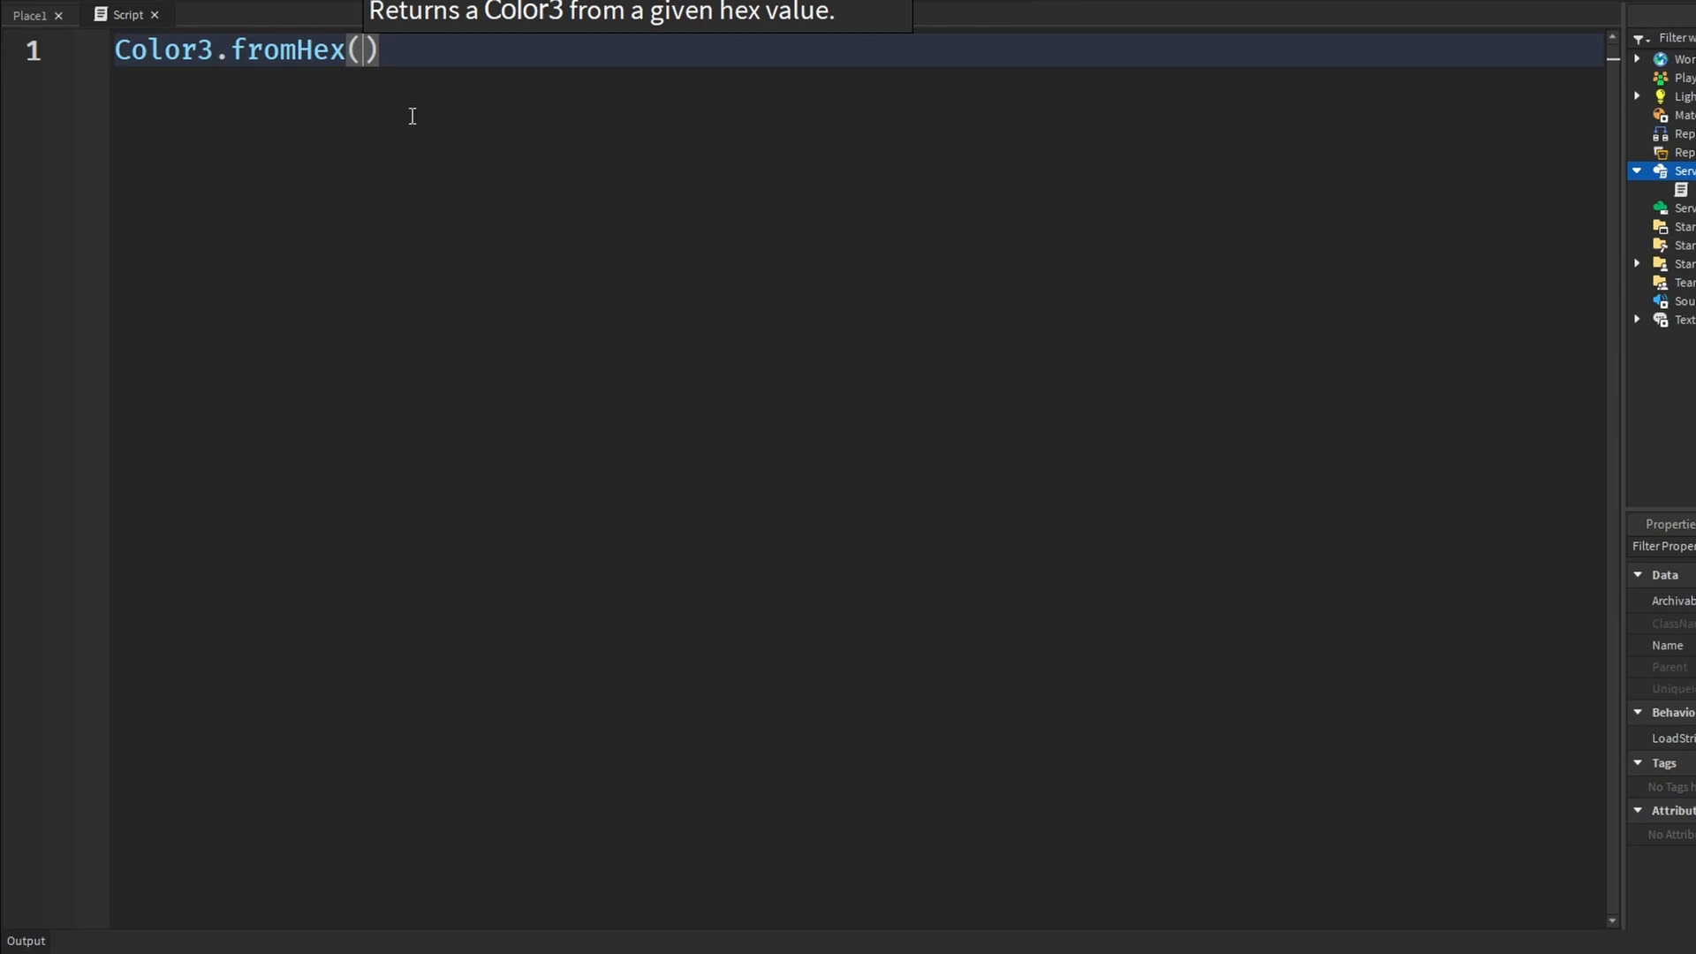
pyautogui.click(30, 14)
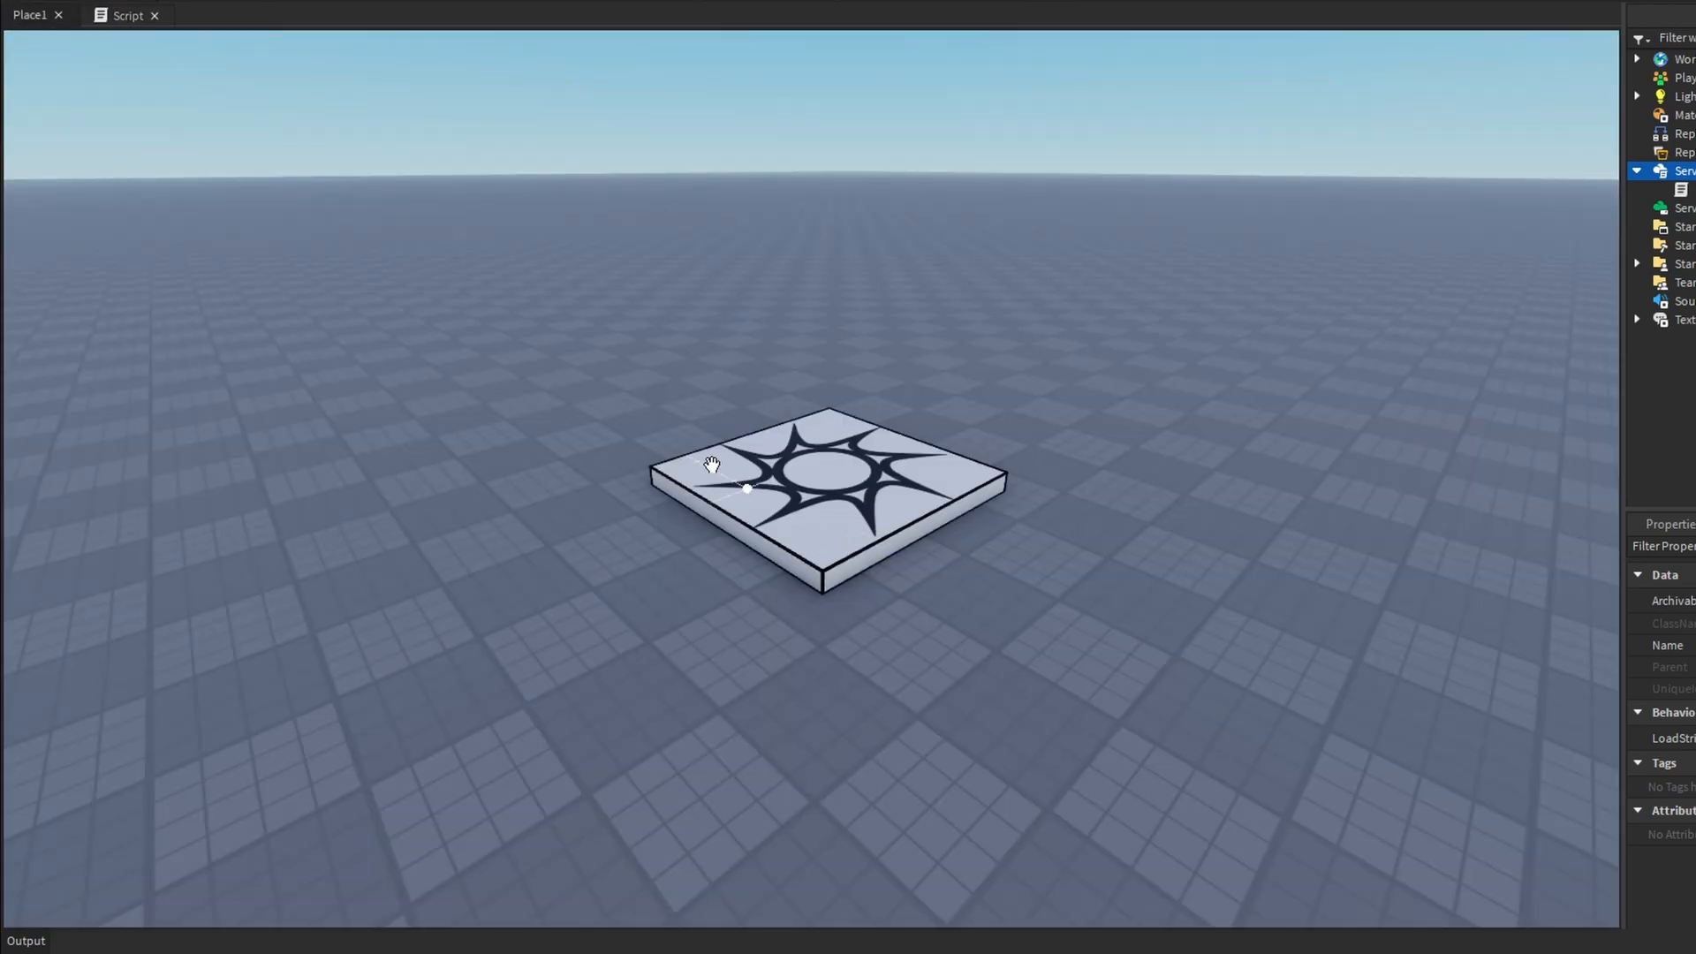
pyautogui.click(127, 15)
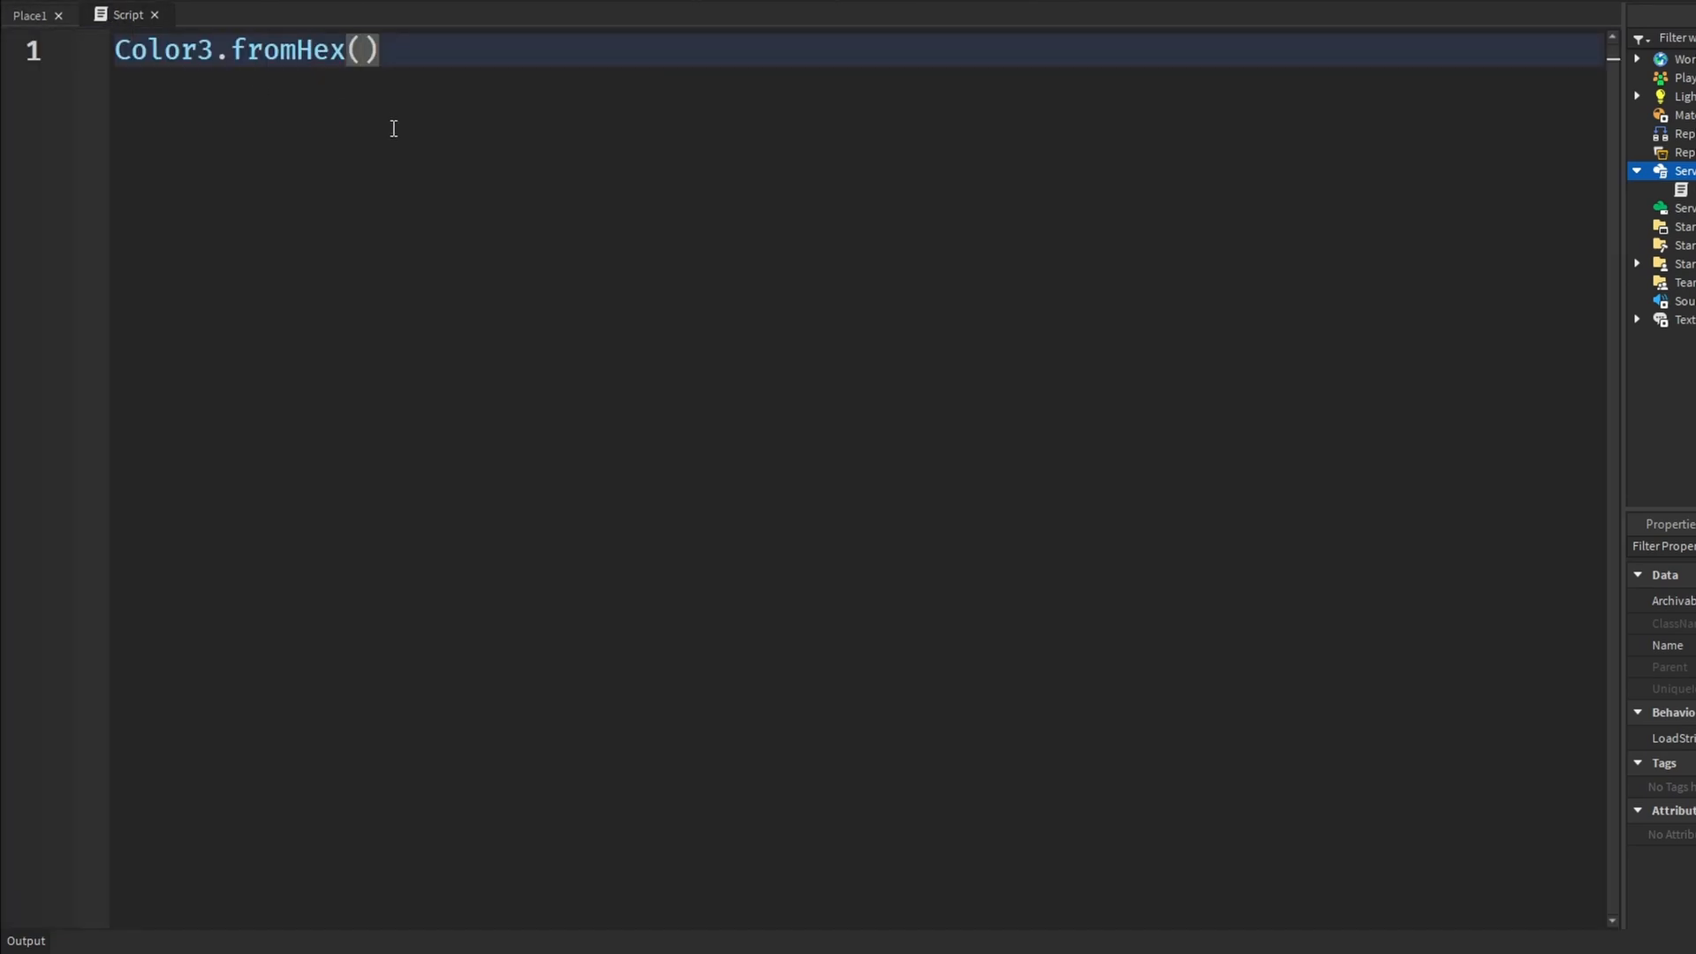
pyautogui.moveTo(364, 50)
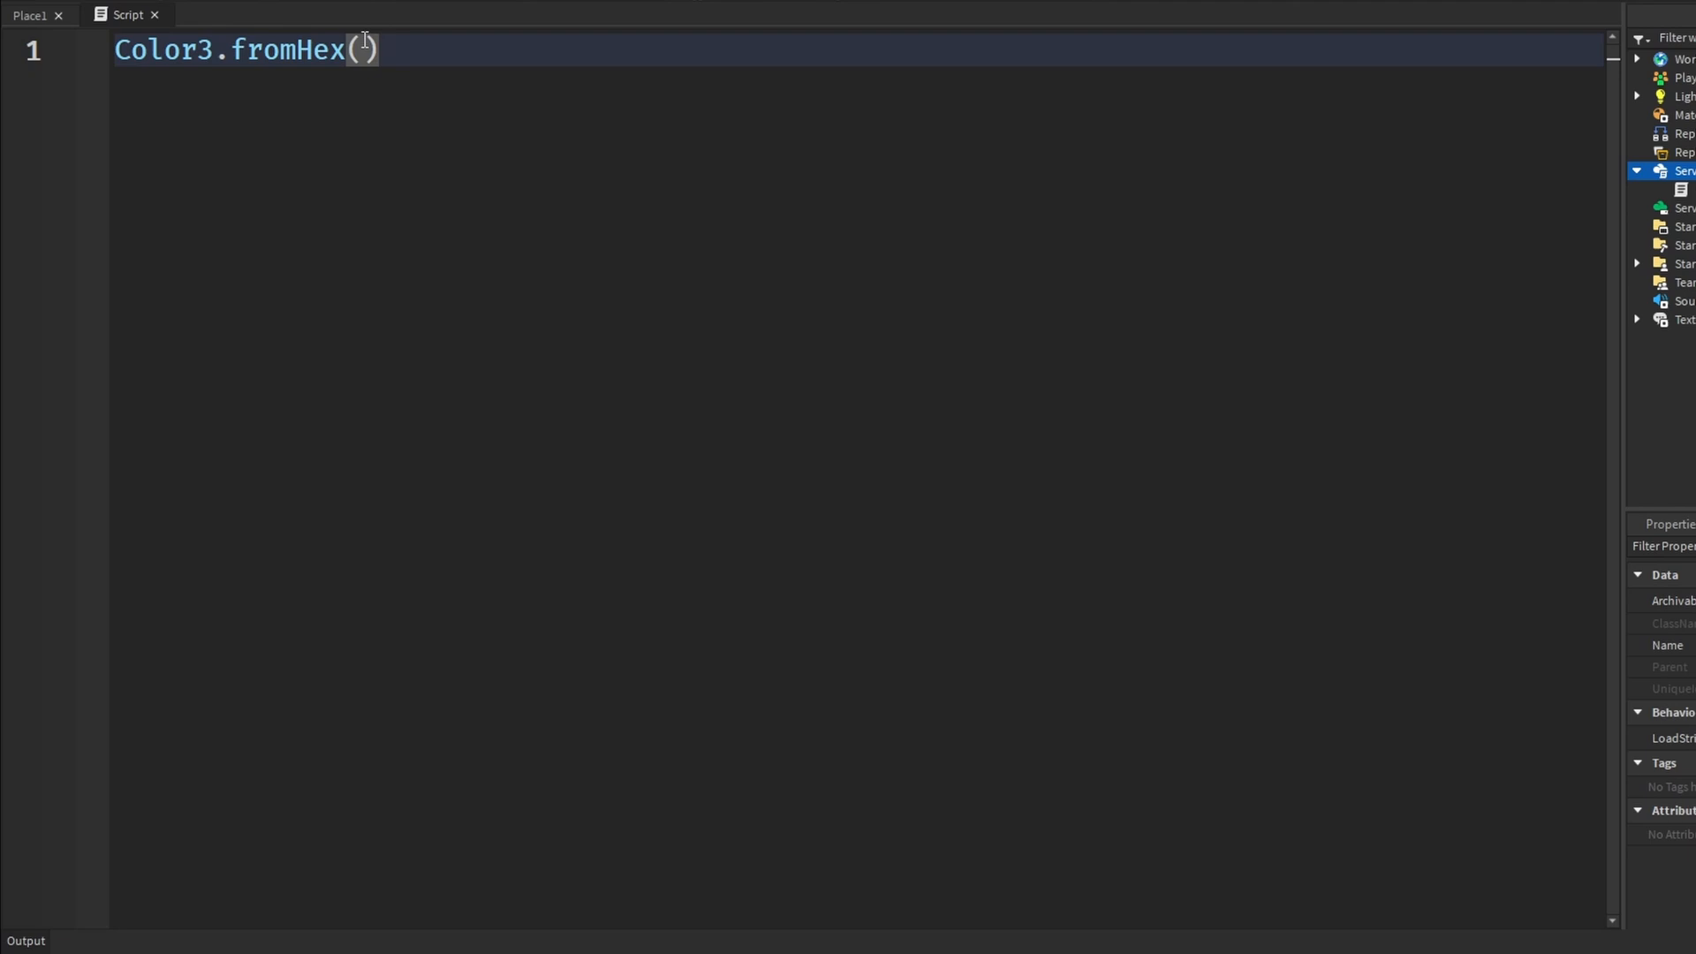
pyautogui.moveTo(365, 49)
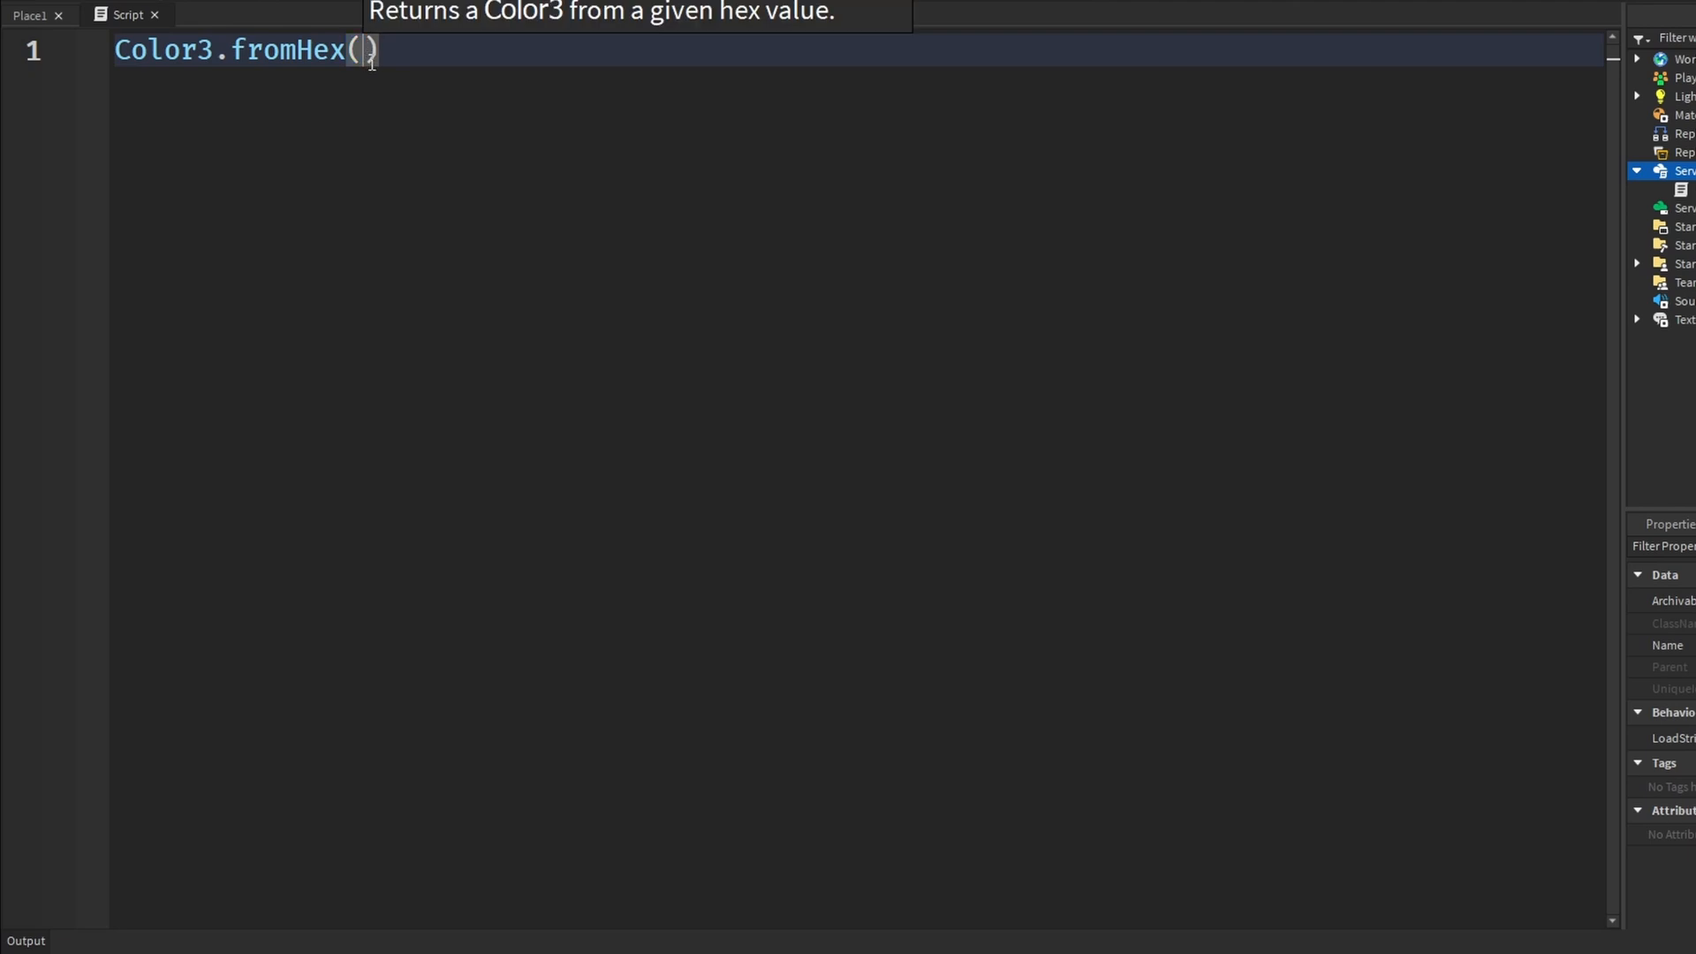
# Replace the #RRGGBB placeholder argument with the quoted hex string "#FF0000".
pyautogui.write('#')
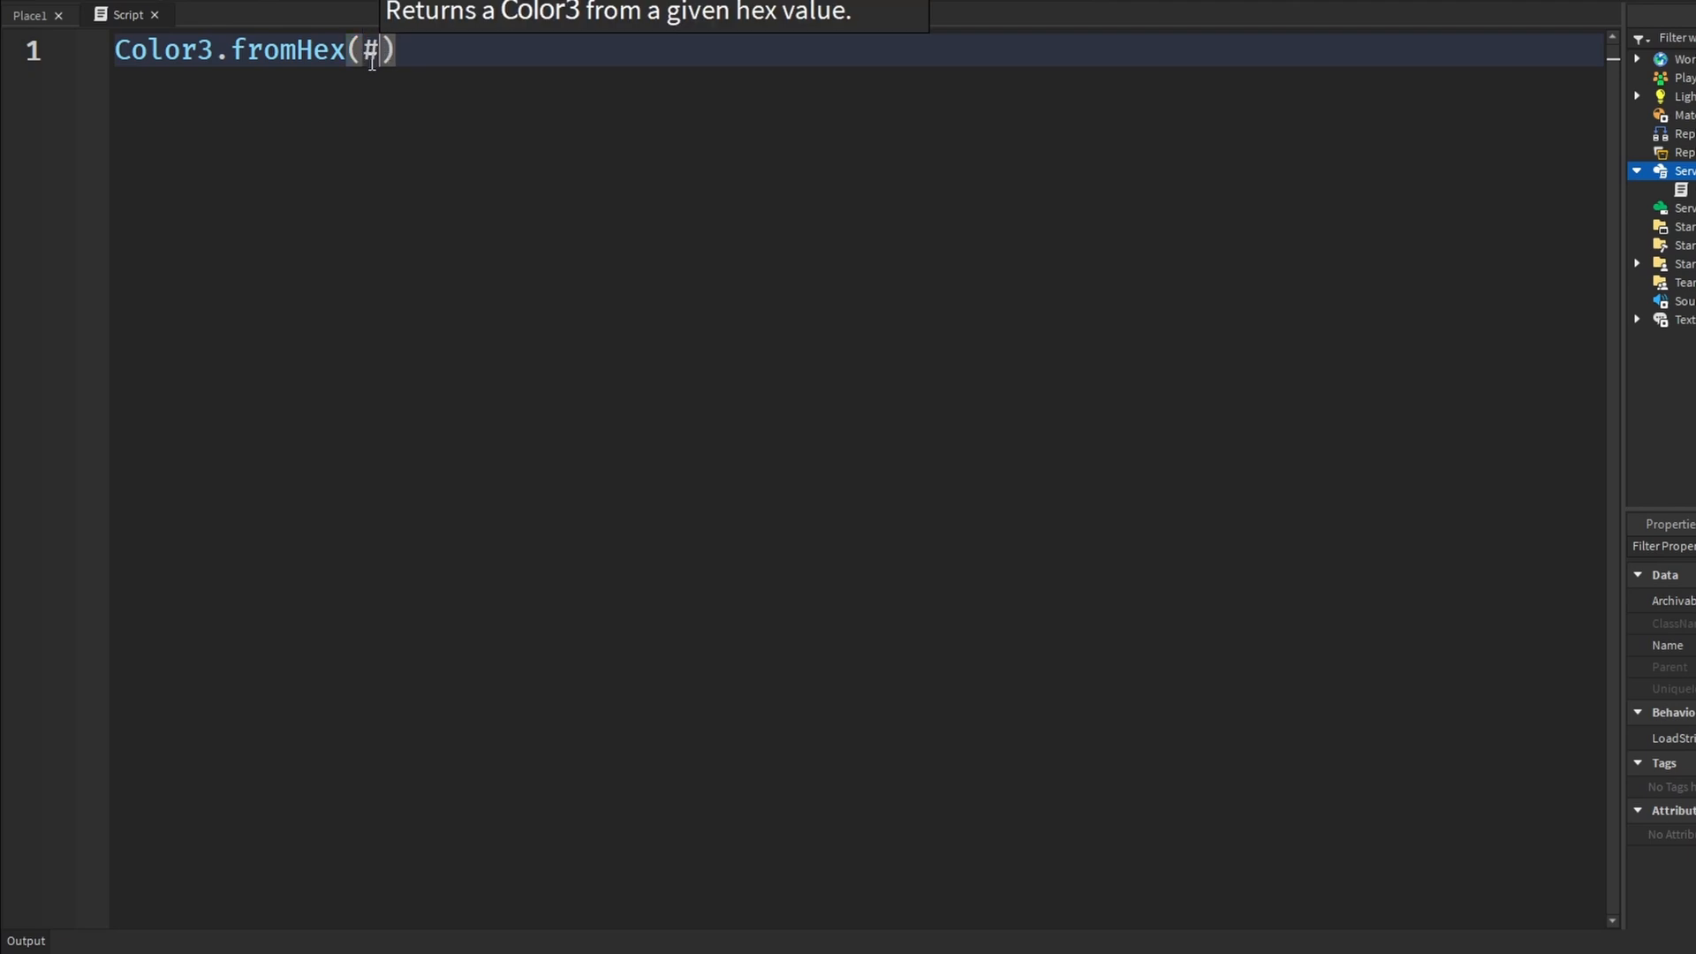
pyautogui.write('R')
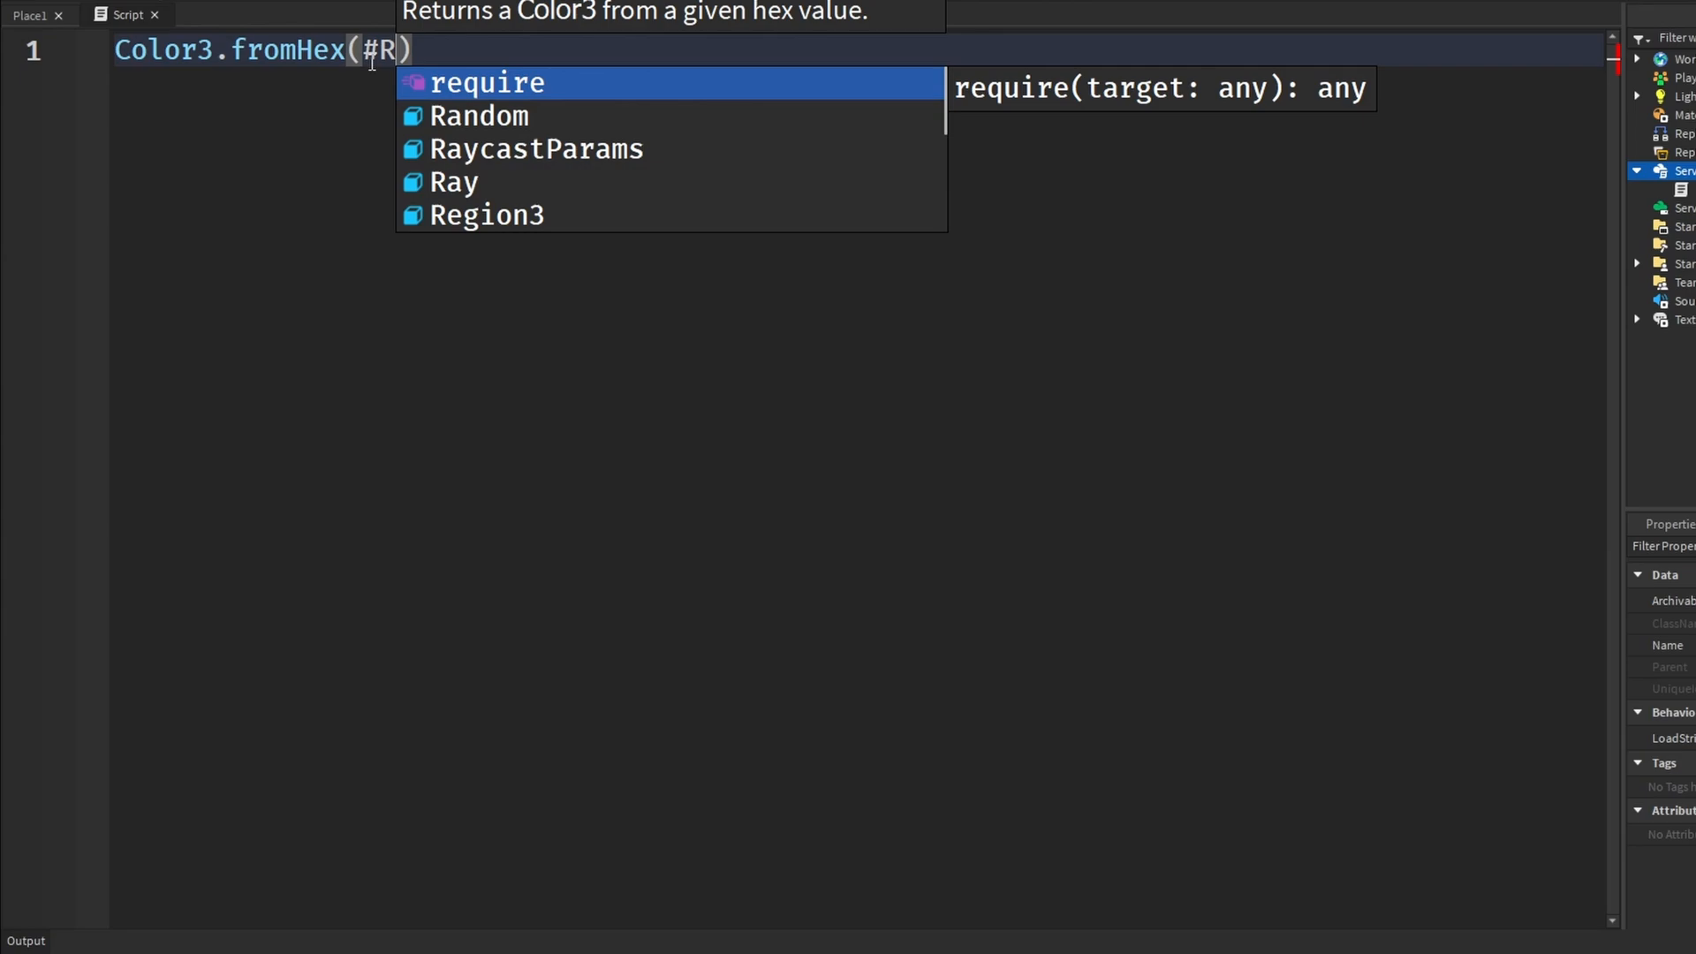
pyautogui.write('RGGBB')
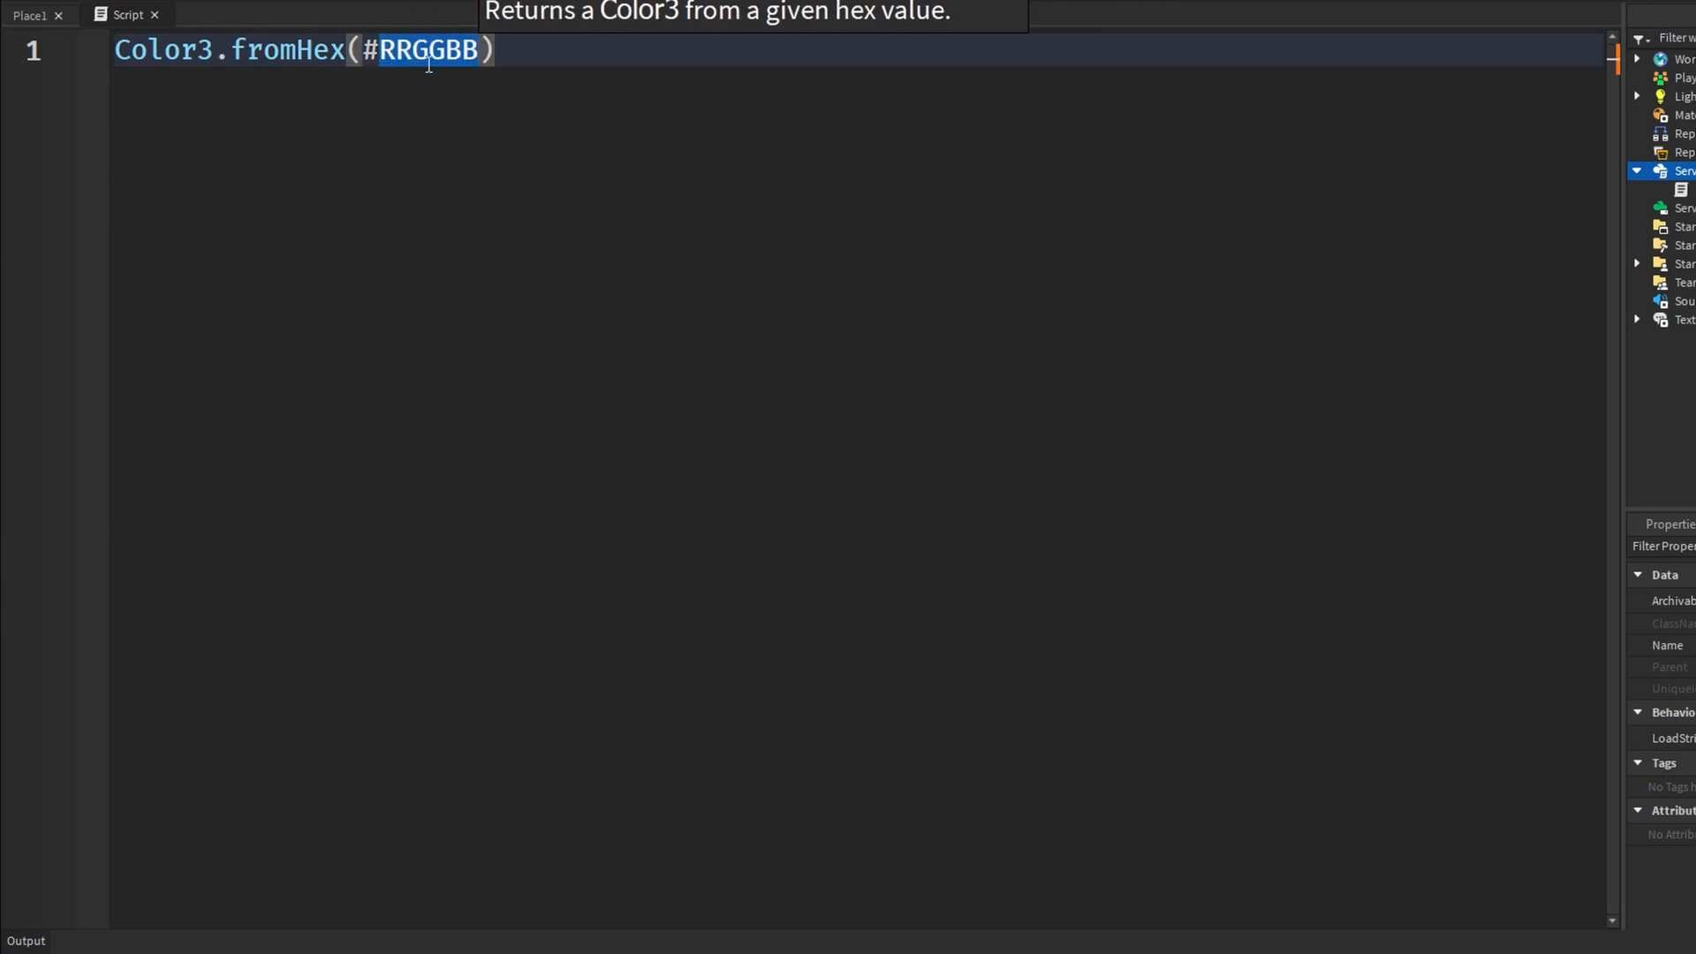
pyautogui.moveTo(431, 51)
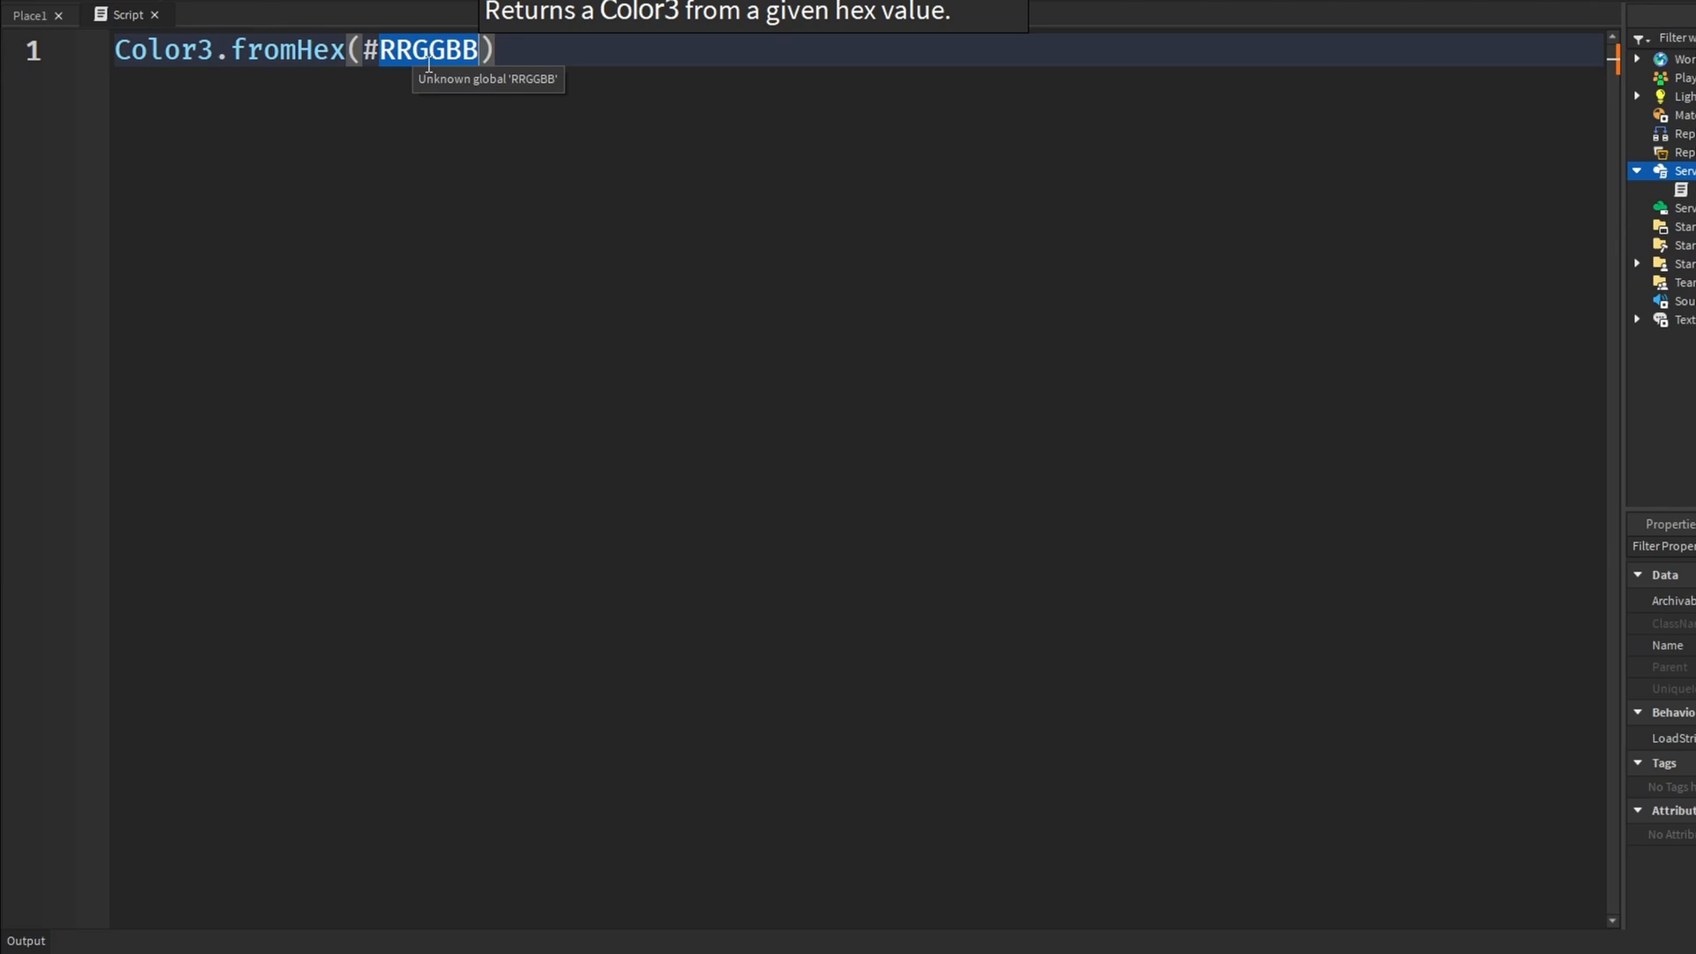
pyautogui.click(539, 79)
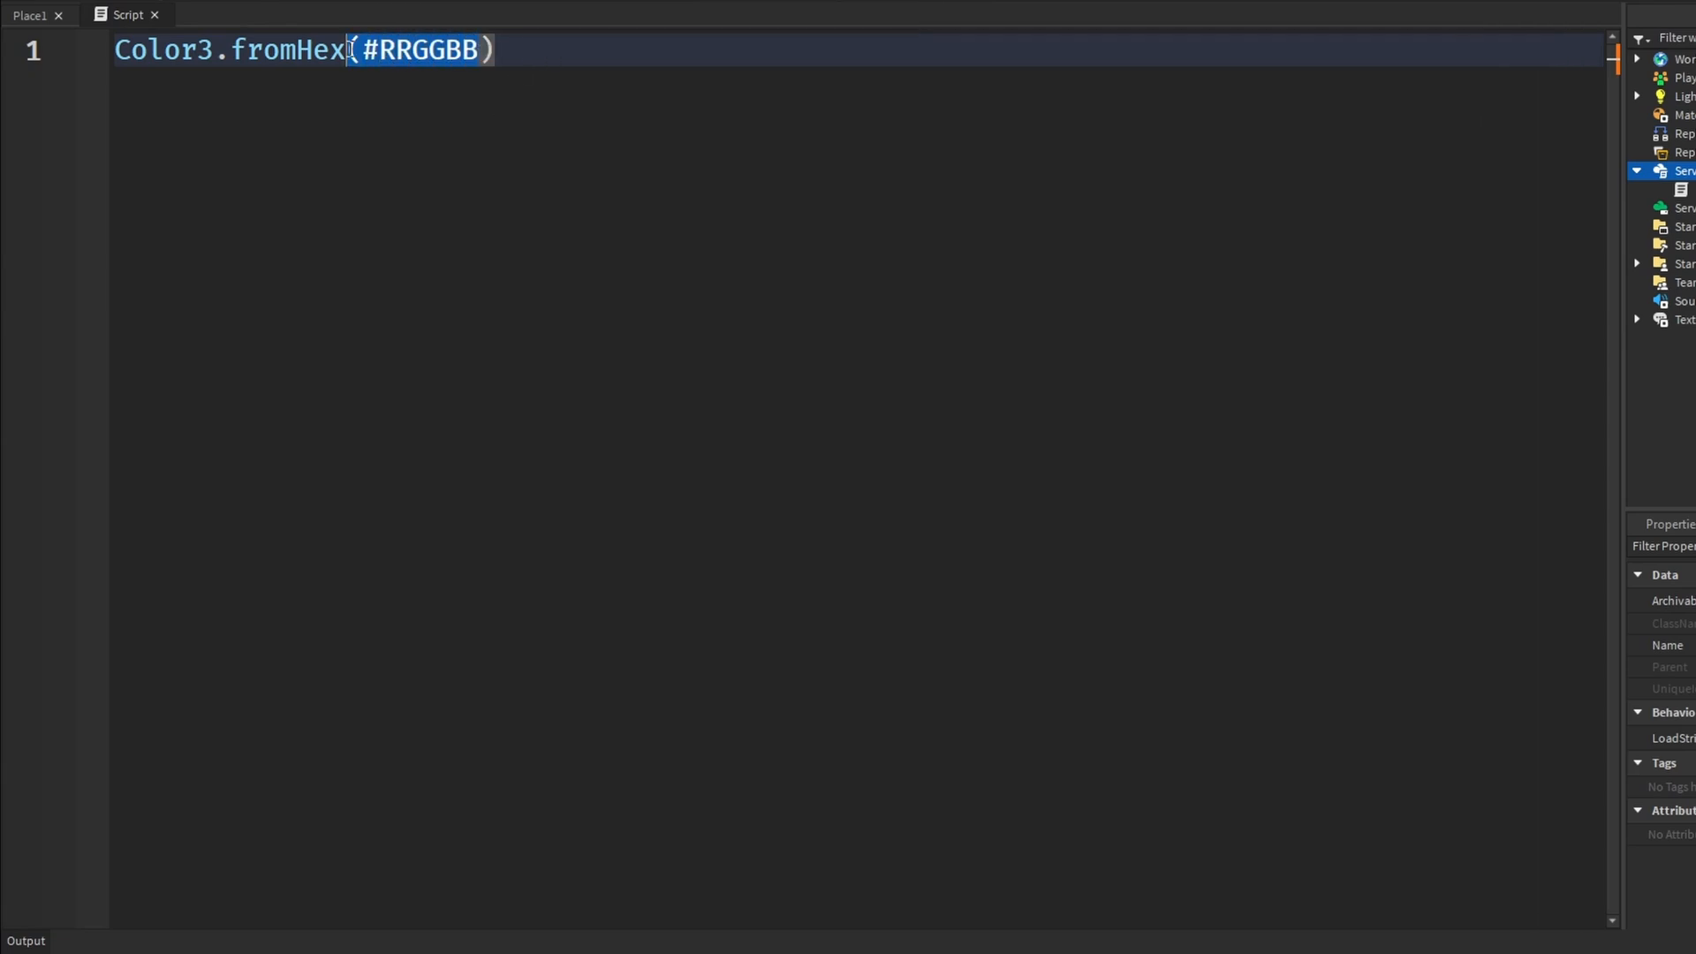
pyautogui.write('""')
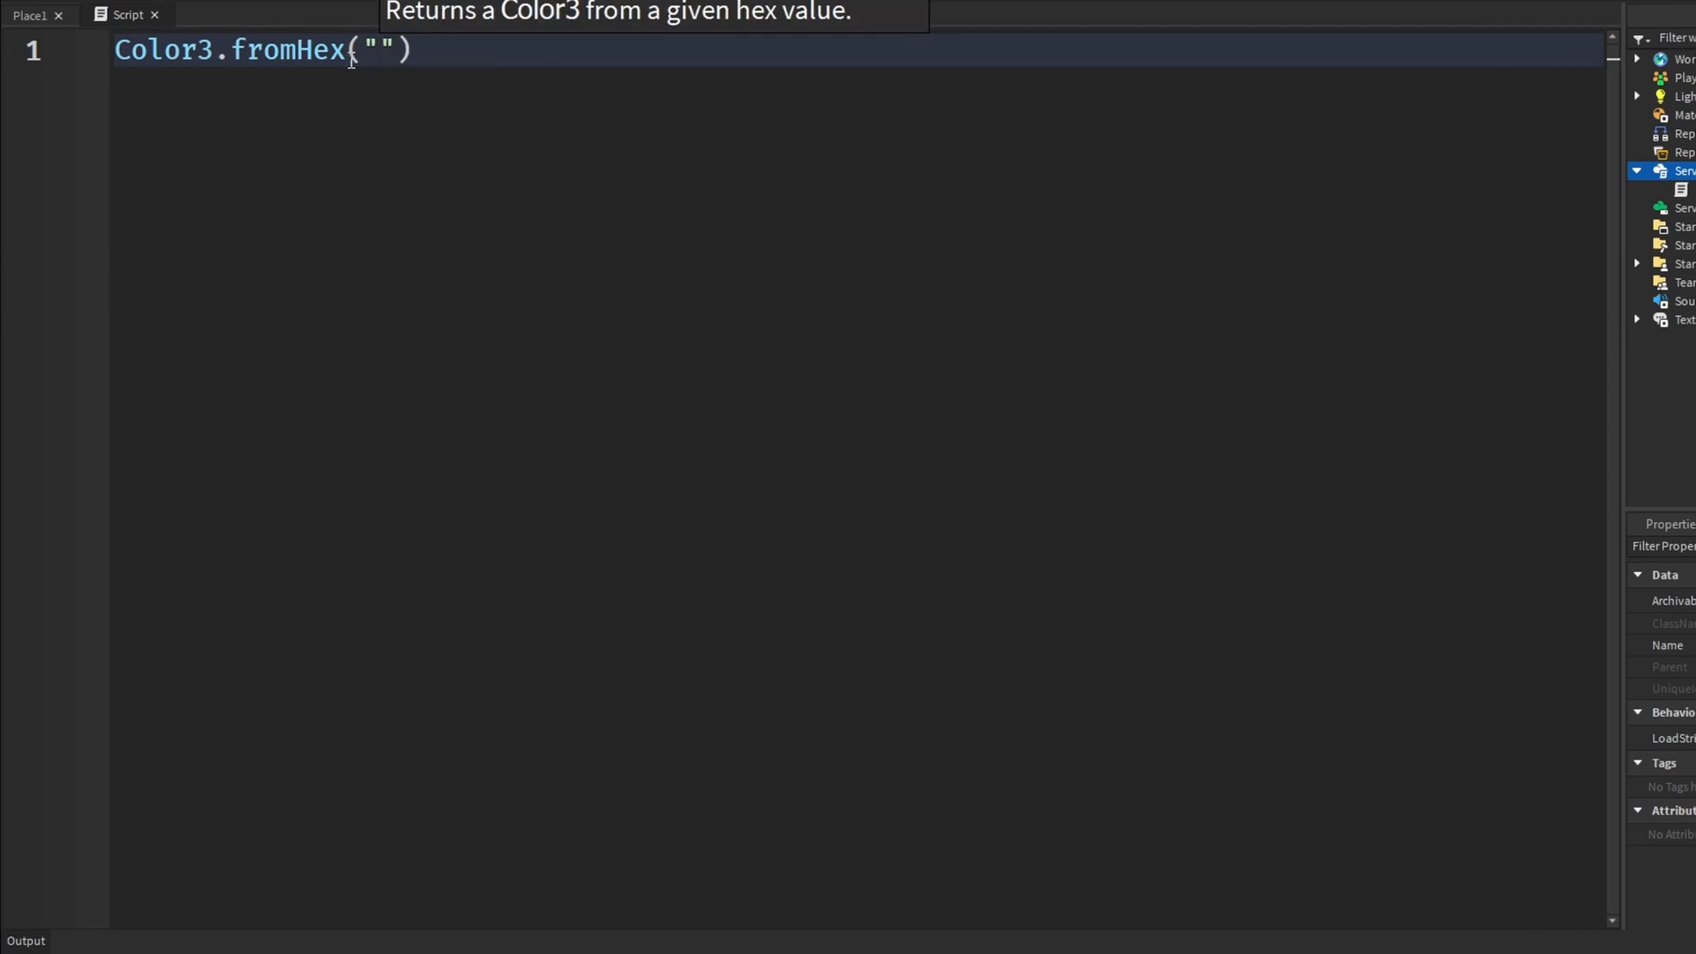
pyautogui.write('#')
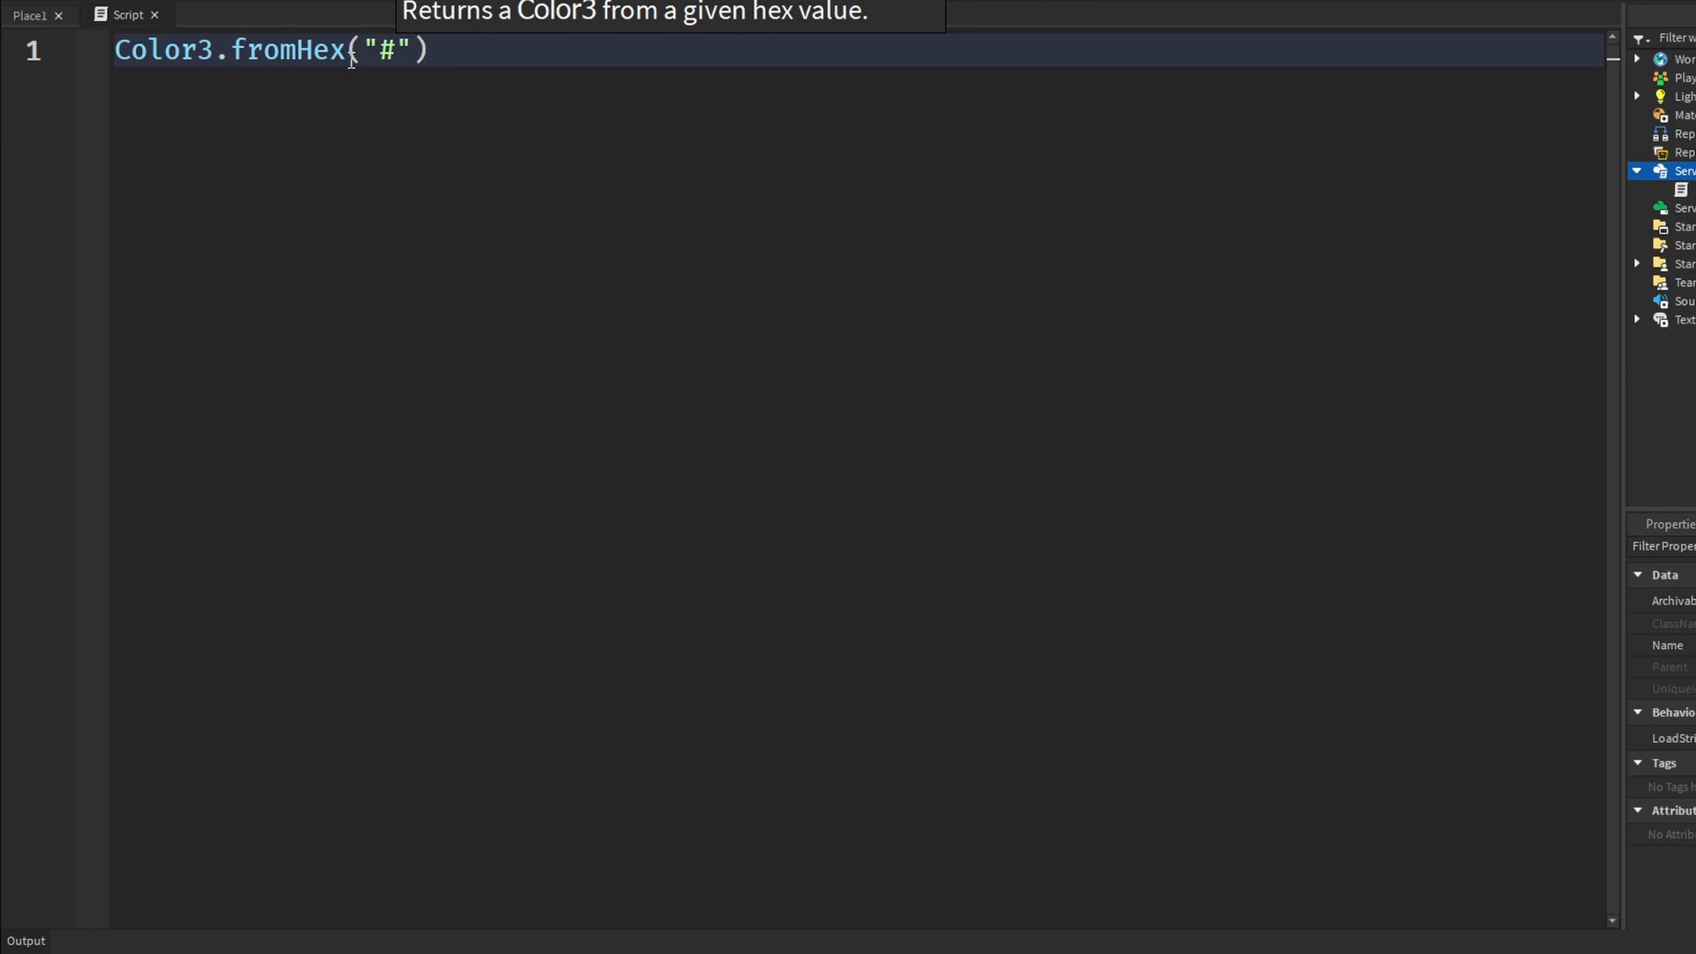
pyautogui.write('FF')
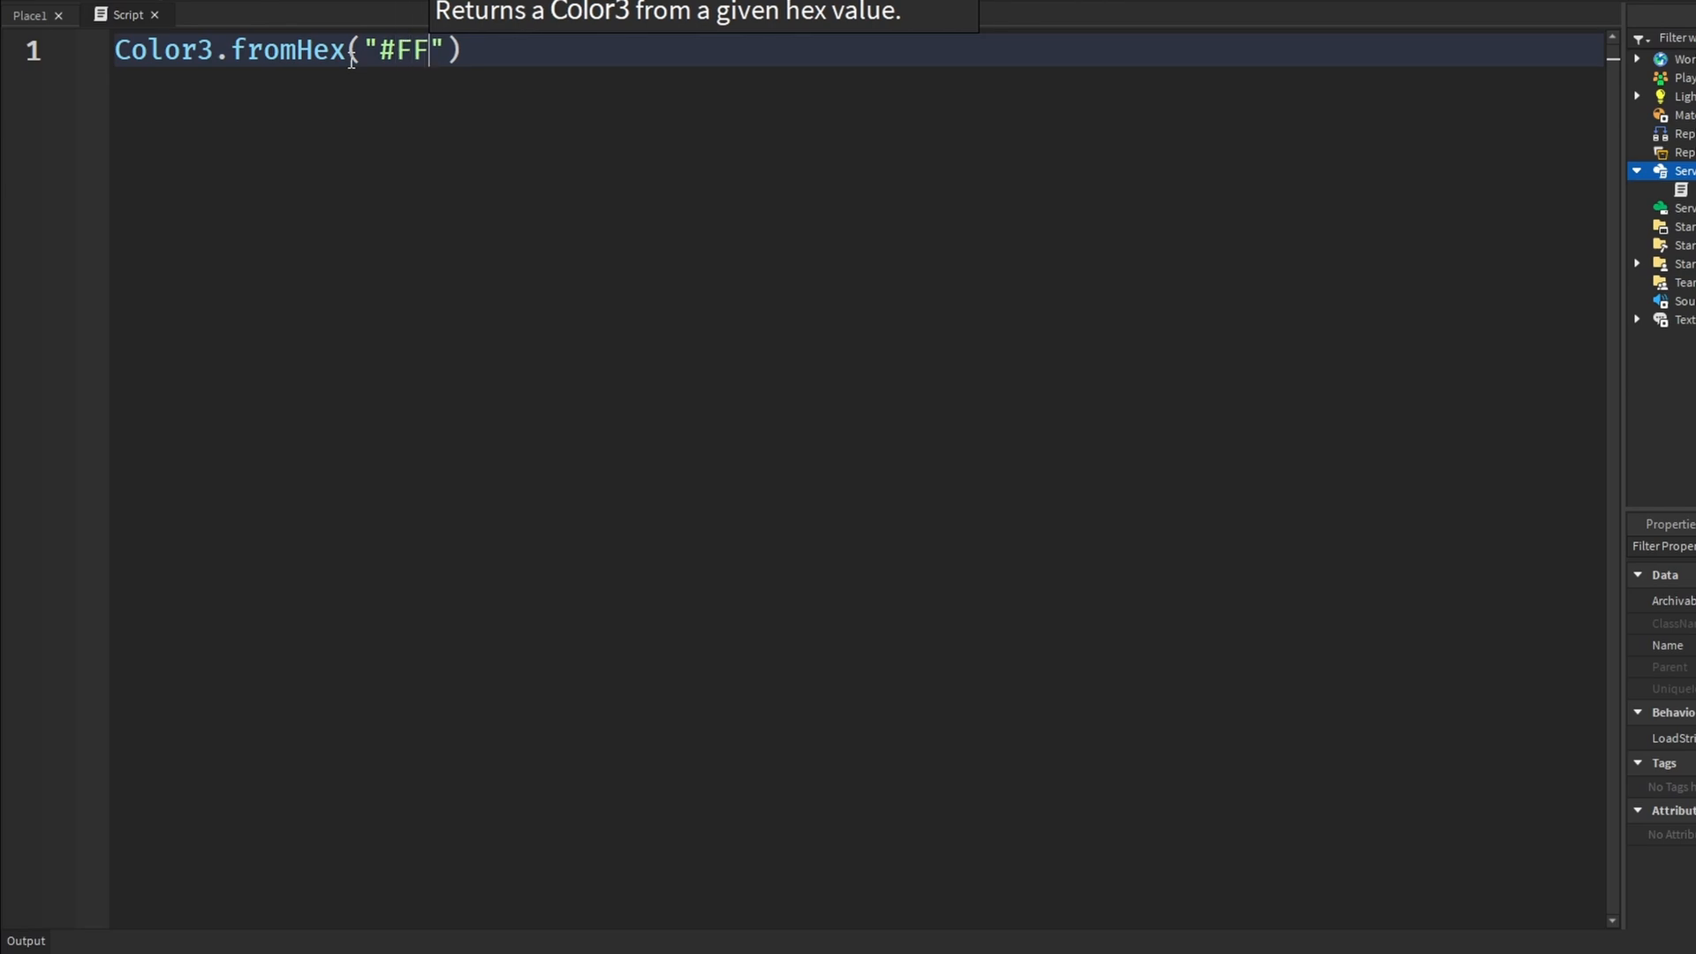
pyautogui.write('0000')
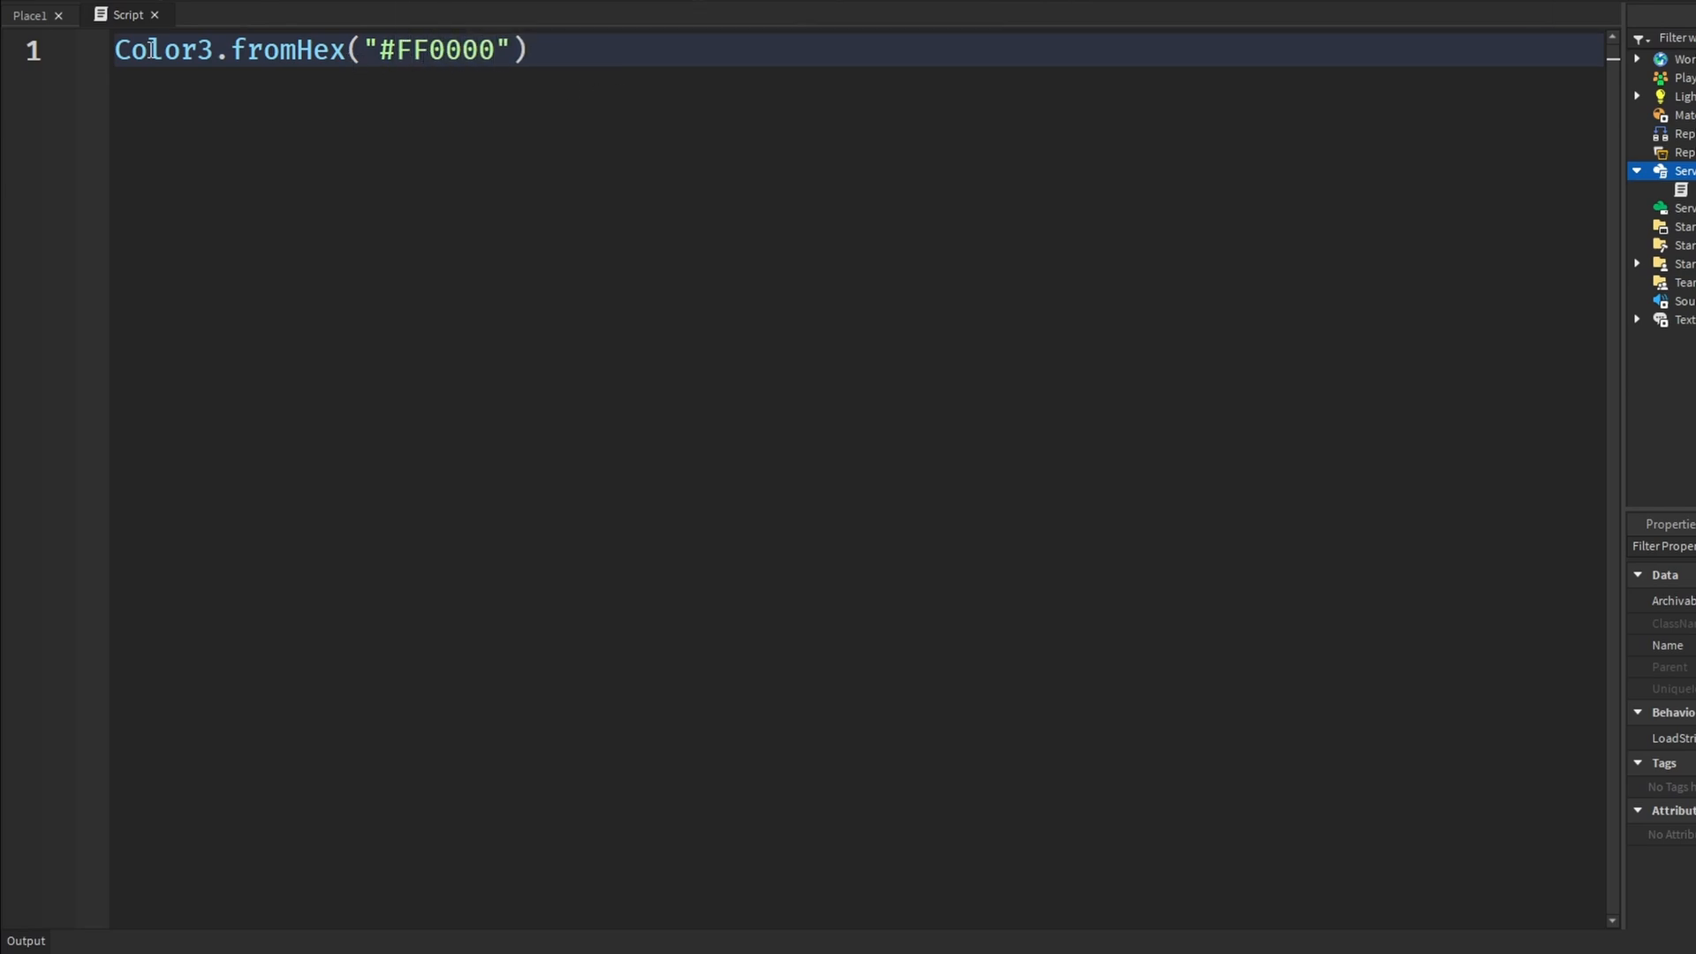
# Assign game.Workspace.Baseplate.Color = Color3.fromHex("#FF0000") to turn the baseplate red.
pyautogui.write('game.Workspace.Baseplate.c/')
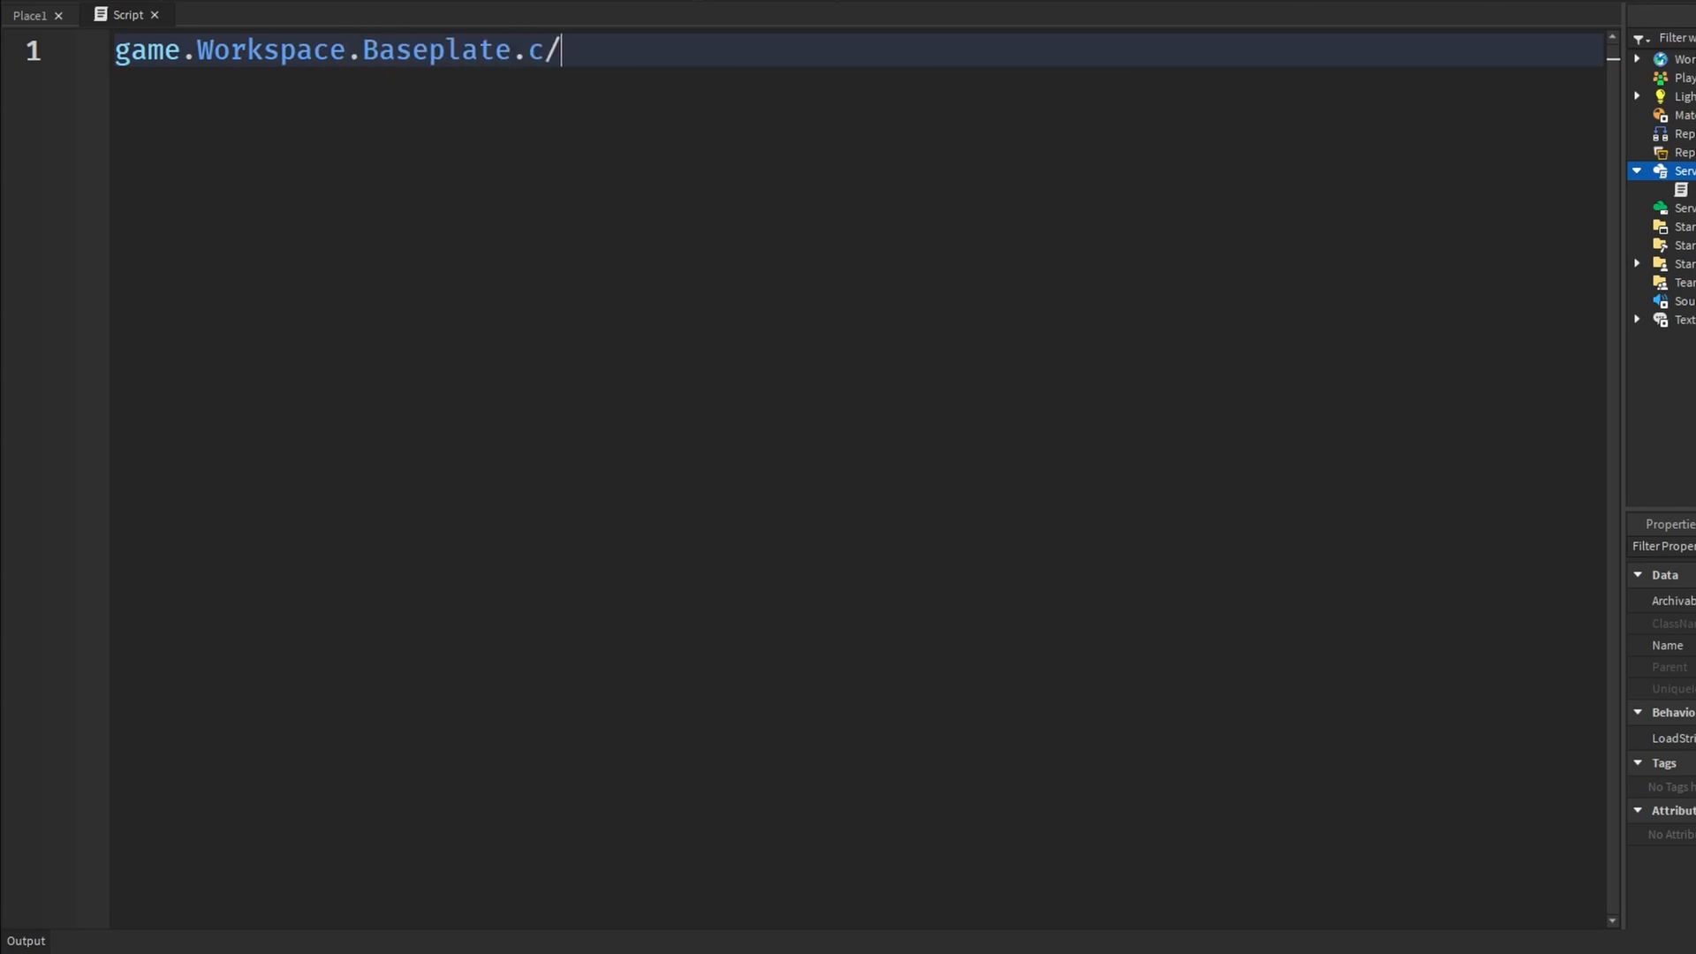
pyautogui.write('olor = Color3.fromHex("#FF0000")')
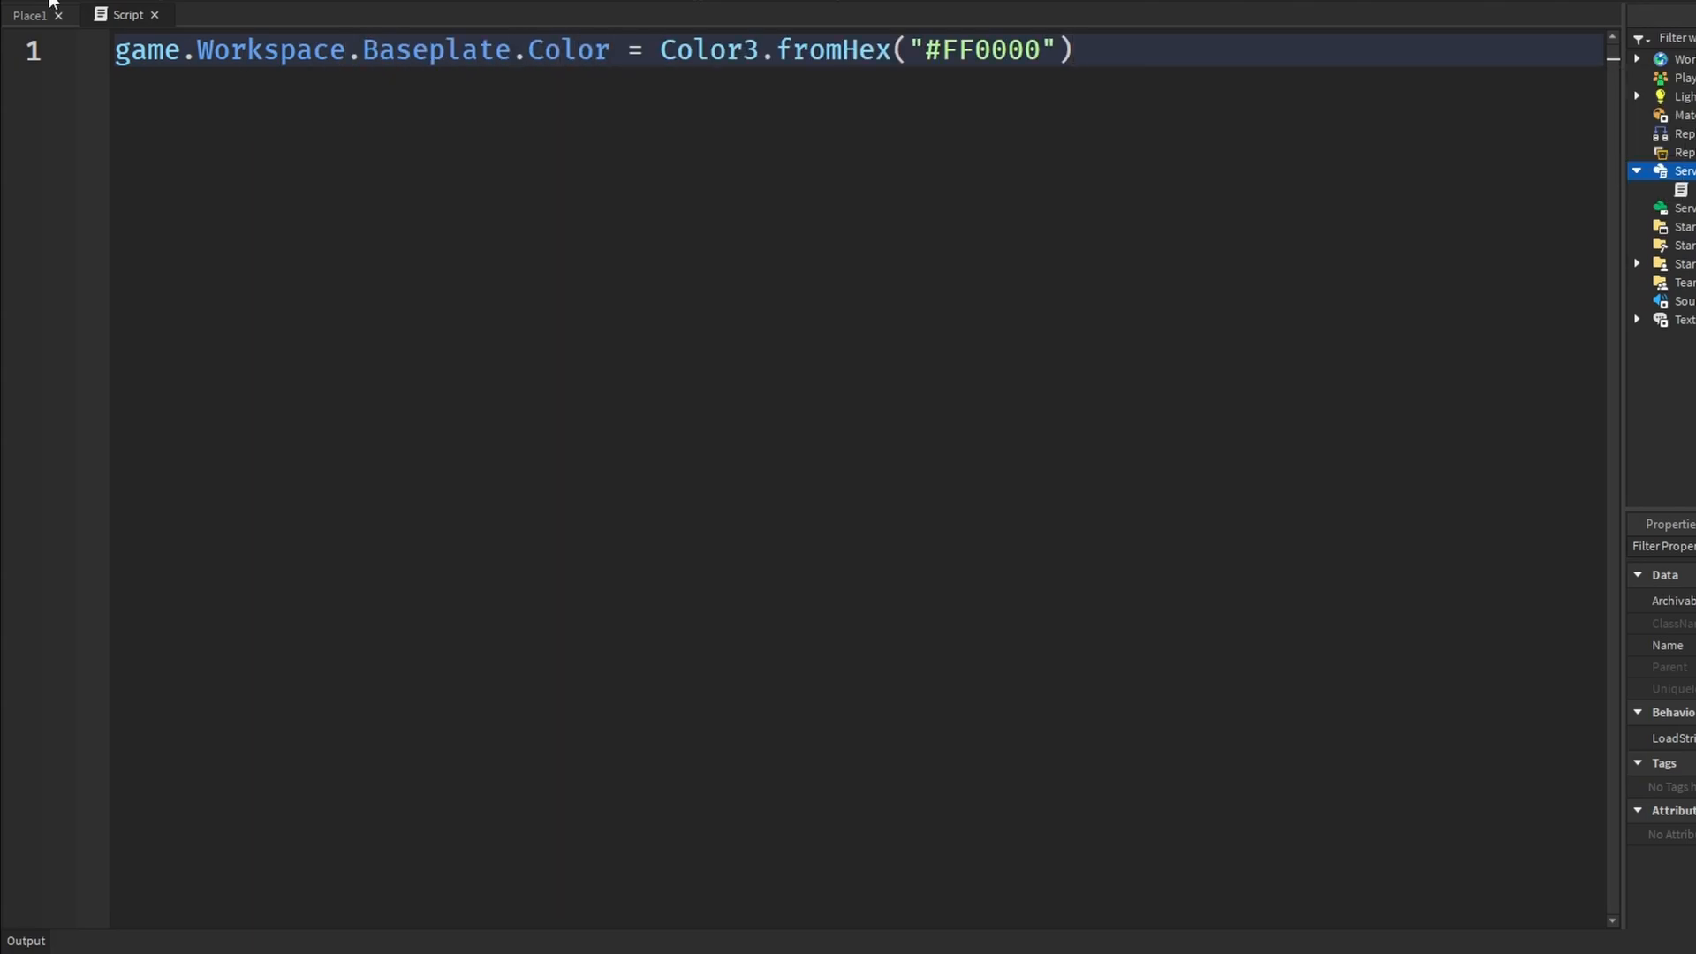
# Switch to the Place1 scene and run the game so the Baseplate turns bright red.
pyautogui.click(31, 14)
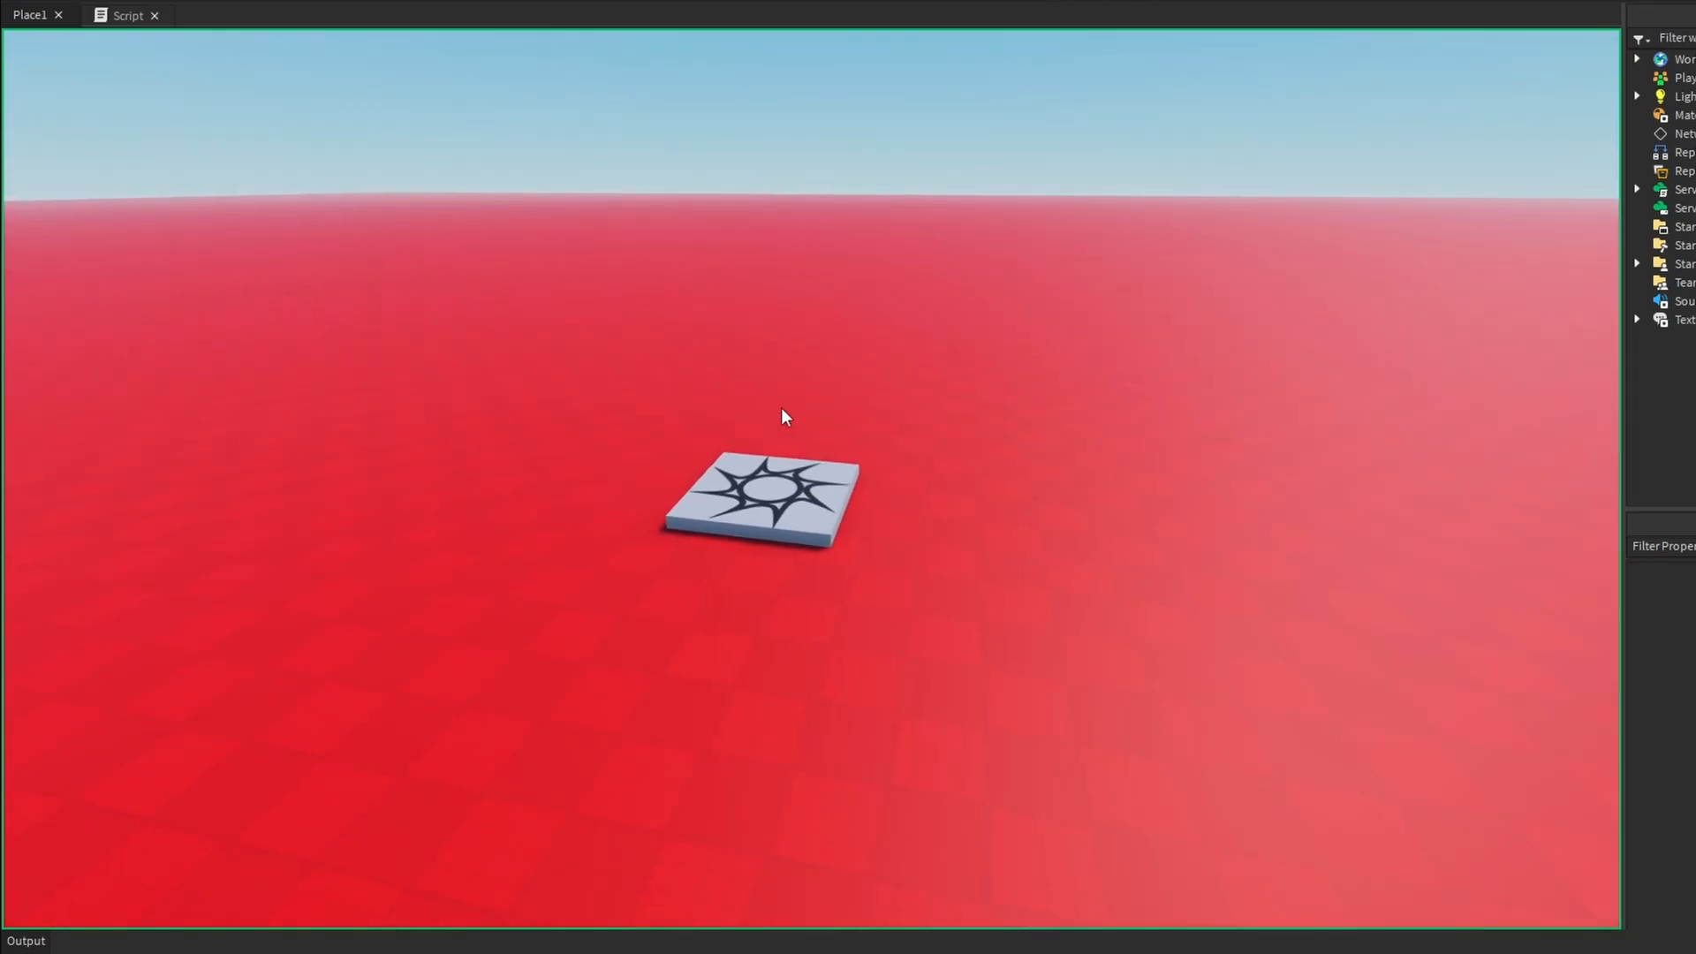
pyautogui.click(127, 14)
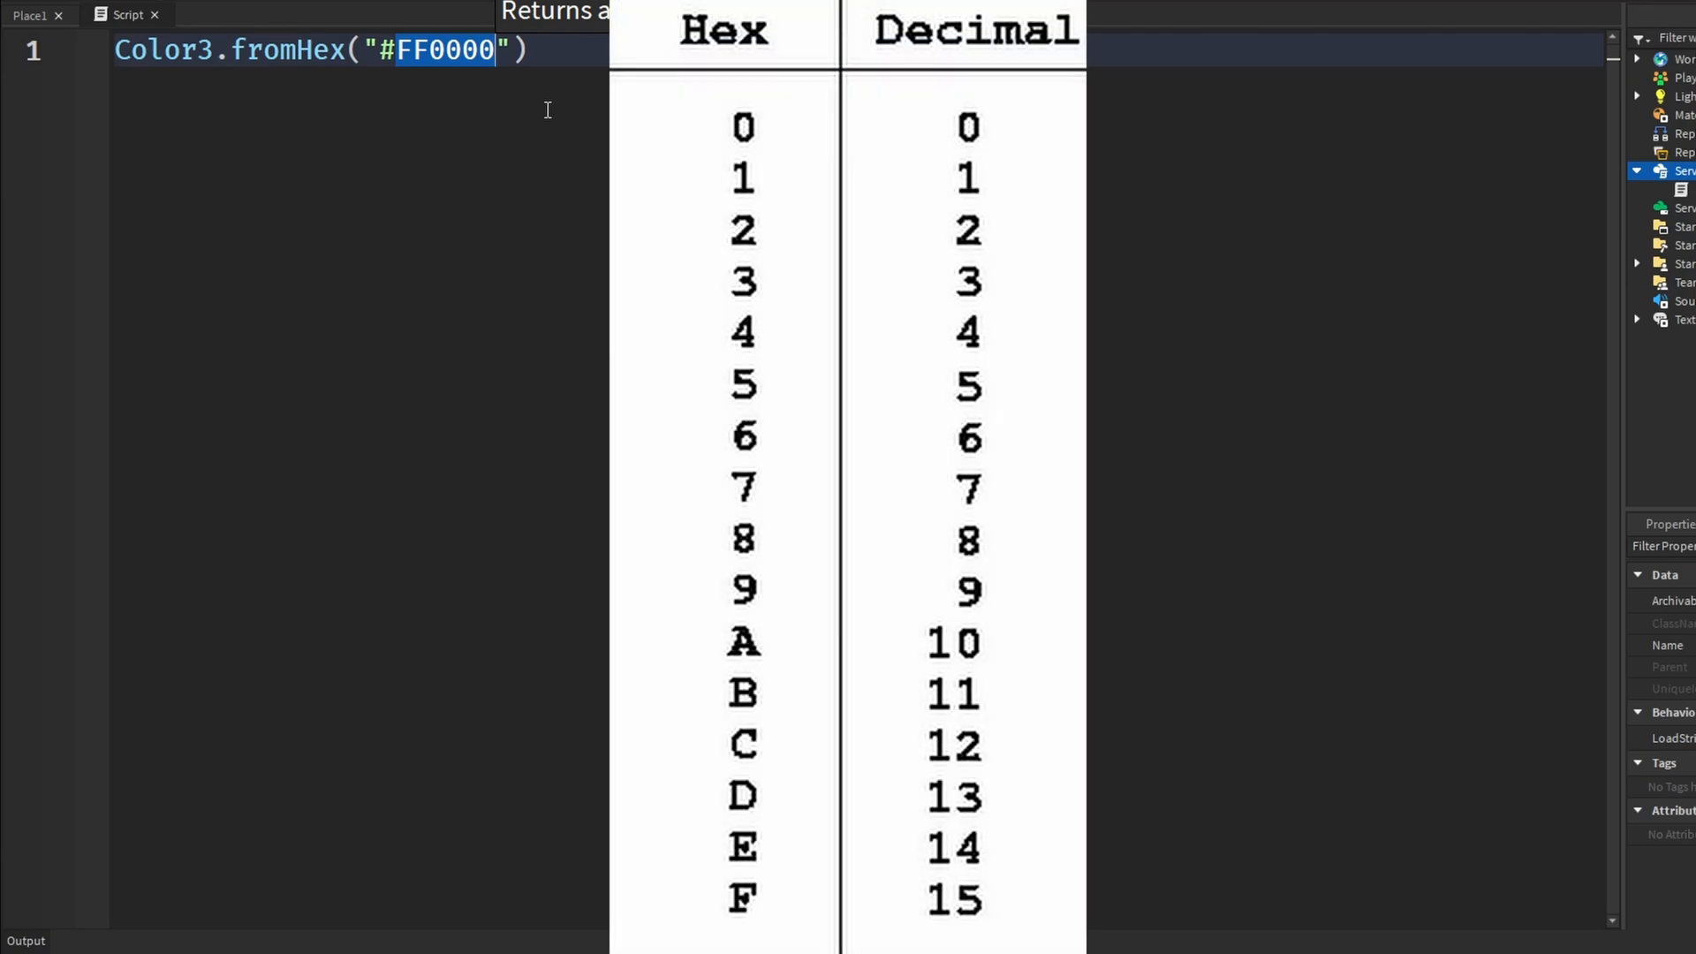
pyautogui.moveTo(581, 116)
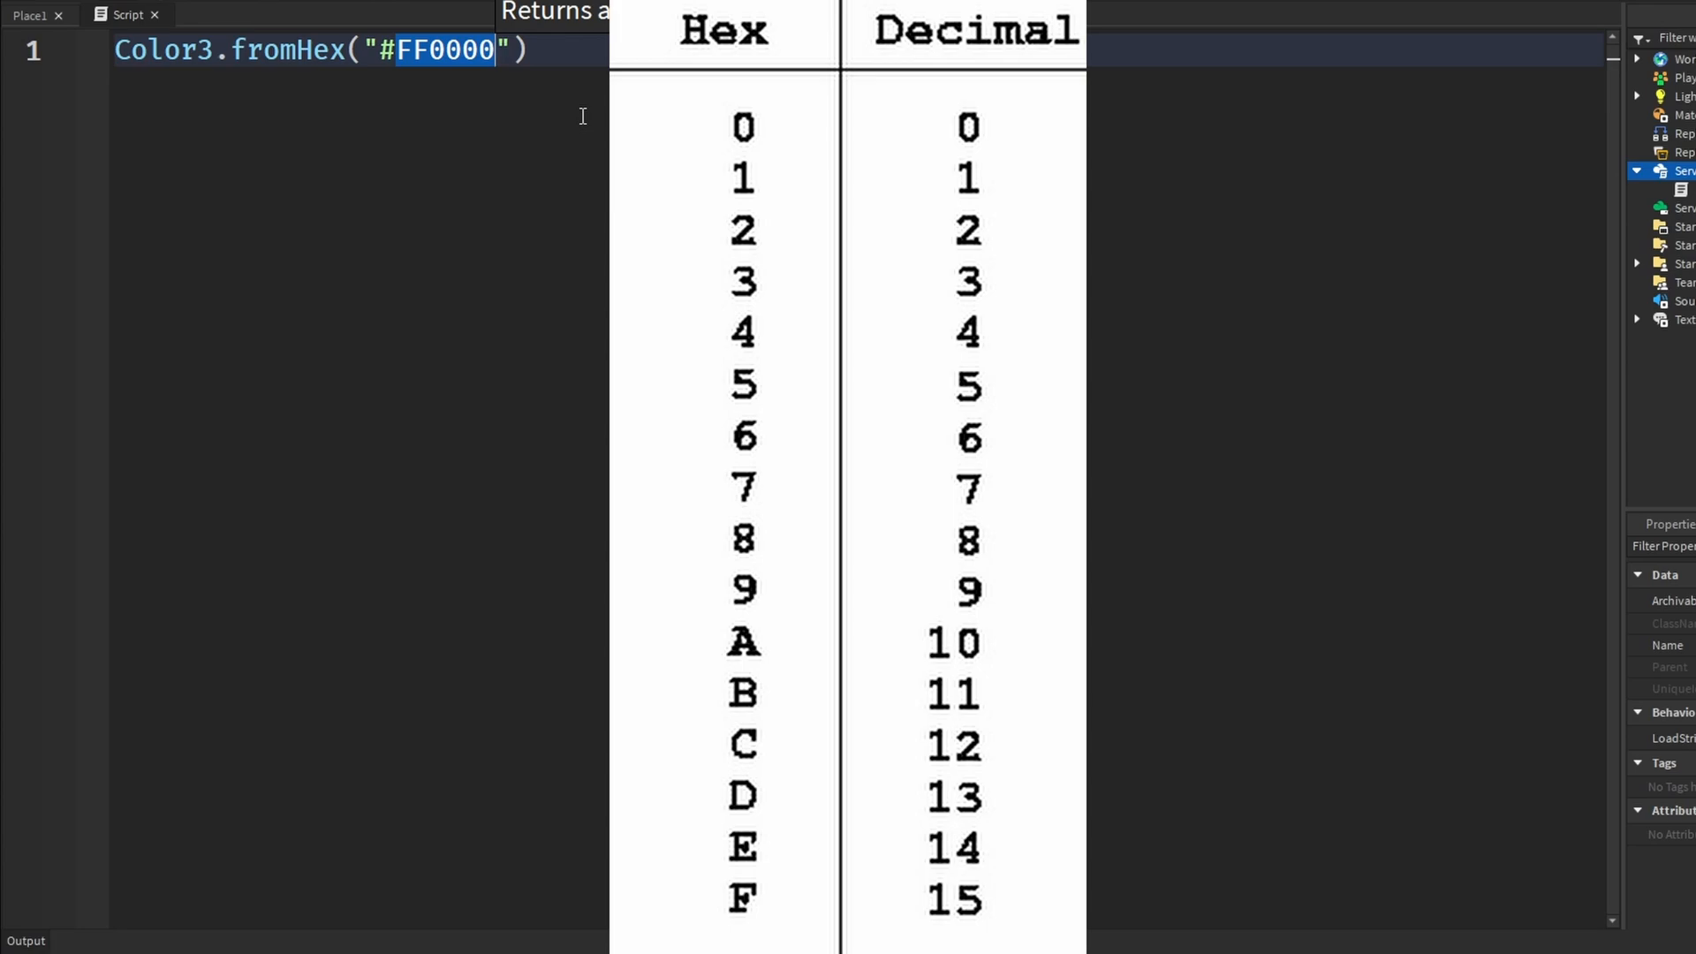
pyautogui.moveTo(456, 67)
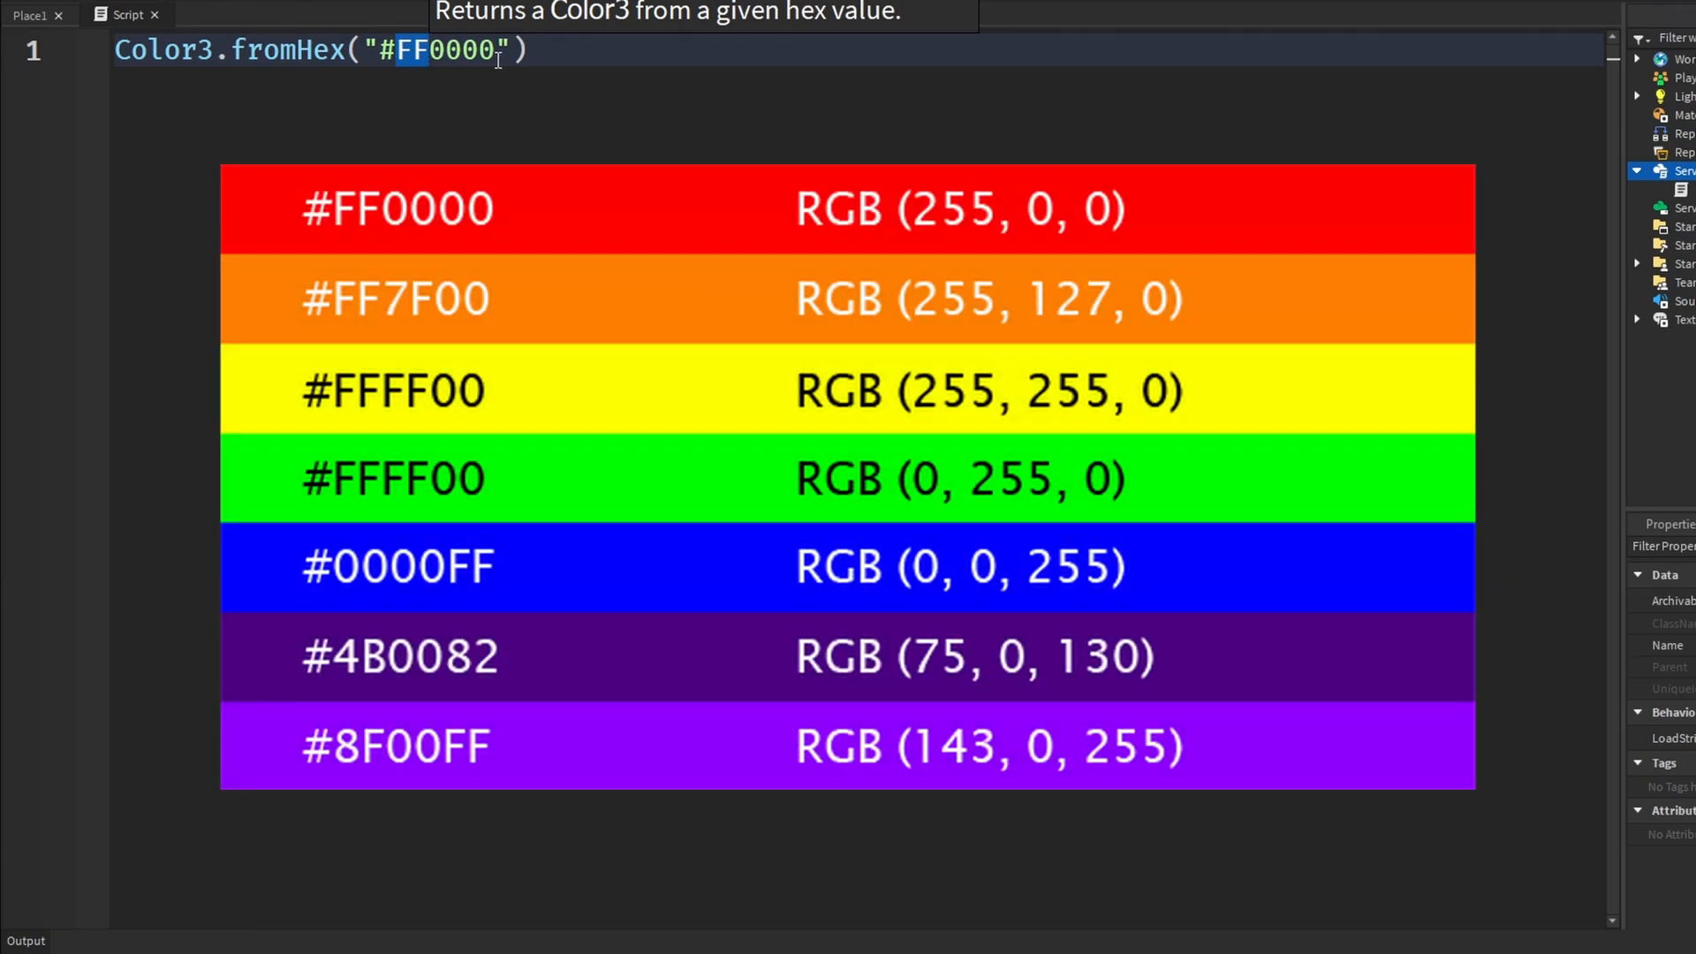
# Change the fromHex argument from #FF0000 to #FF5733.
pyautogui.press('Backspace')
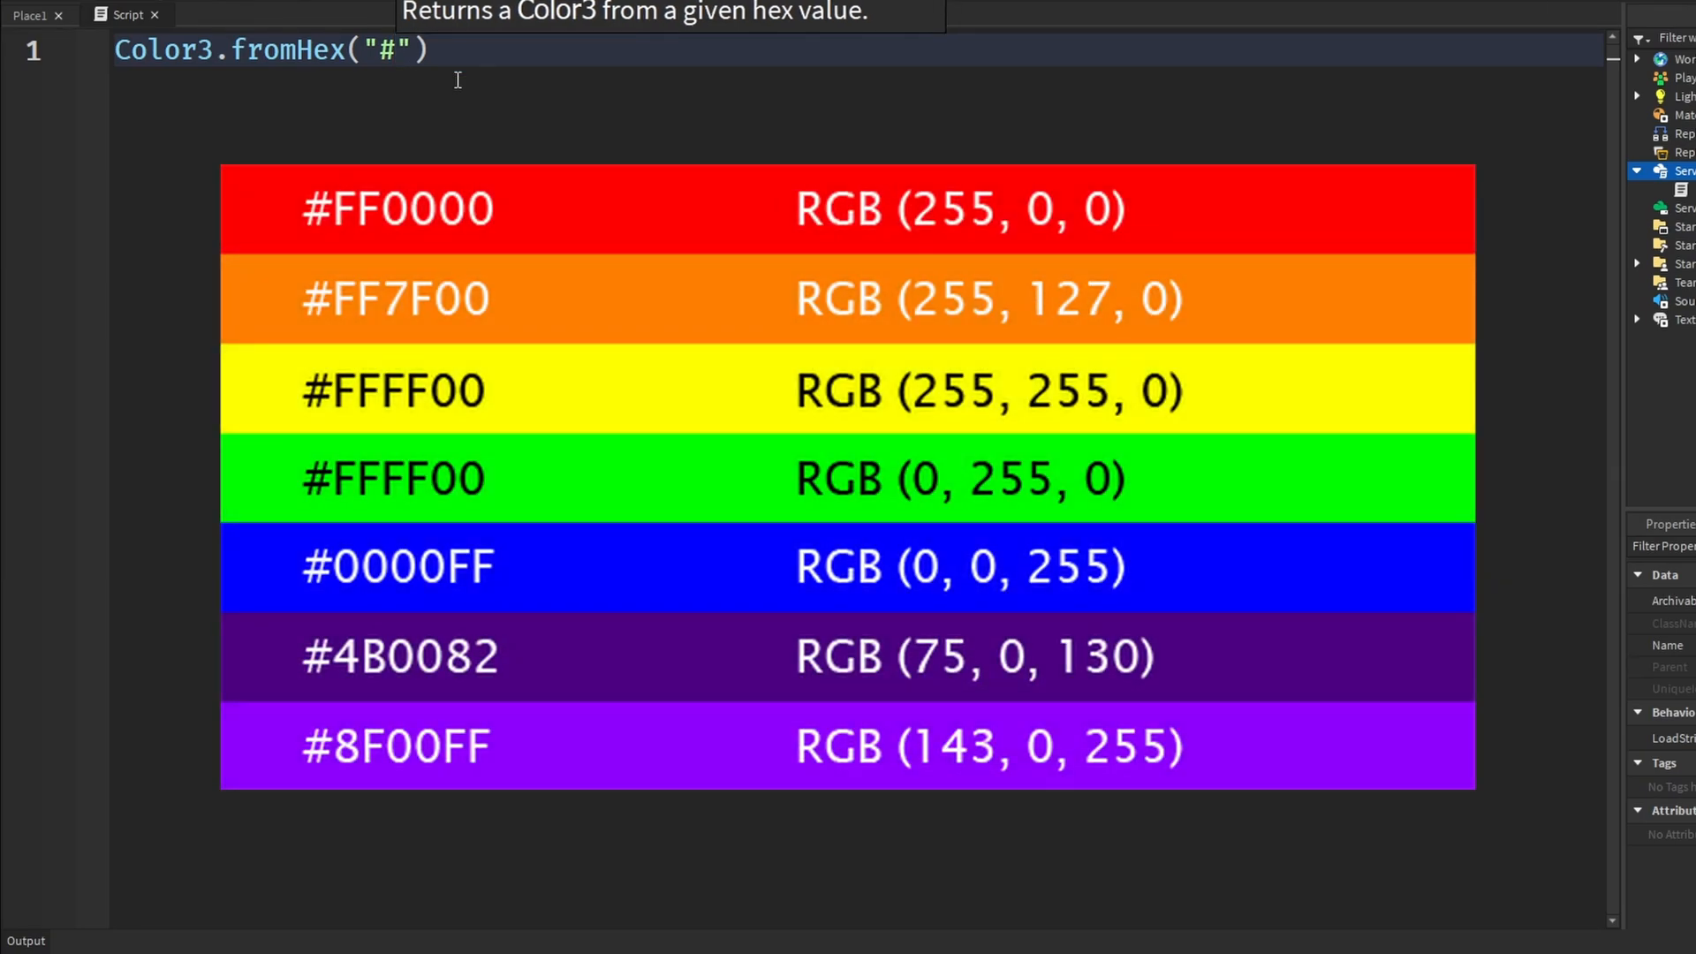
pyautogui.write('FF57')
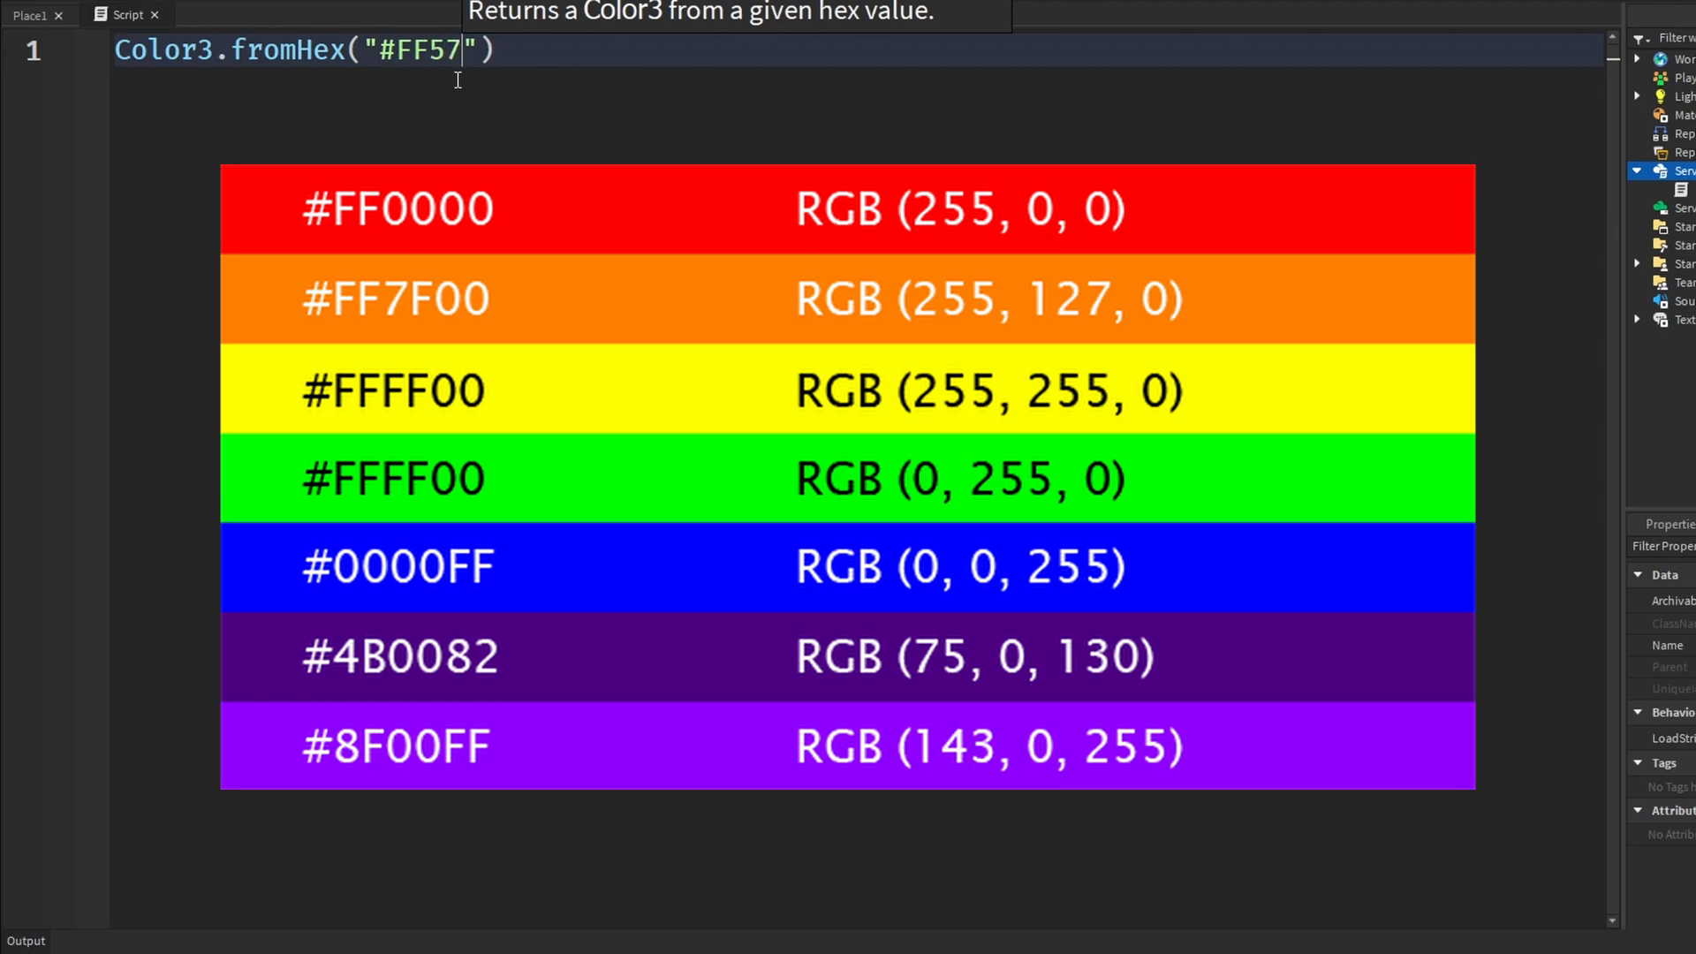
pyautogui.write('33')
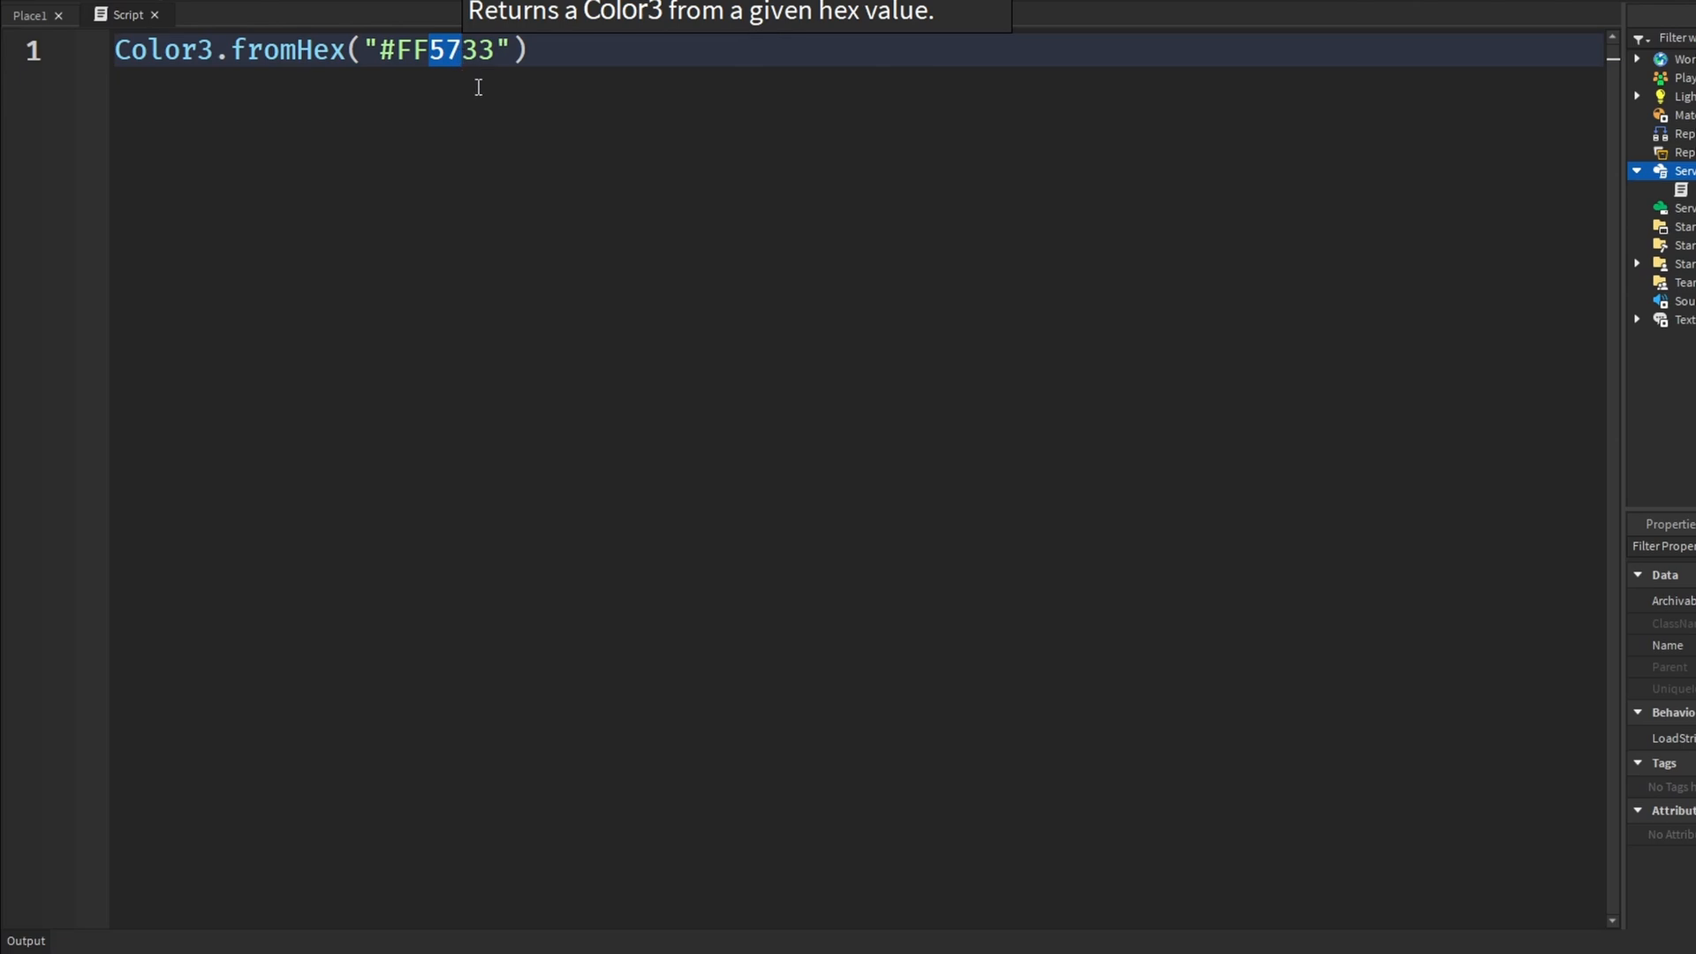
pyautogui.moveTo(517, 26)
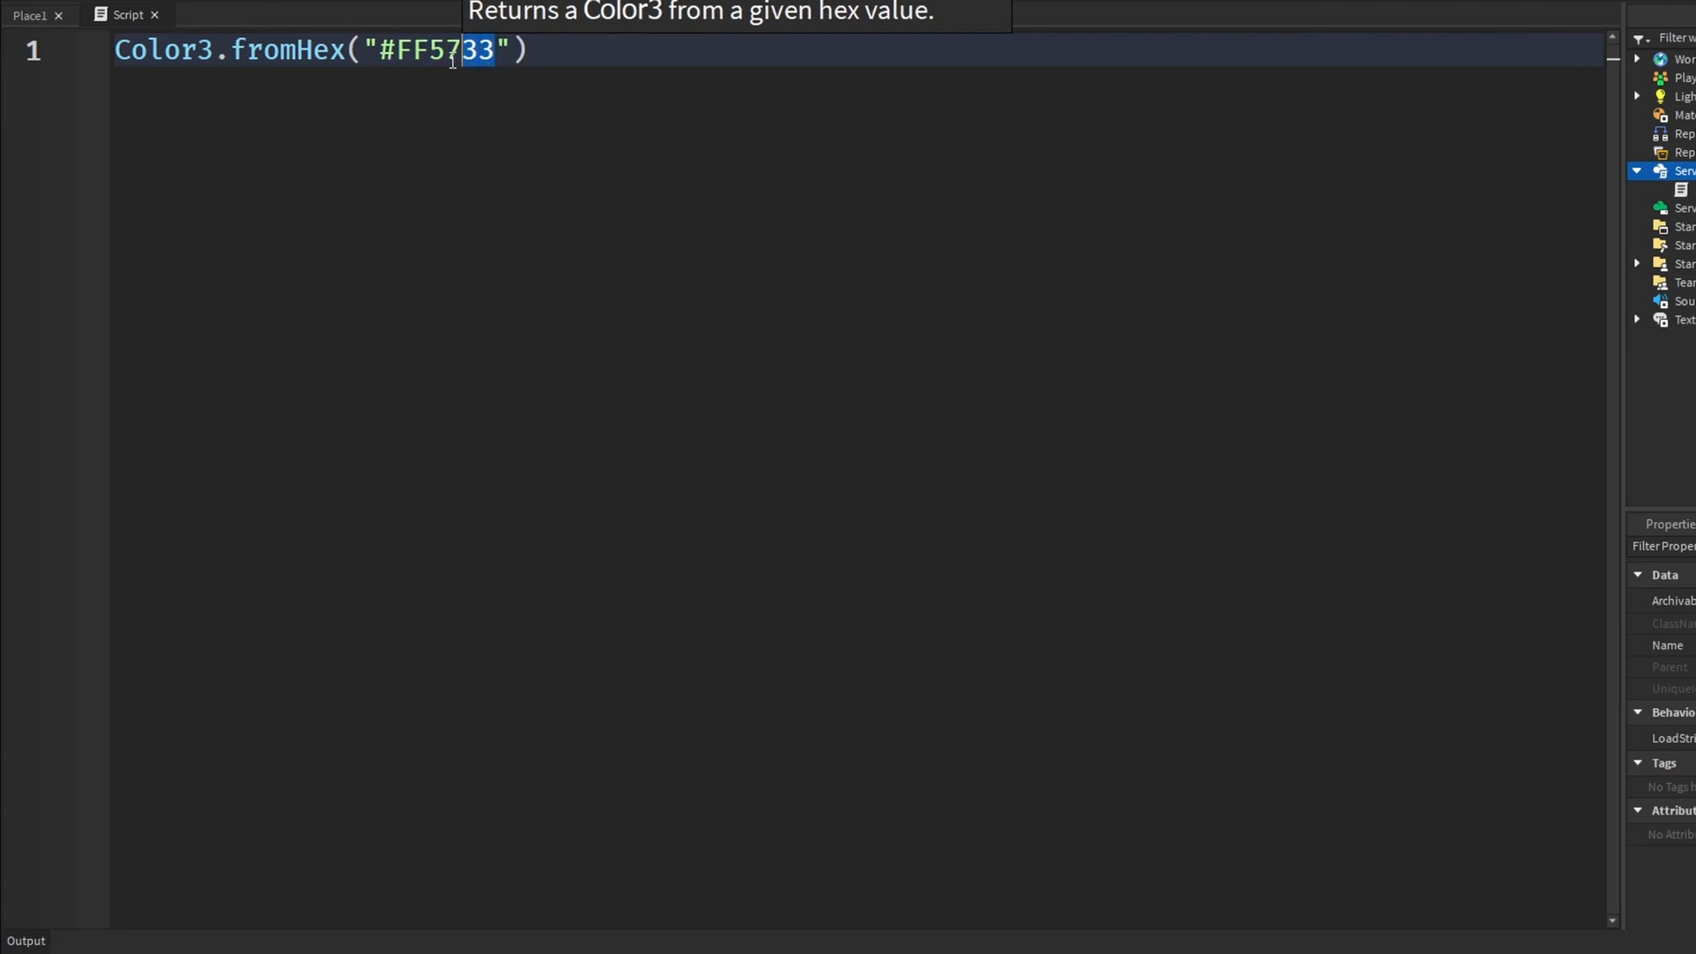
pyautogui.moveTo(542, 93)
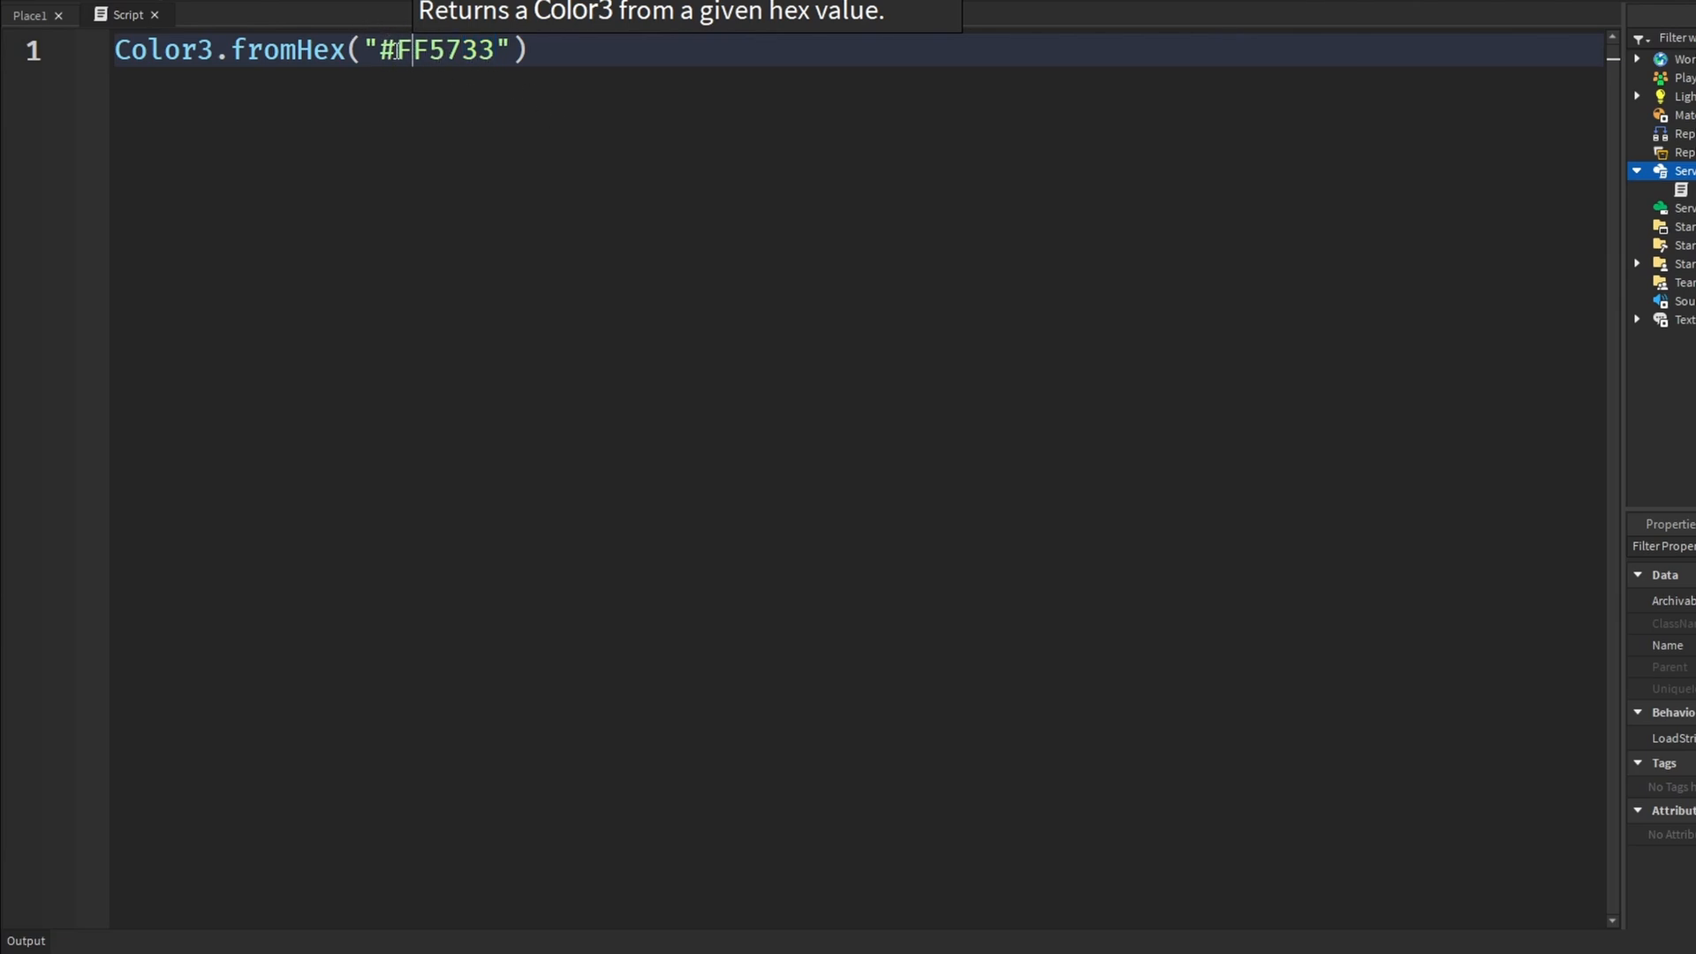
# Clear the hex value and enter #00FF00 to demonstrate green.
pyautogui.press('Backspace')
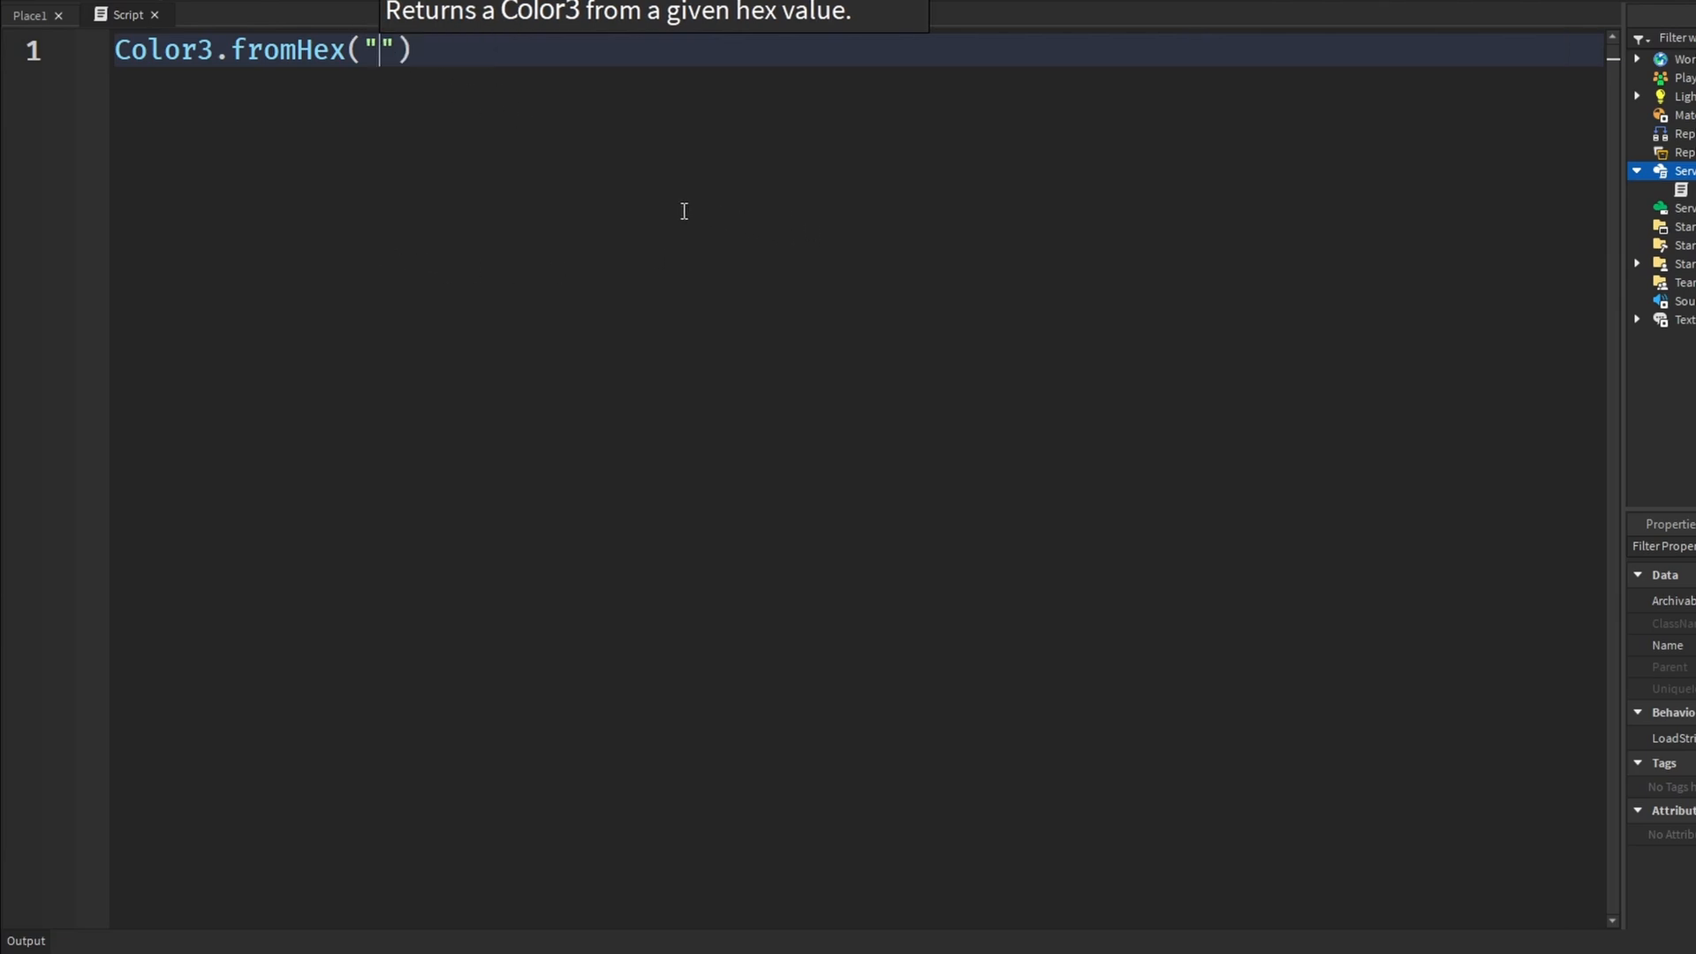
pyautogui.moveTo(561, 190)
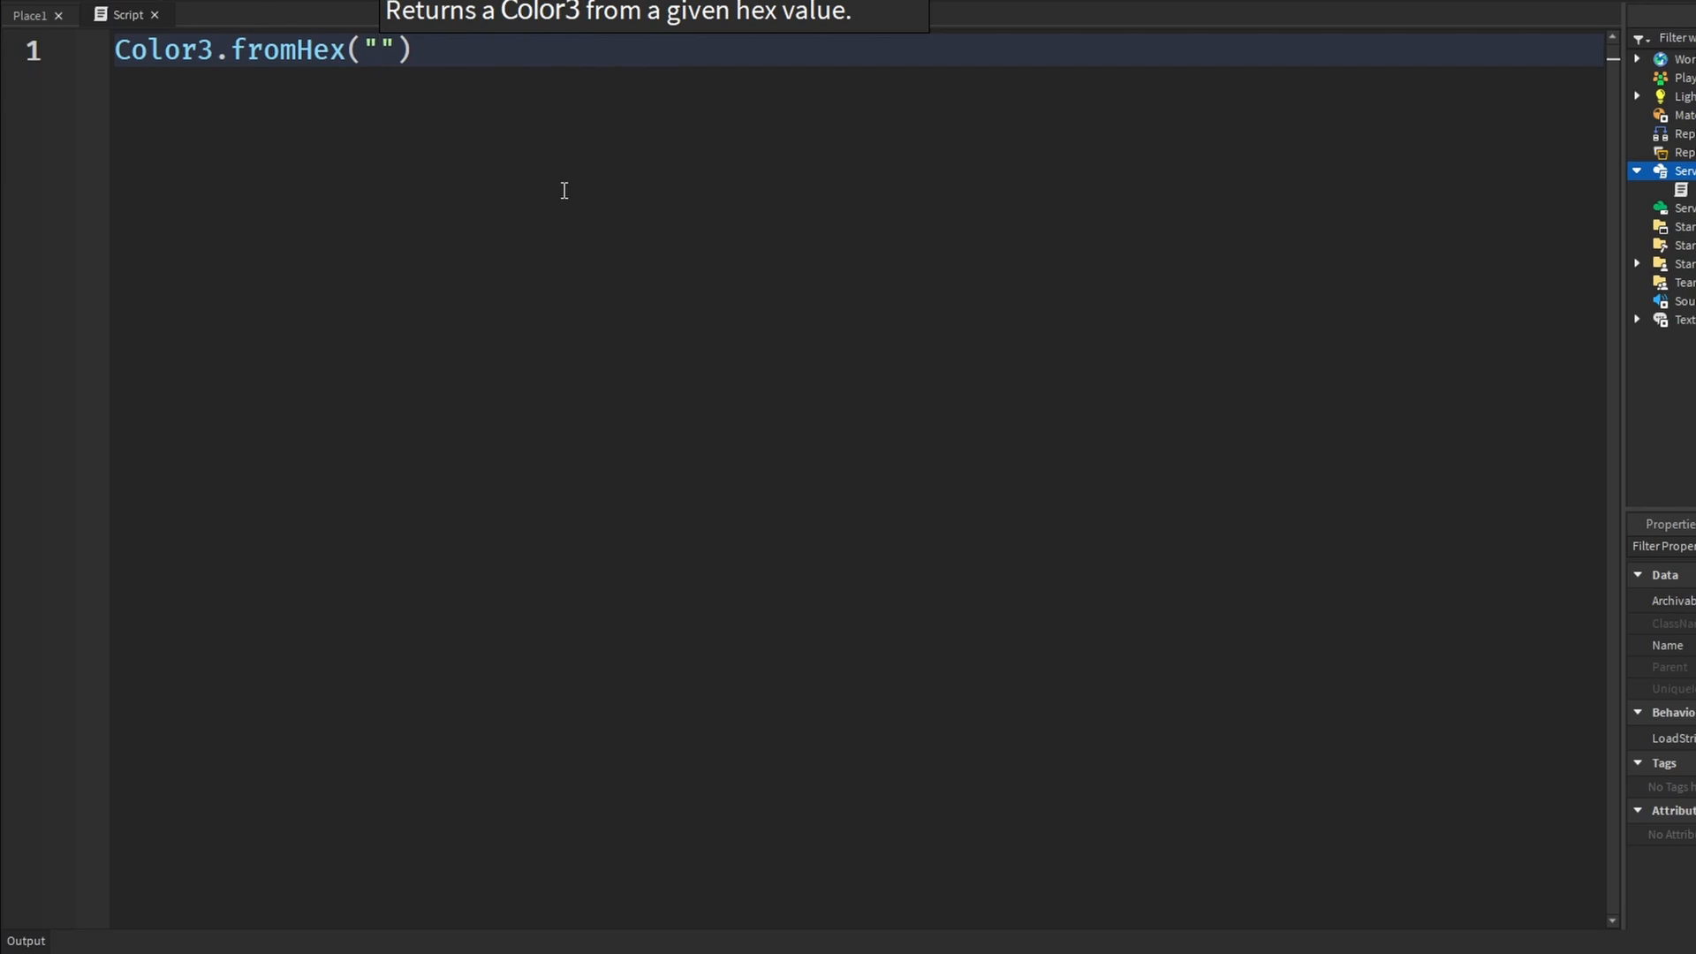
pyautogui.write('#')
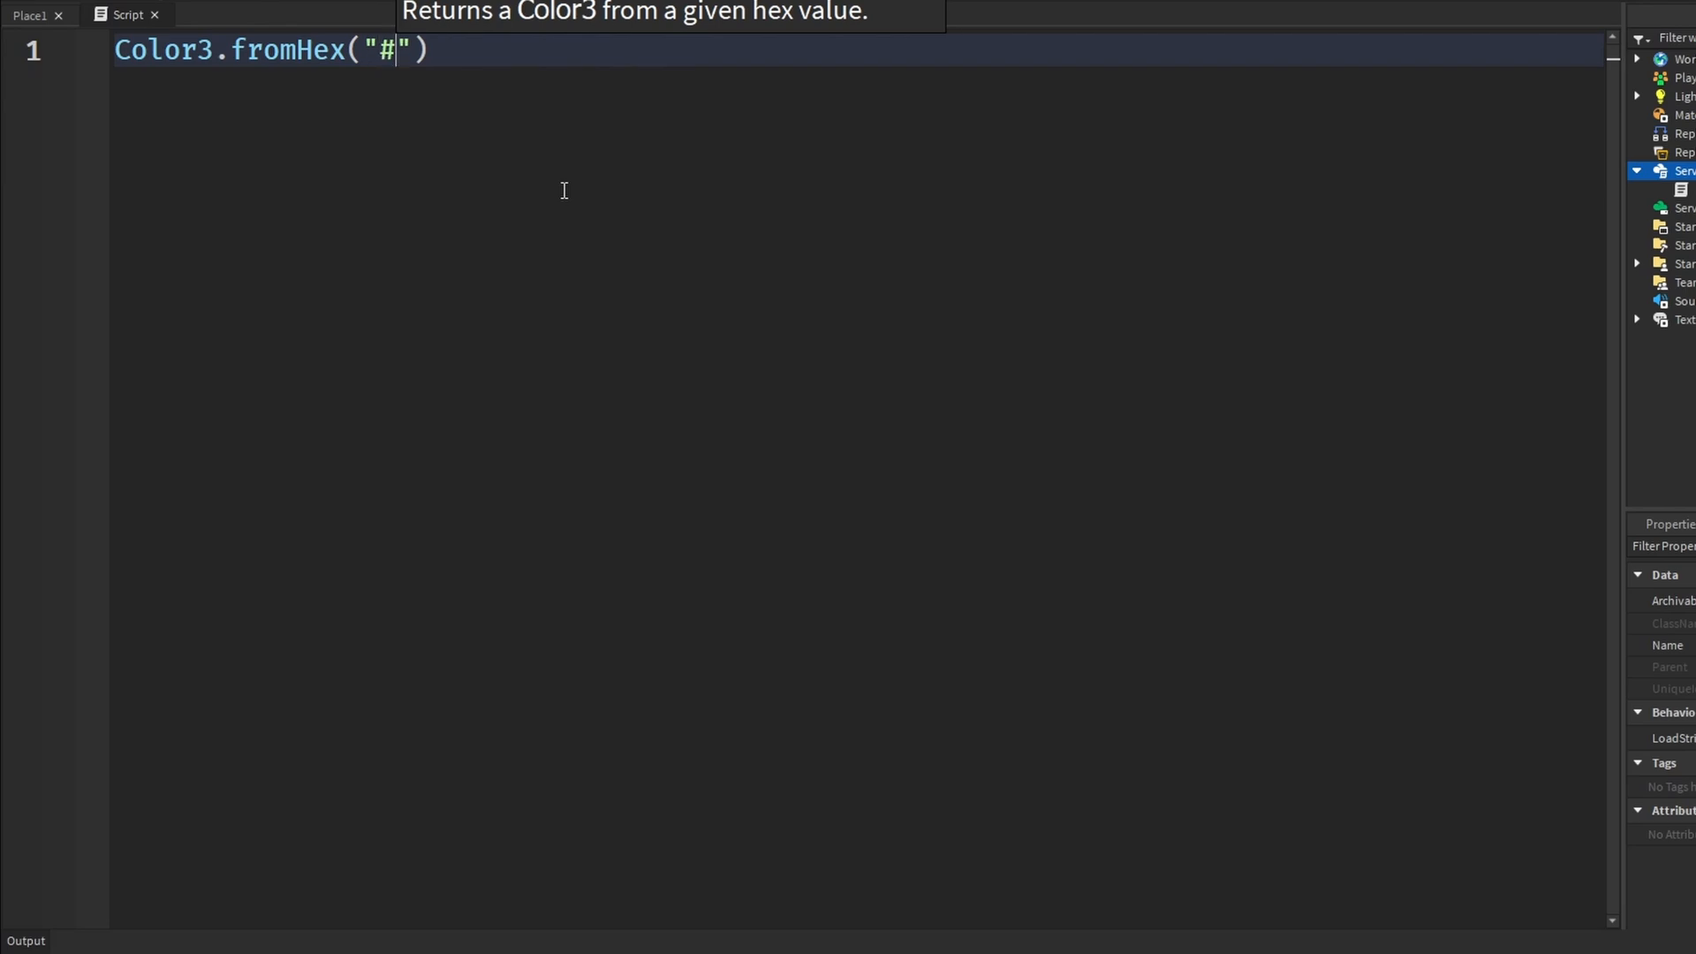
pyautogui.write('00')
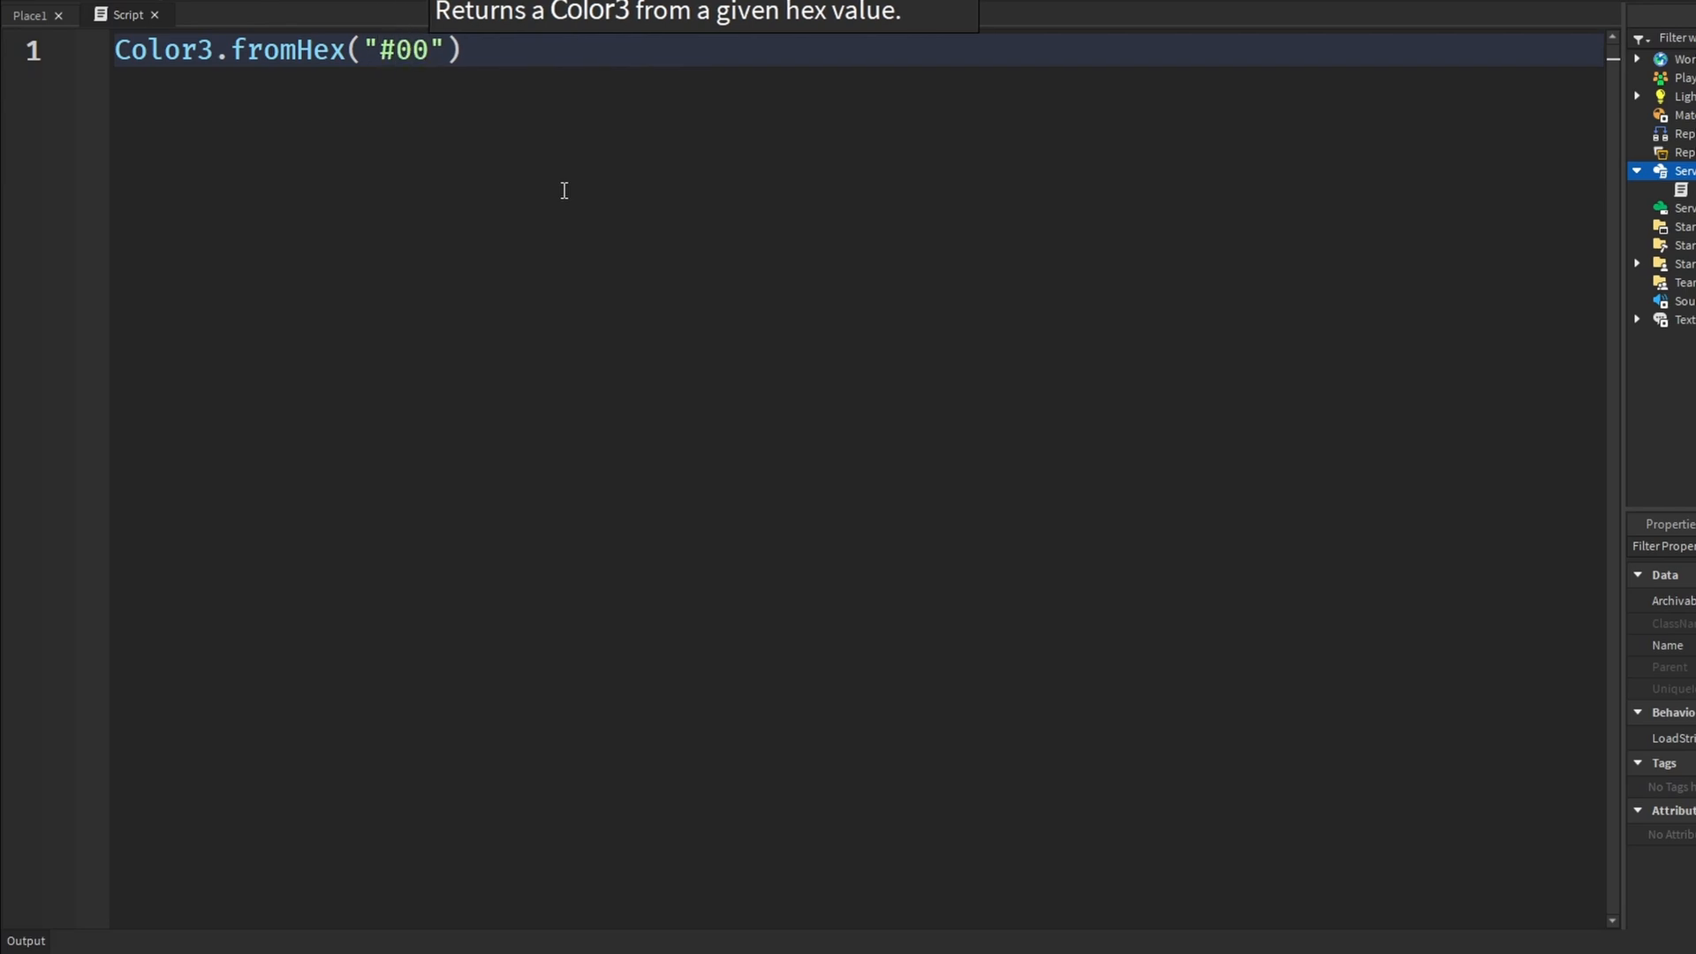
pyautogui.write('FF00')
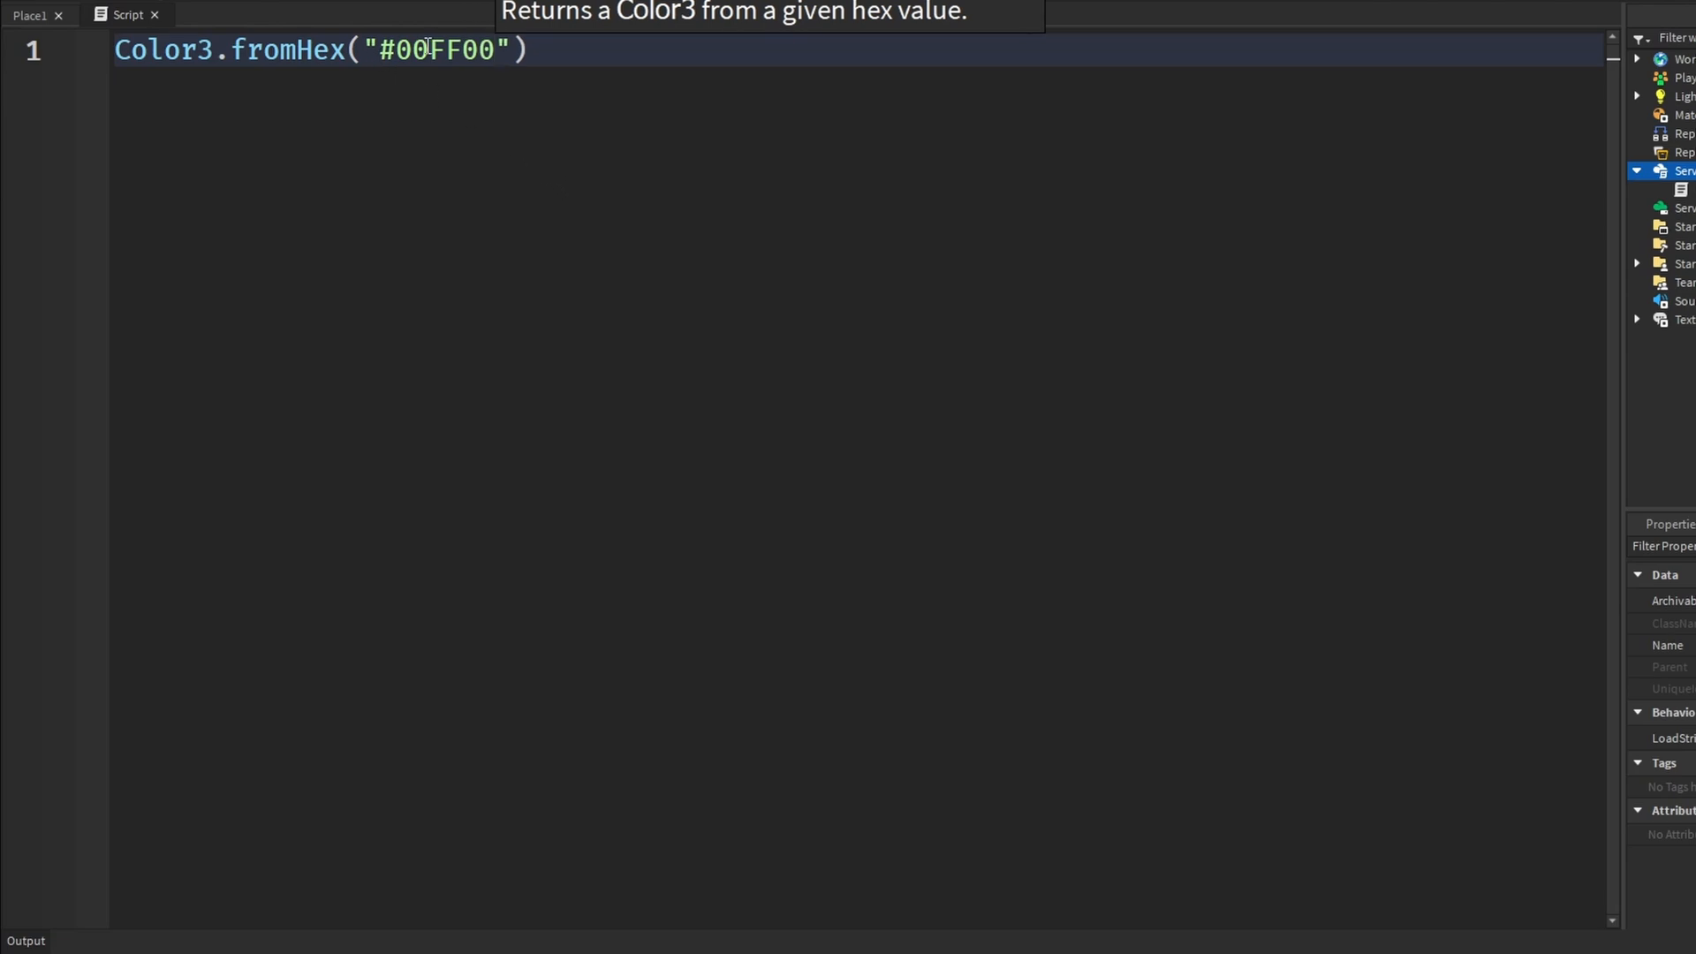
pyautogui.moveTo(846, 83)
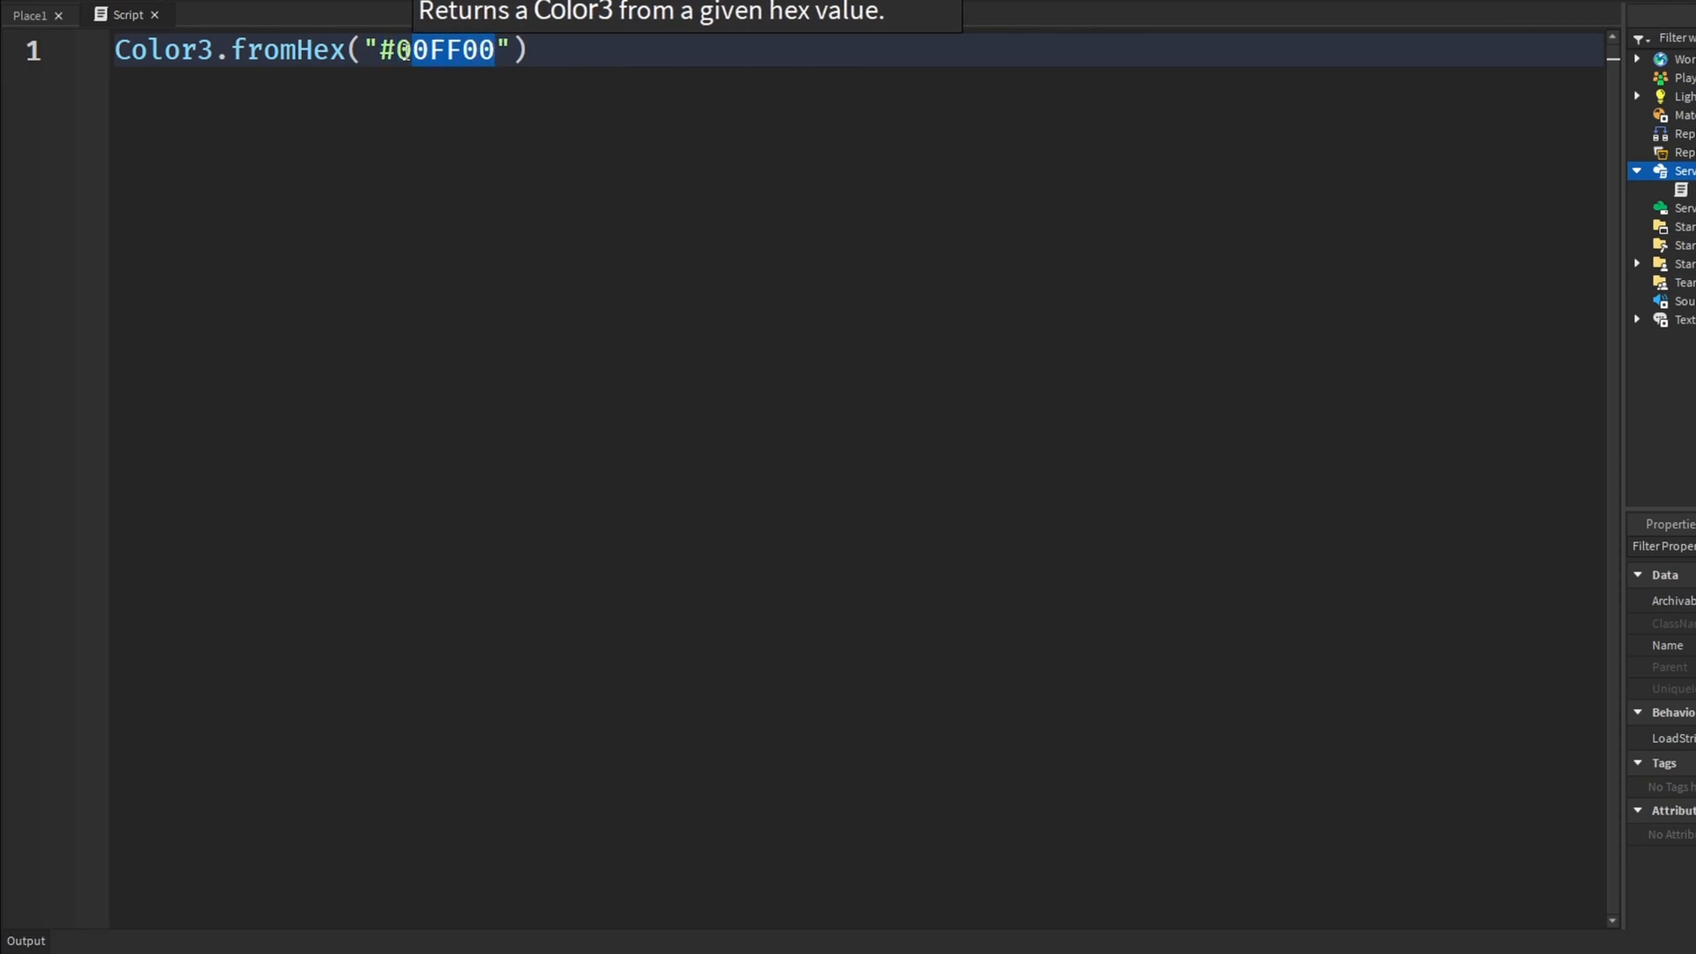
# Replace the 00FF00 digits with FFFFFF, giving white.
pyautogui.press('Backspace')
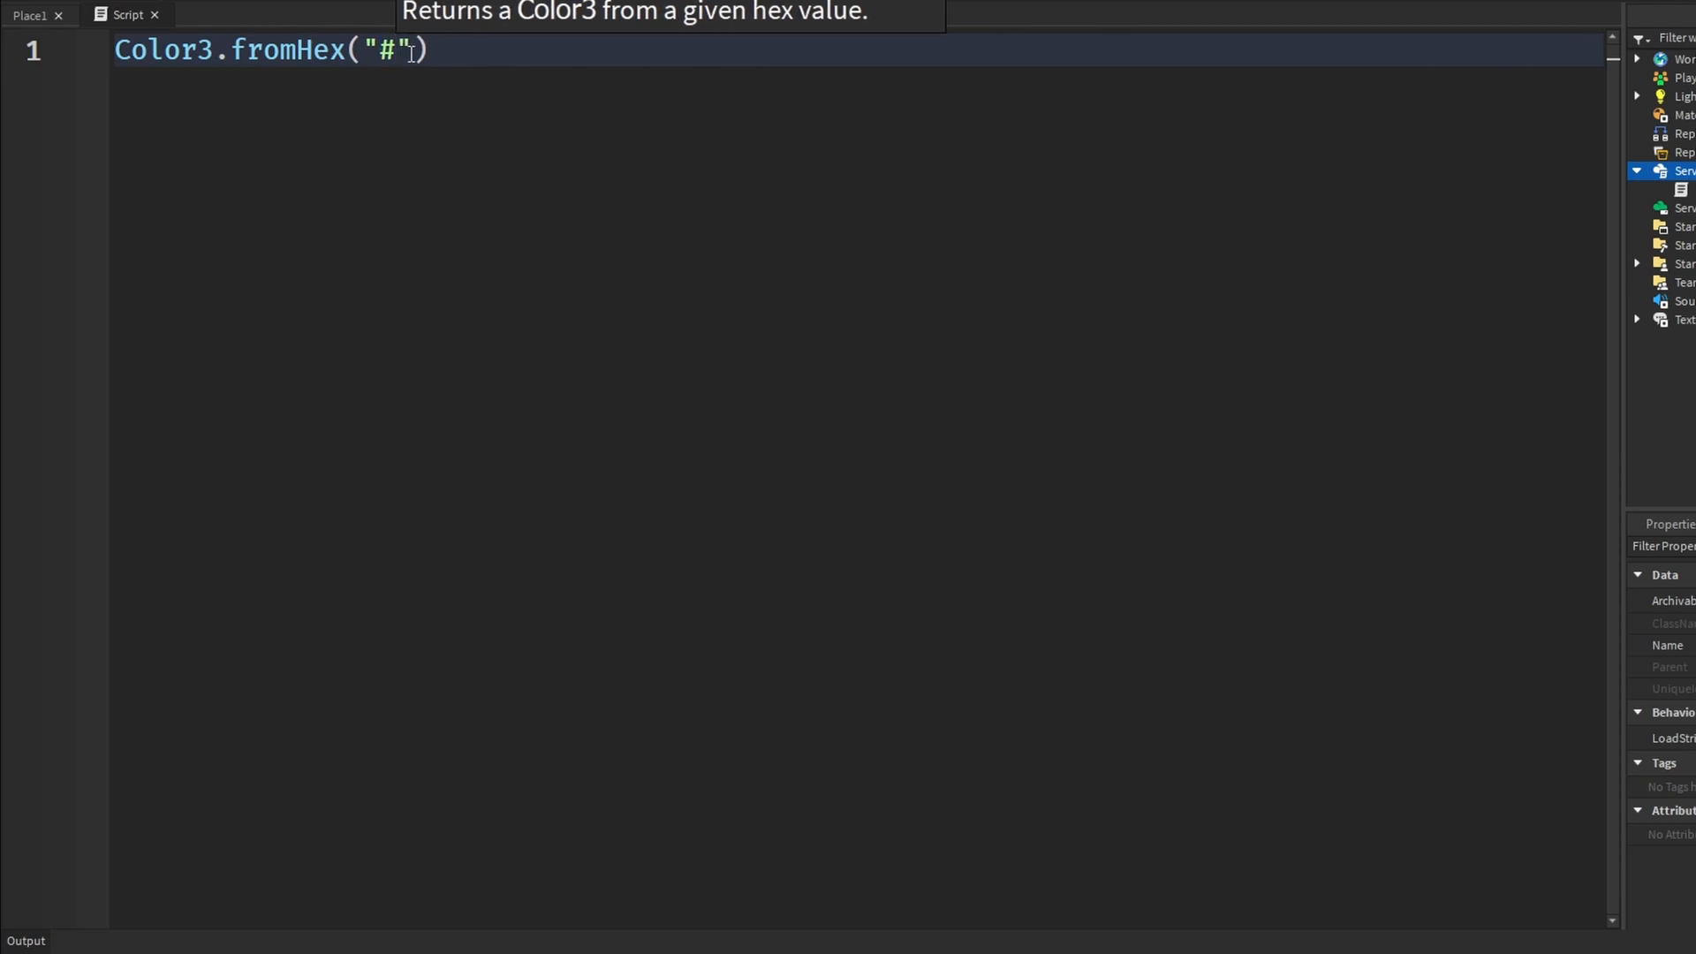
pyautogui.write('FFFFFF')
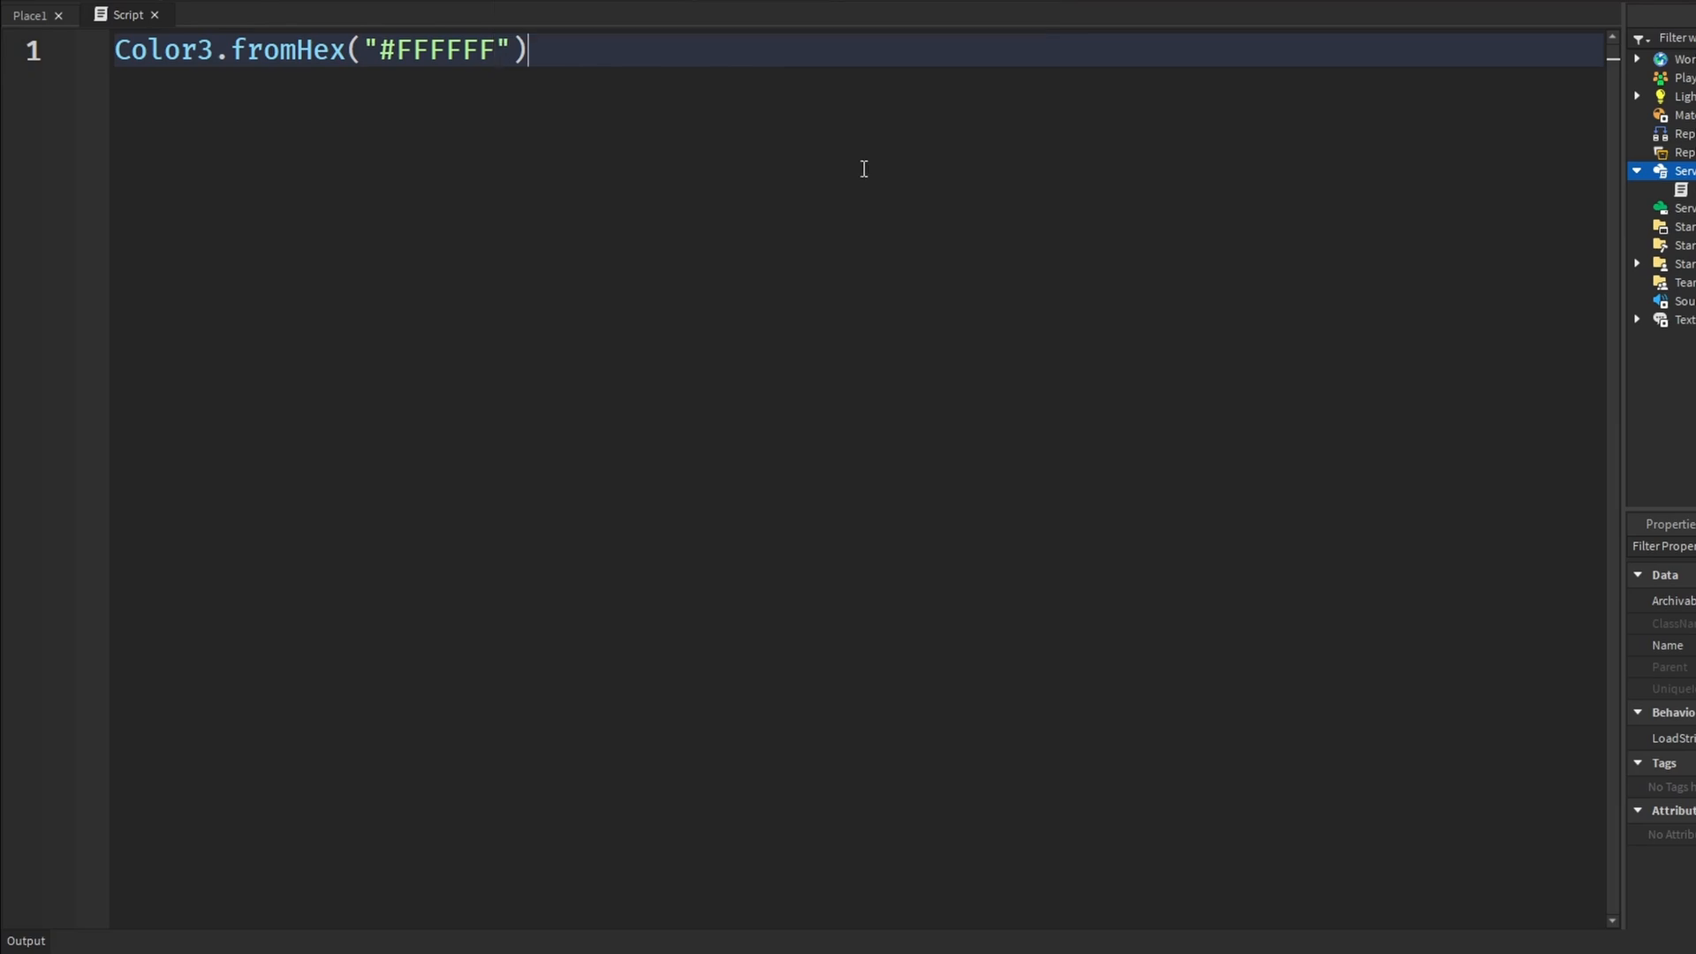
pyautogui.moveTo(937, 451)
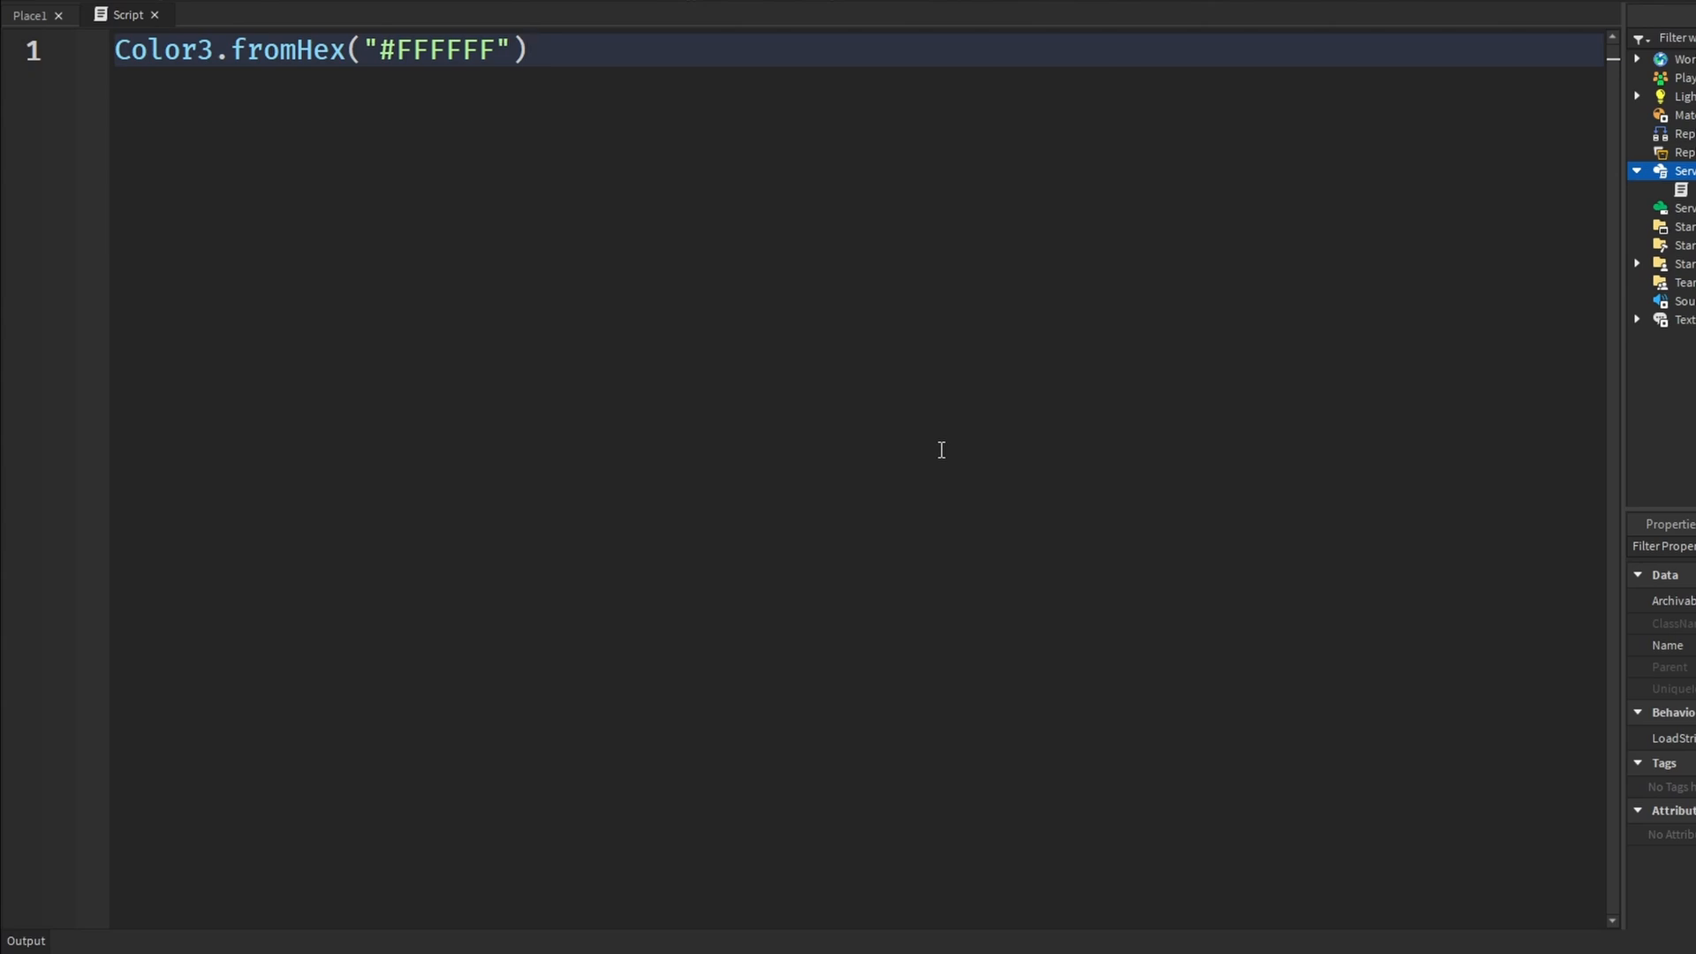
pyautogui.click(530, 50)
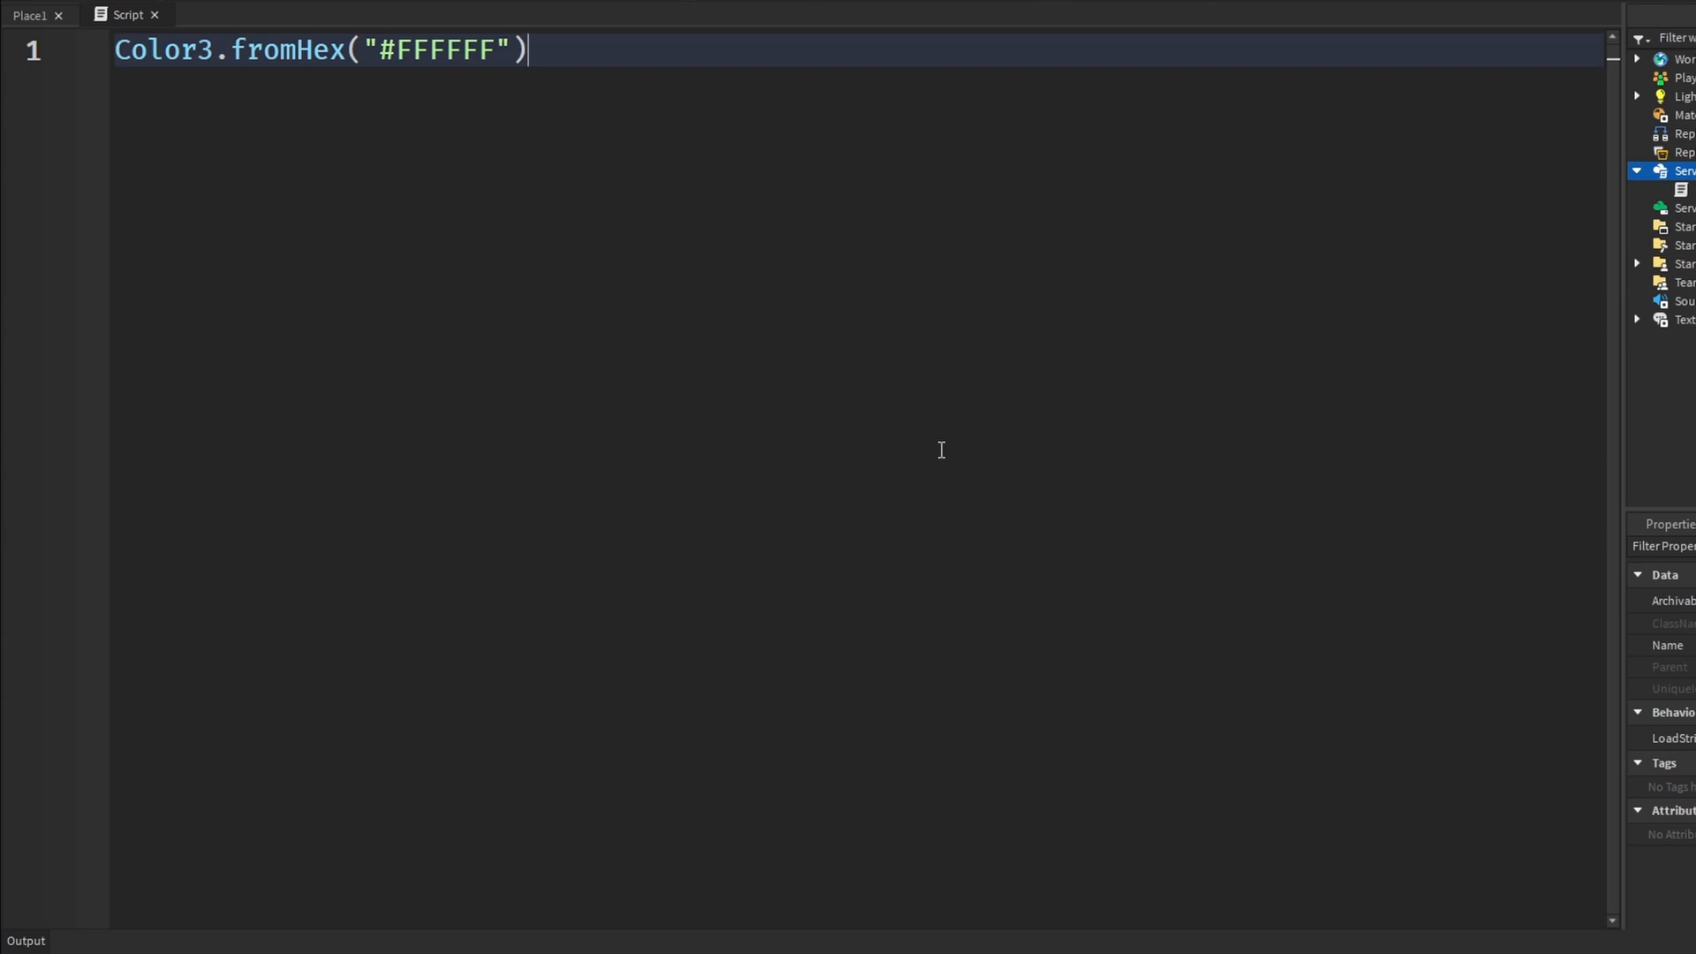
pyautogui.moveTo(977, 281)
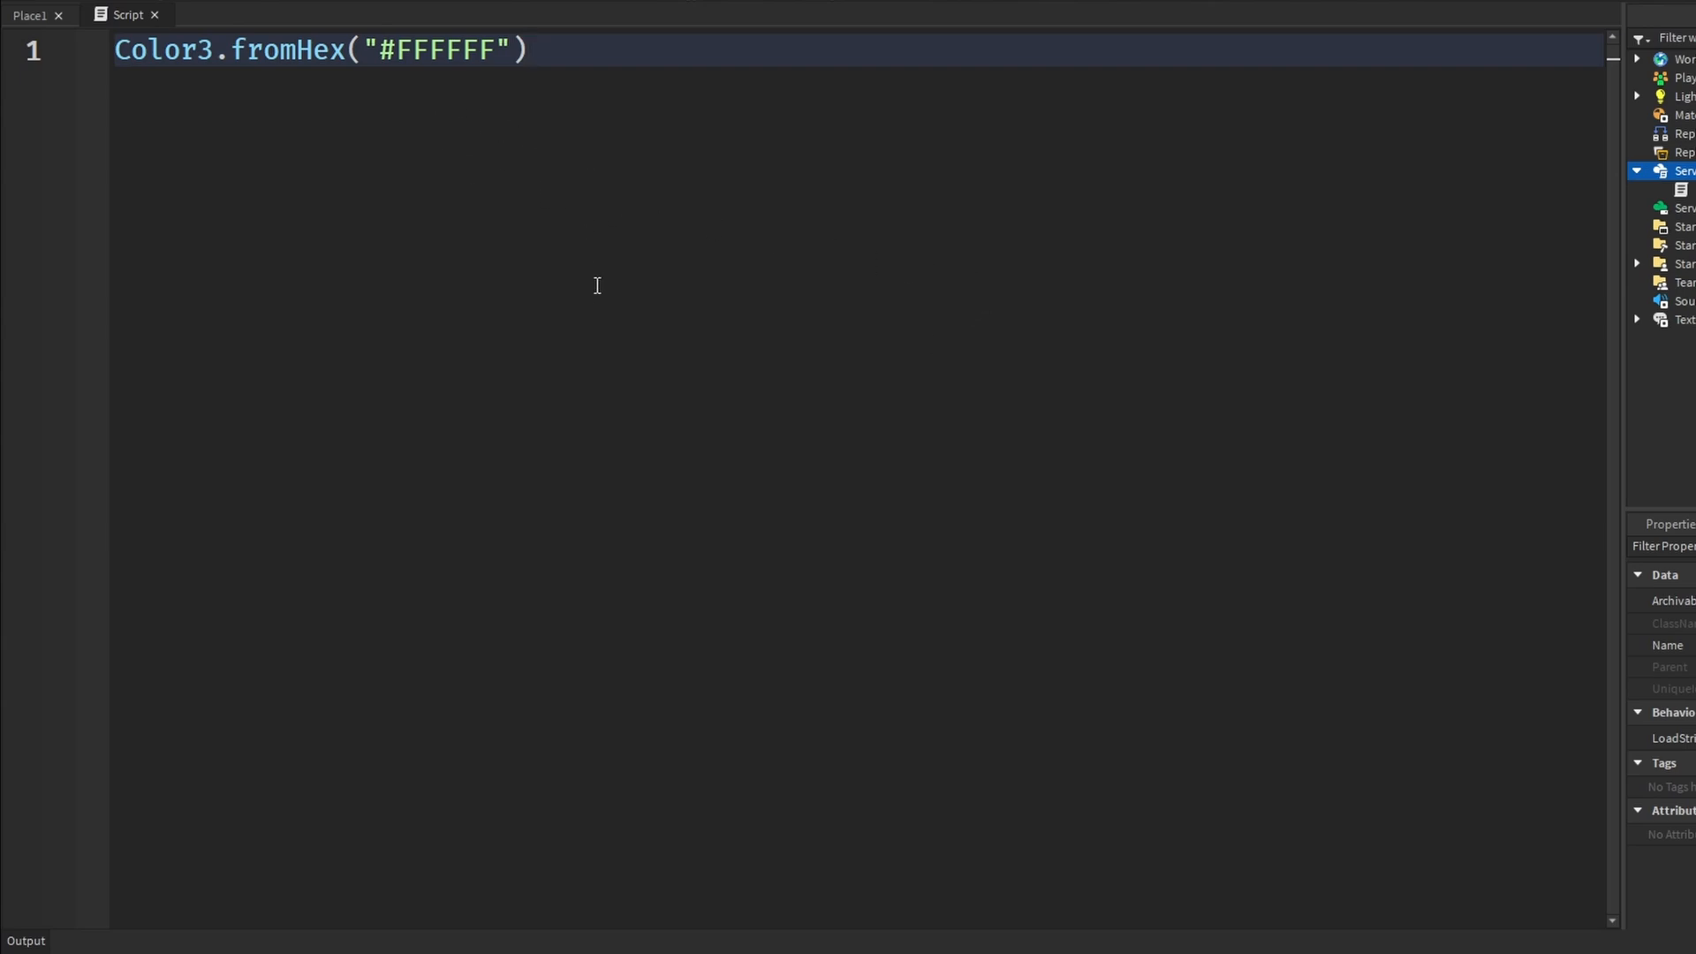
pyautogui.moveTo(566, 228)
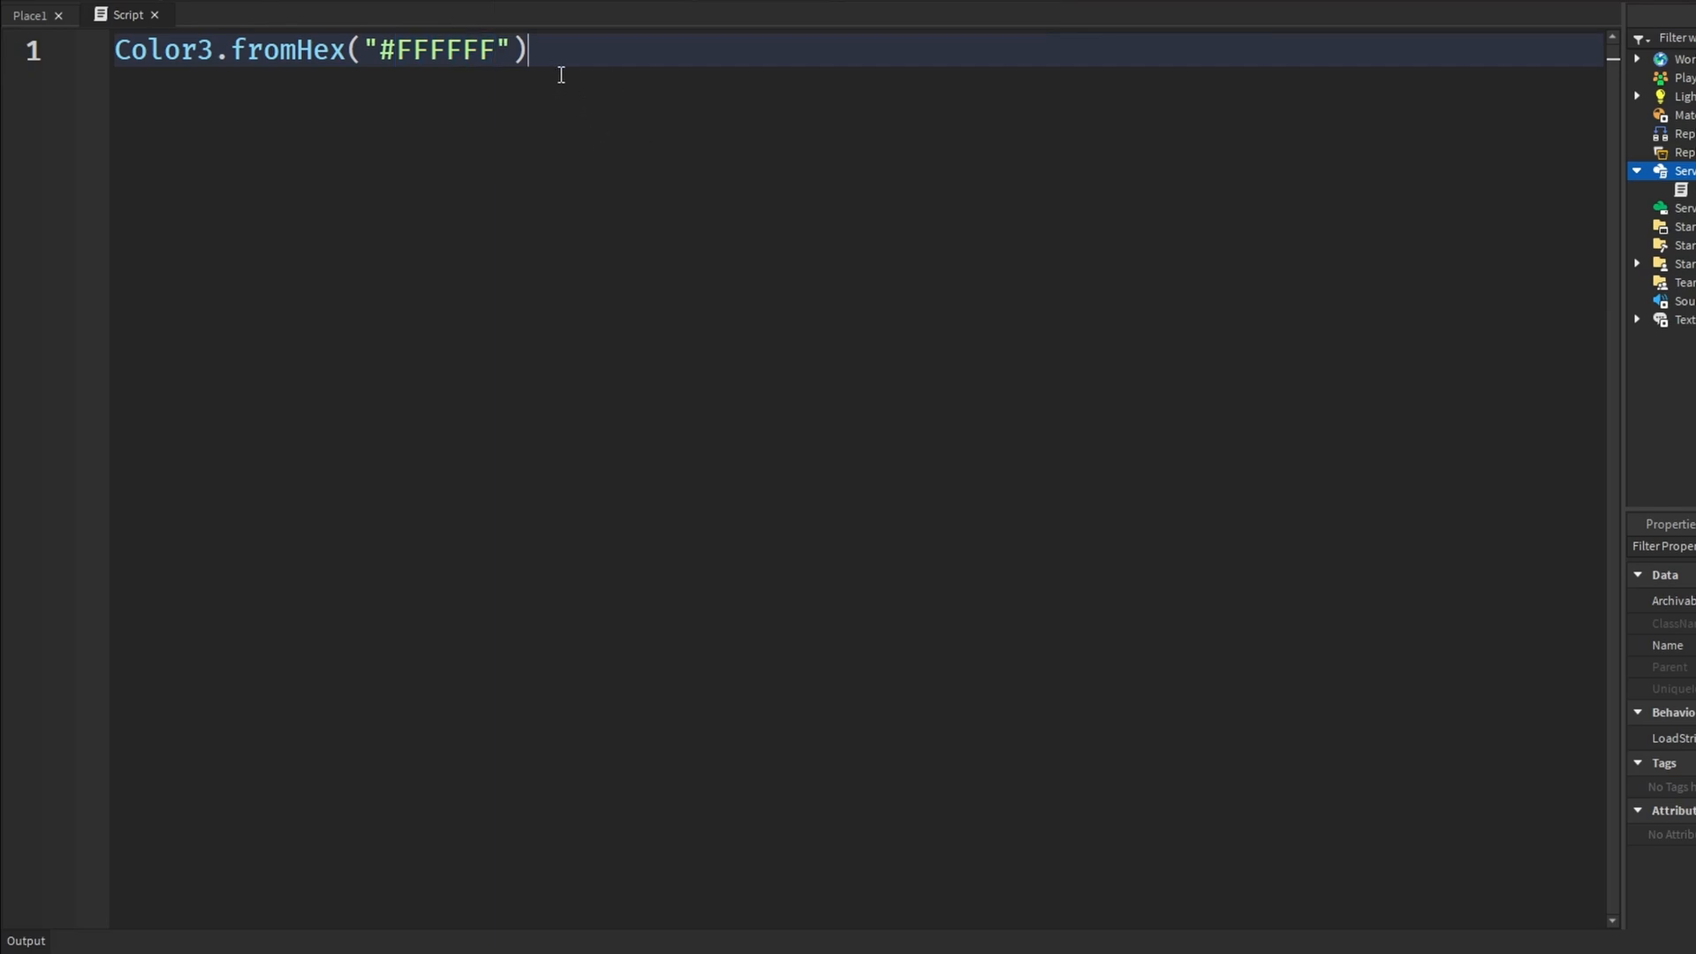
# Write the worked example "AD = (10 * 16^1) + (13 * 16^0)" on line 1.
pyautogui.write('Ad"')
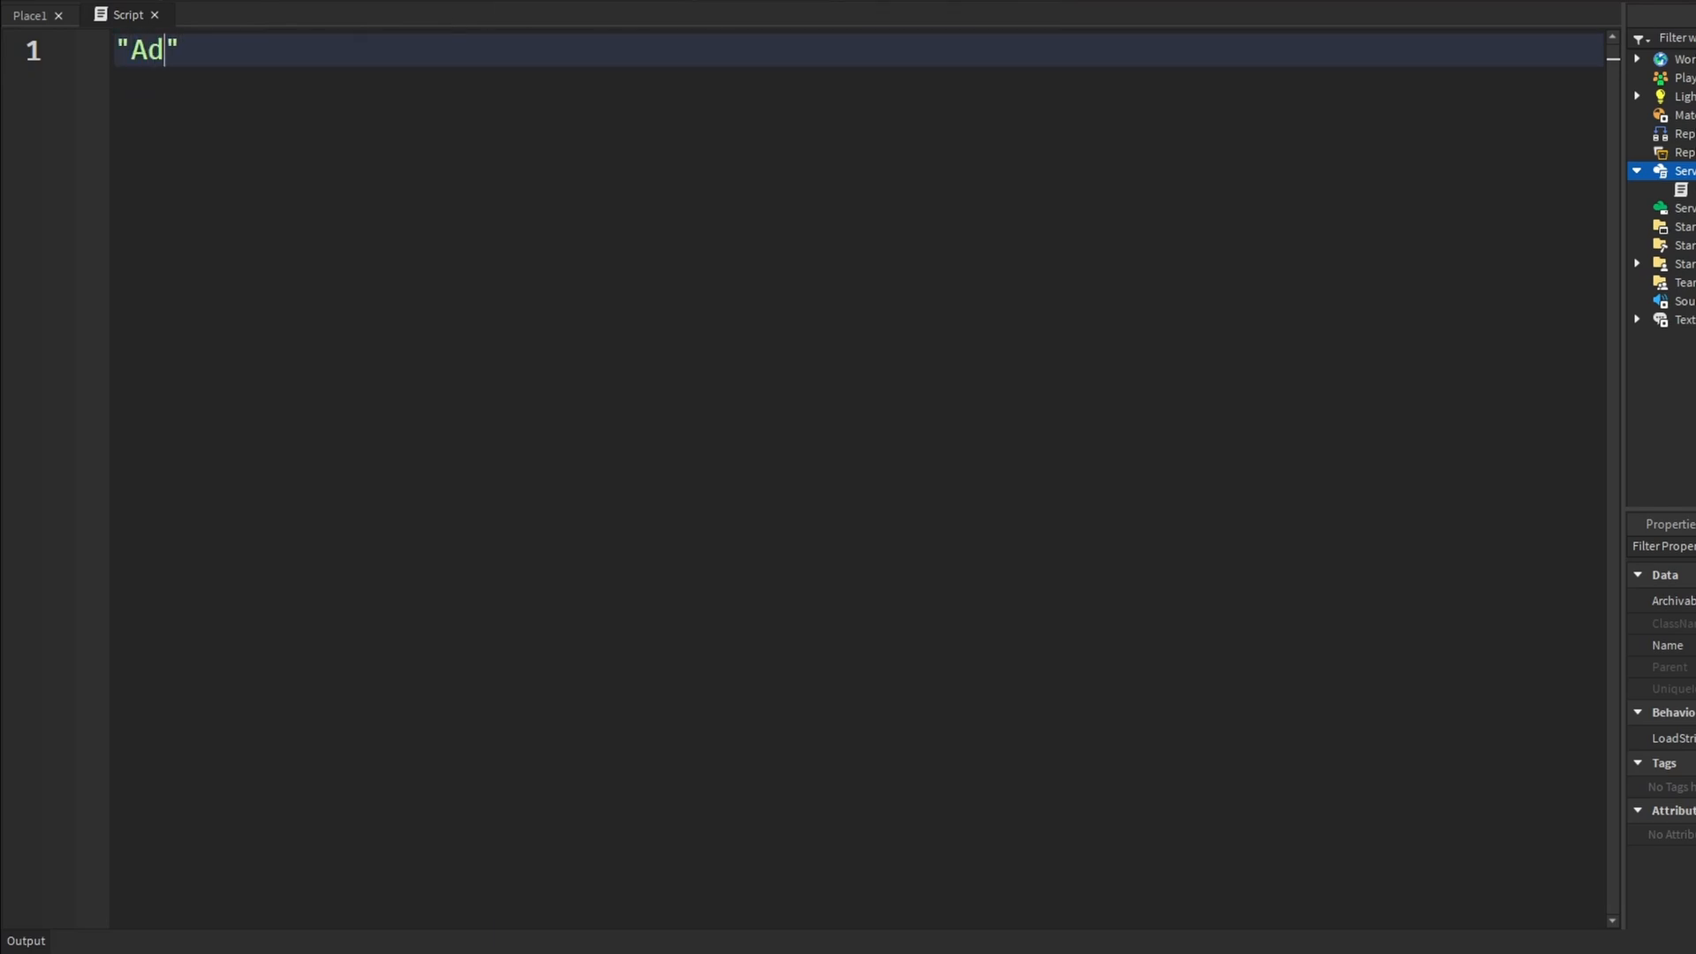
pyautogui.write('D')
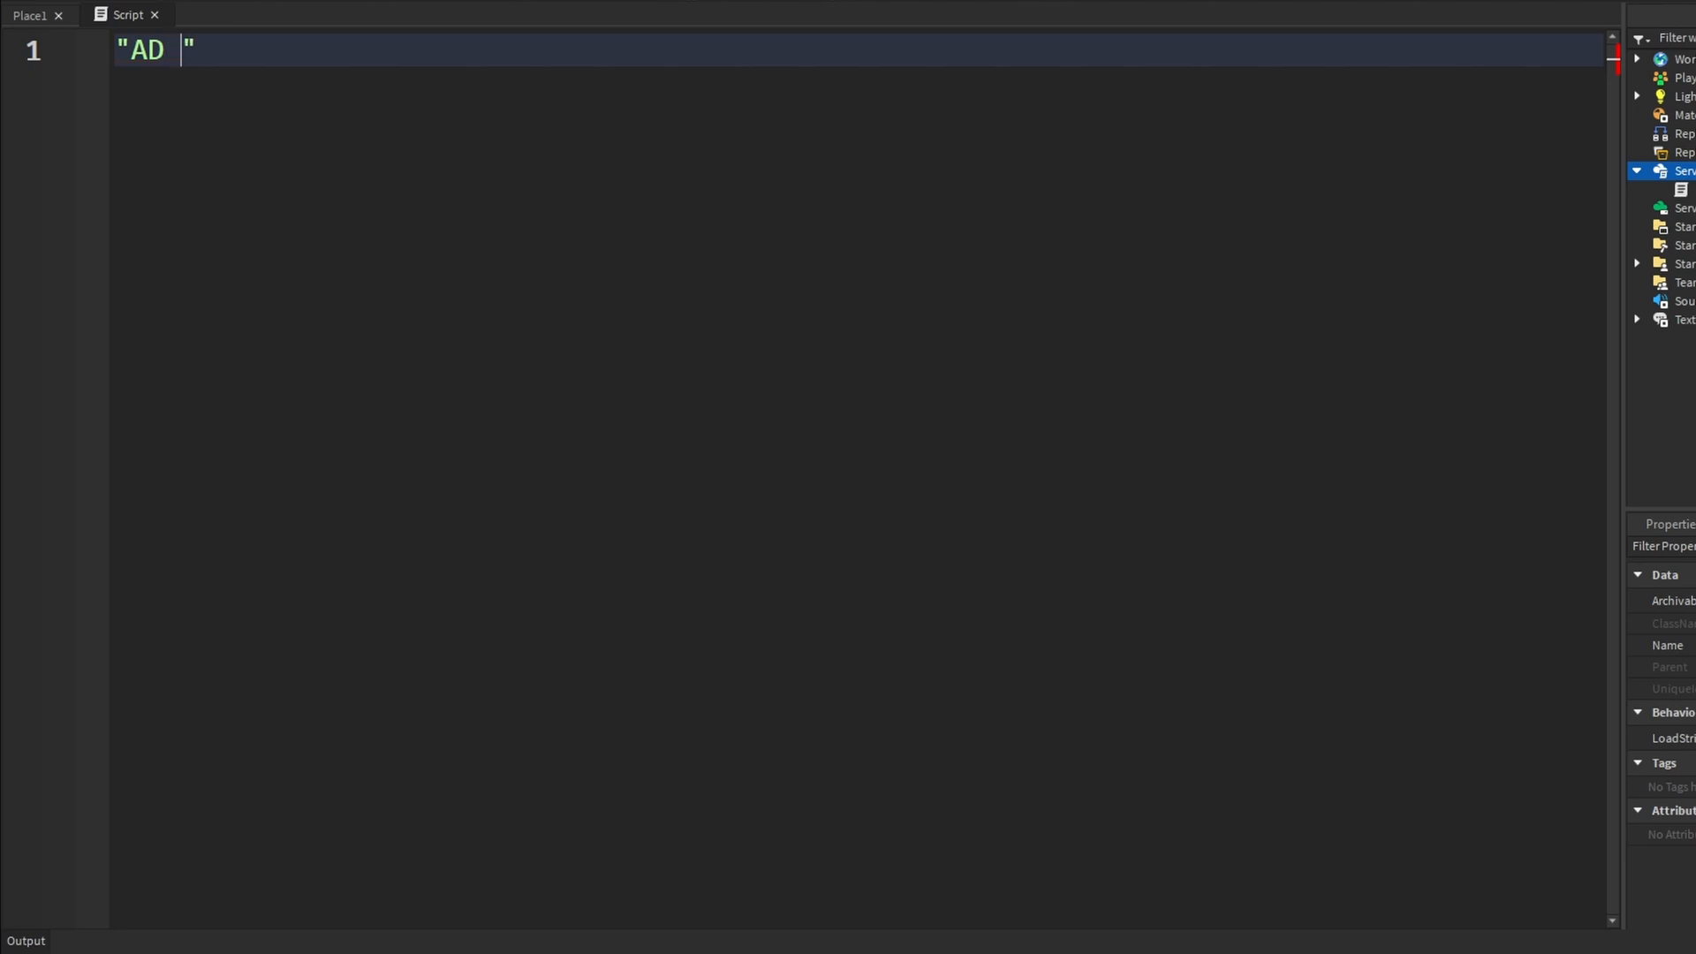
pyautogui.write('= (')
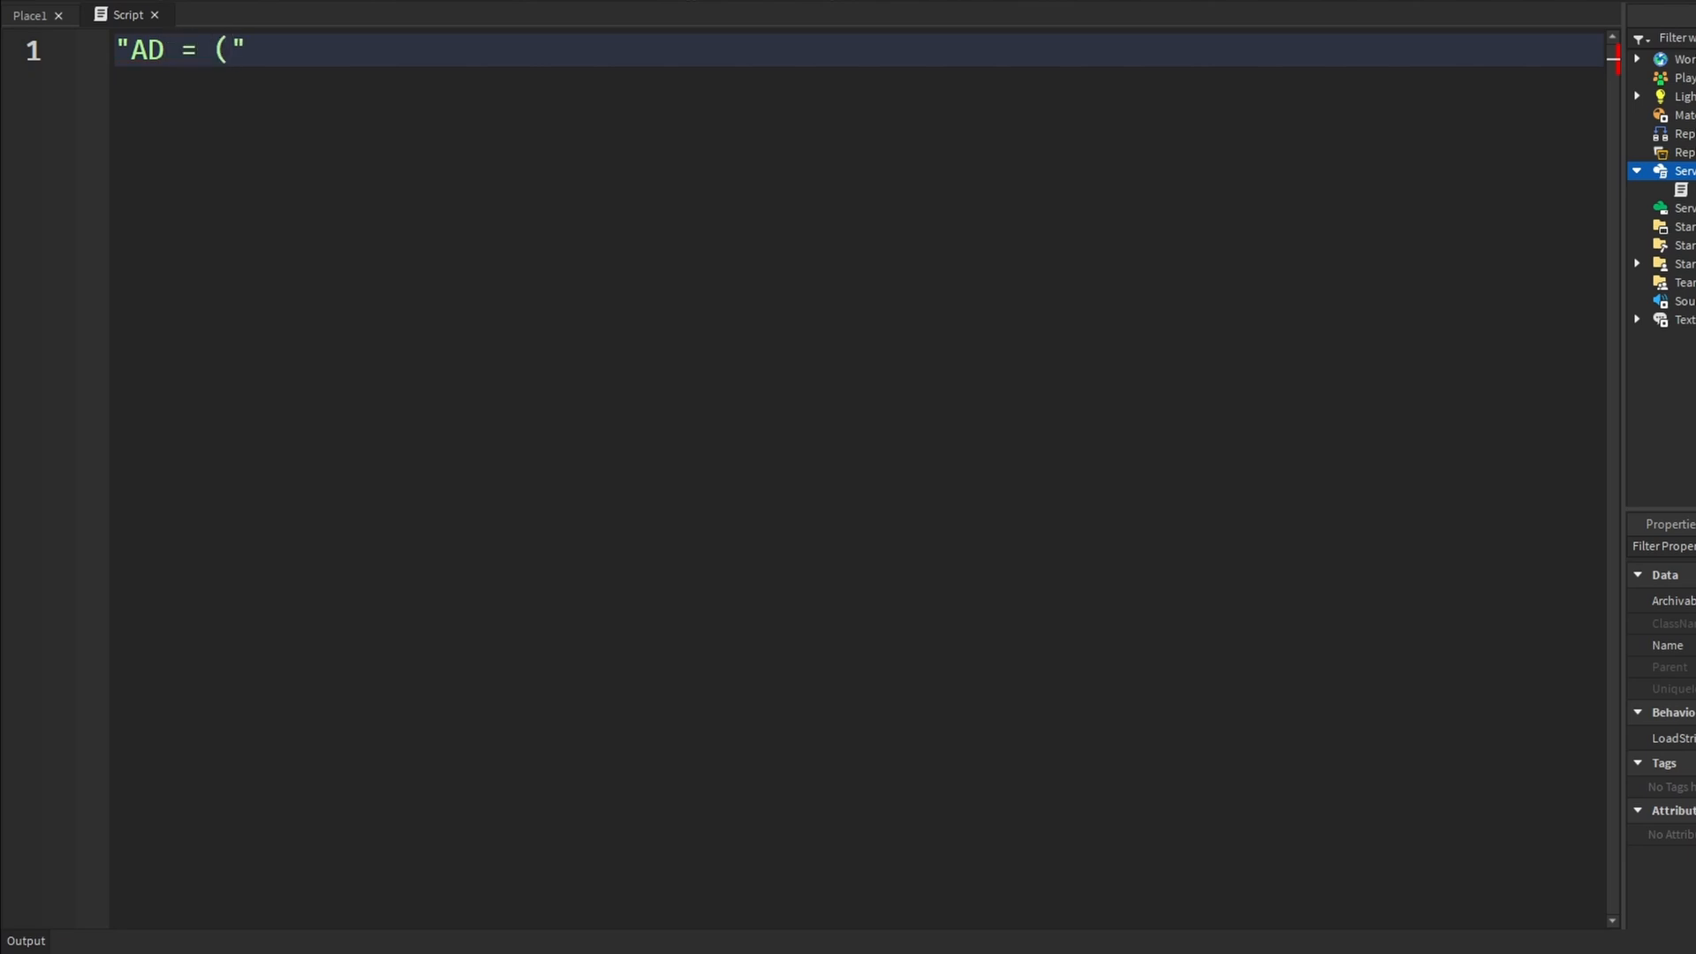
pyautogui.write('10')
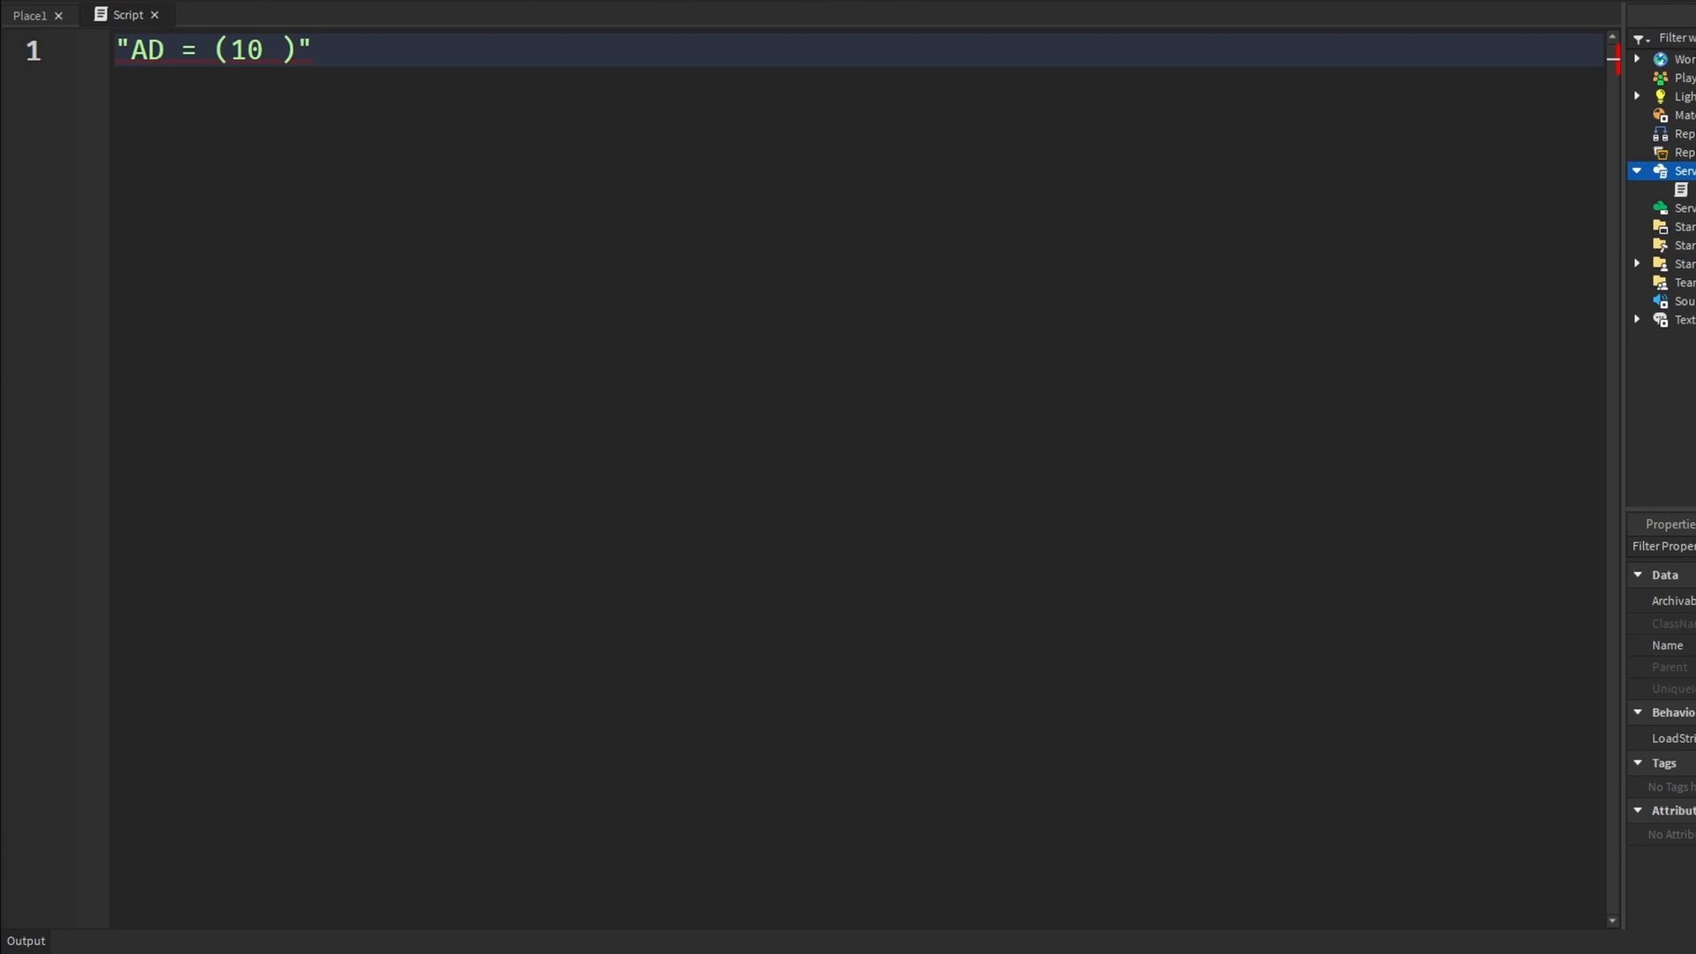
pyautogui.write('*')
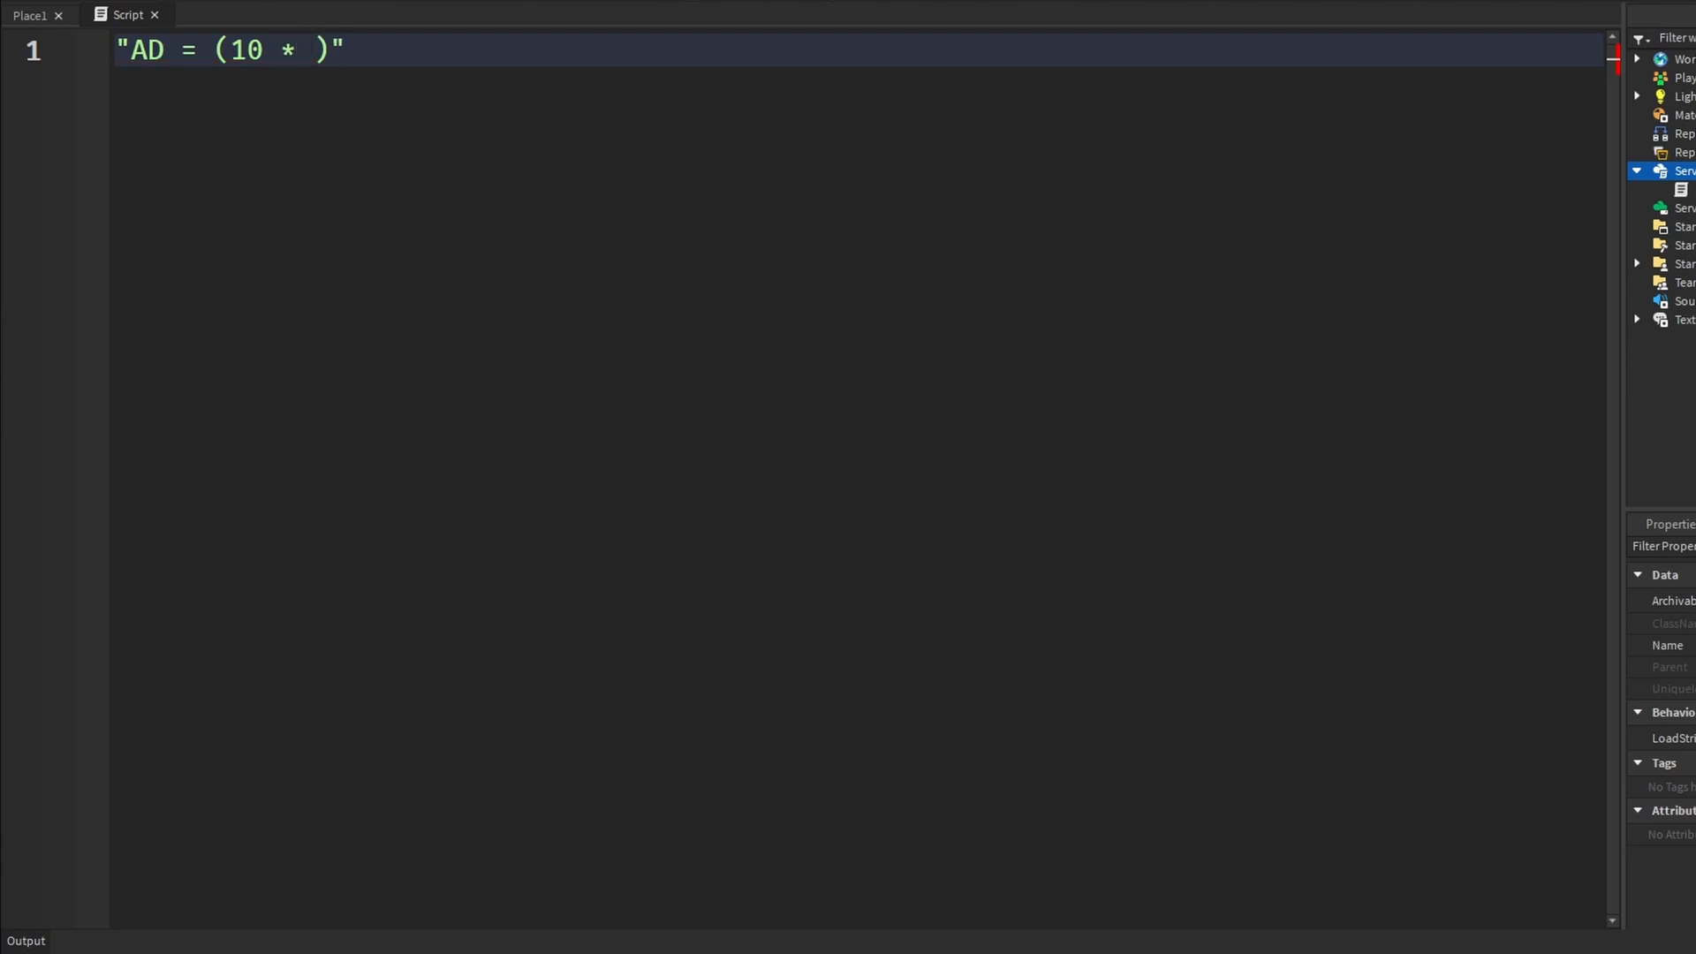
pyautogui.write('16')
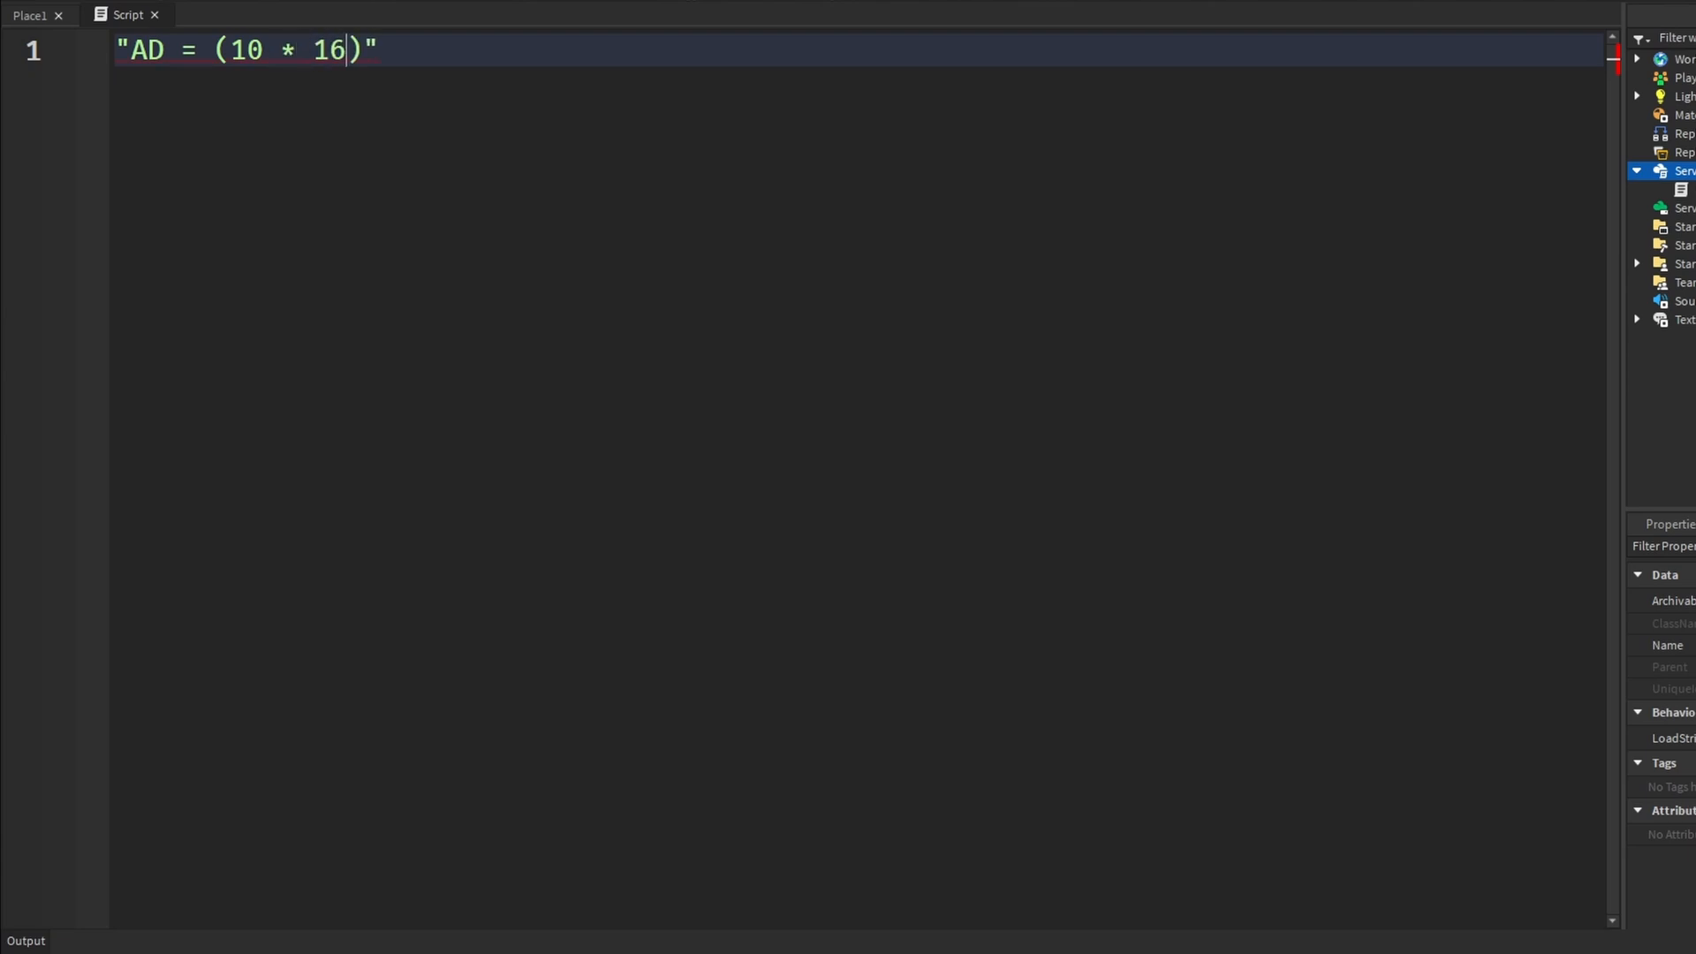
pyautogui.write('^1')
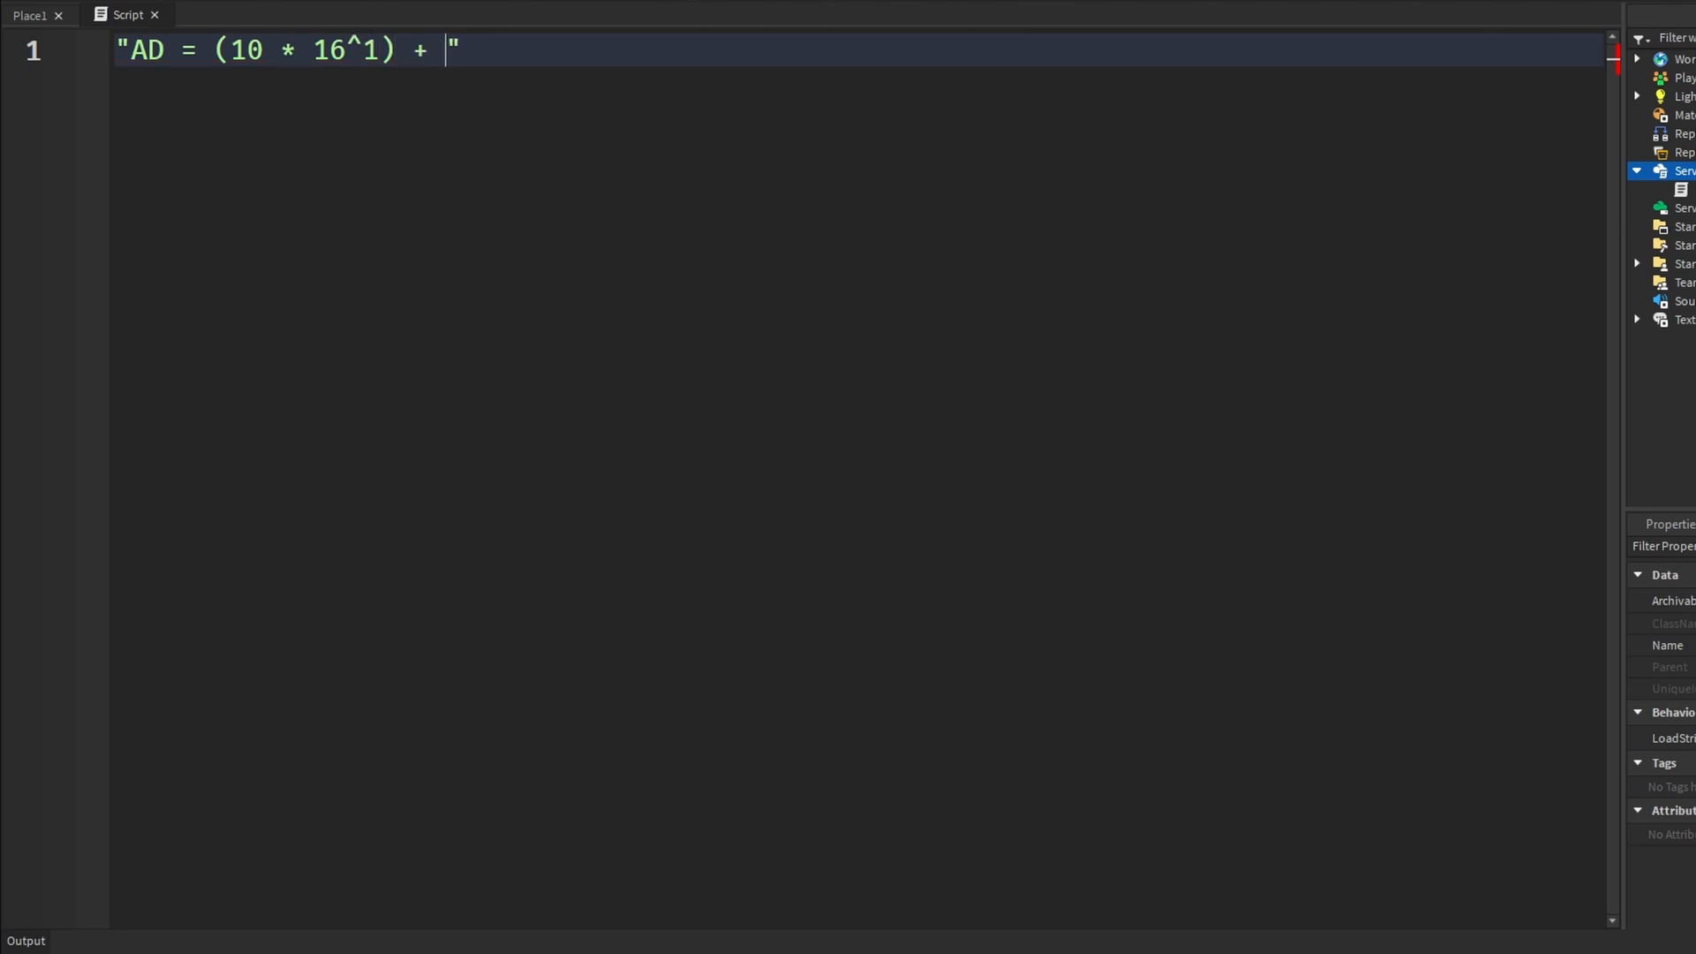
pyautogui.write('(')
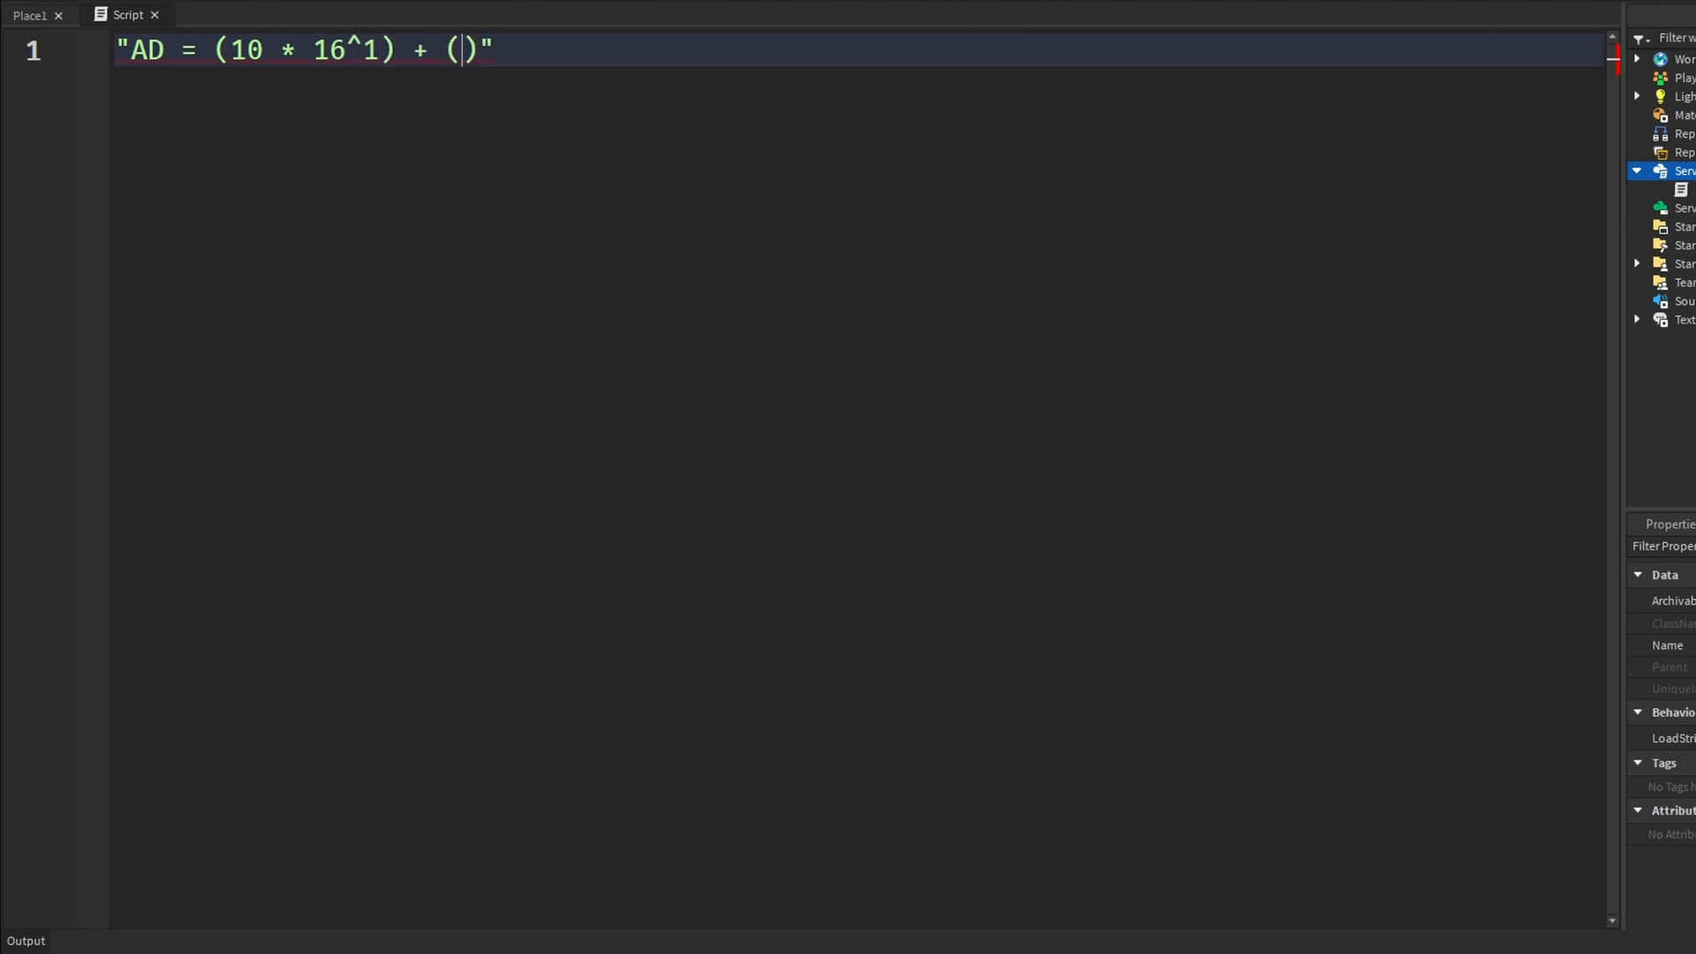
pyautogui.write('13')
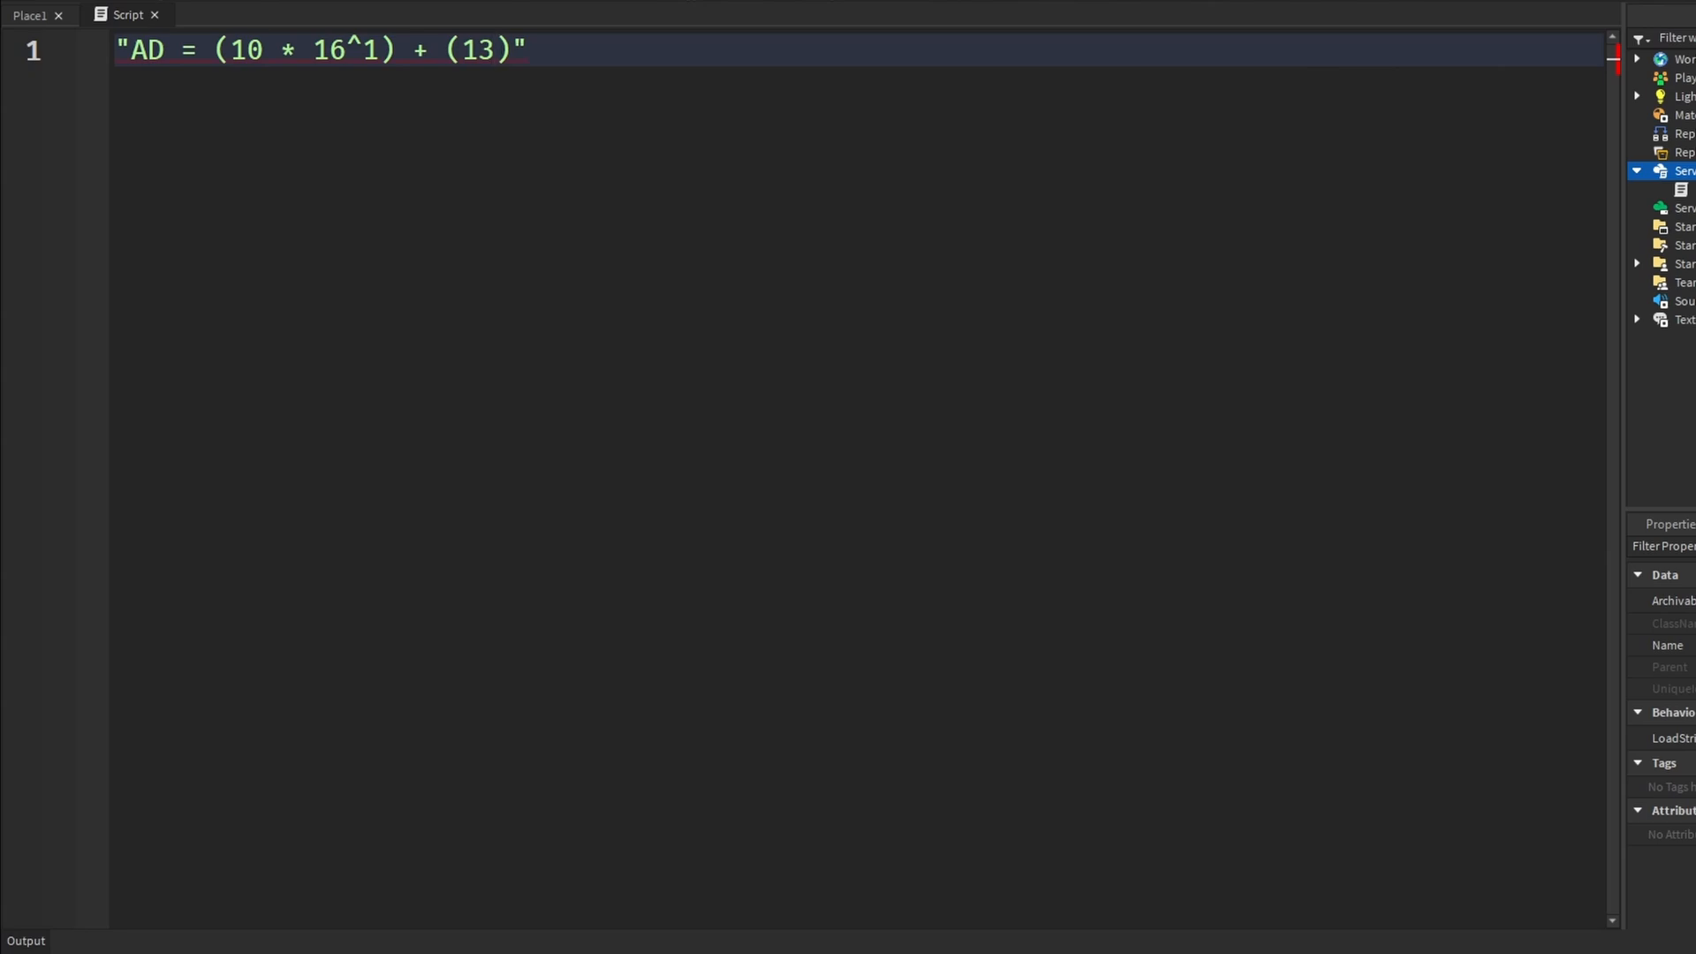
pyautogui.write('*')
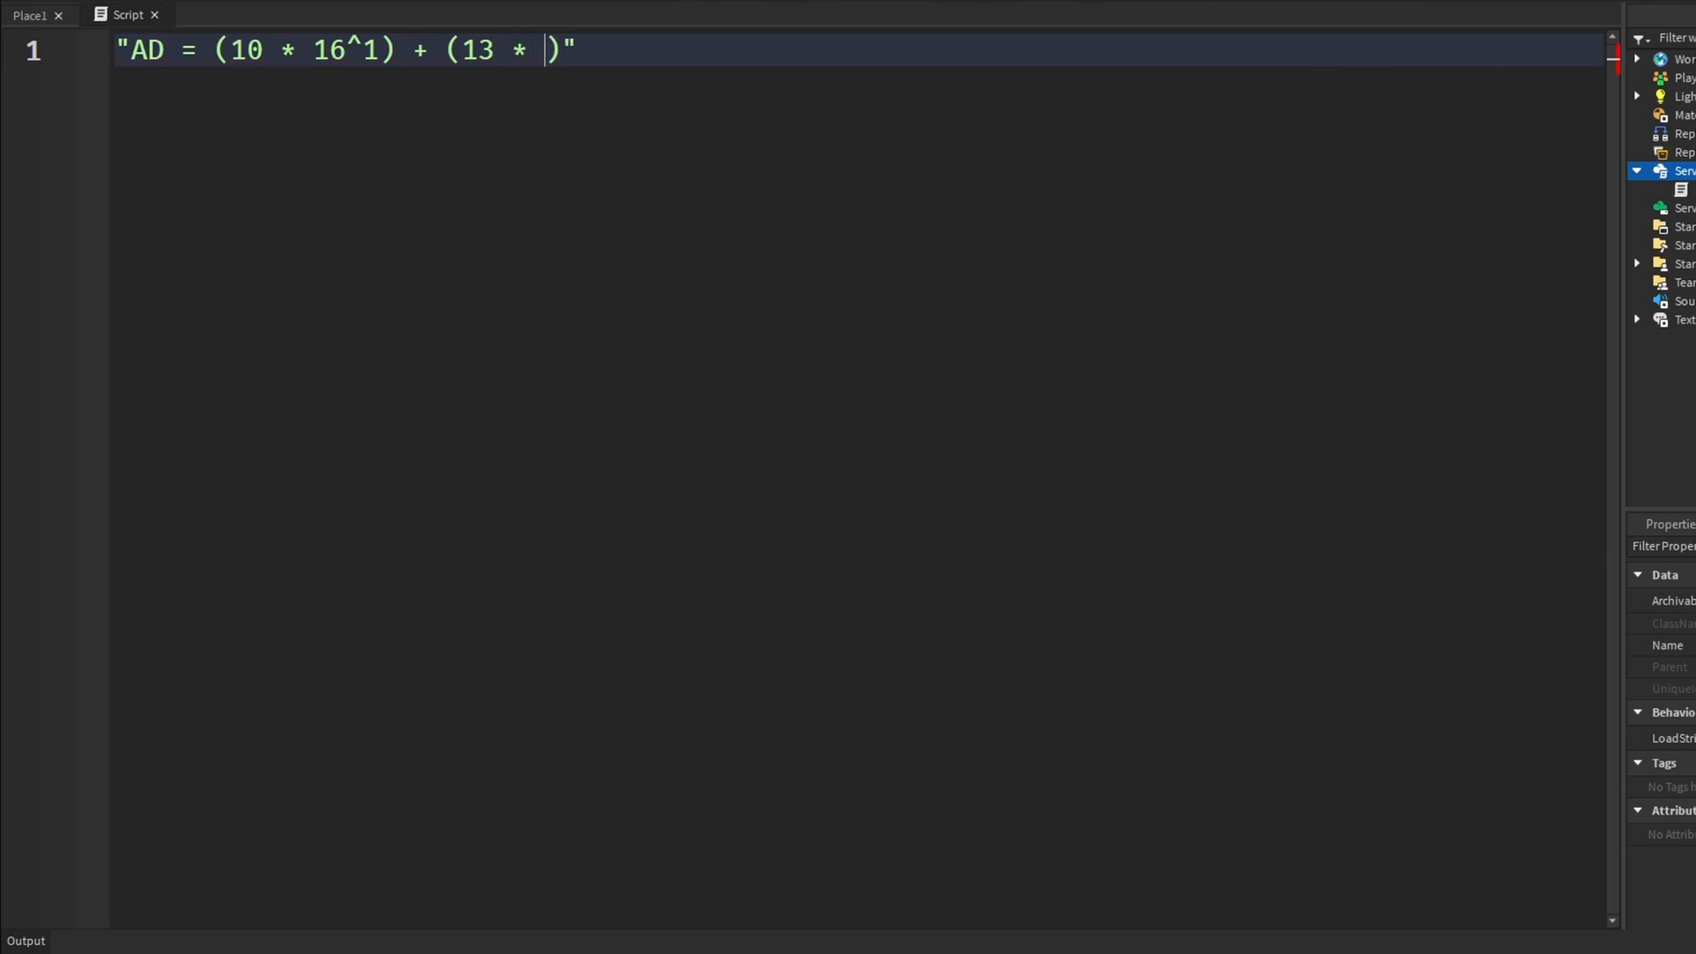
pyautogui.write('16^')
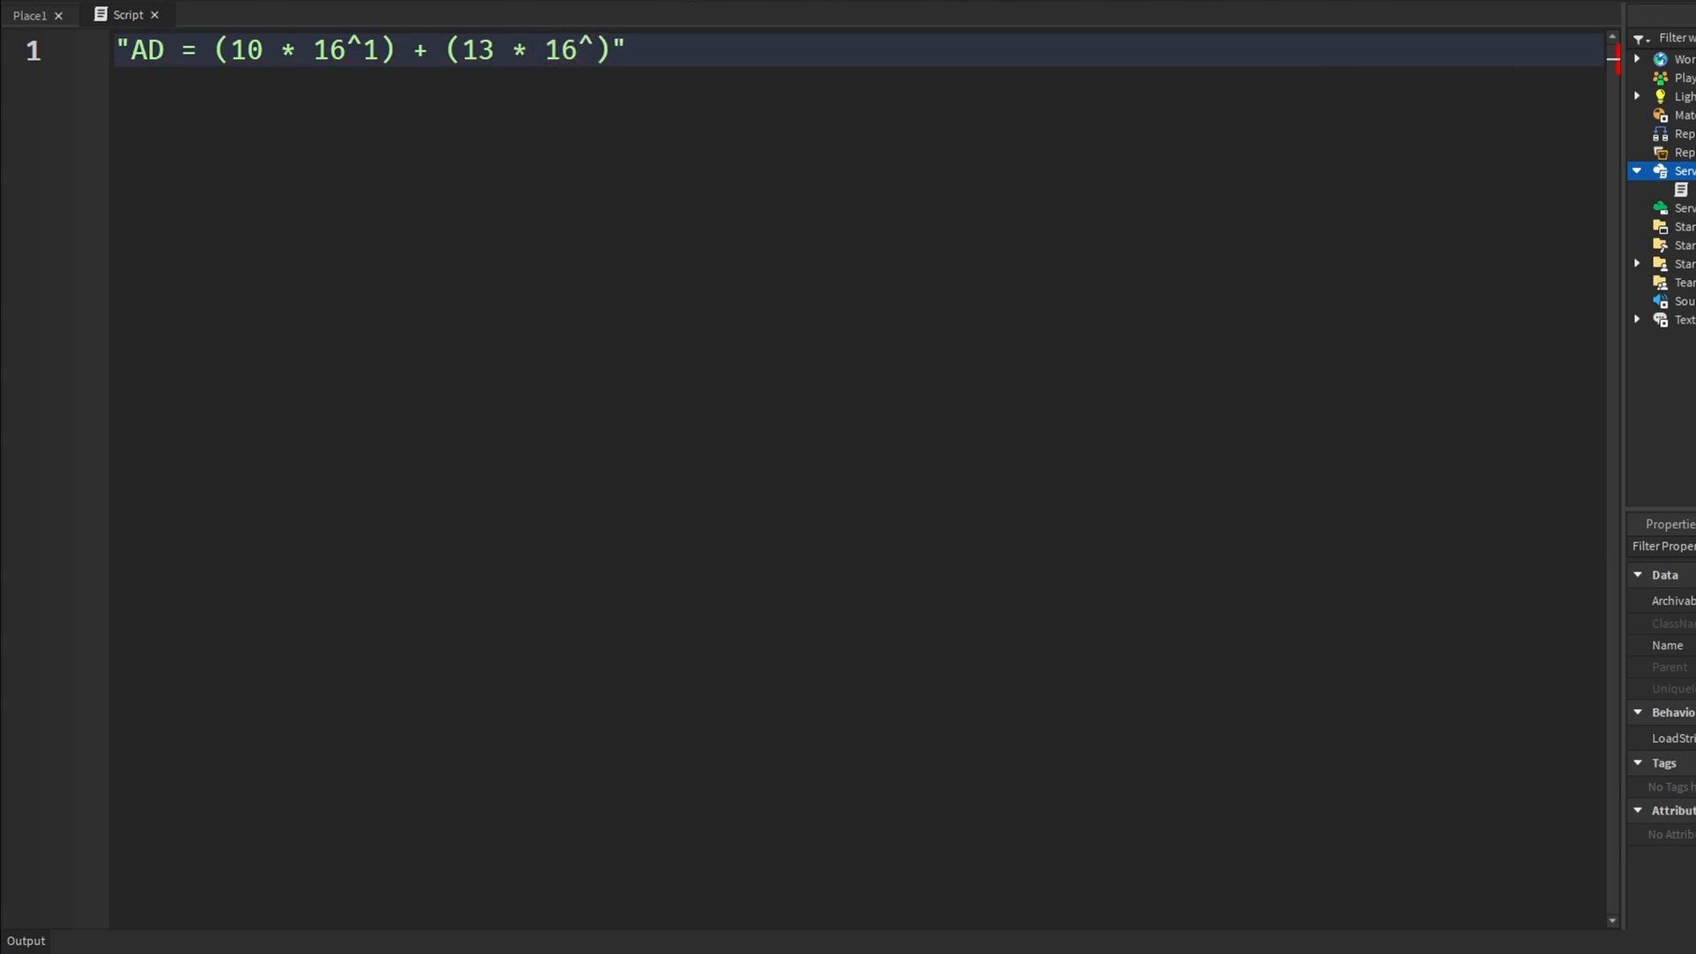
pyautogui.write('0')
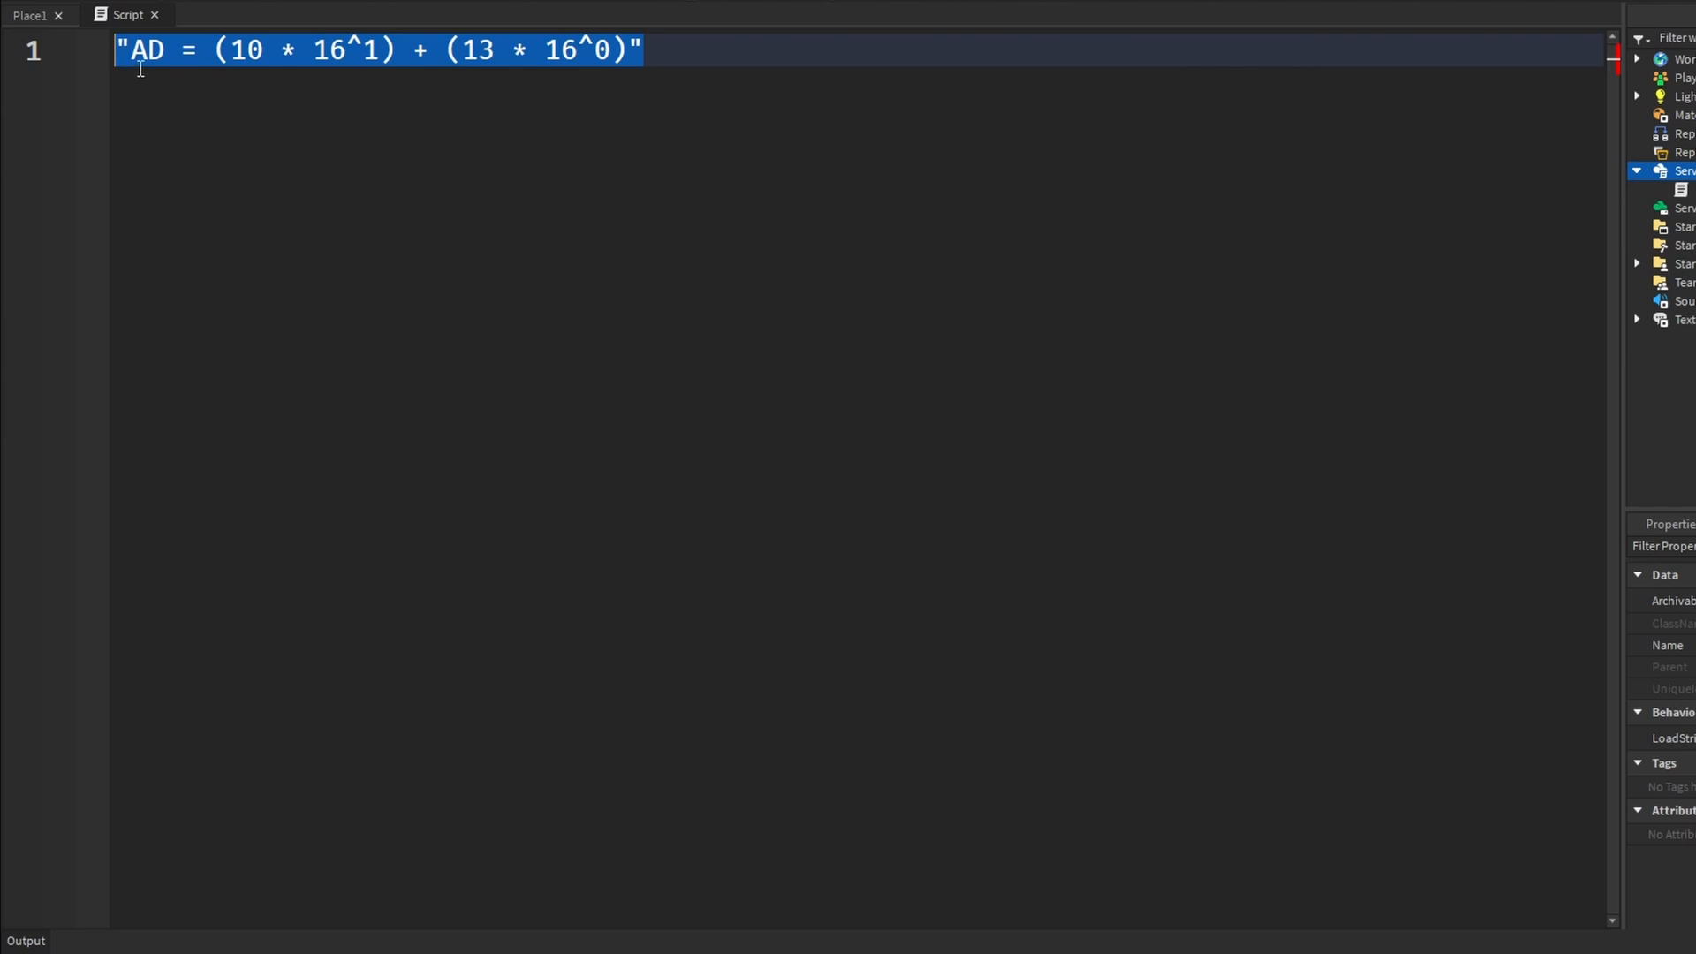
pyautogui.moveTo(258, 94)
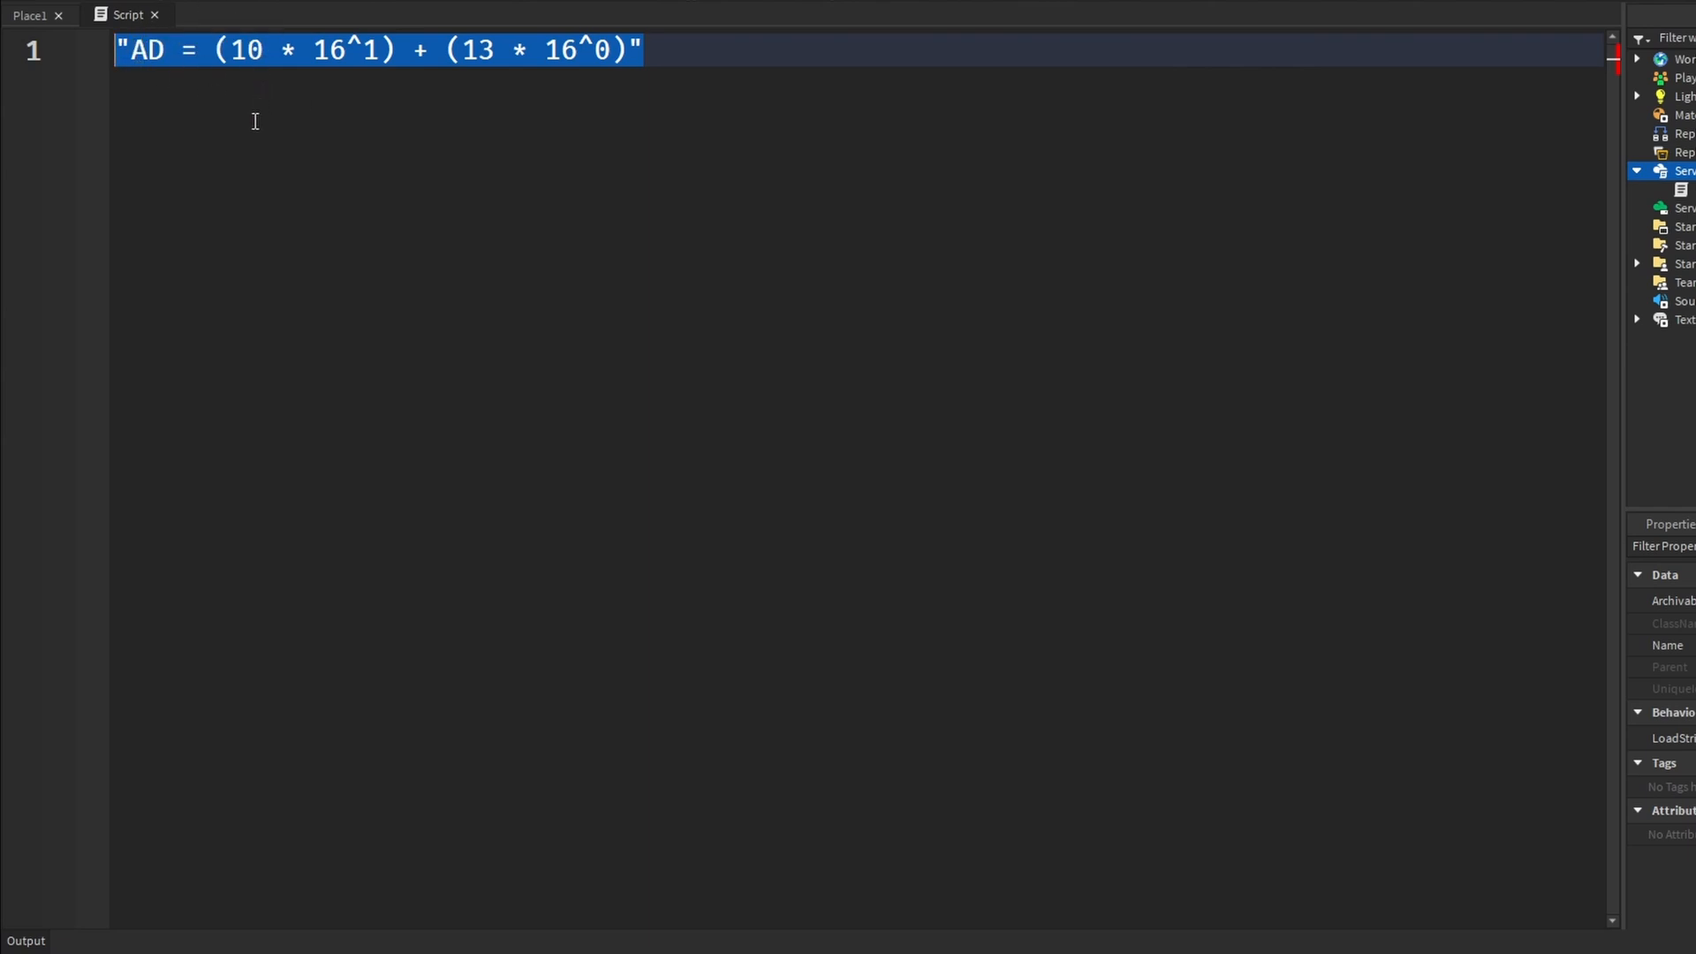
pyautogui.click(643, 50)
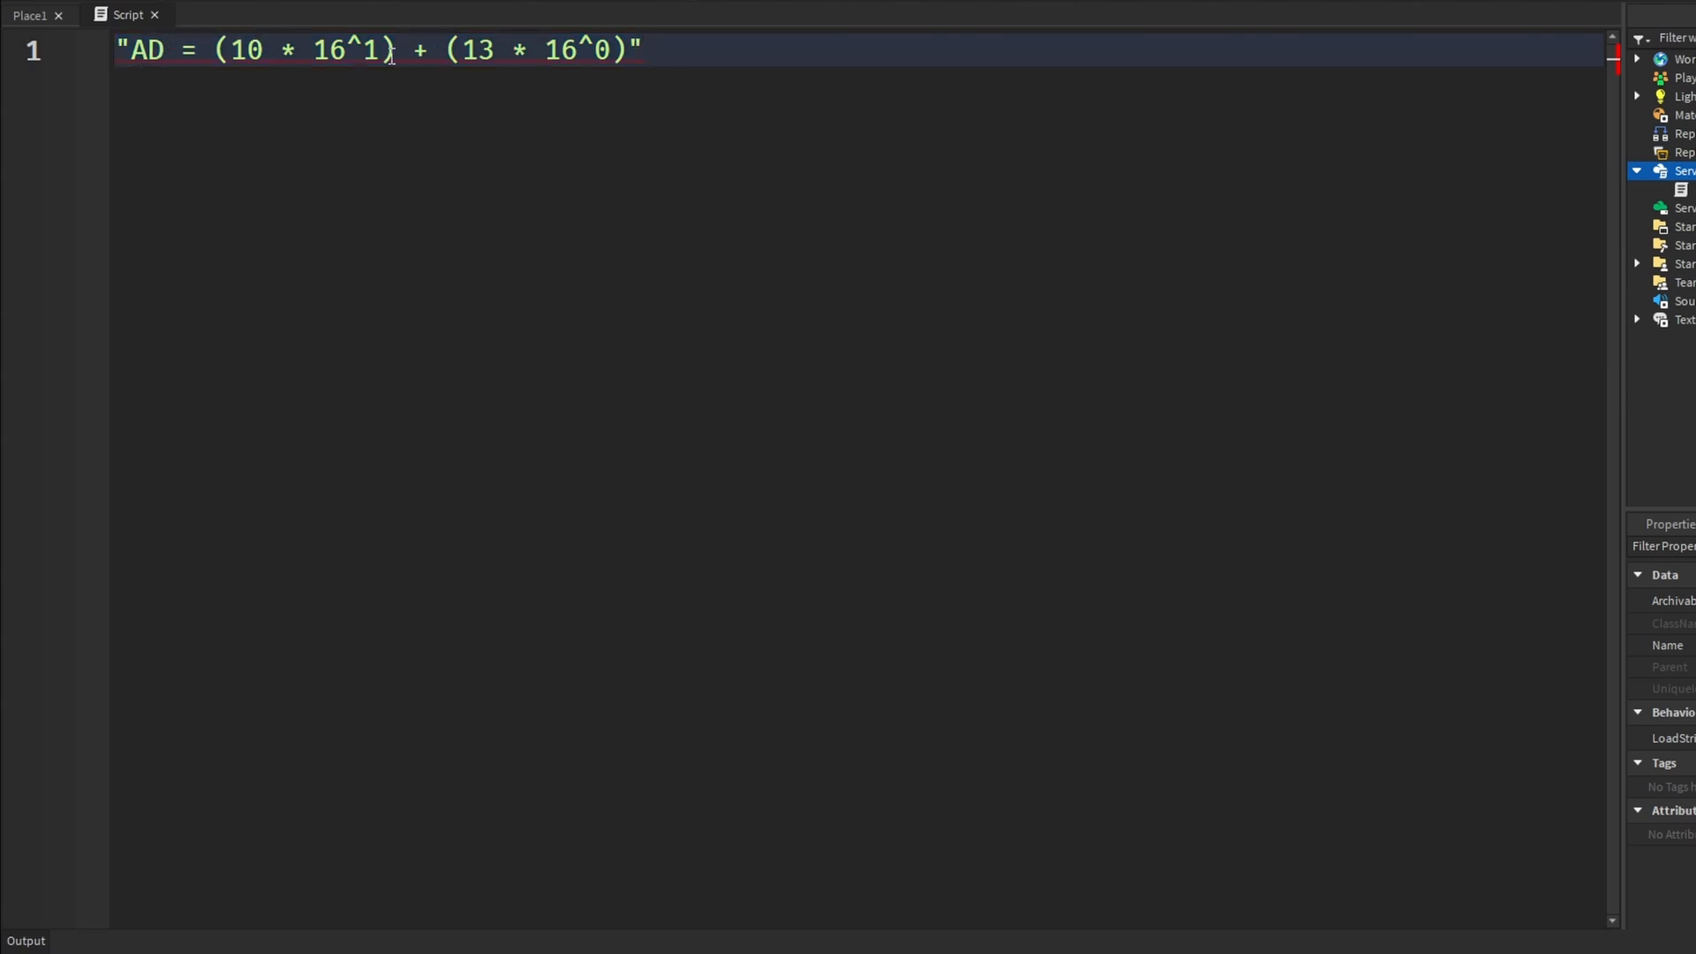
pyautogui.moveTo(707, 66)
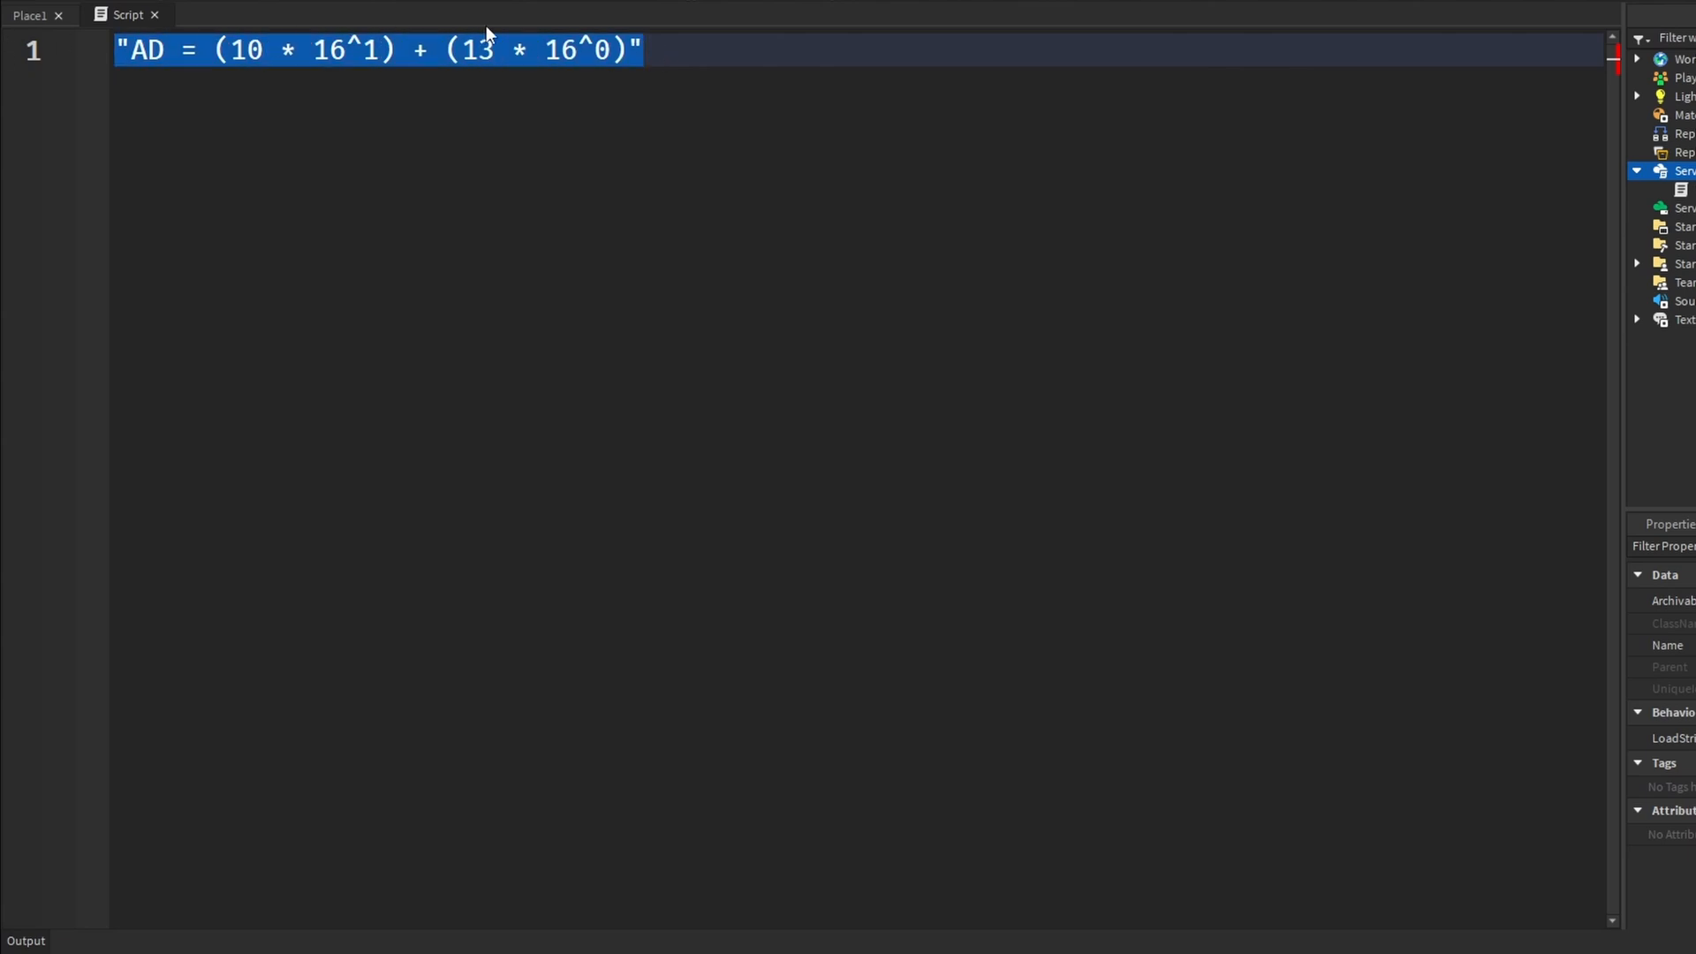
pyautogui.click(692, 49)
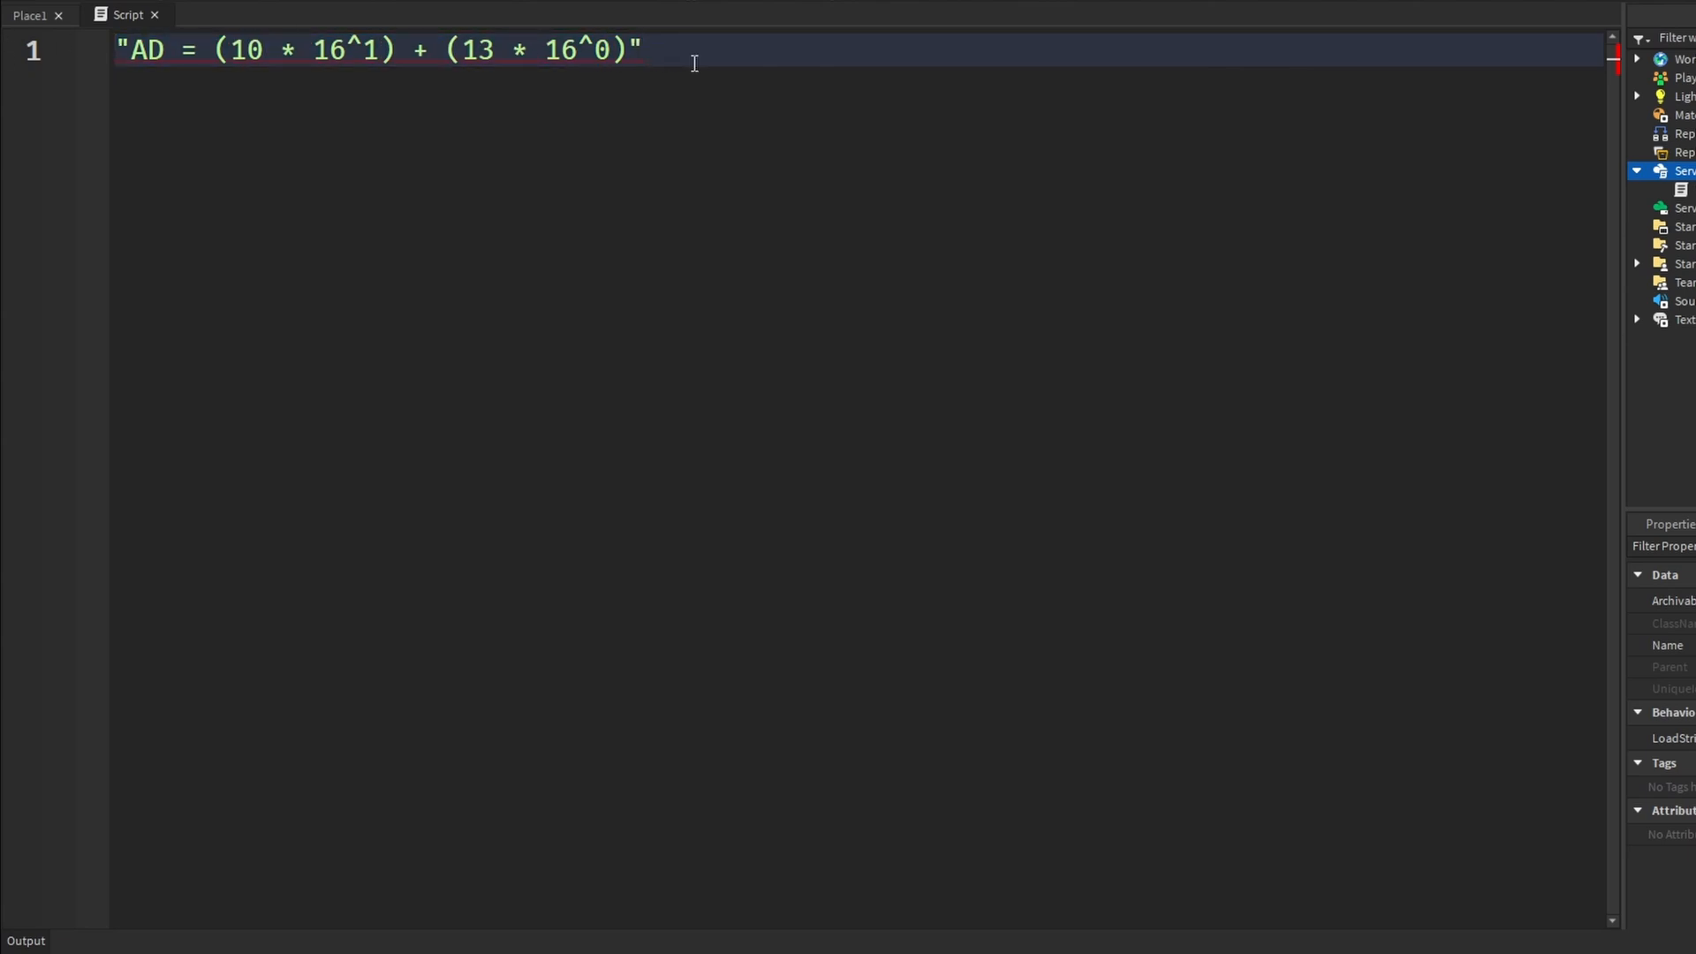
pyautogui.click(643, 49)
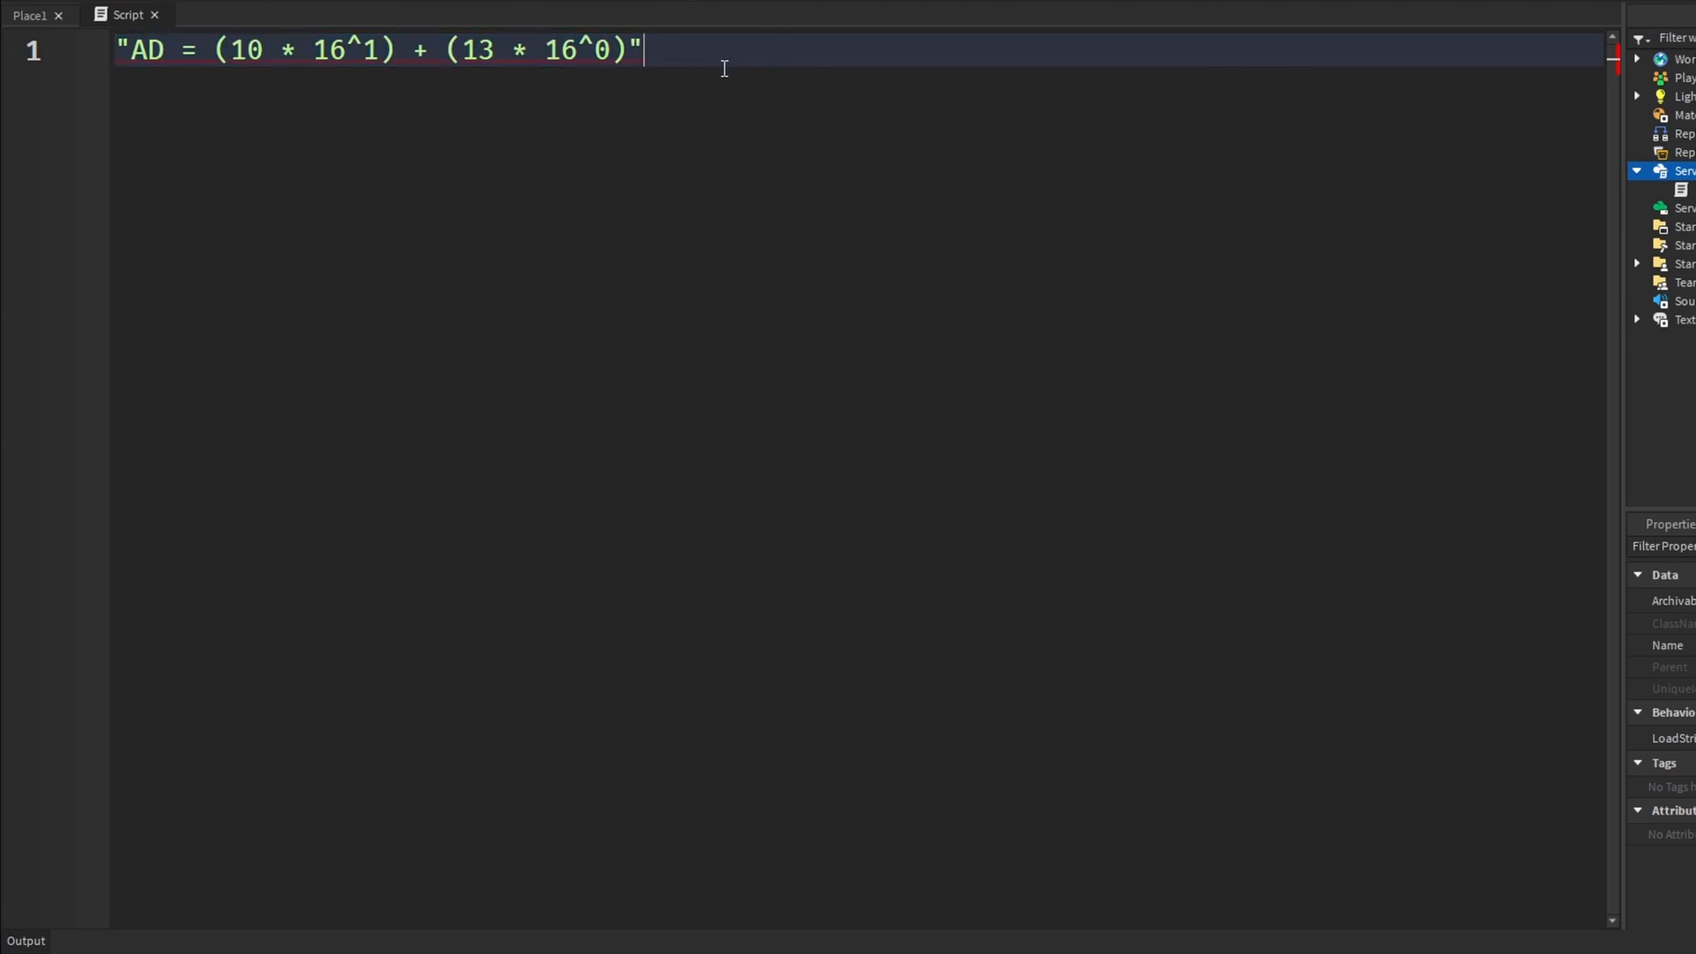